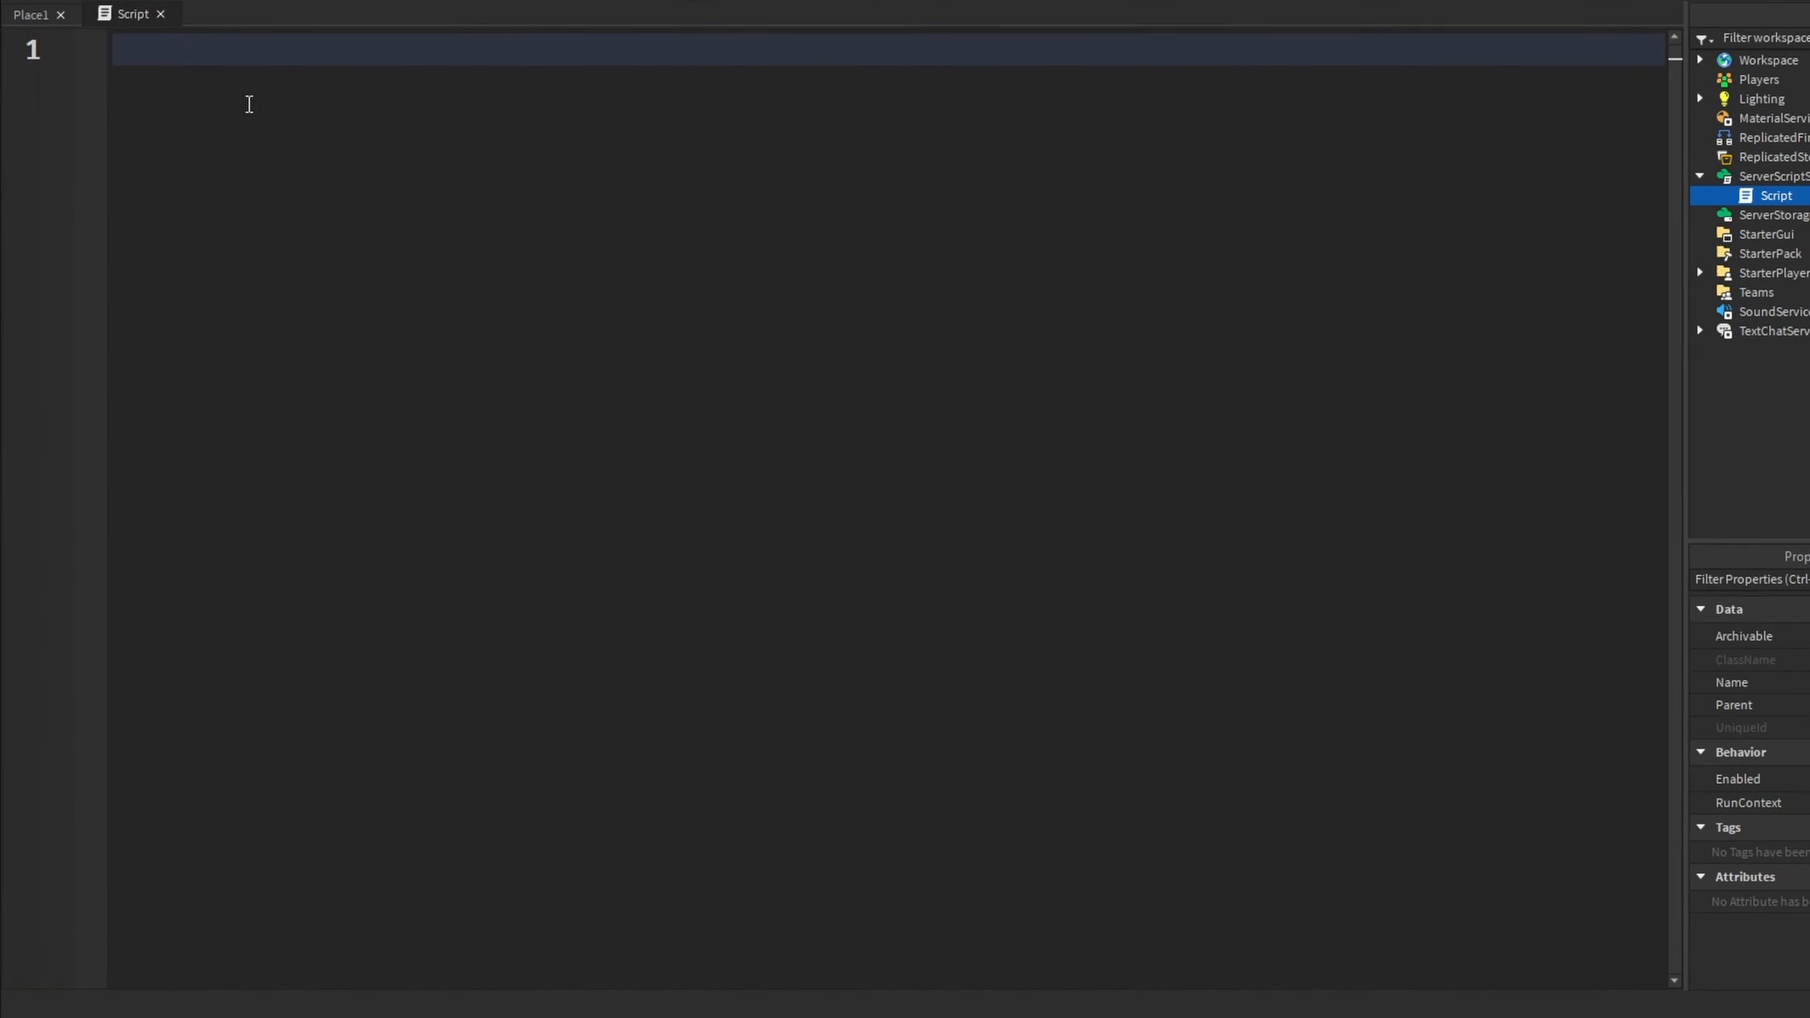
Write empty CFrame.lookAlong() and CFrame.lookAt() calls on the first two script lines
text(CFrame)
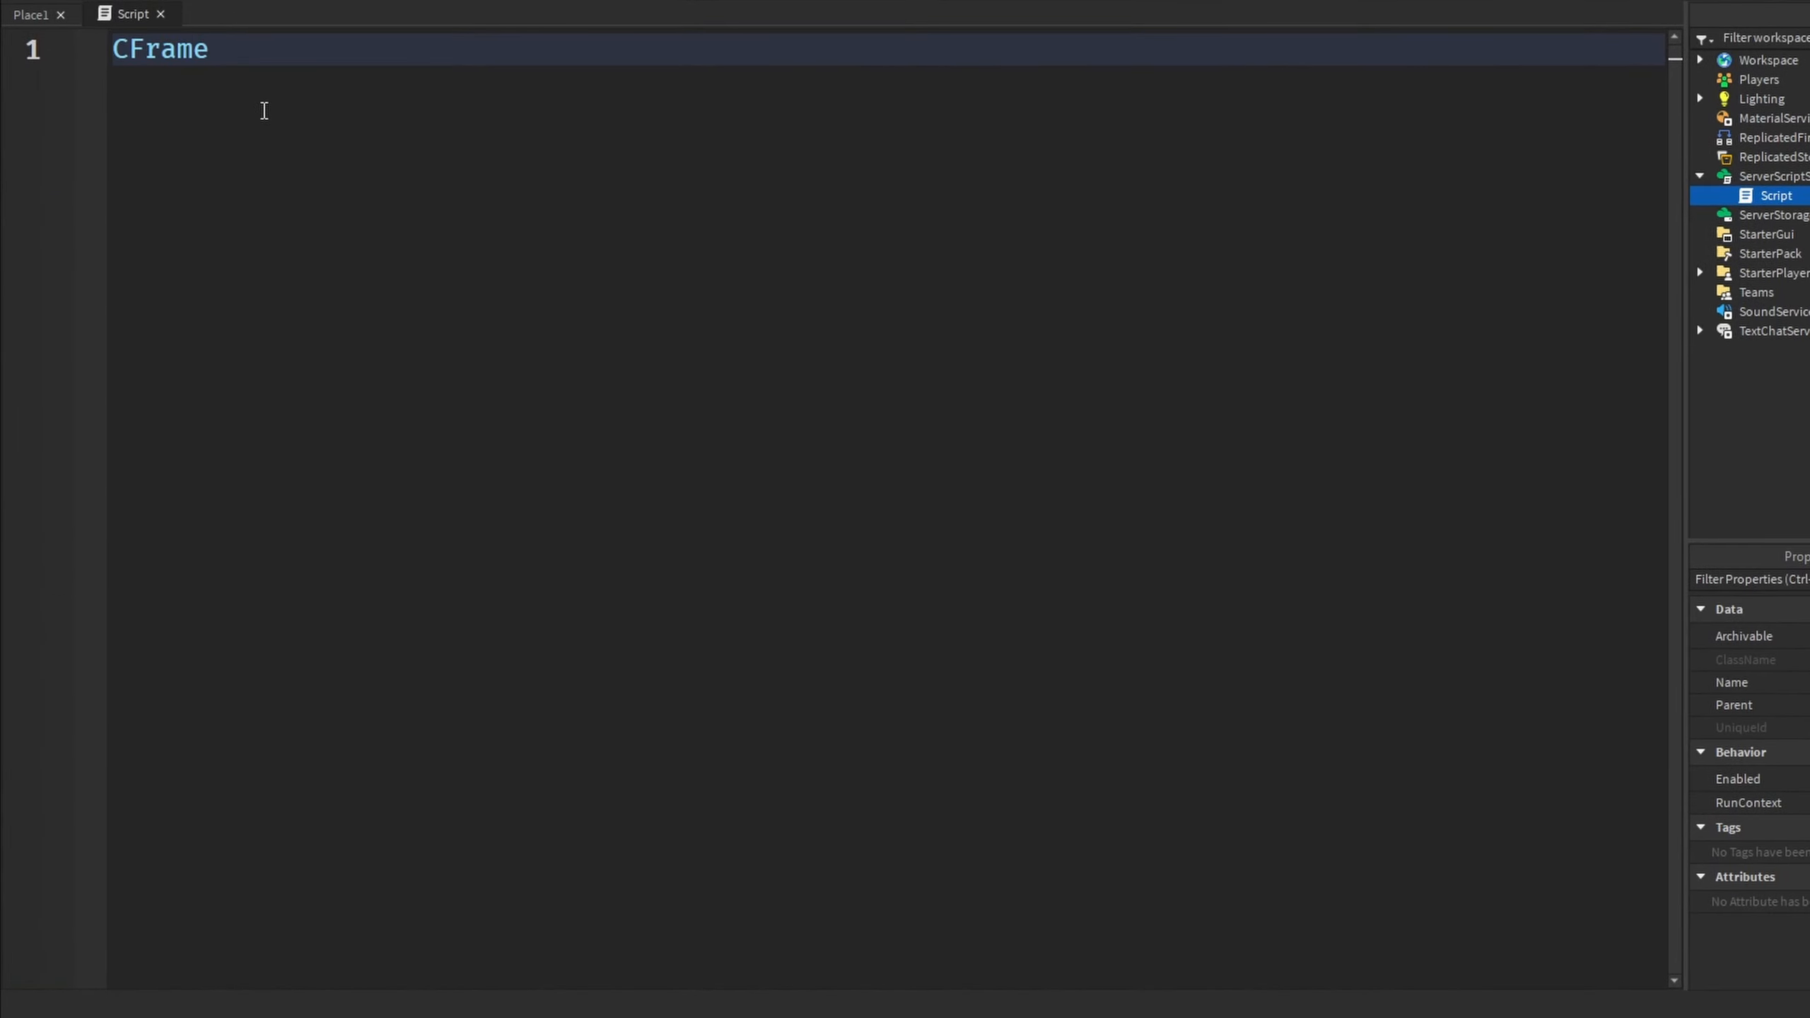
text(.lookAlong())
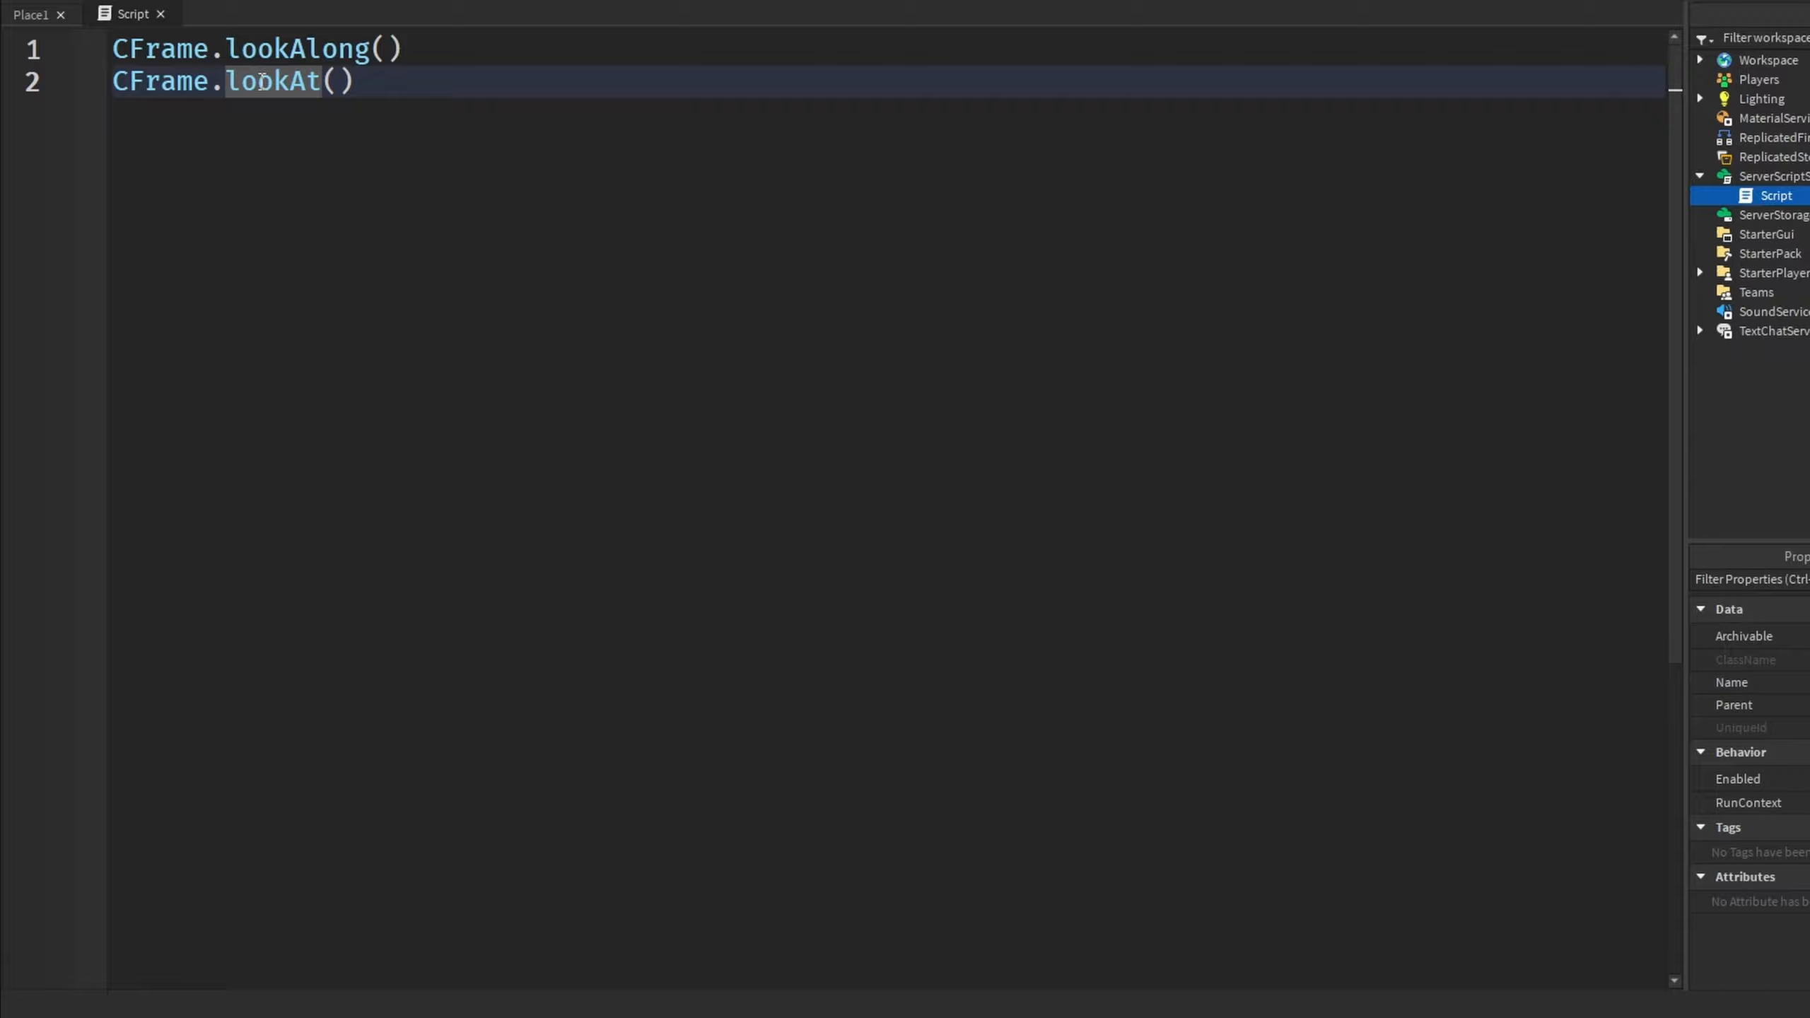
double_click(272, 80)
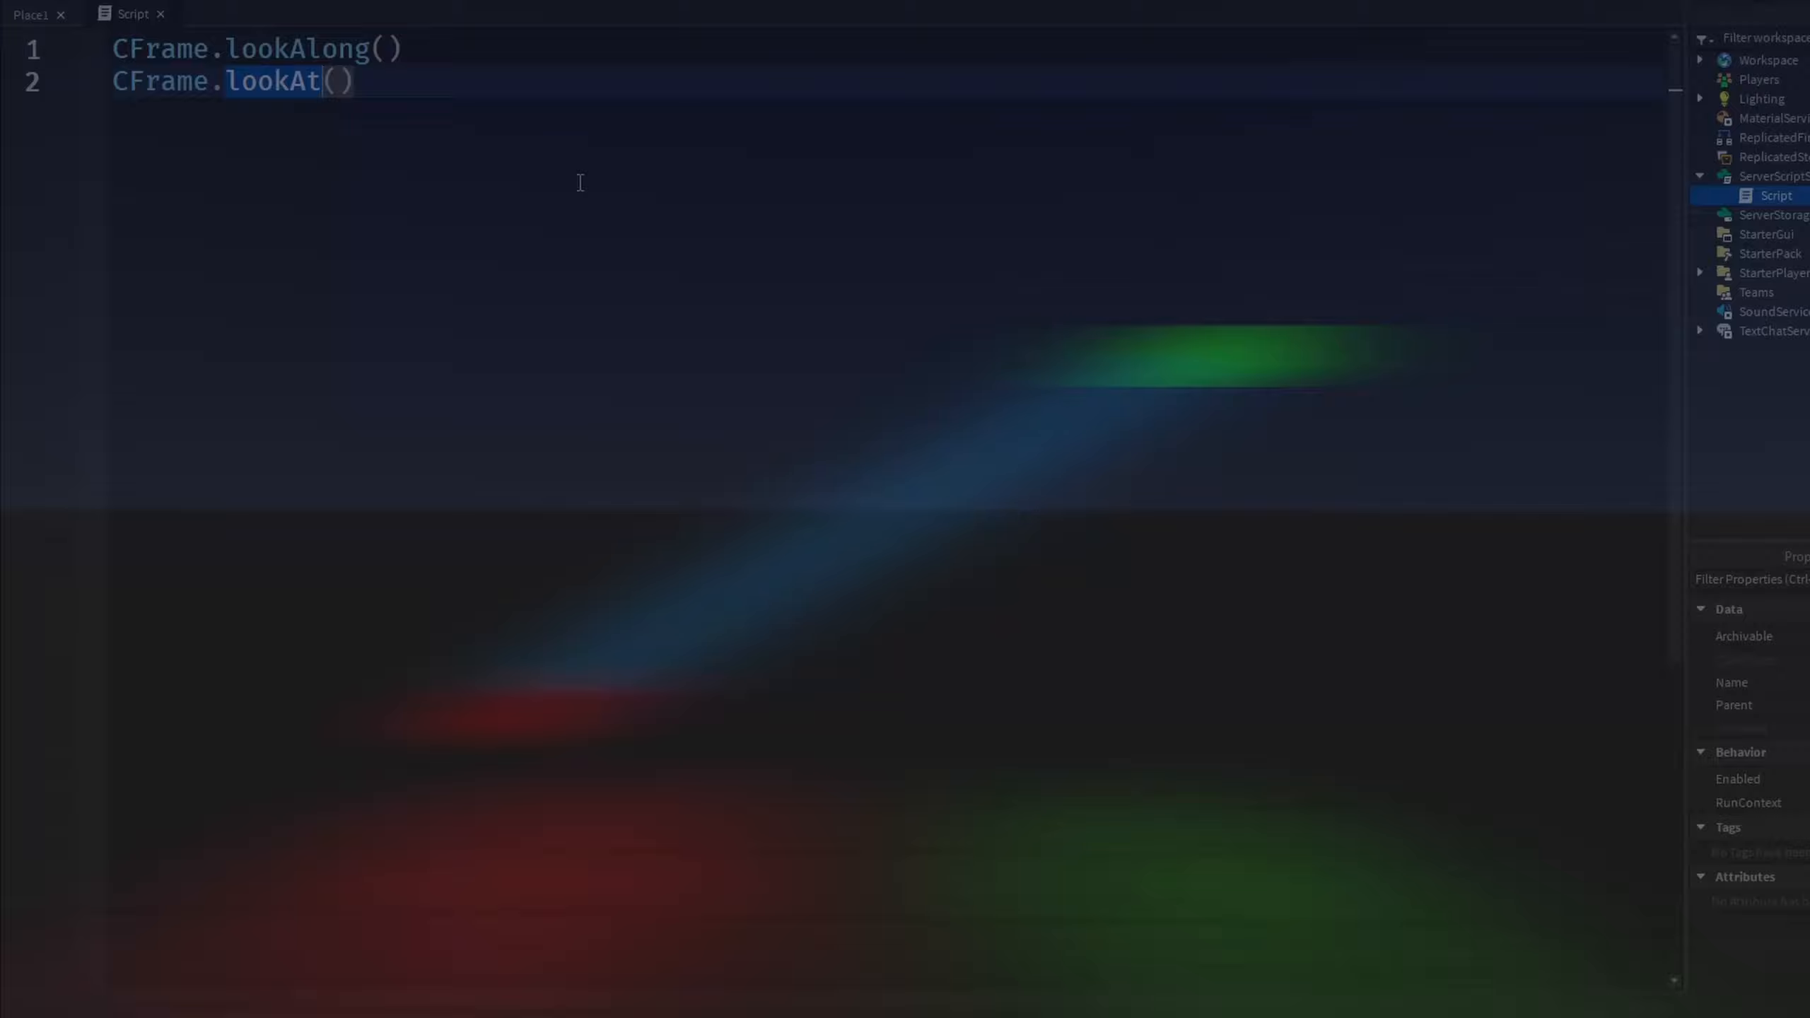
Fill the first call in as CFrame.lookAlong(origin, direction)
click(379, 48)
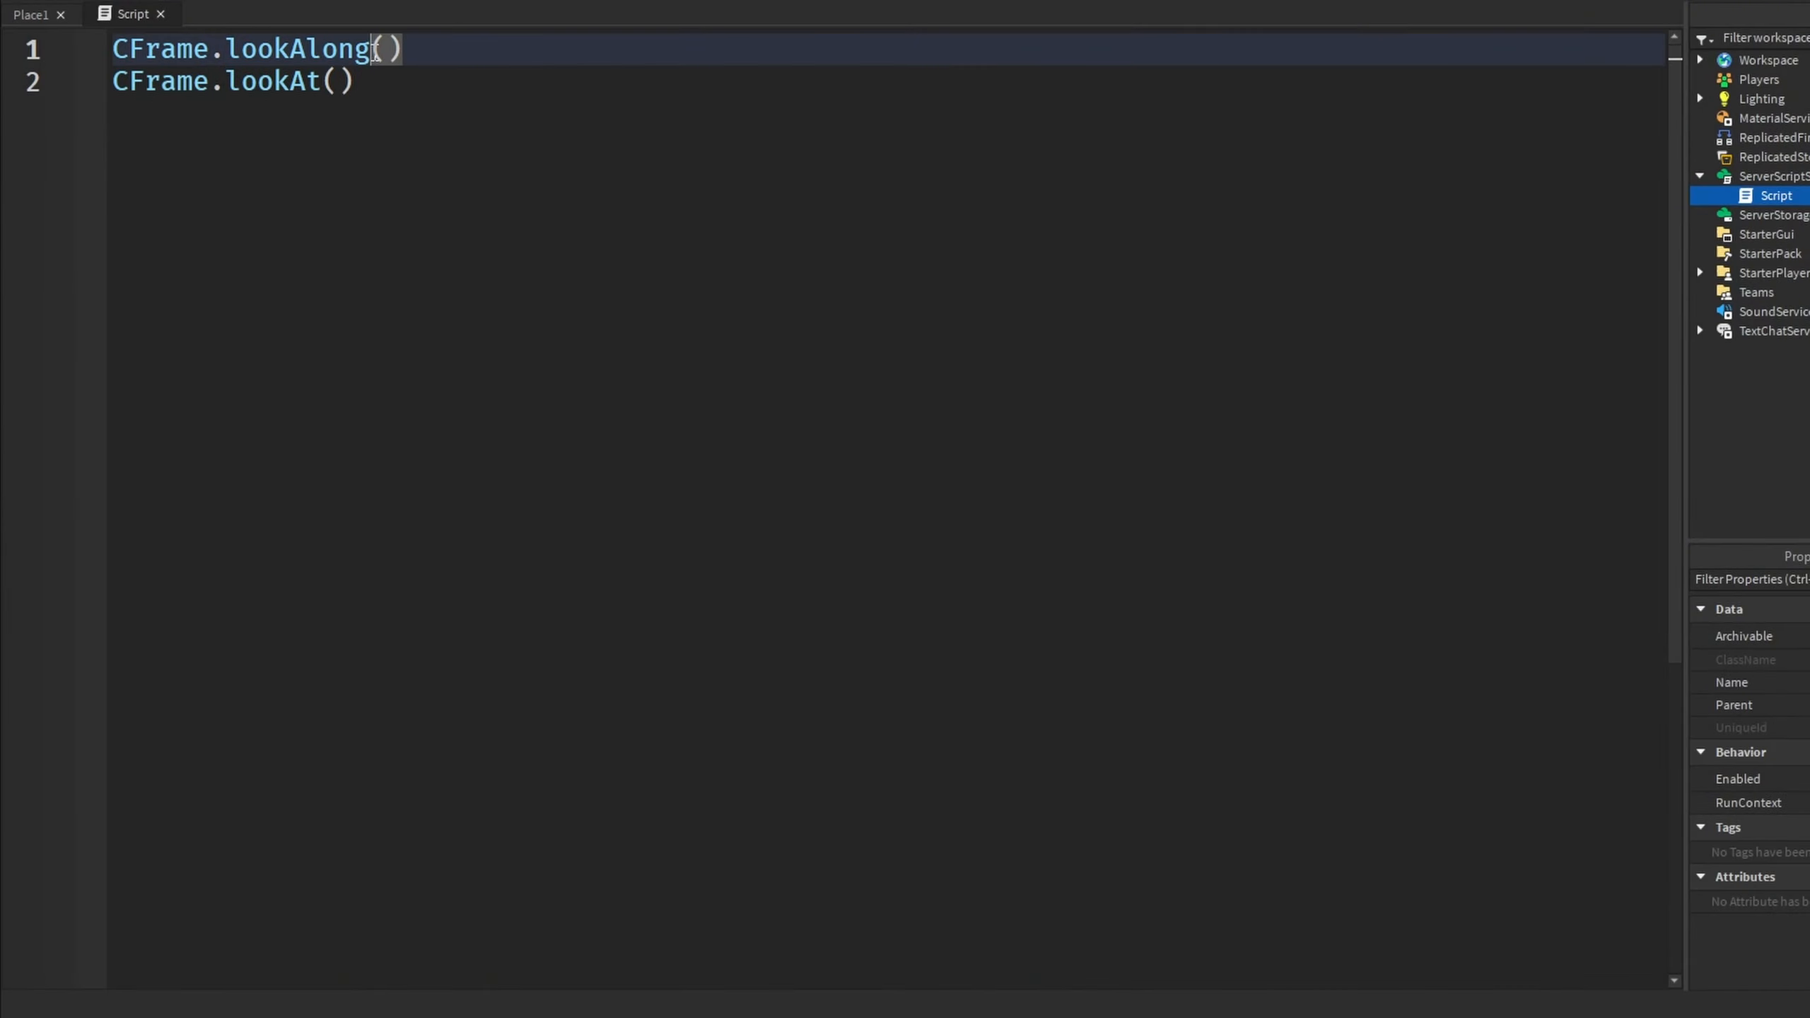
text(orig)
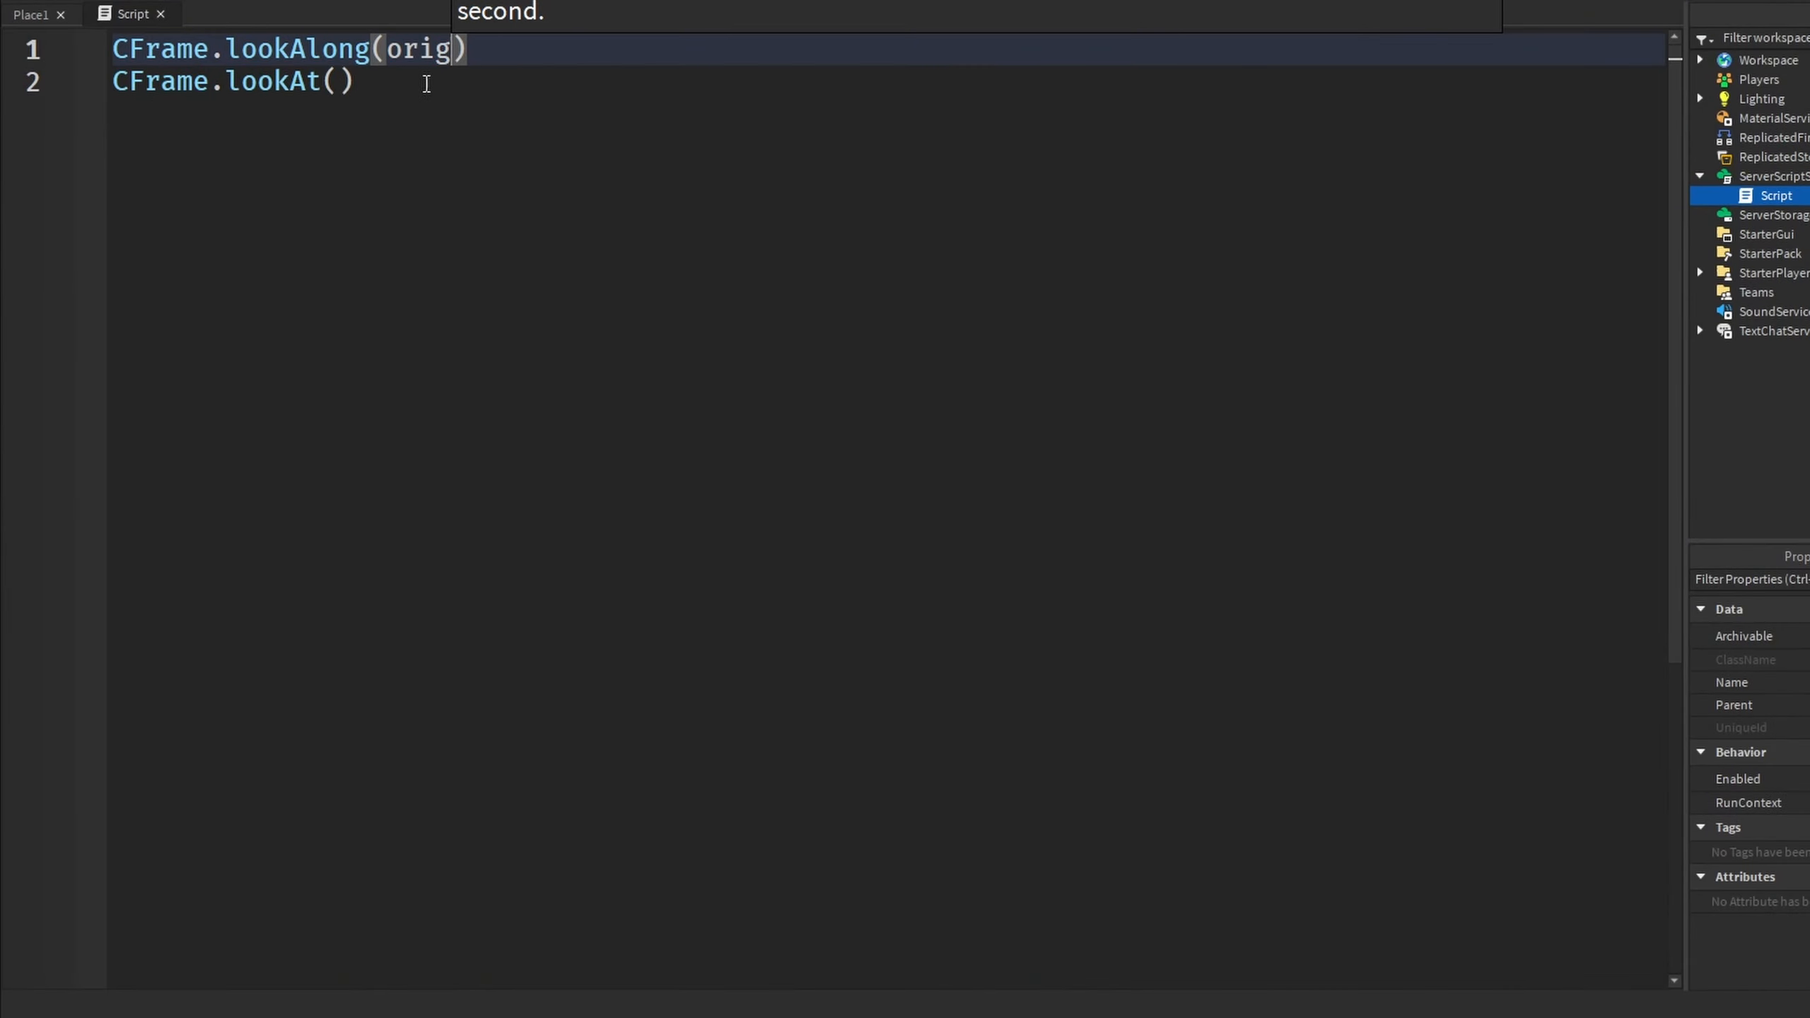
text(in)
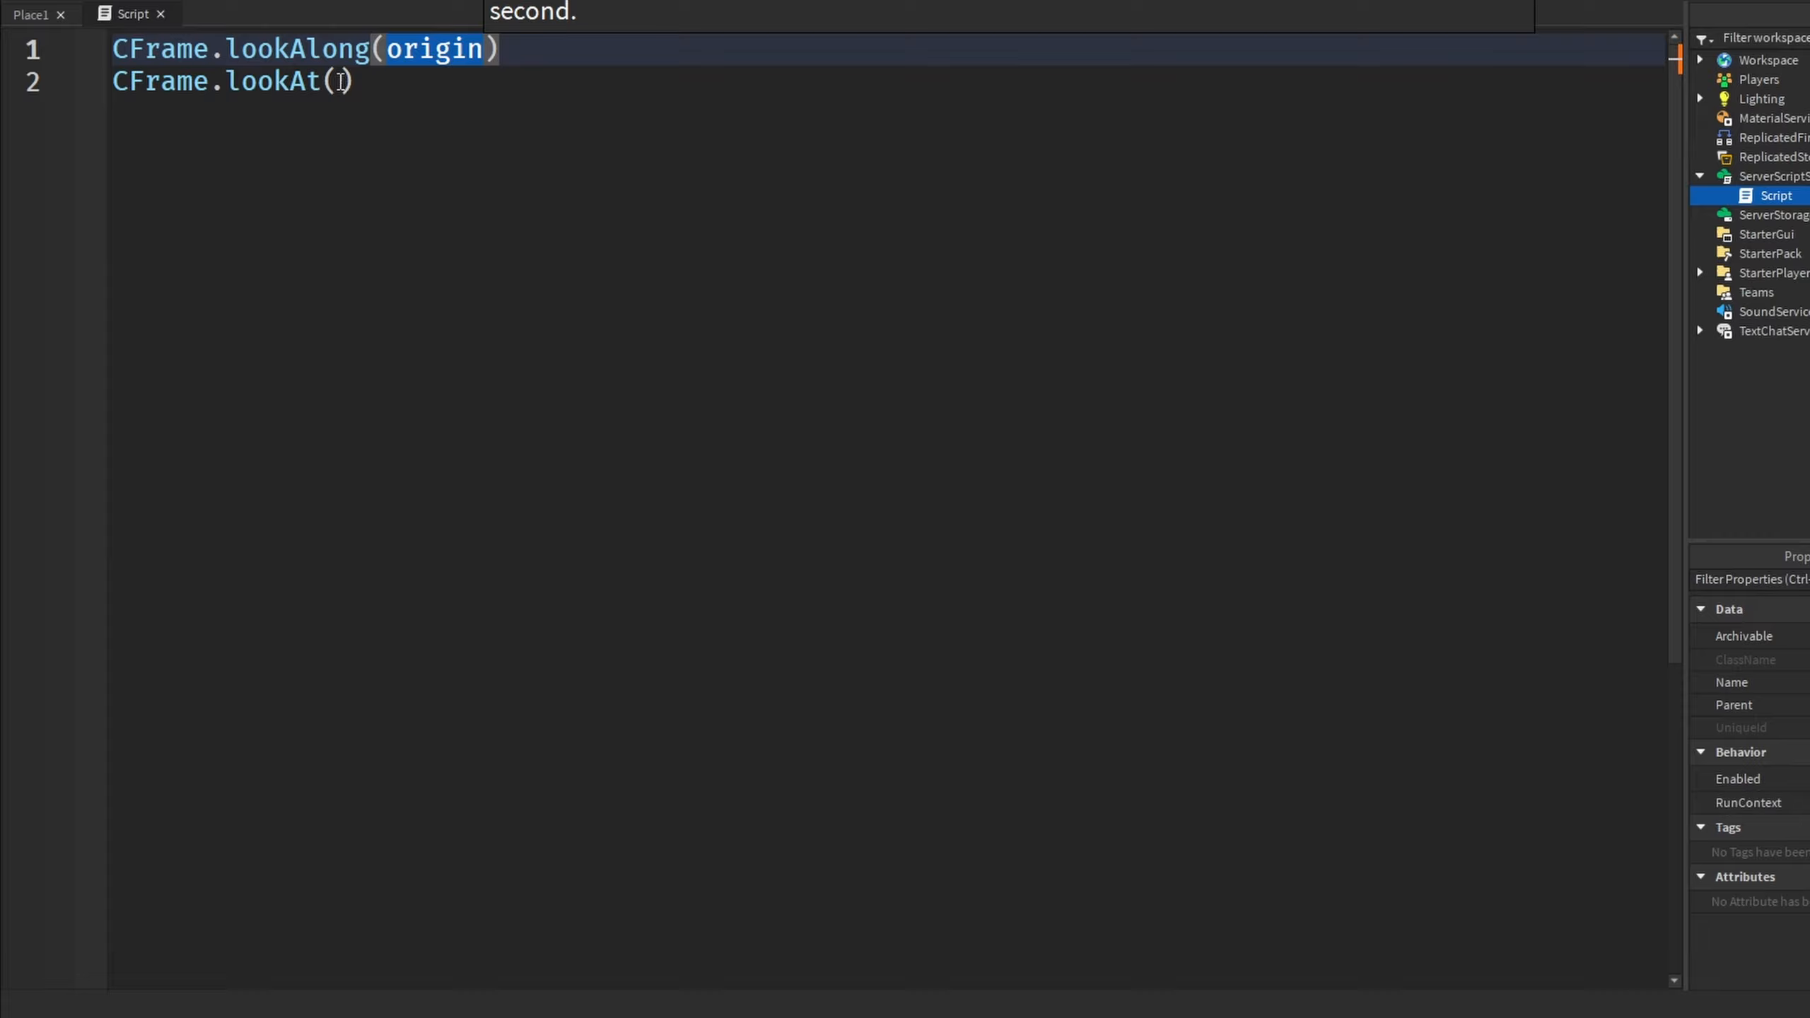
text(origin)
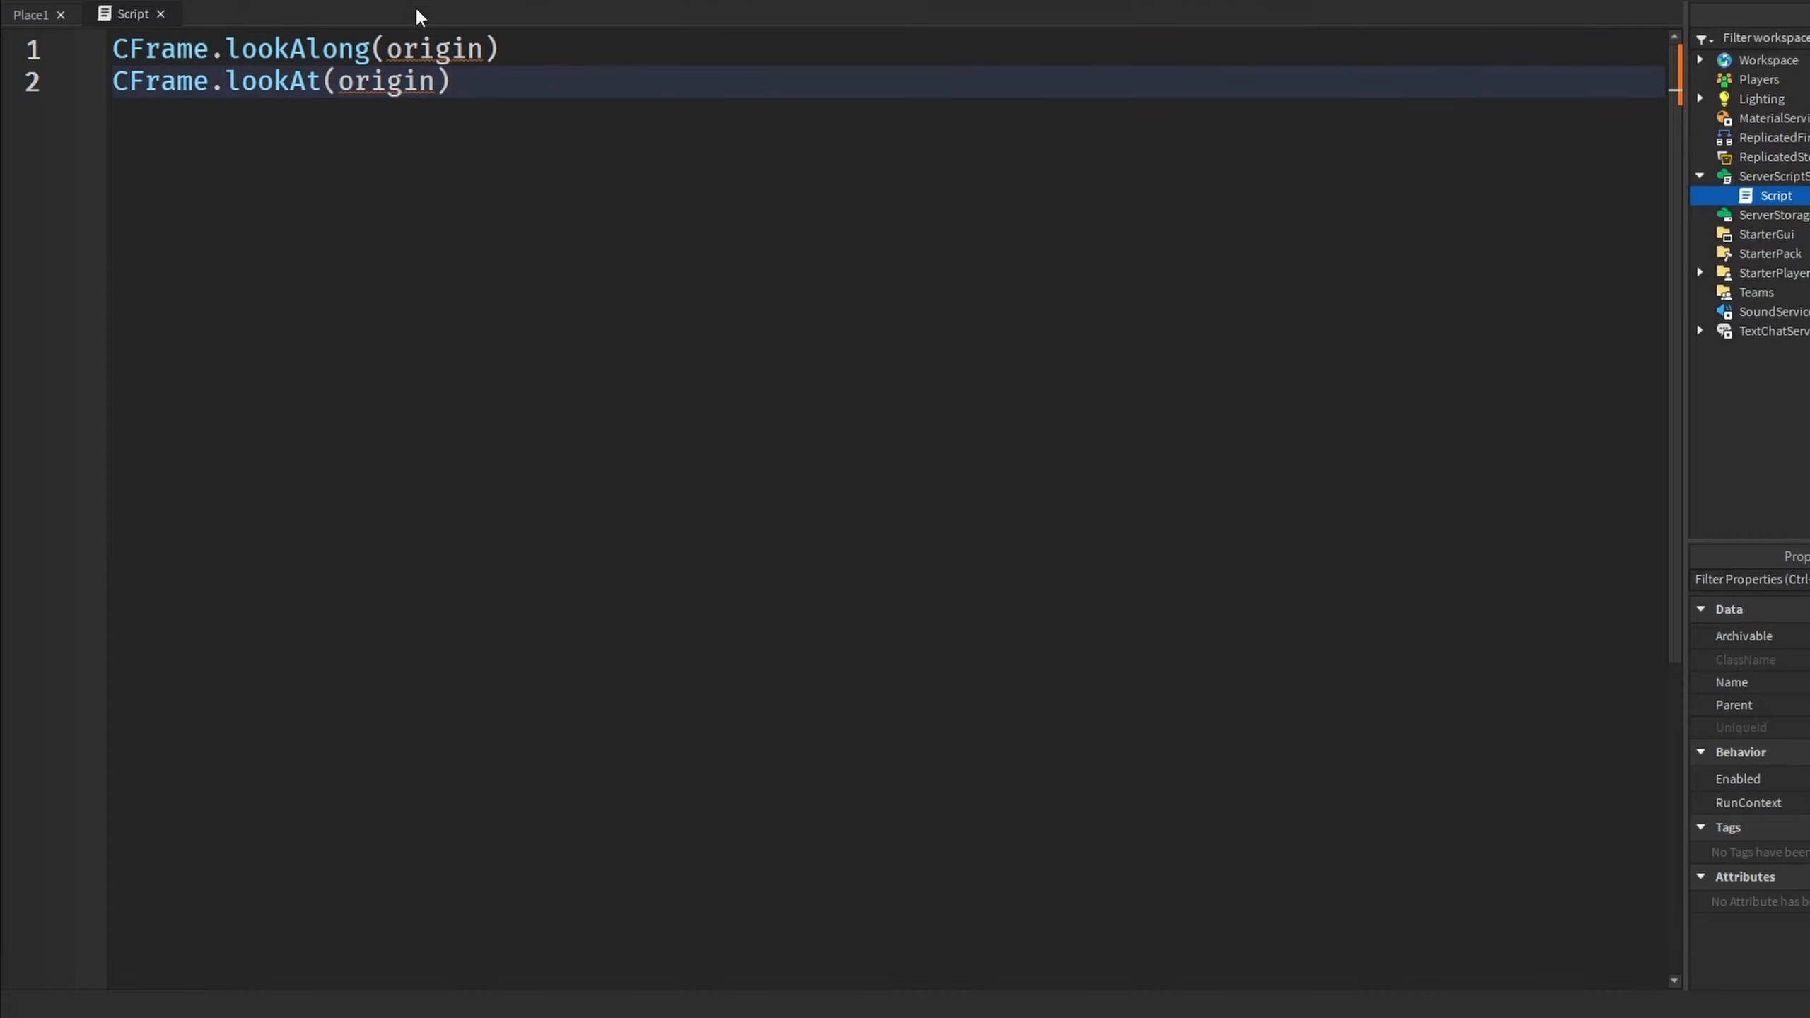
click(507, 80)
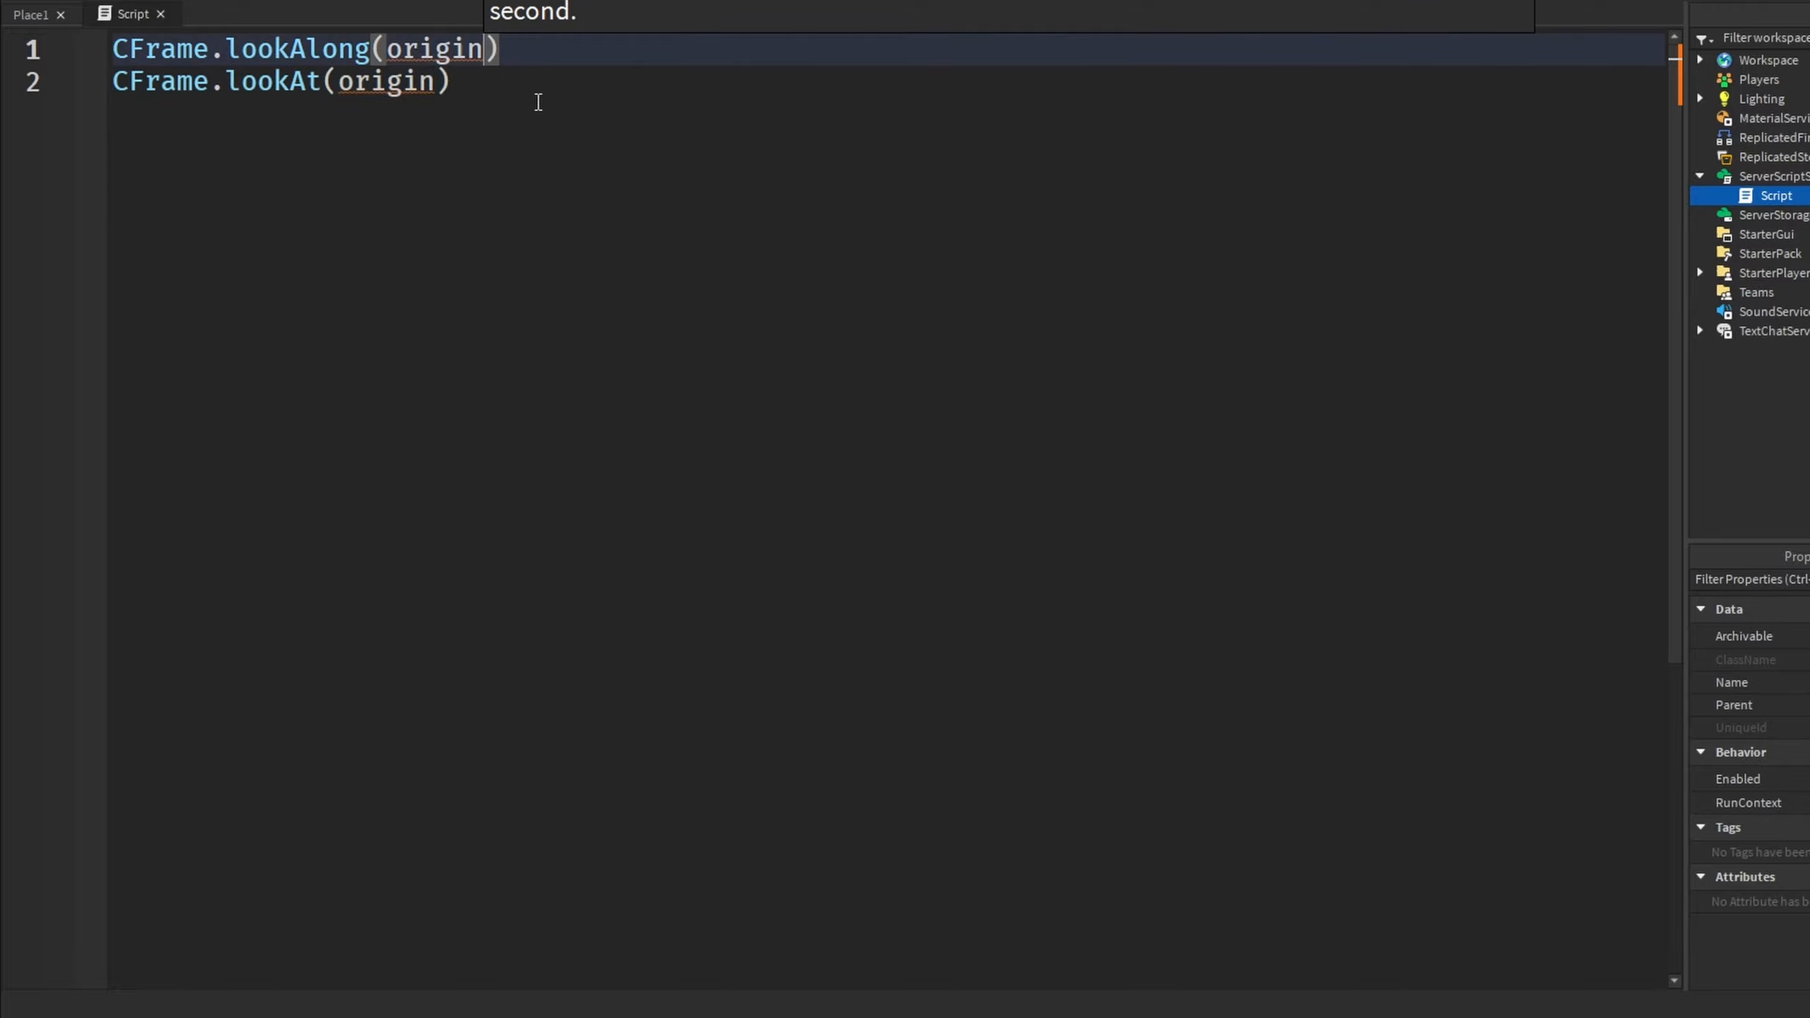
text(, direction)
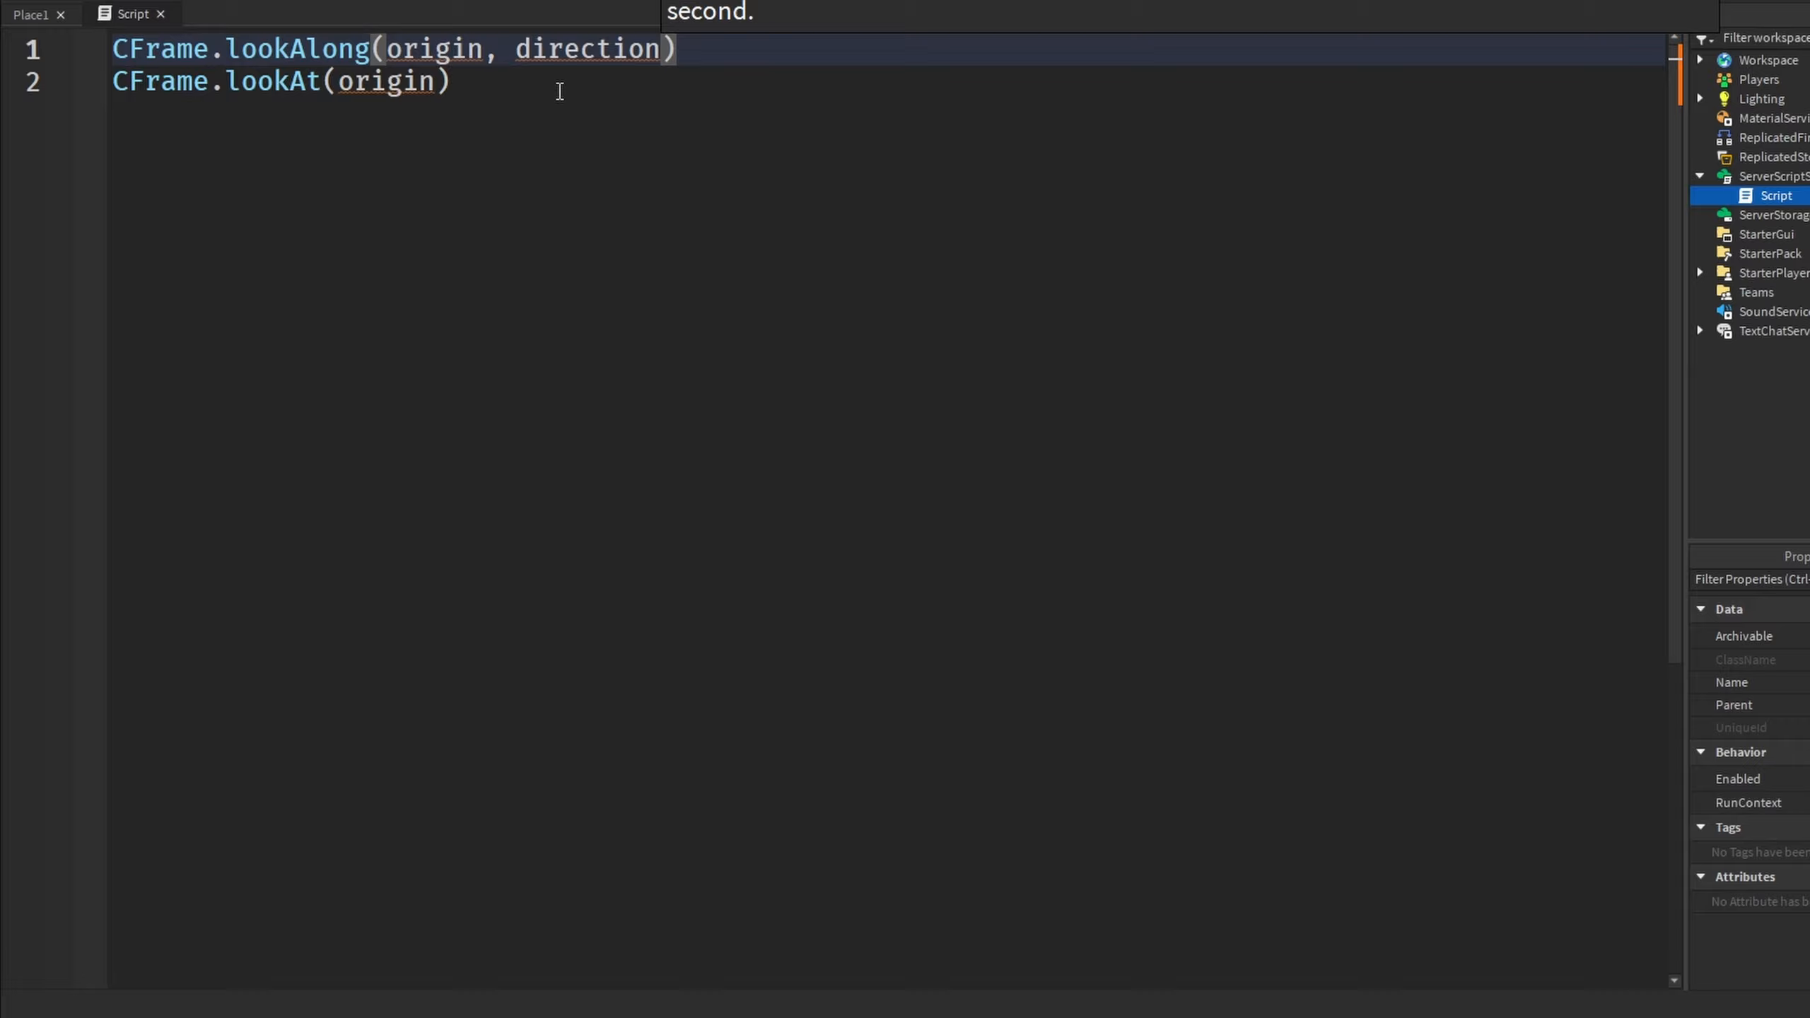
double_click(589, 48)
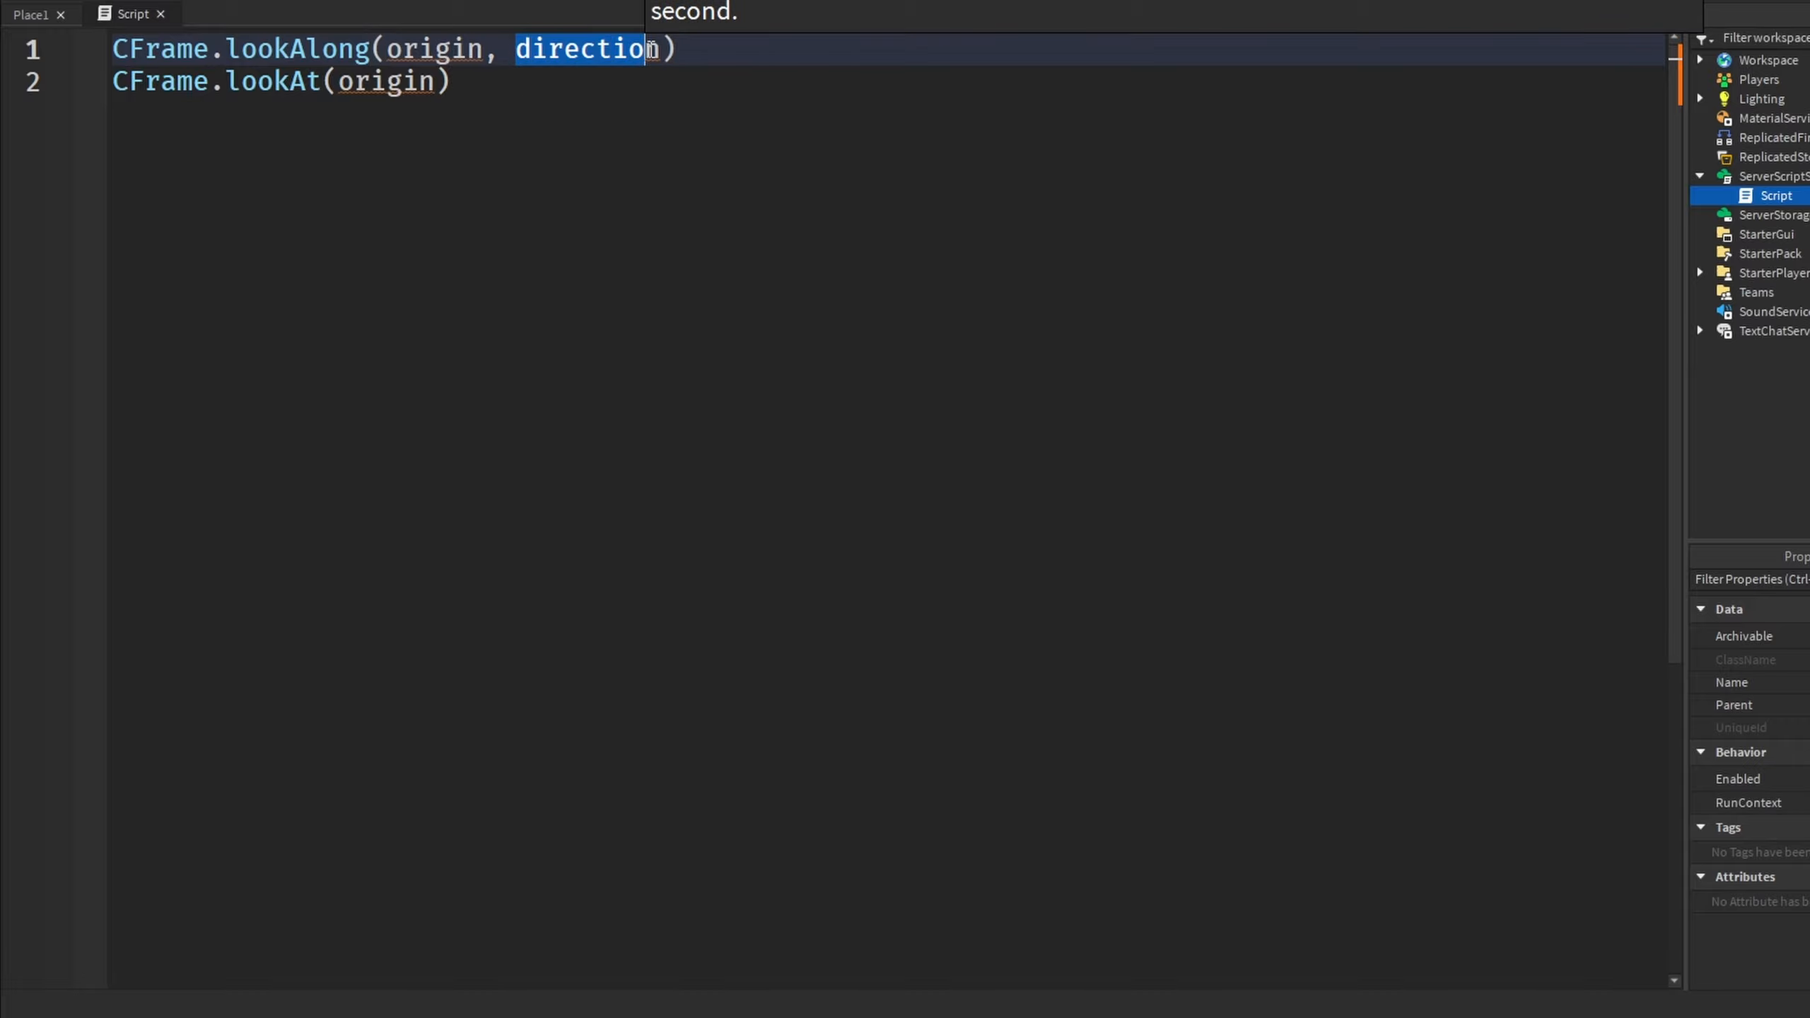
Fill the second call in as CFrame.lookAt(origin, LookPosition) and bring up the 3D place view
double_click(435, 48)
text(, )
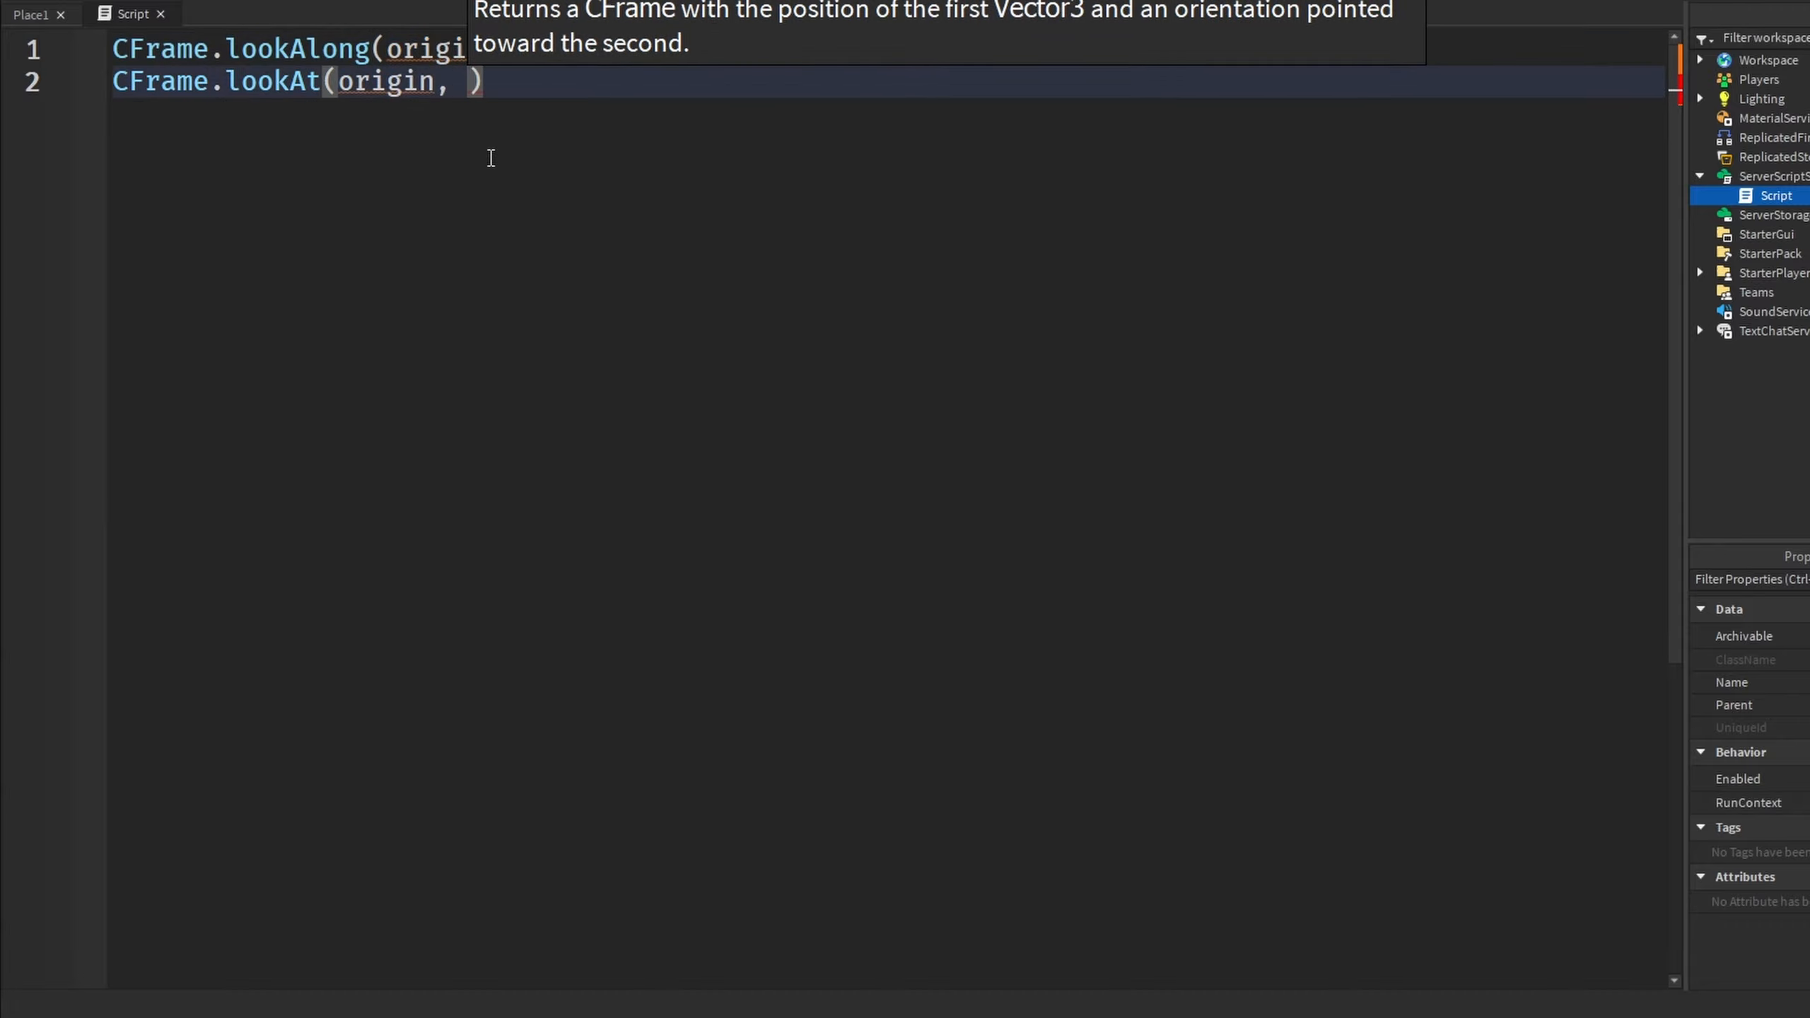
text(LookP)
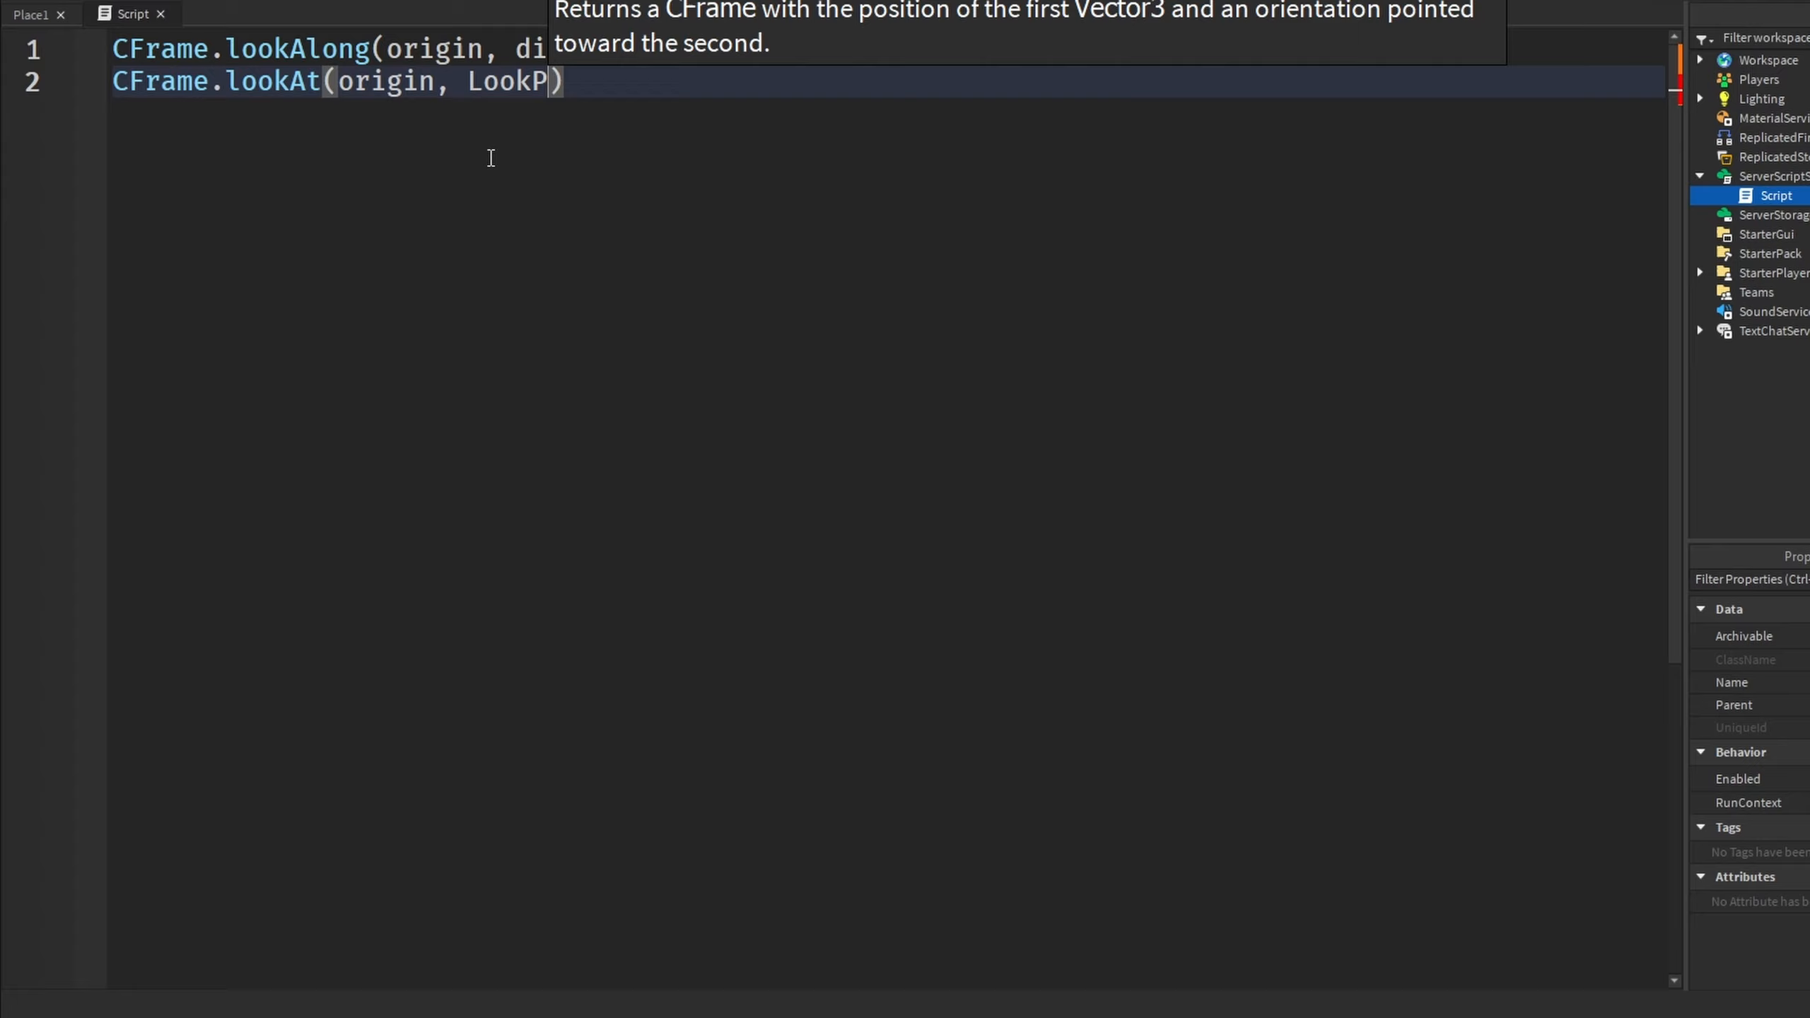
text(osition)
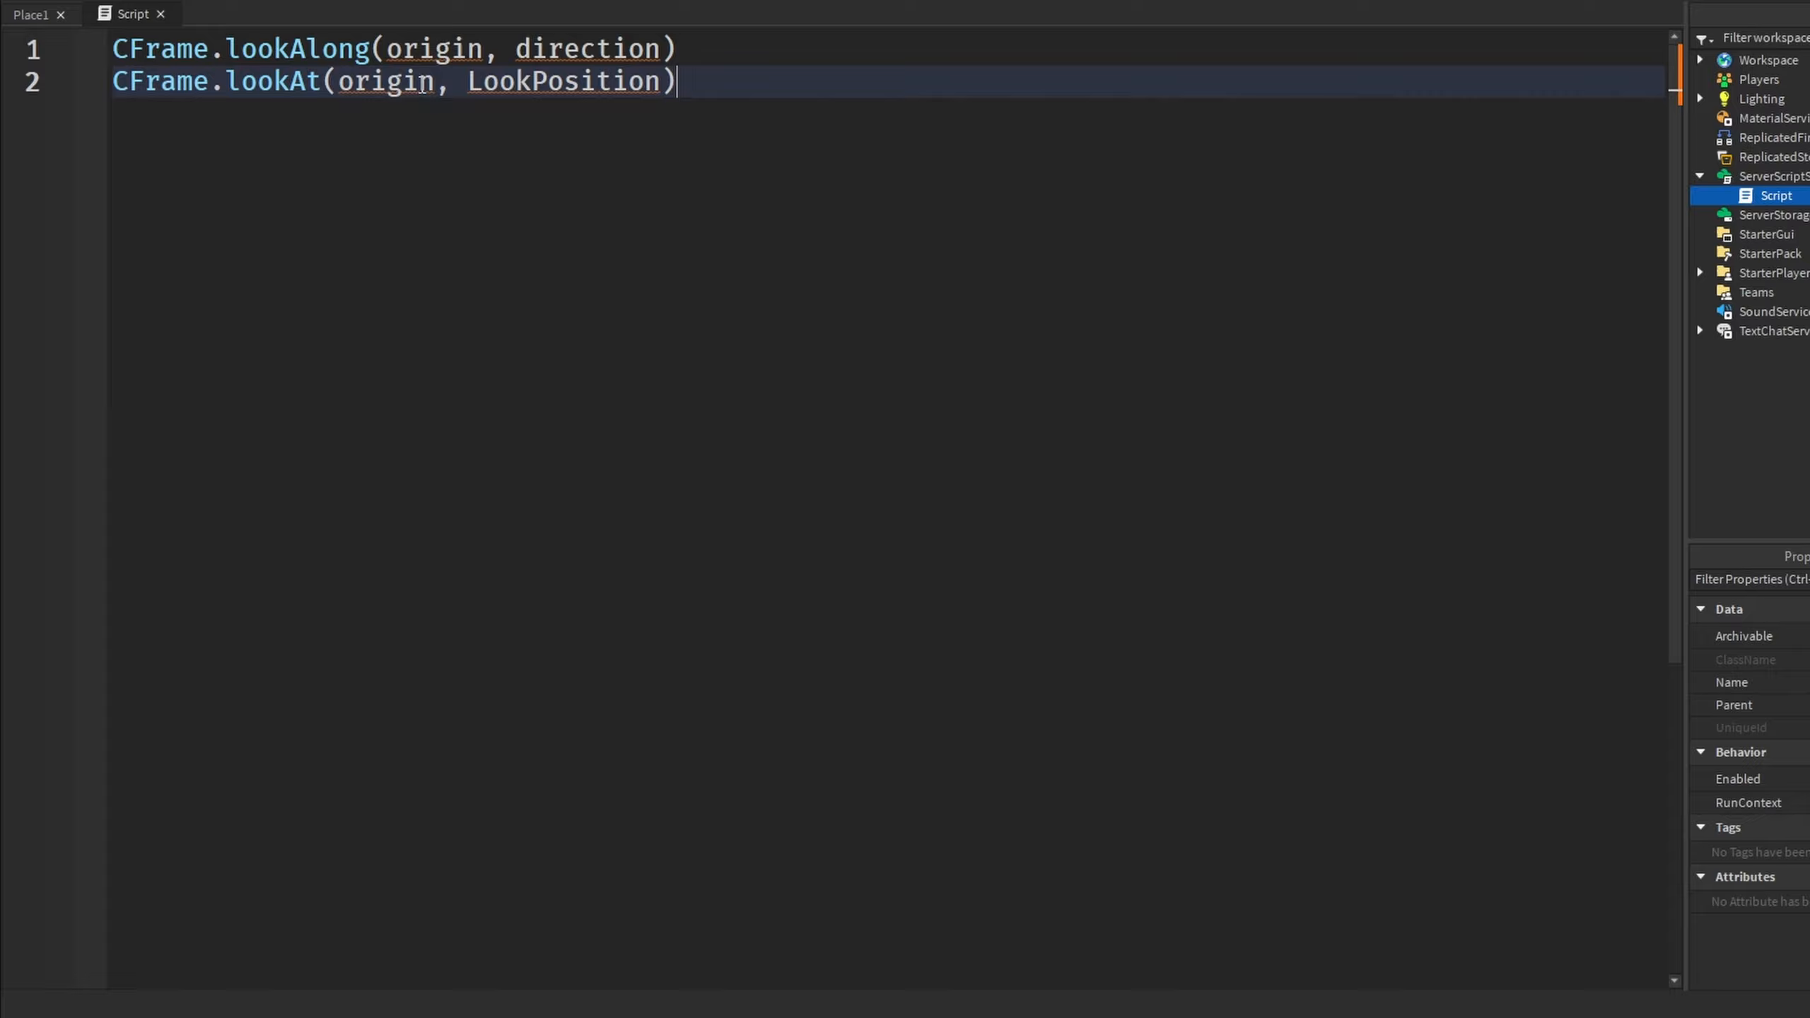
double_click(298, 48)
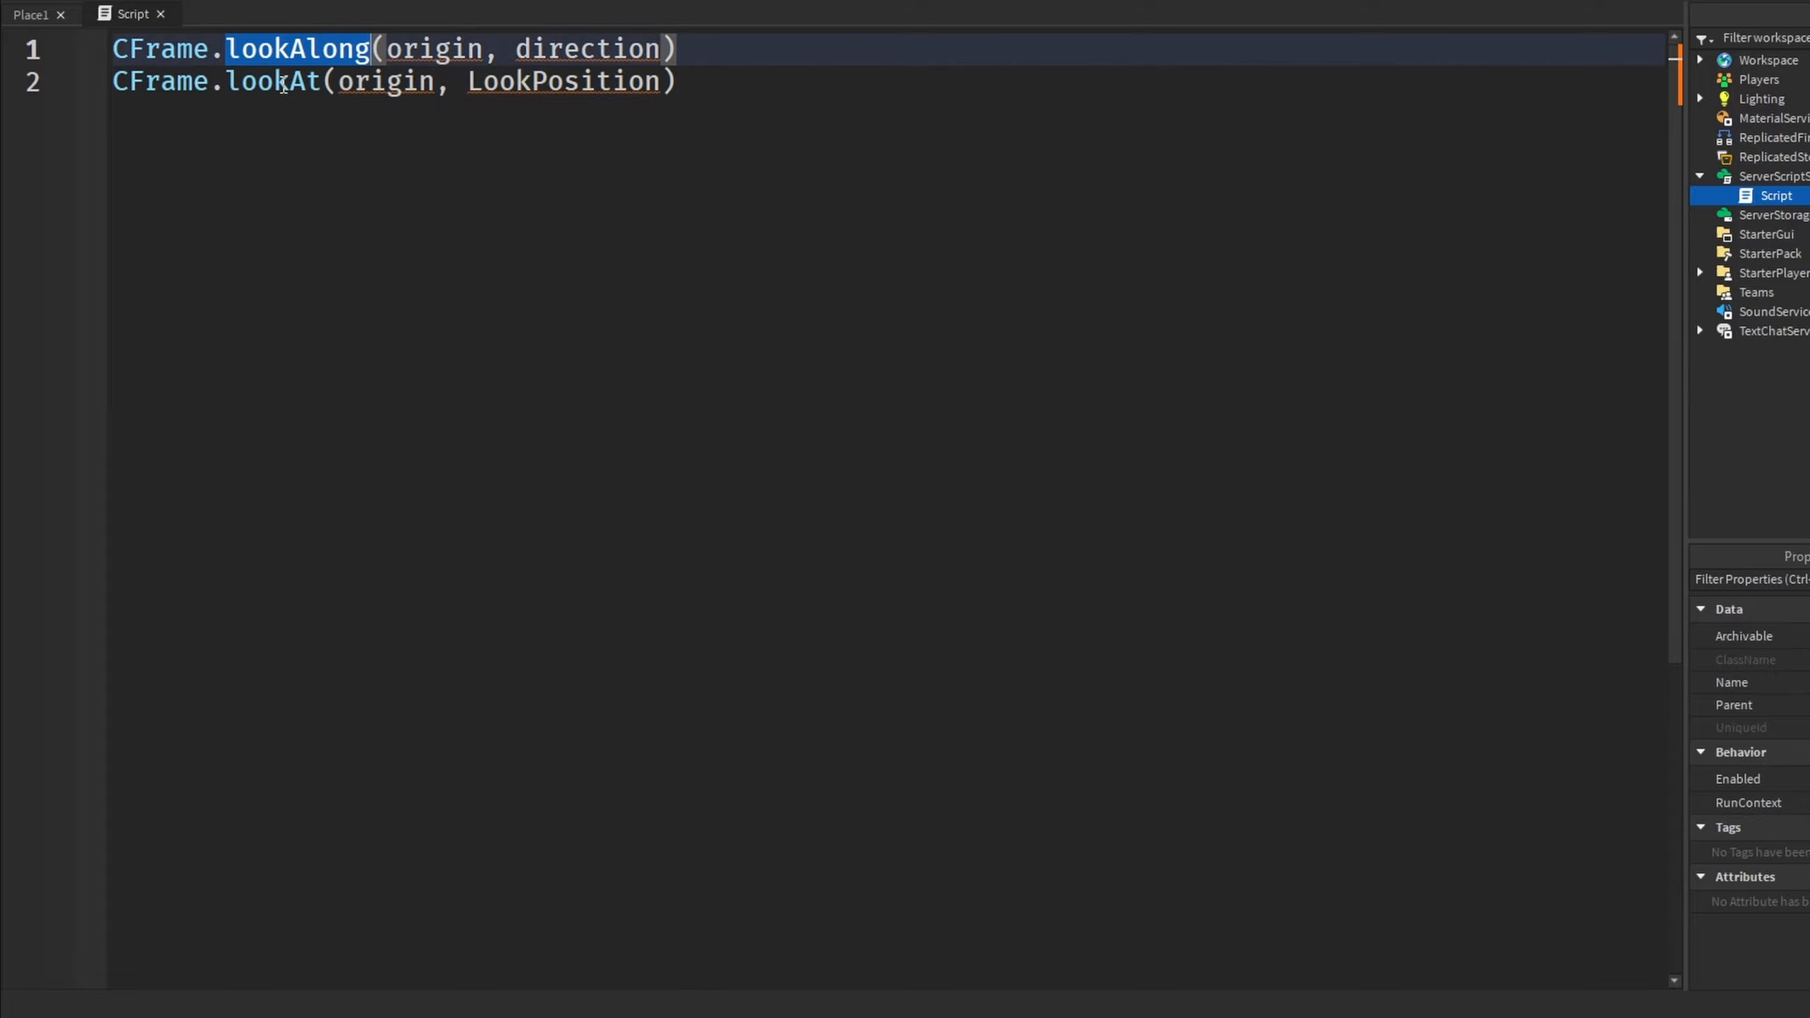
click(676, 81)
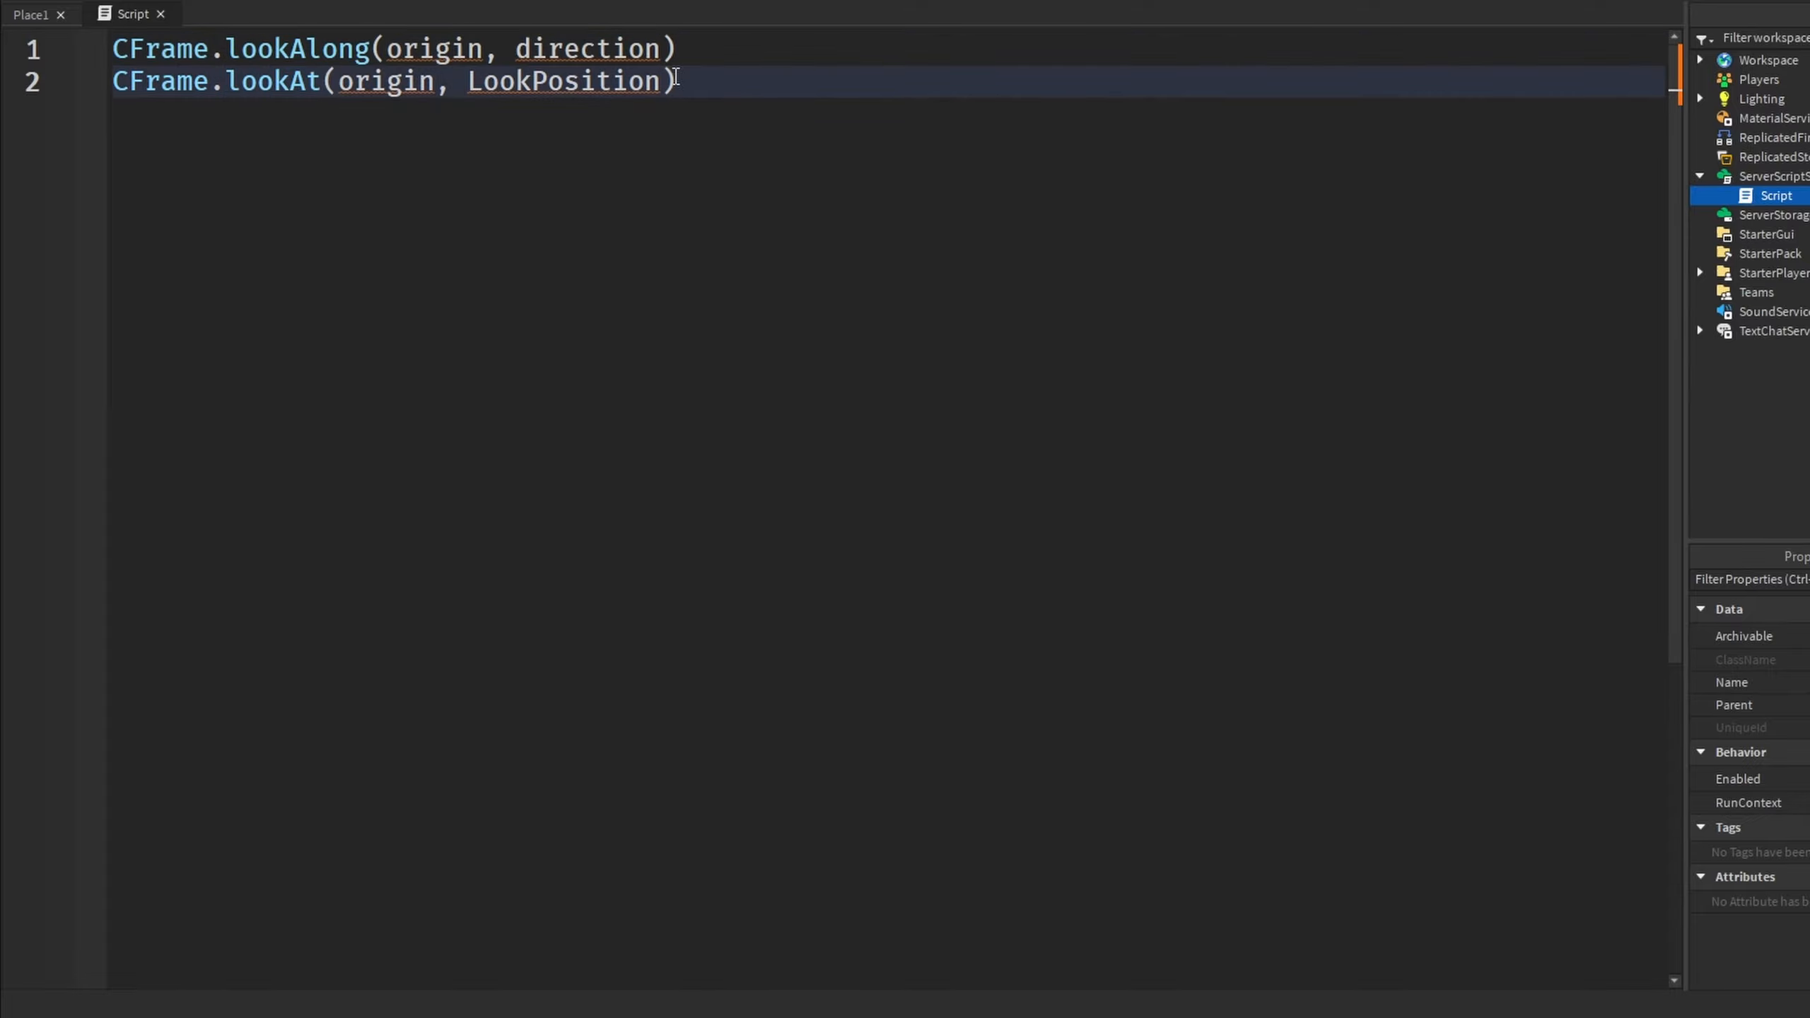
click(30, 14)
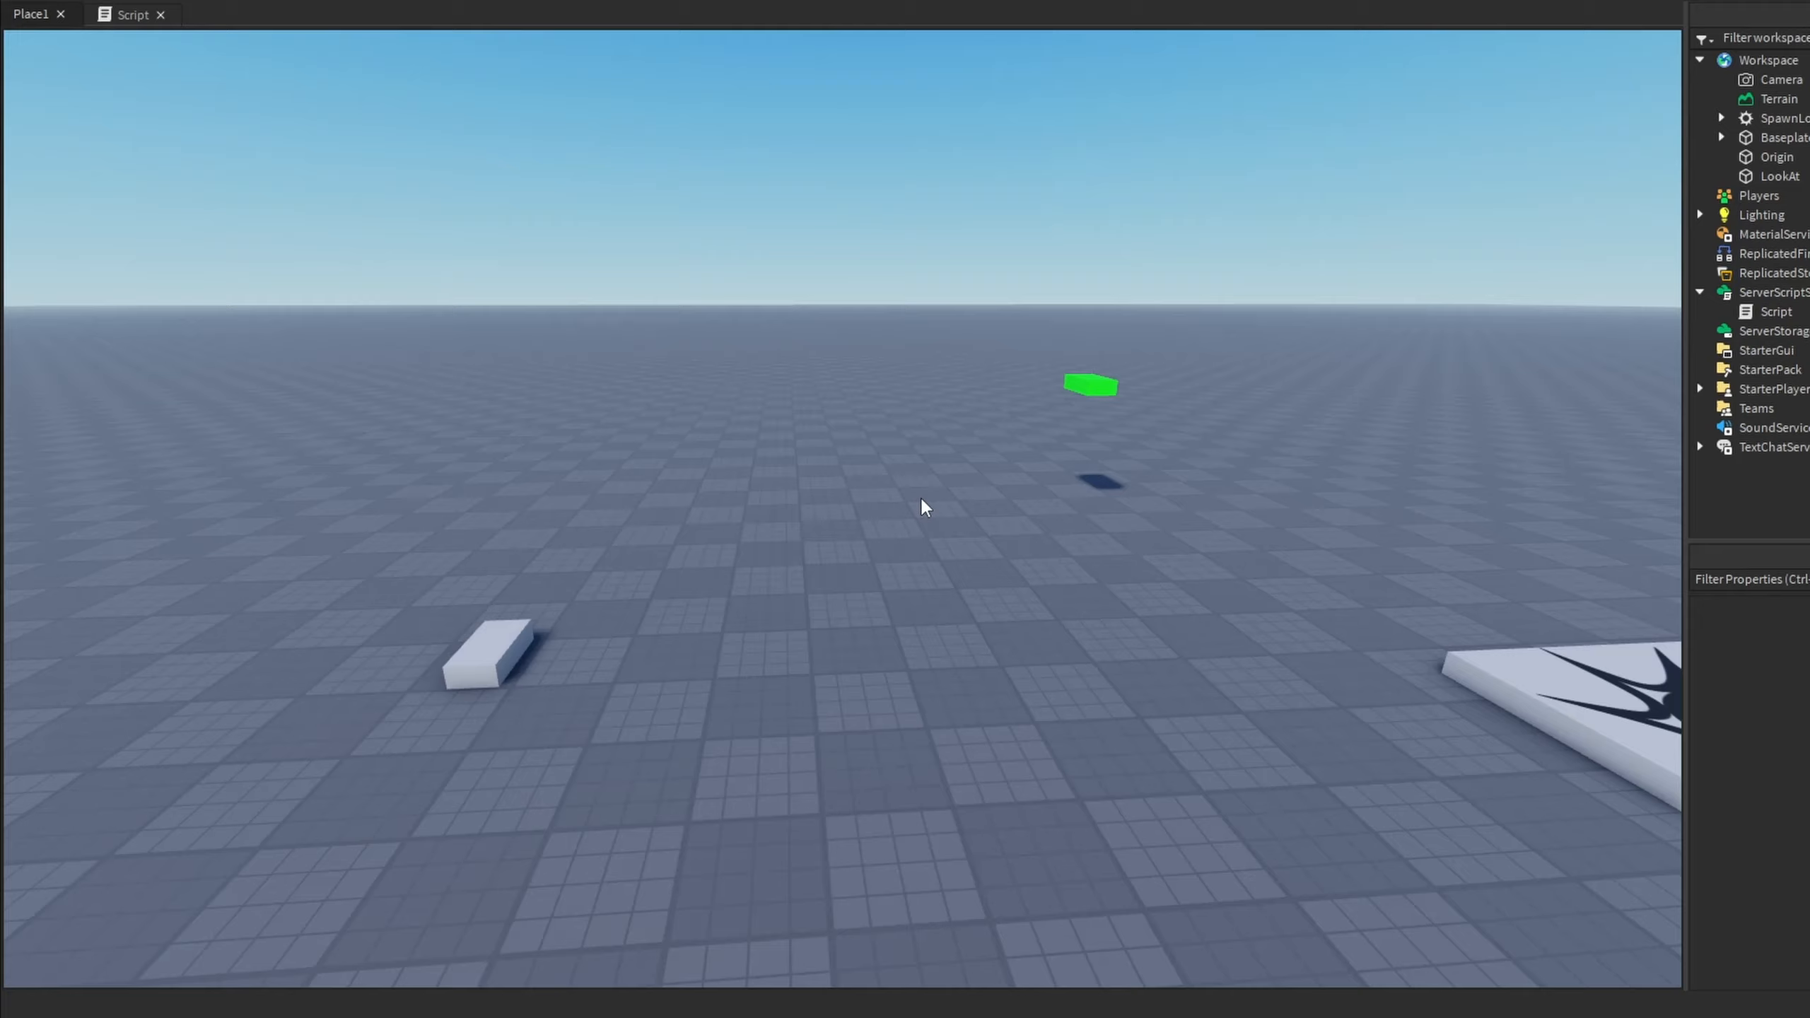
Inspect the green LookAt part in the viewport, then return to the script editor
click(485, 647)
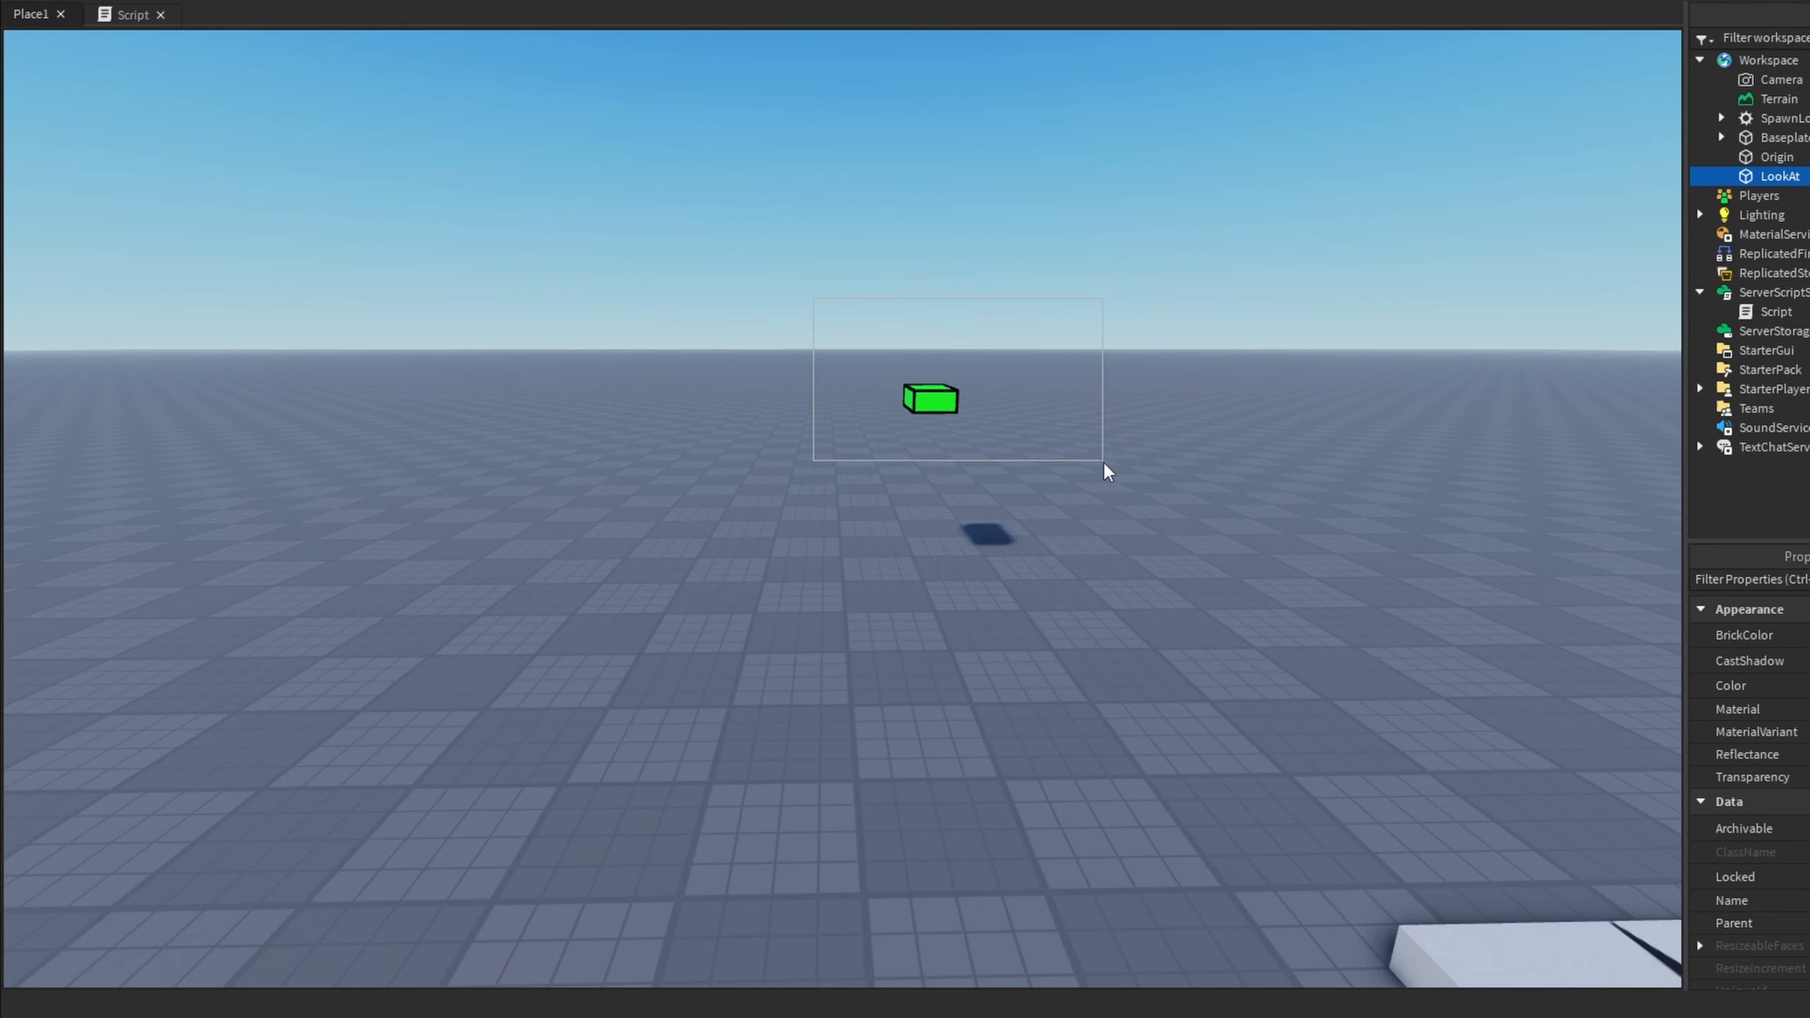
click(929, 399)
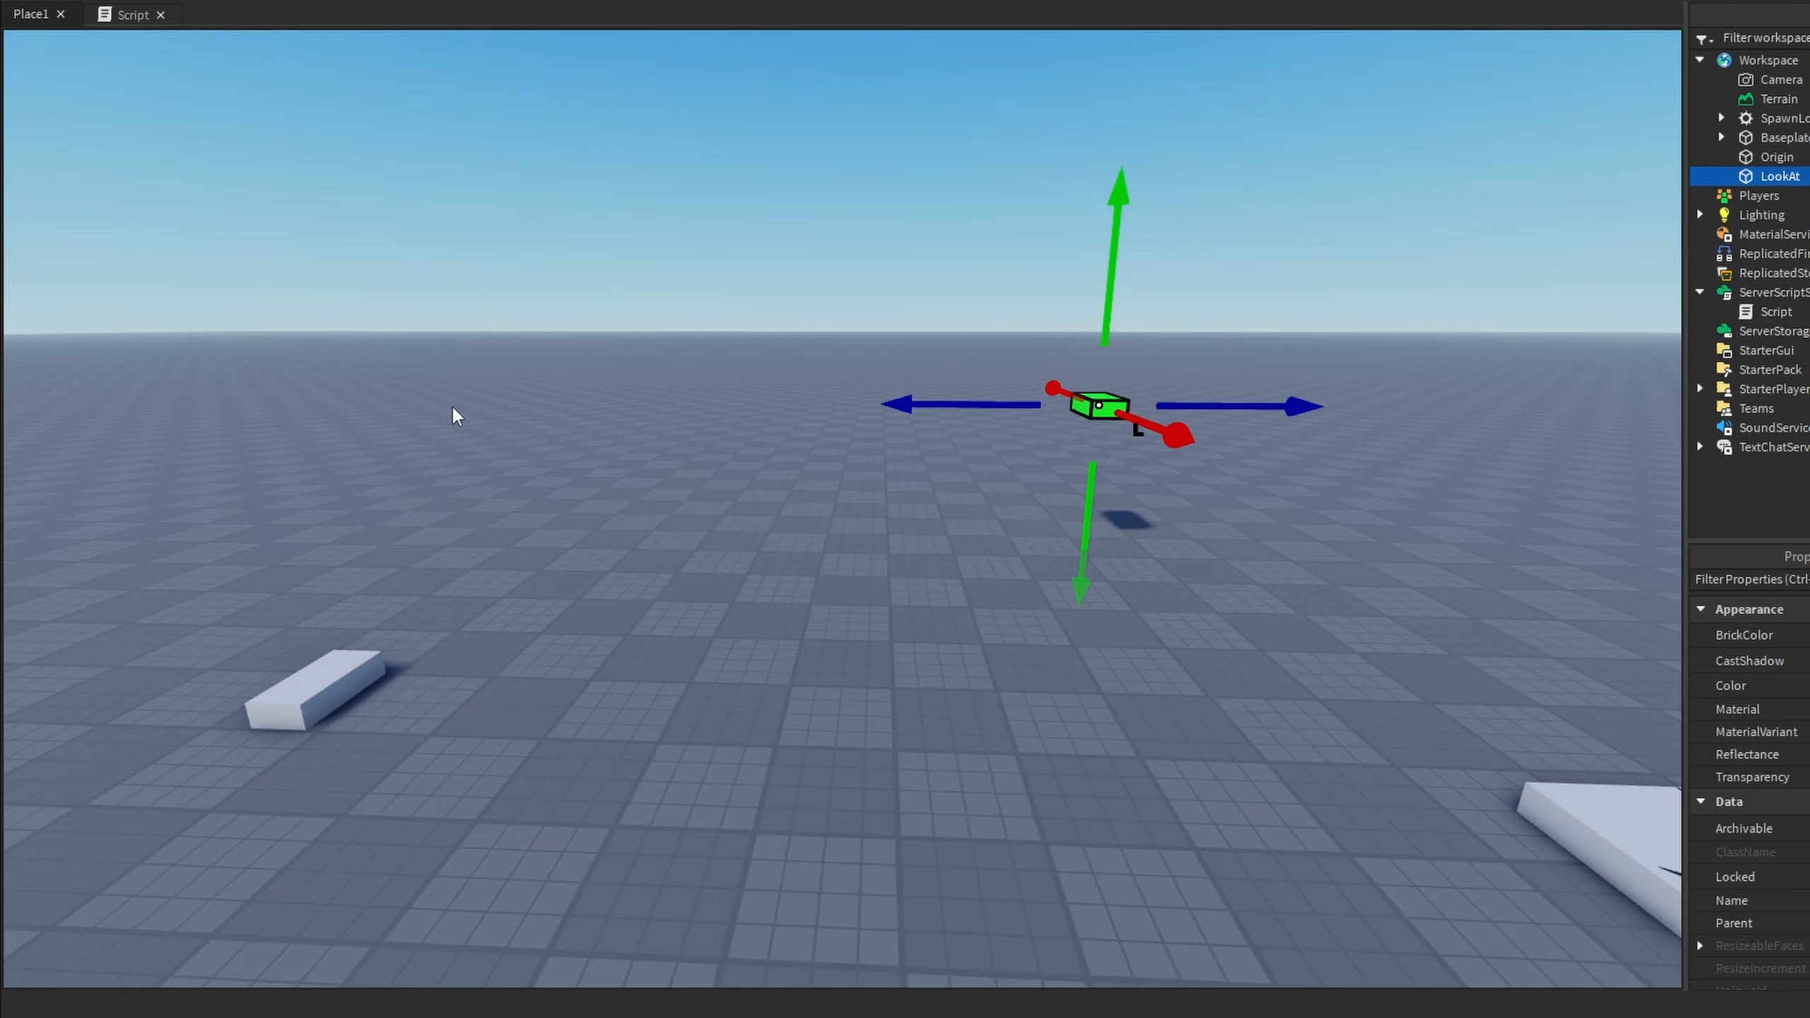
click(1777, 156)
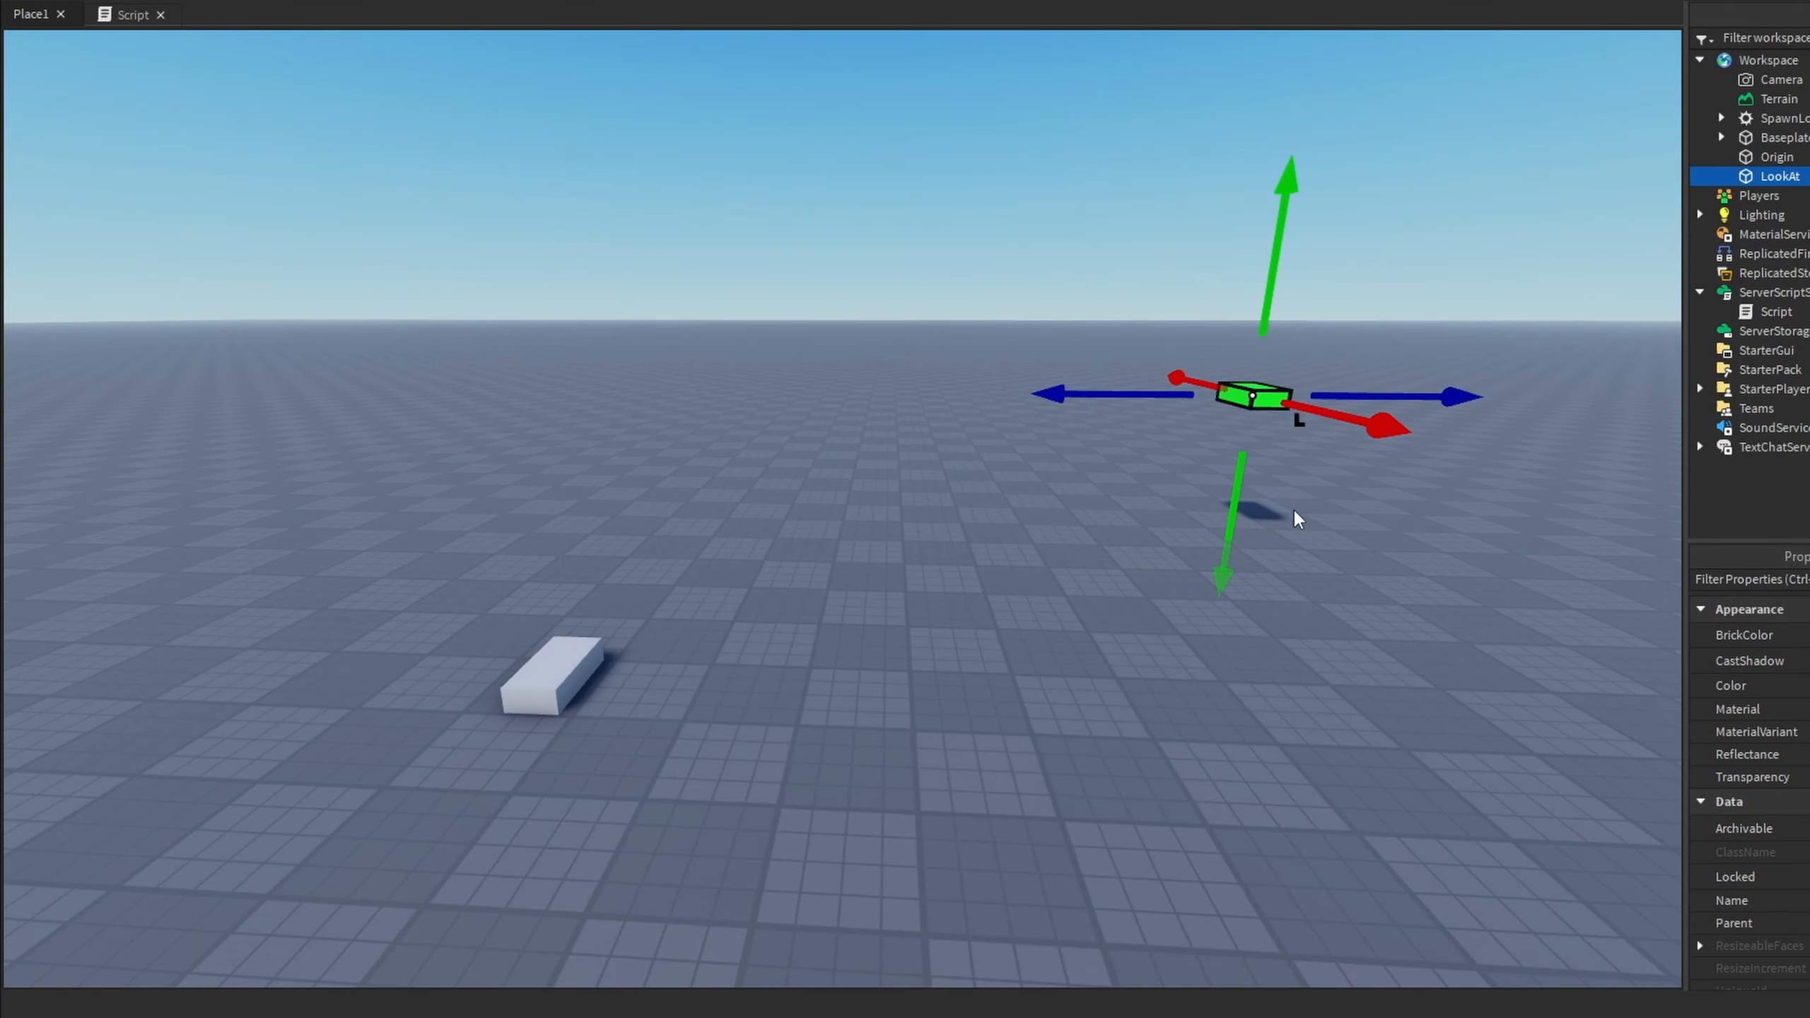
click(132, 13)
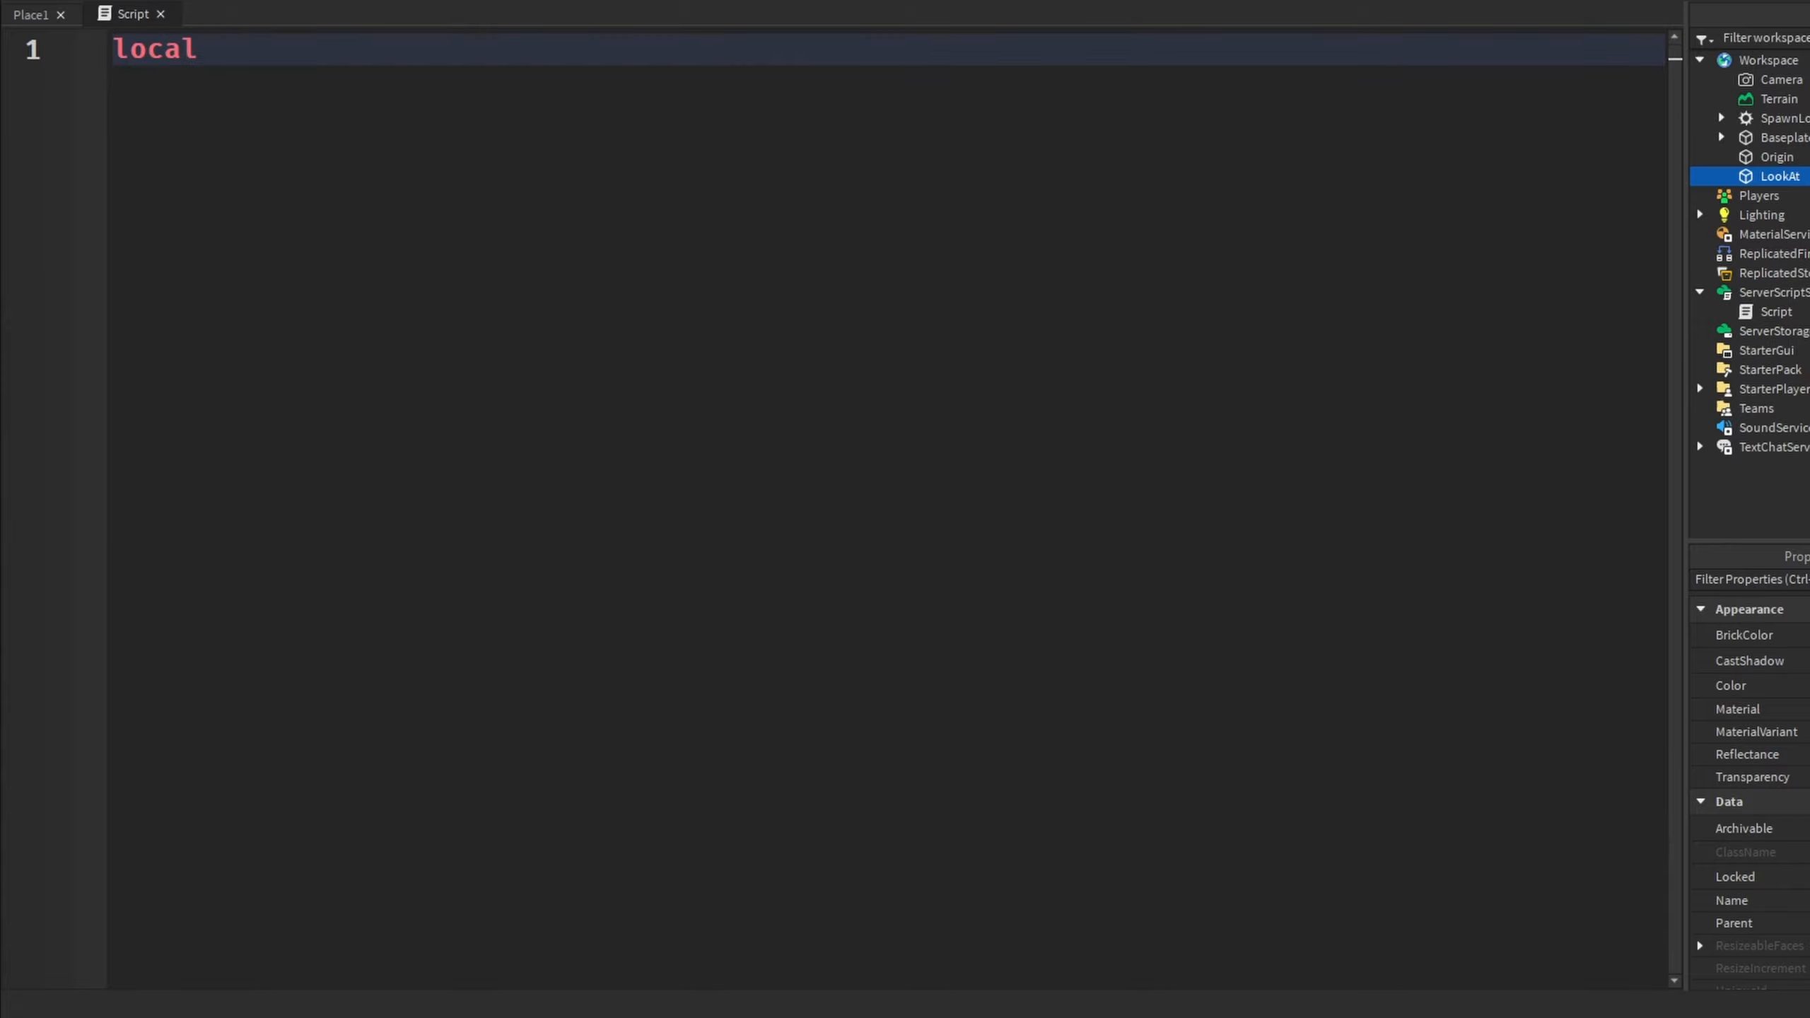
Define Origin and LookAt from game.Workspace and start Origin.CFrame = CFrame.lookAlong
text(Origin = gam)
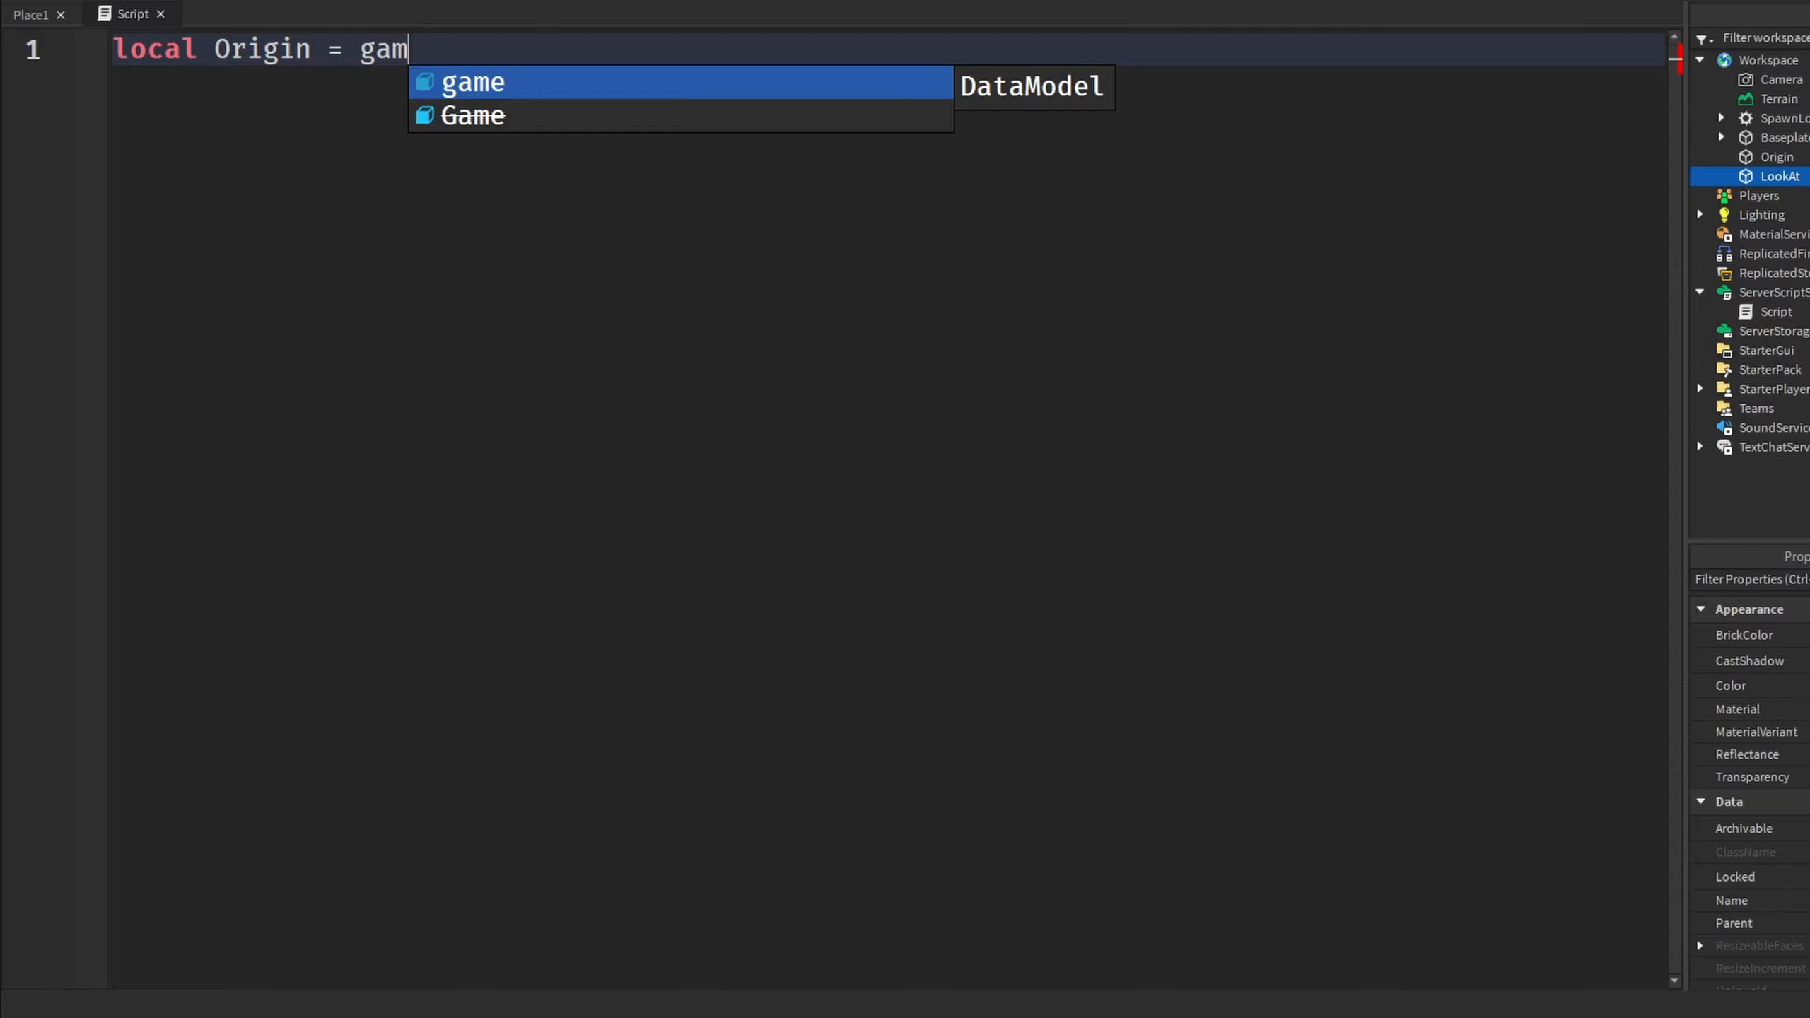
text(.Workspace)
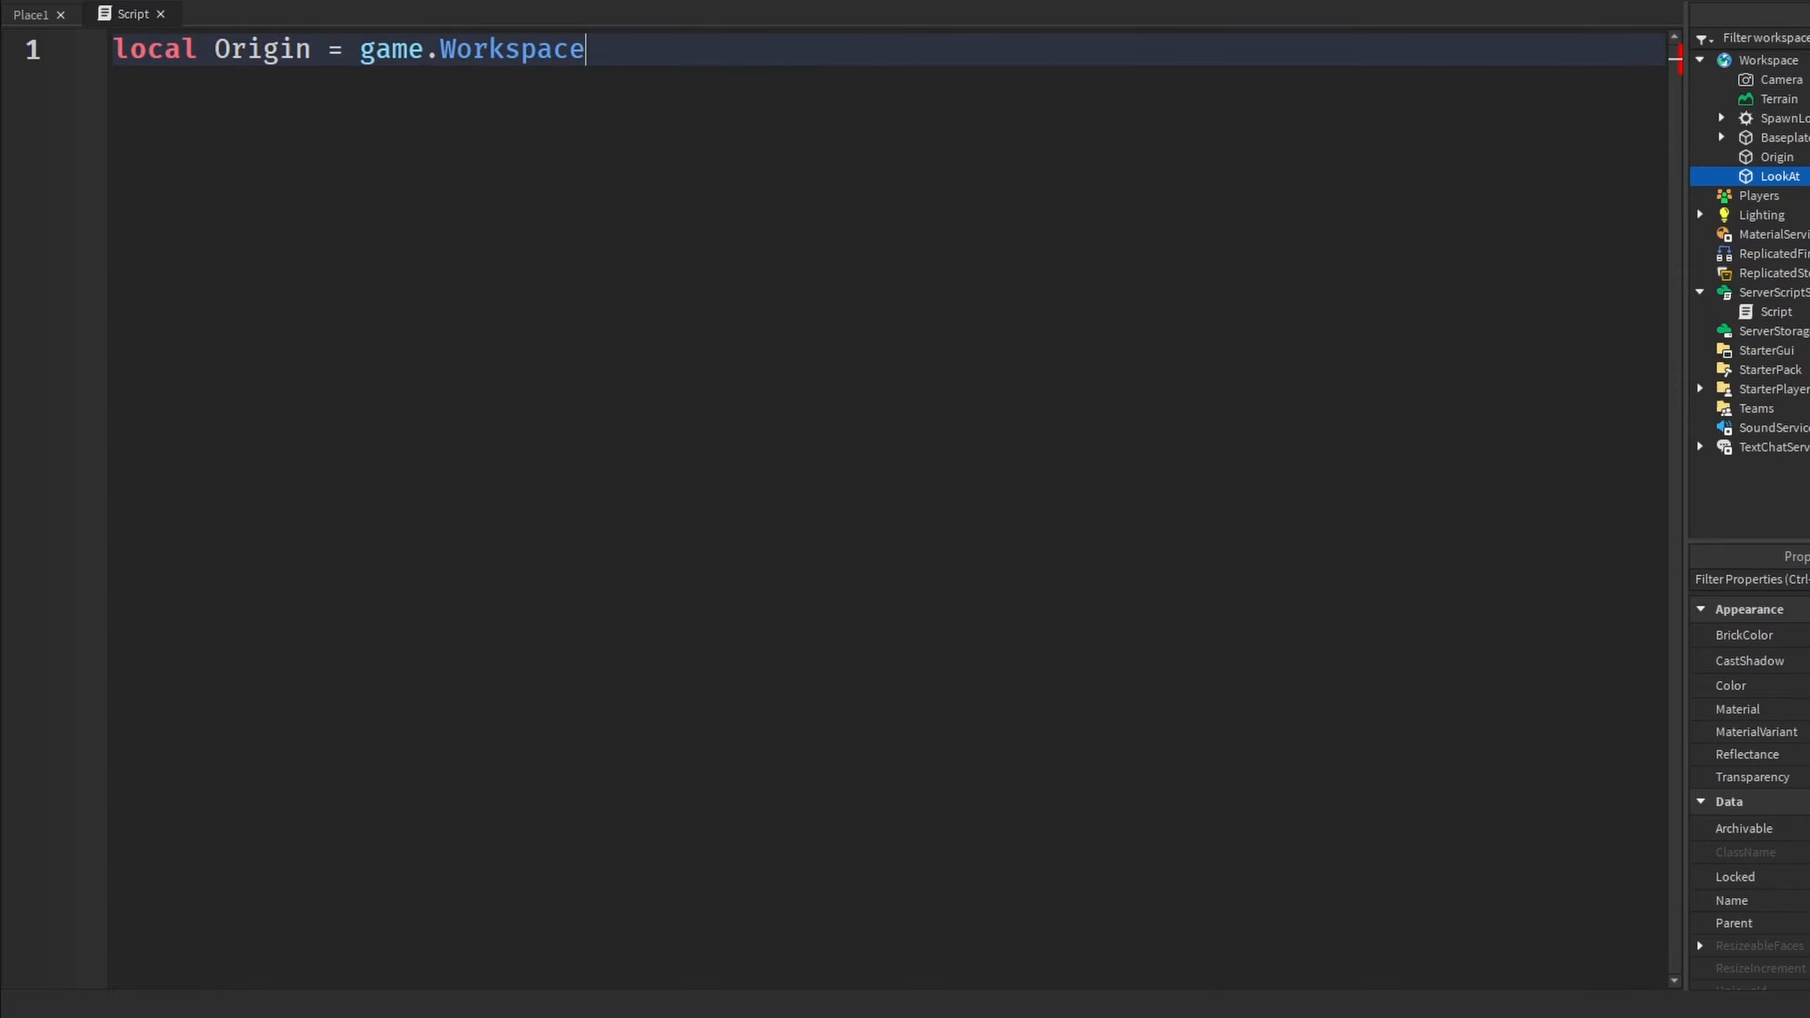
text(.Origin)
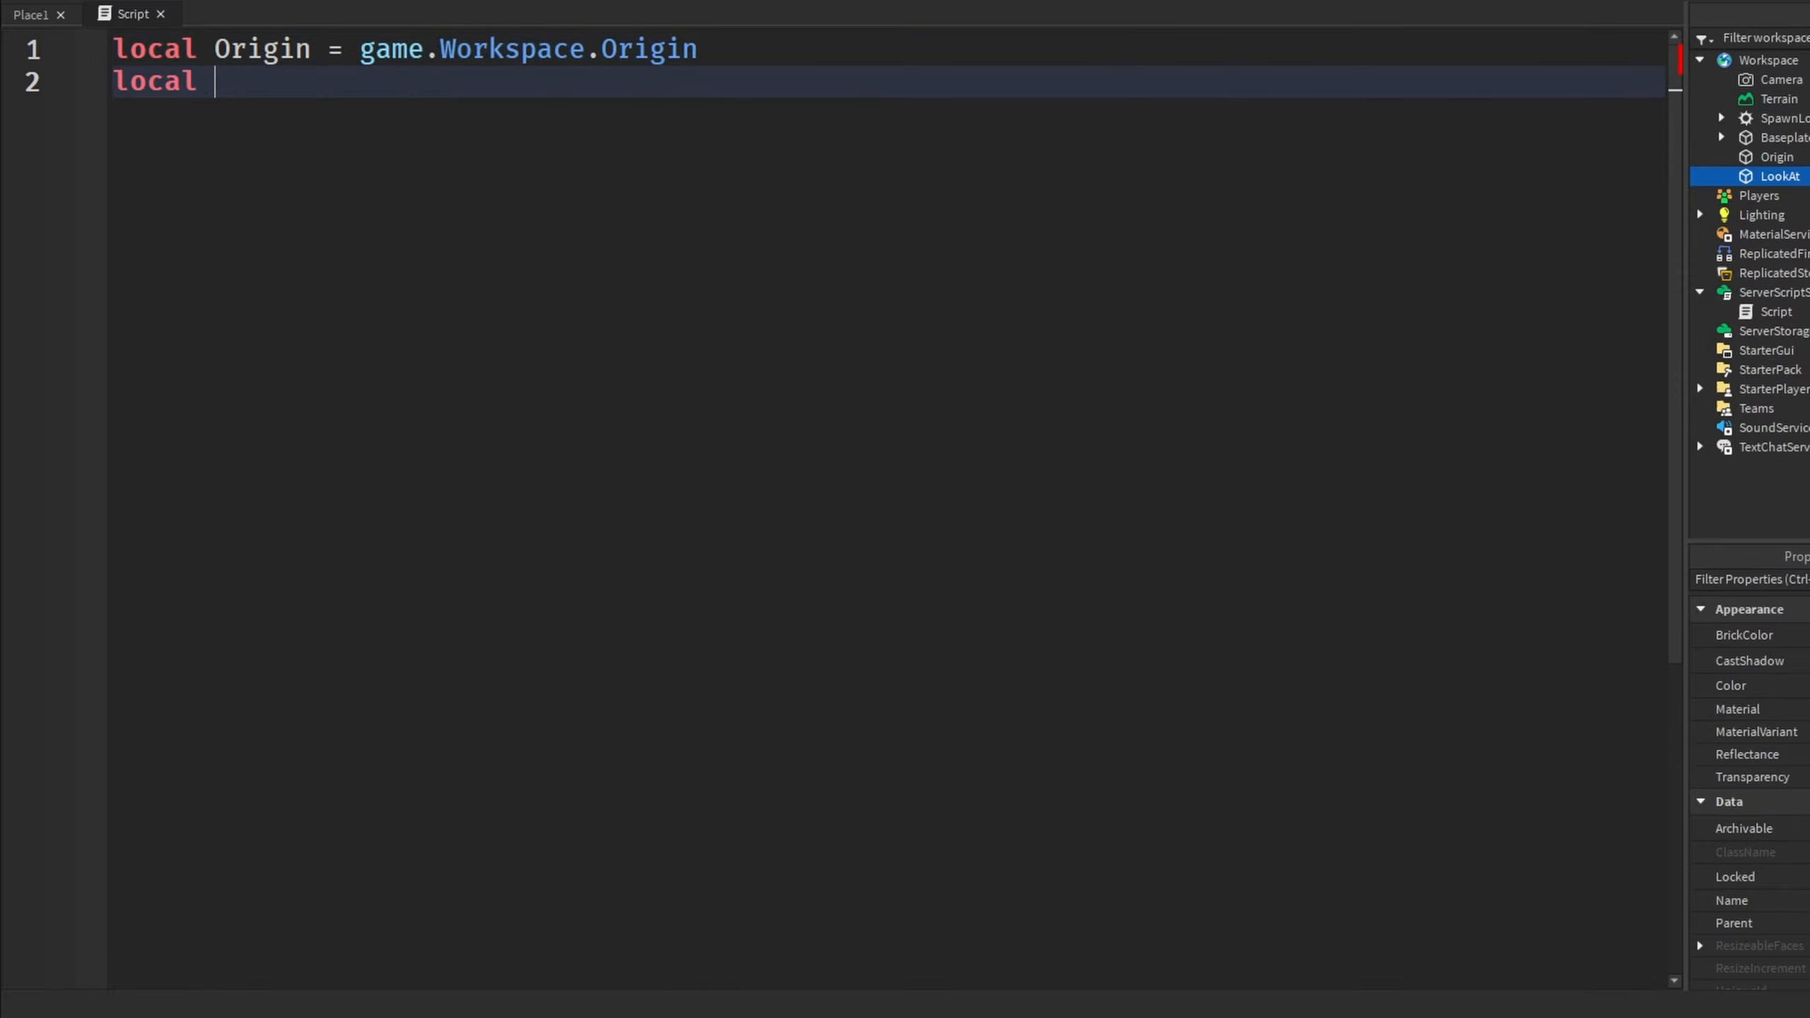
text(LookAt)
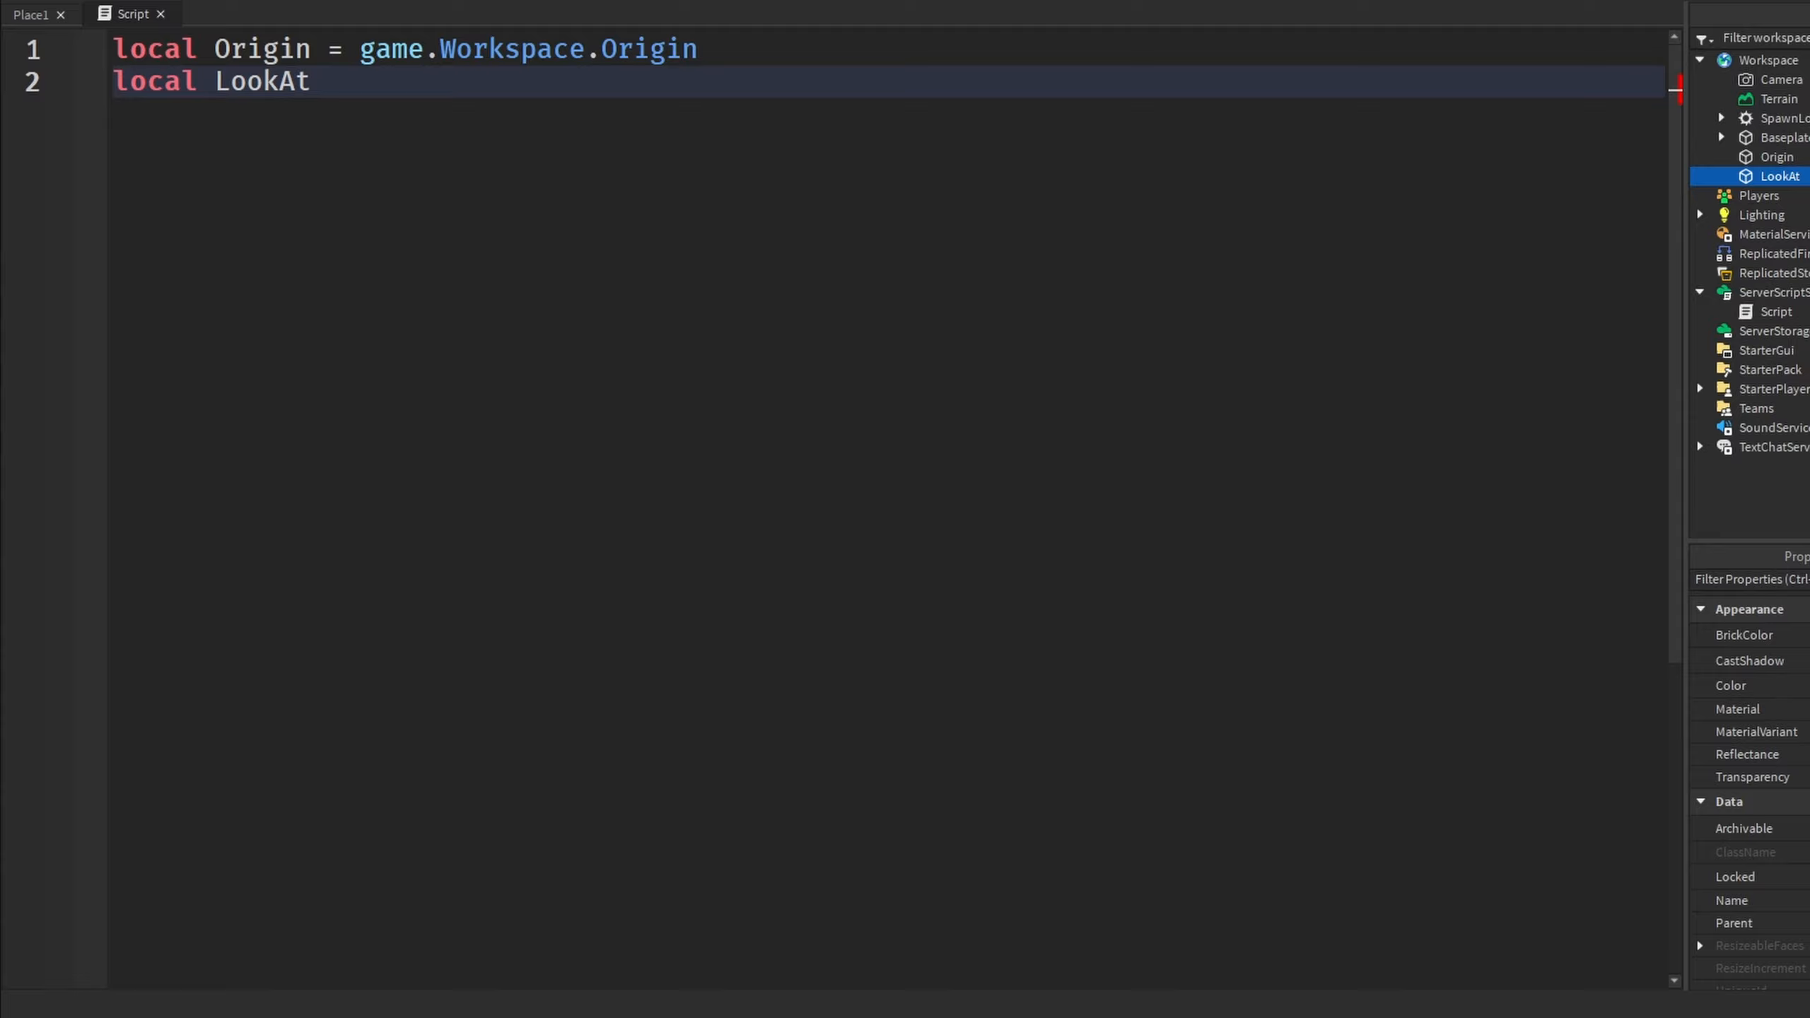
text(= game.Workspace.l)
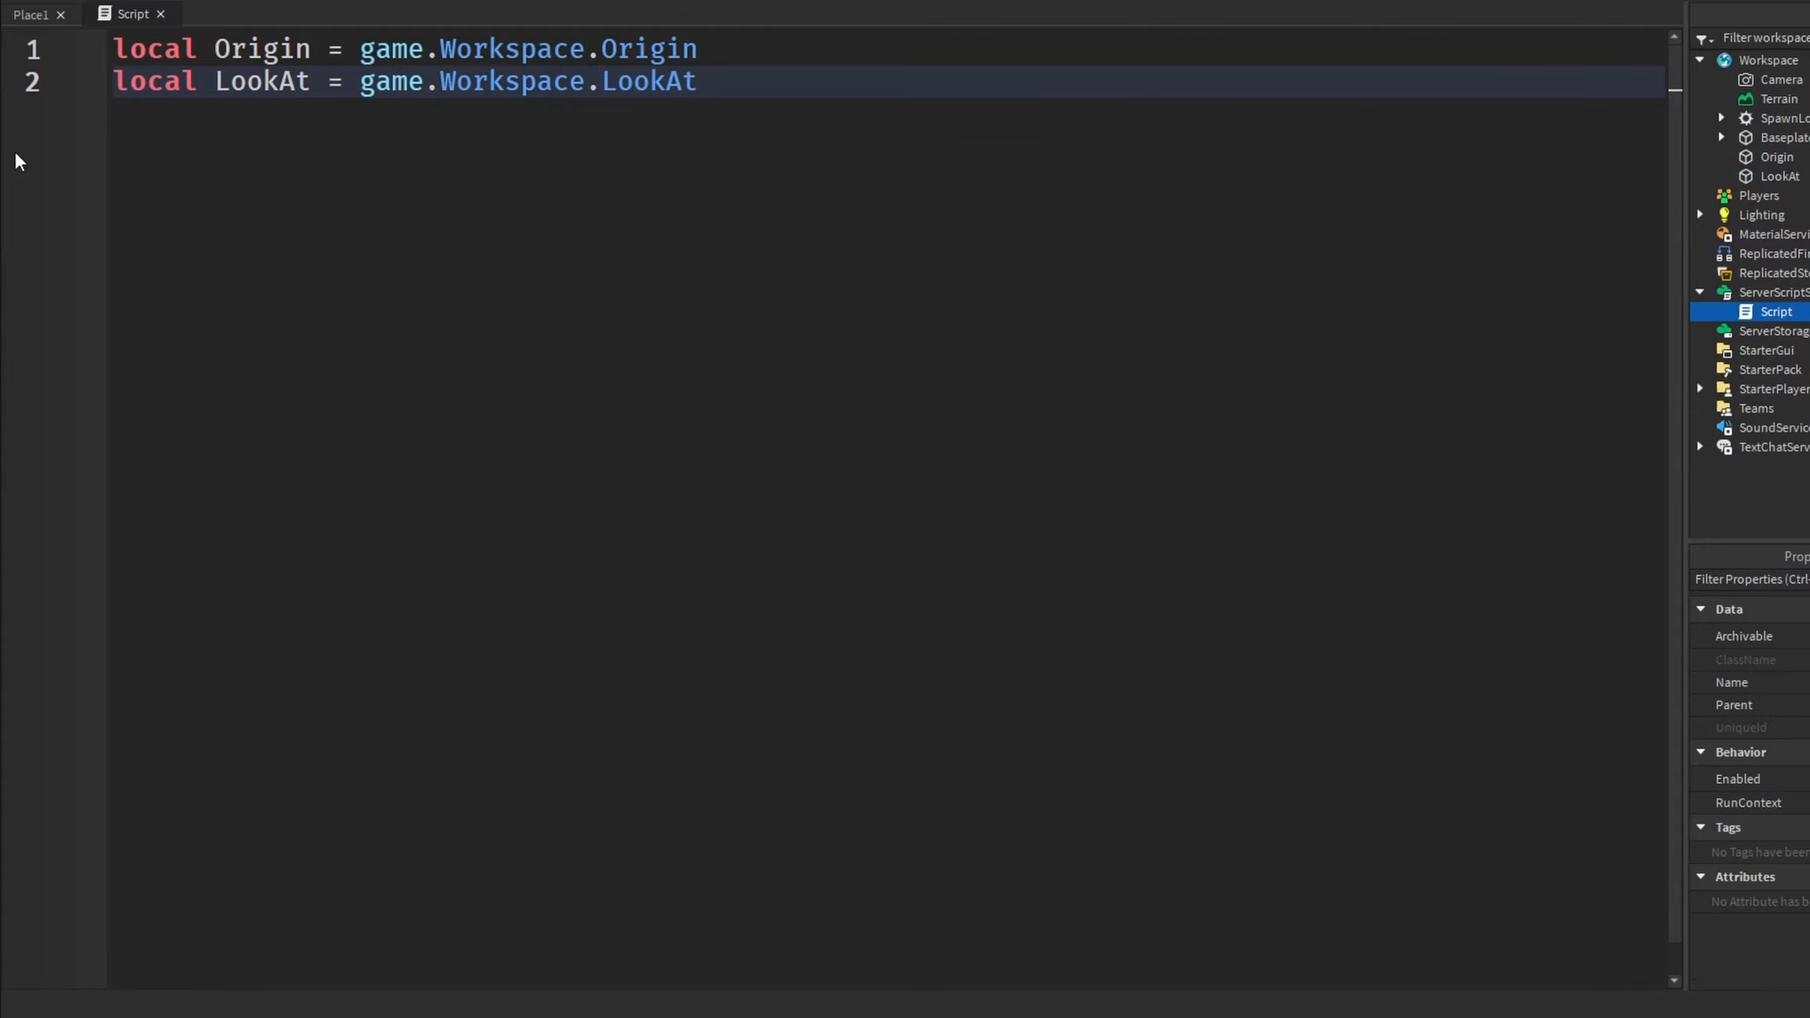
text(or)
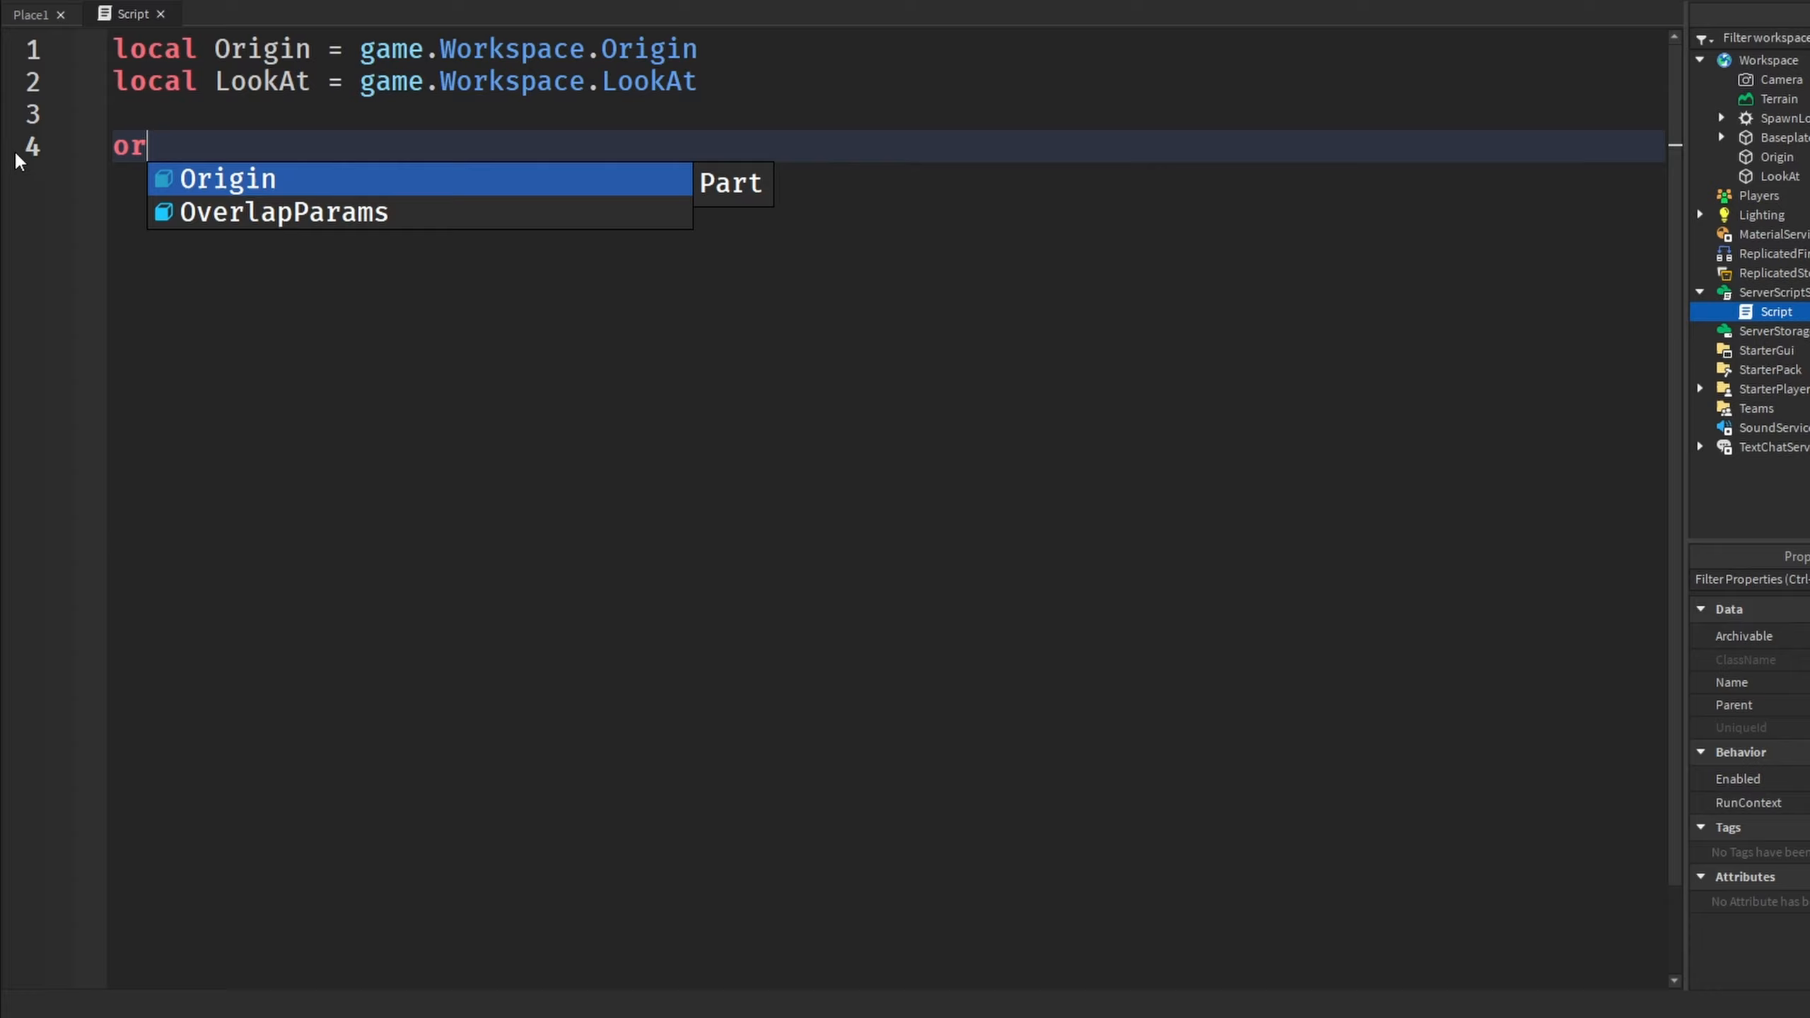
text(Origin.CFrame)
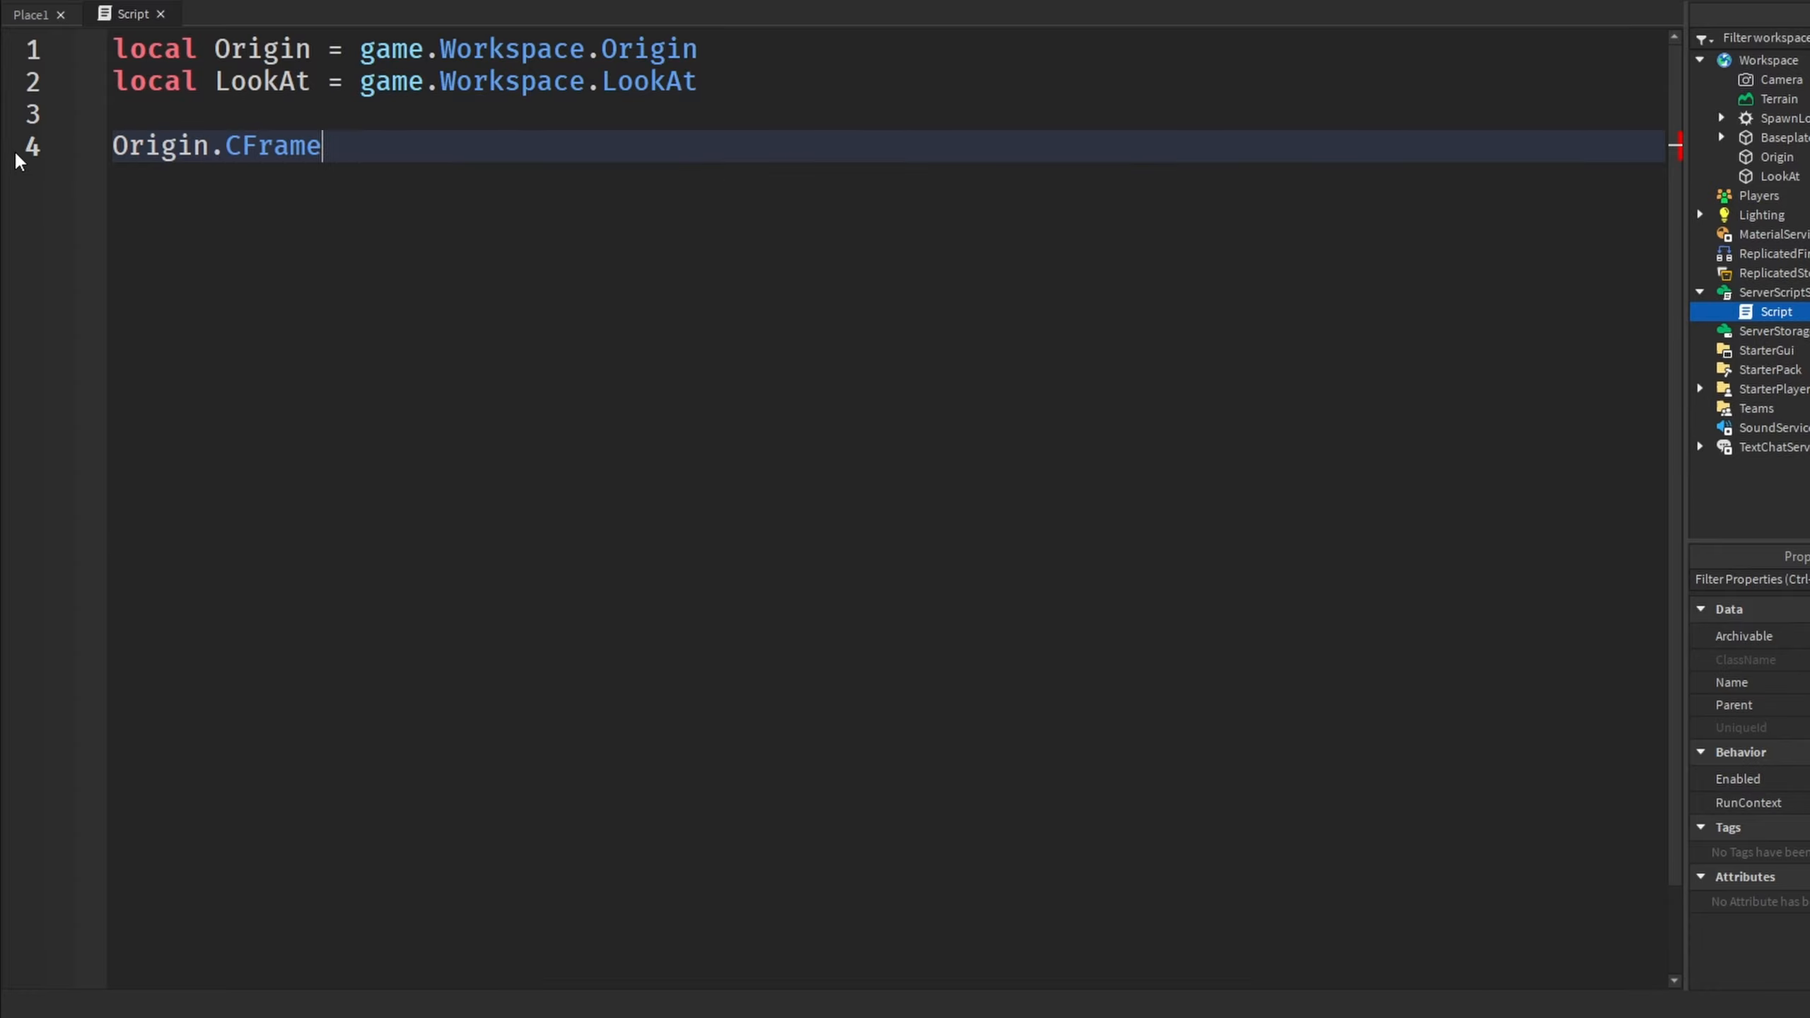
text(= CFrame.lookAlong()
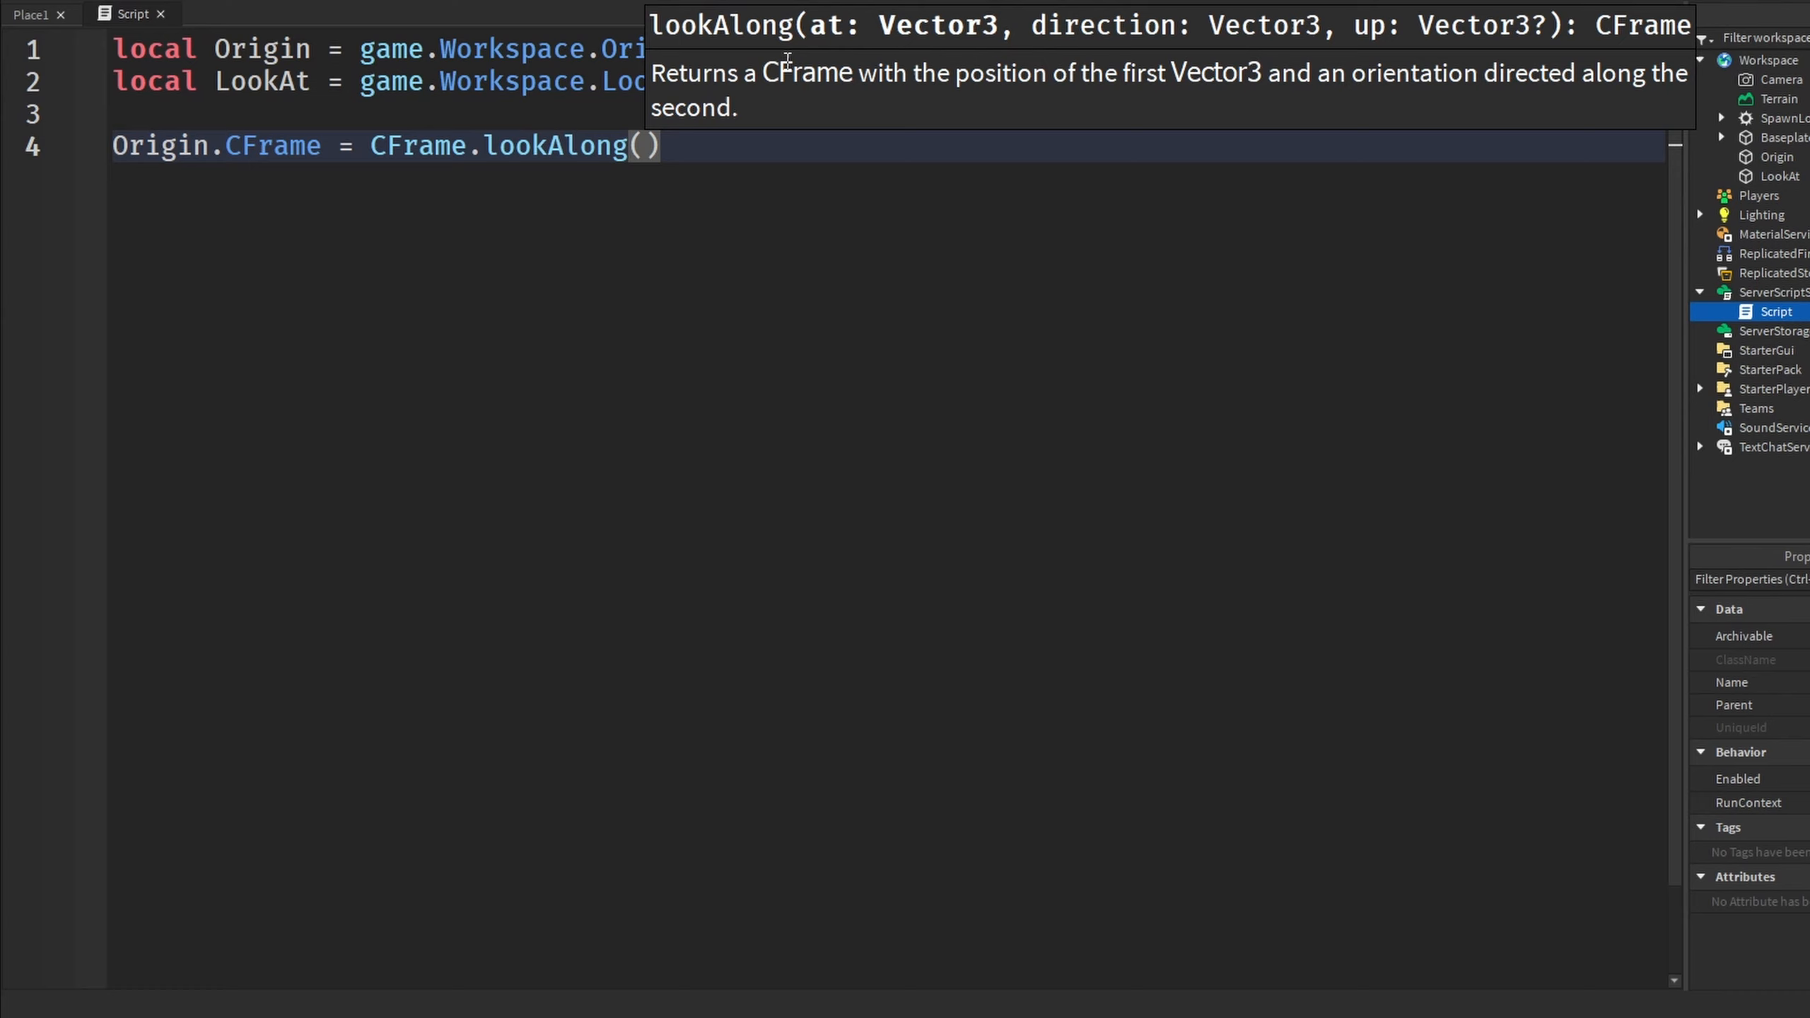
mouse_move(875, 92)
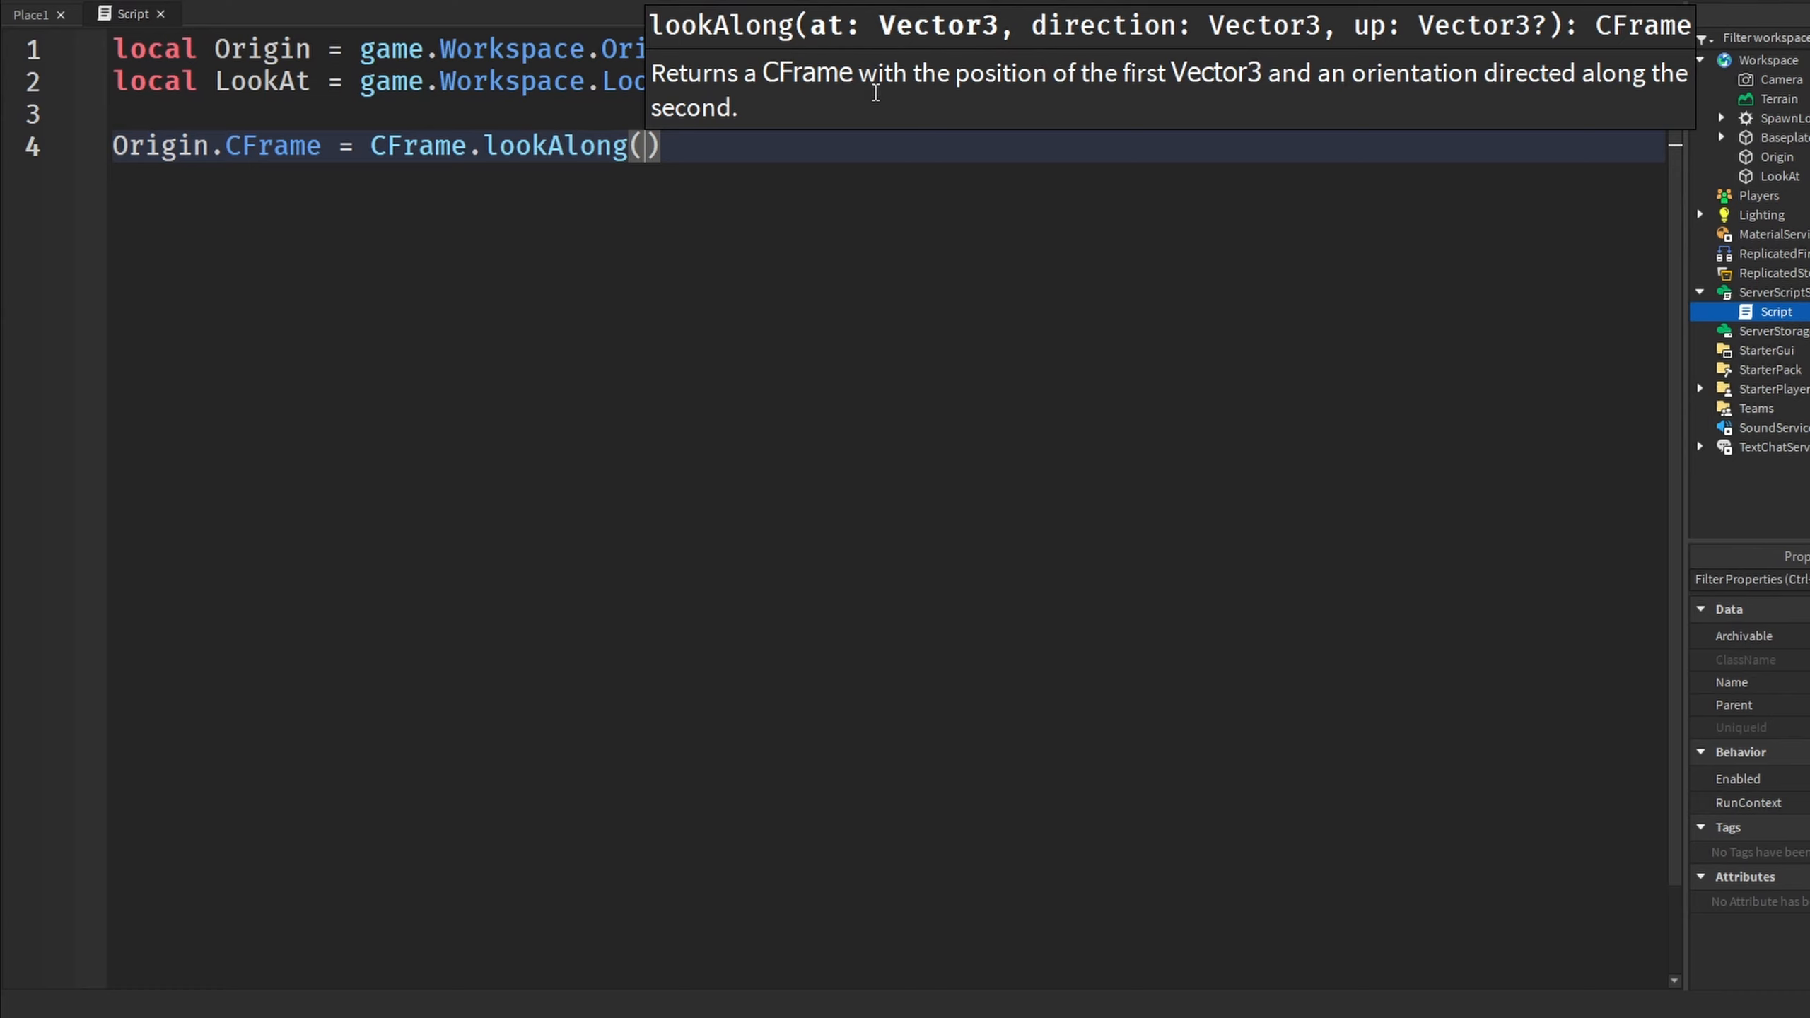
Give lookAlong the arguments Origin.Position and Vector3.new(2,3,1), then show the 3D scene
double_click(159, 145)
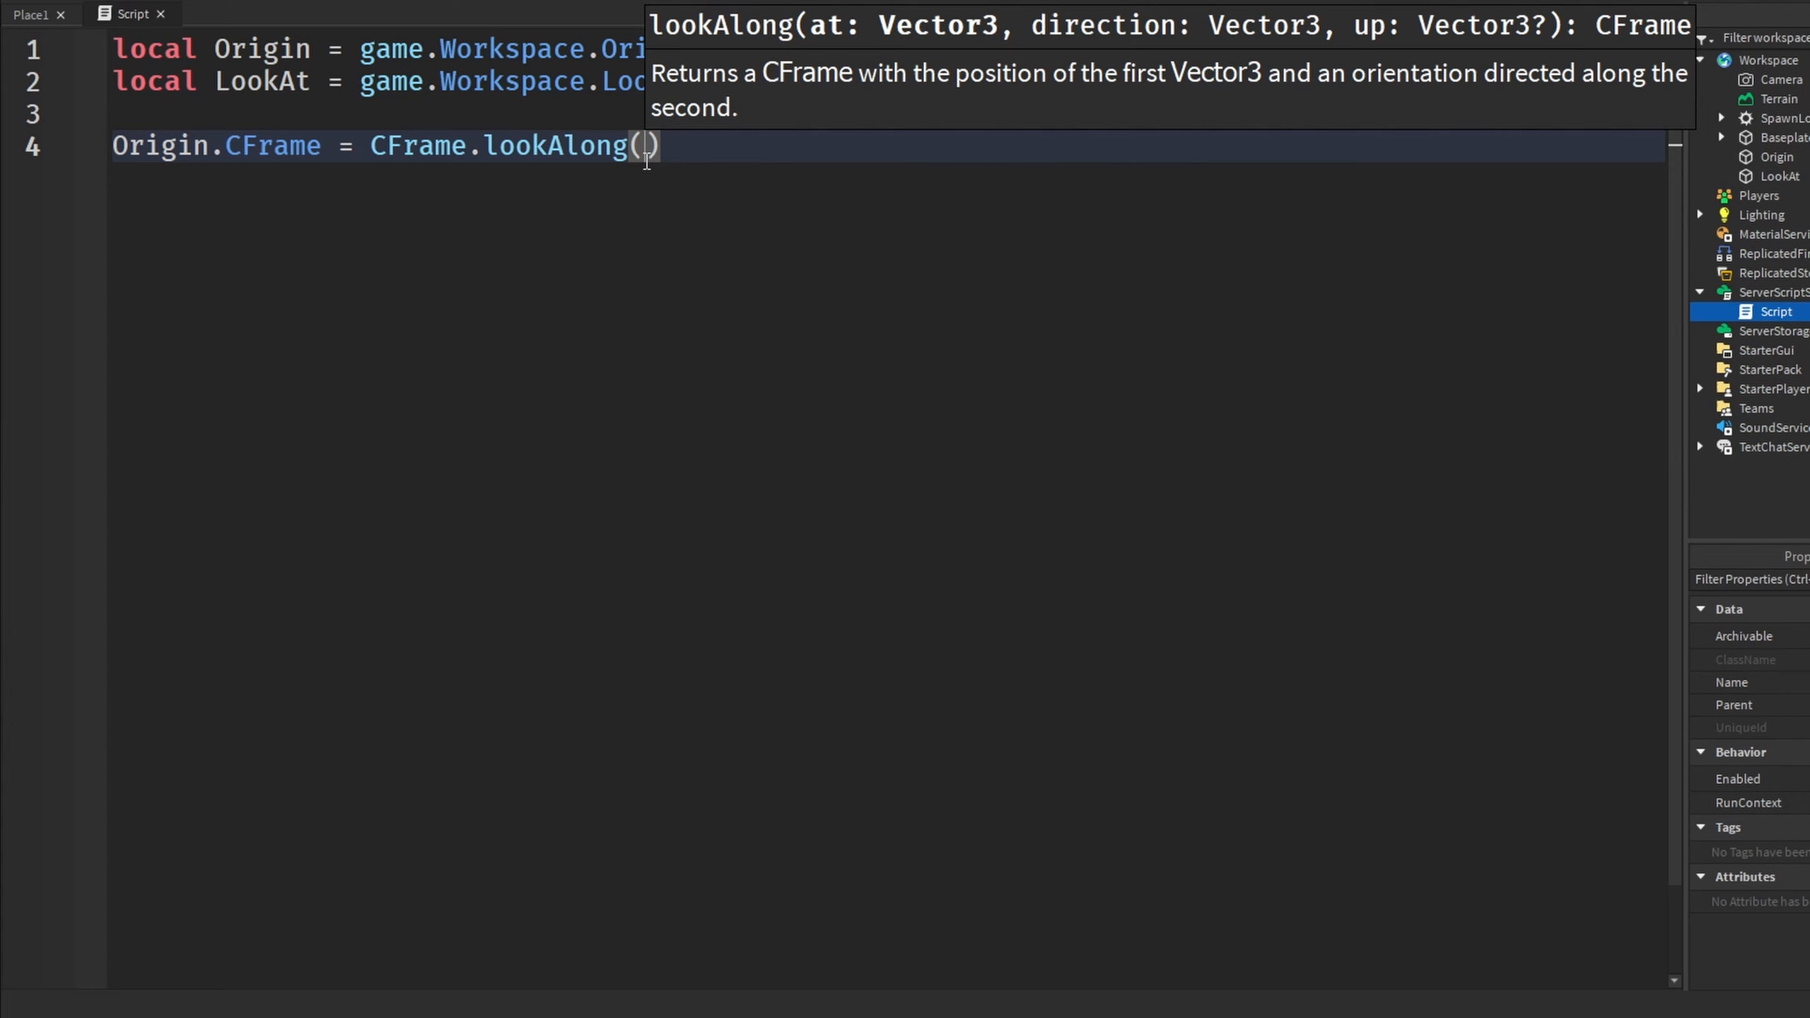
text(Origin.po)
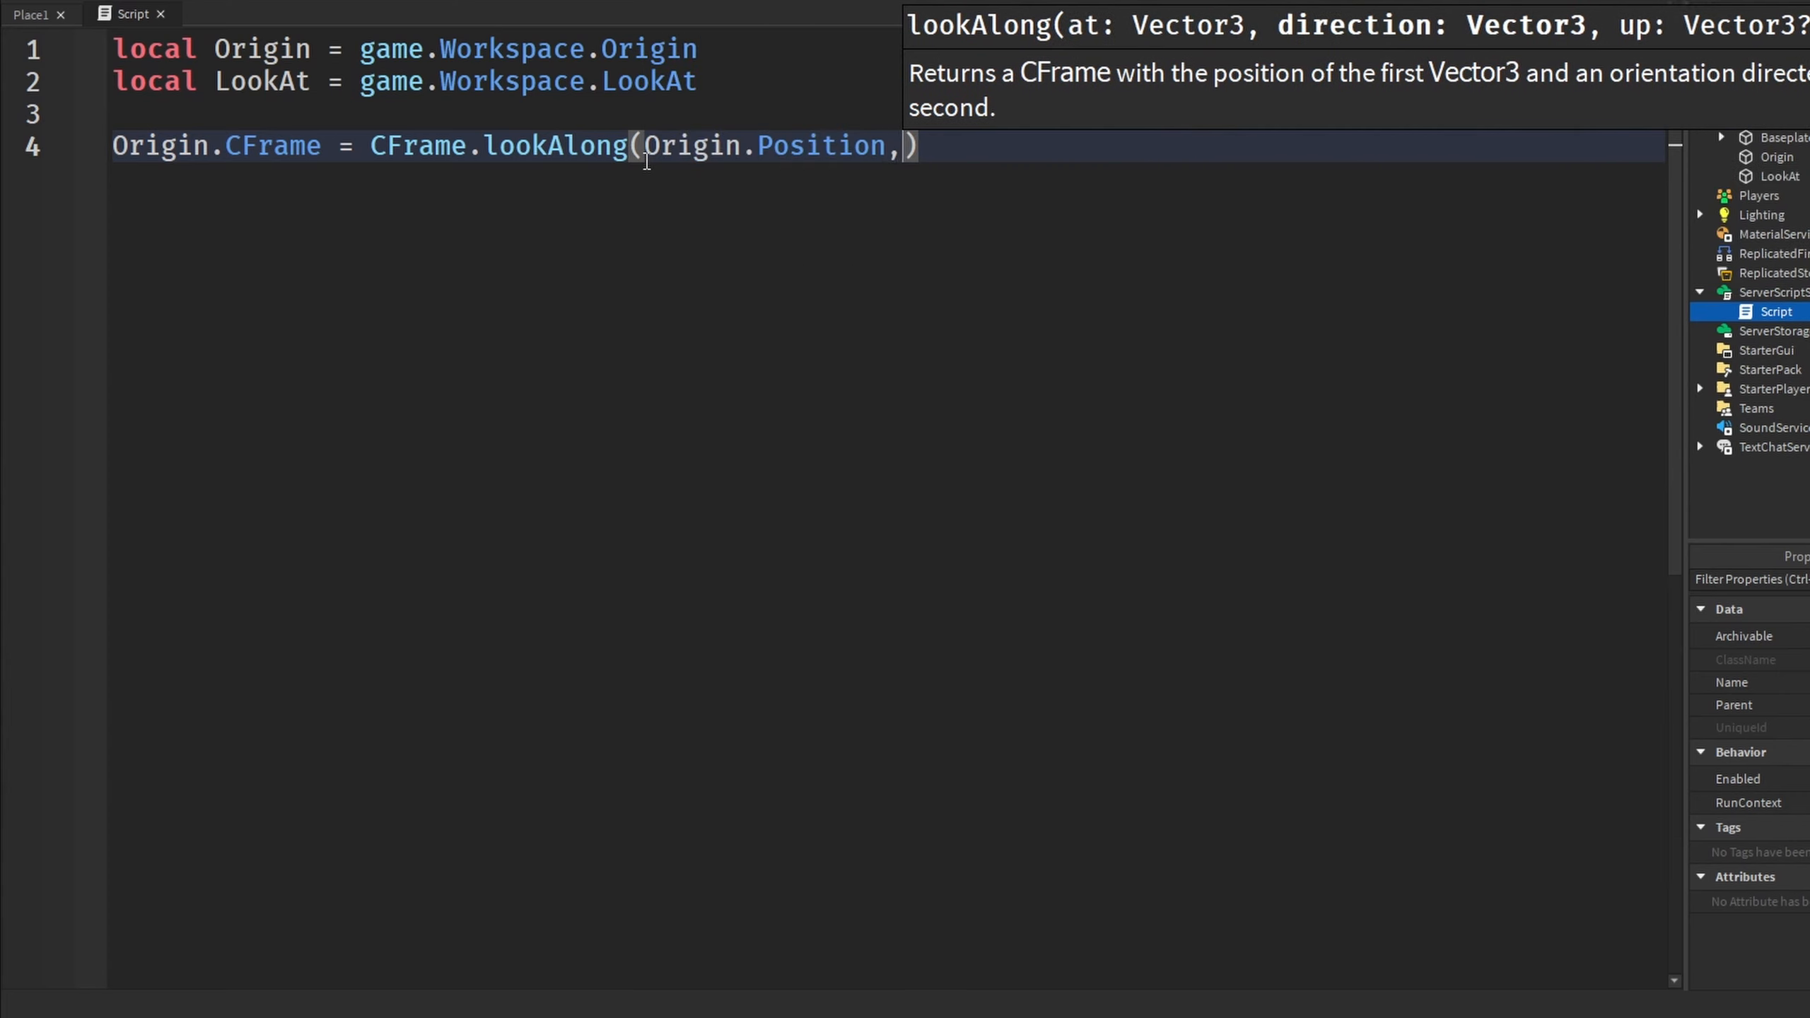
text(Vector3.new()
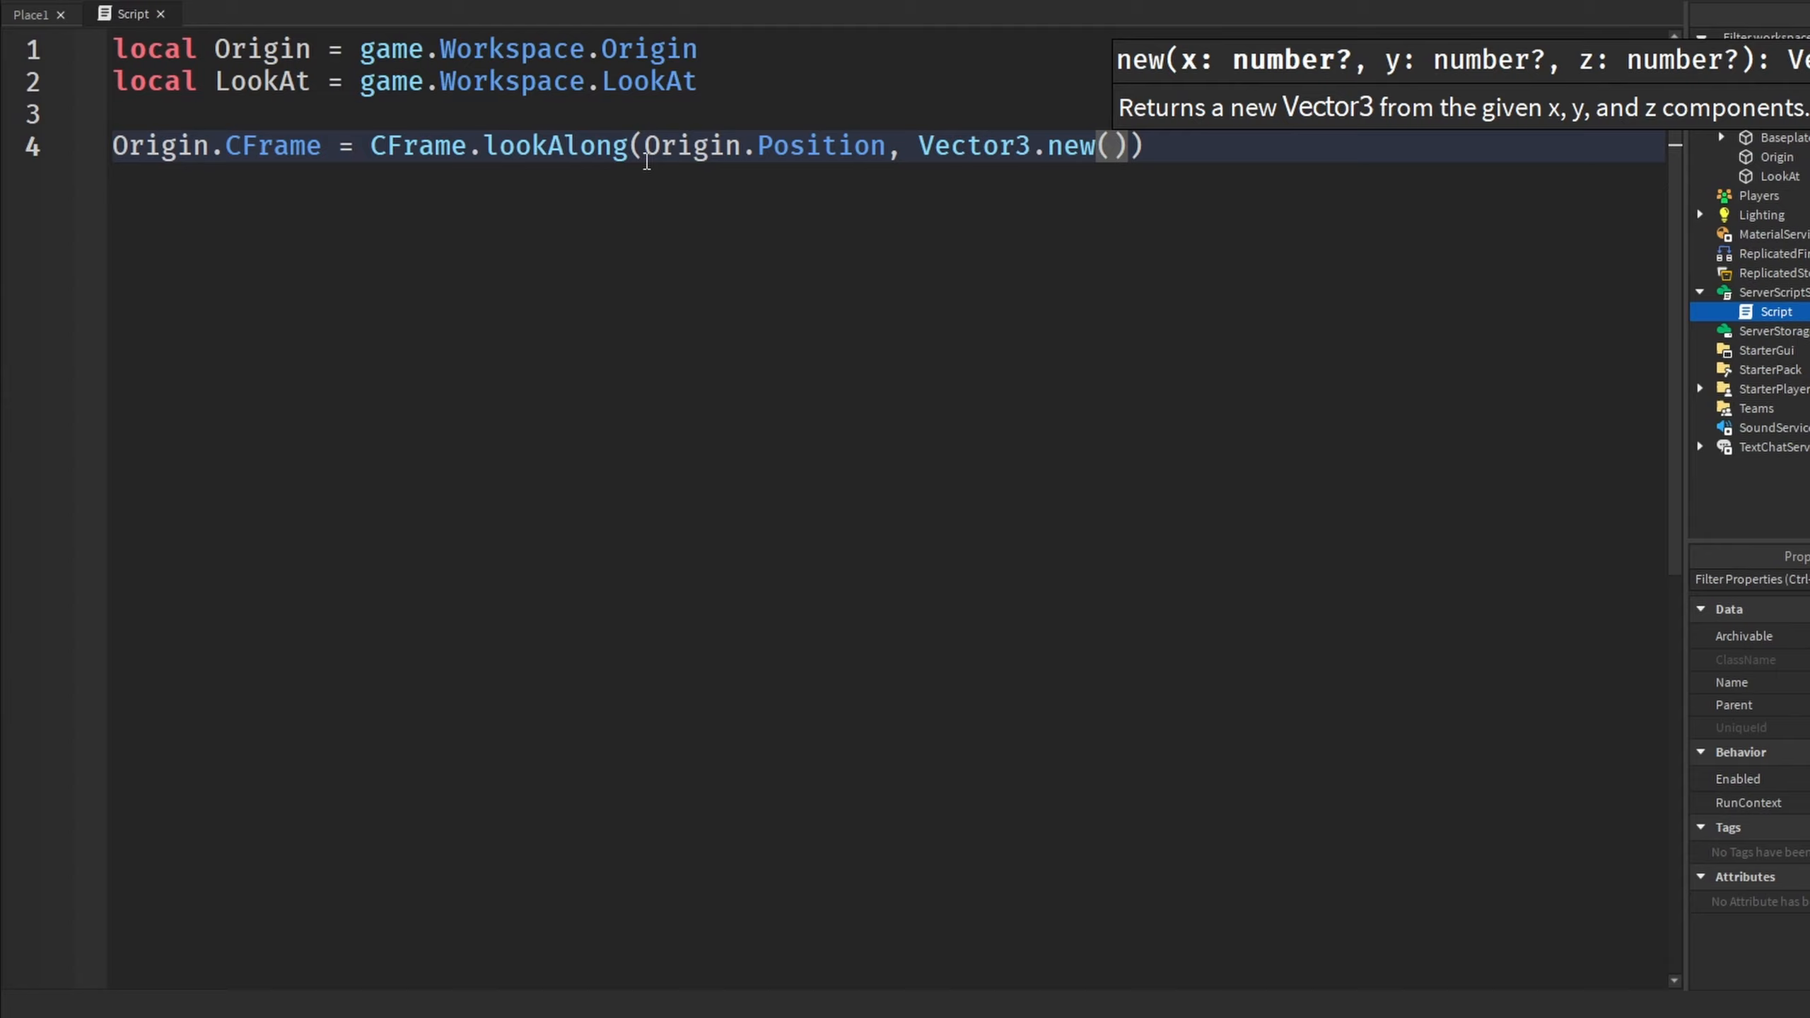
text(2)
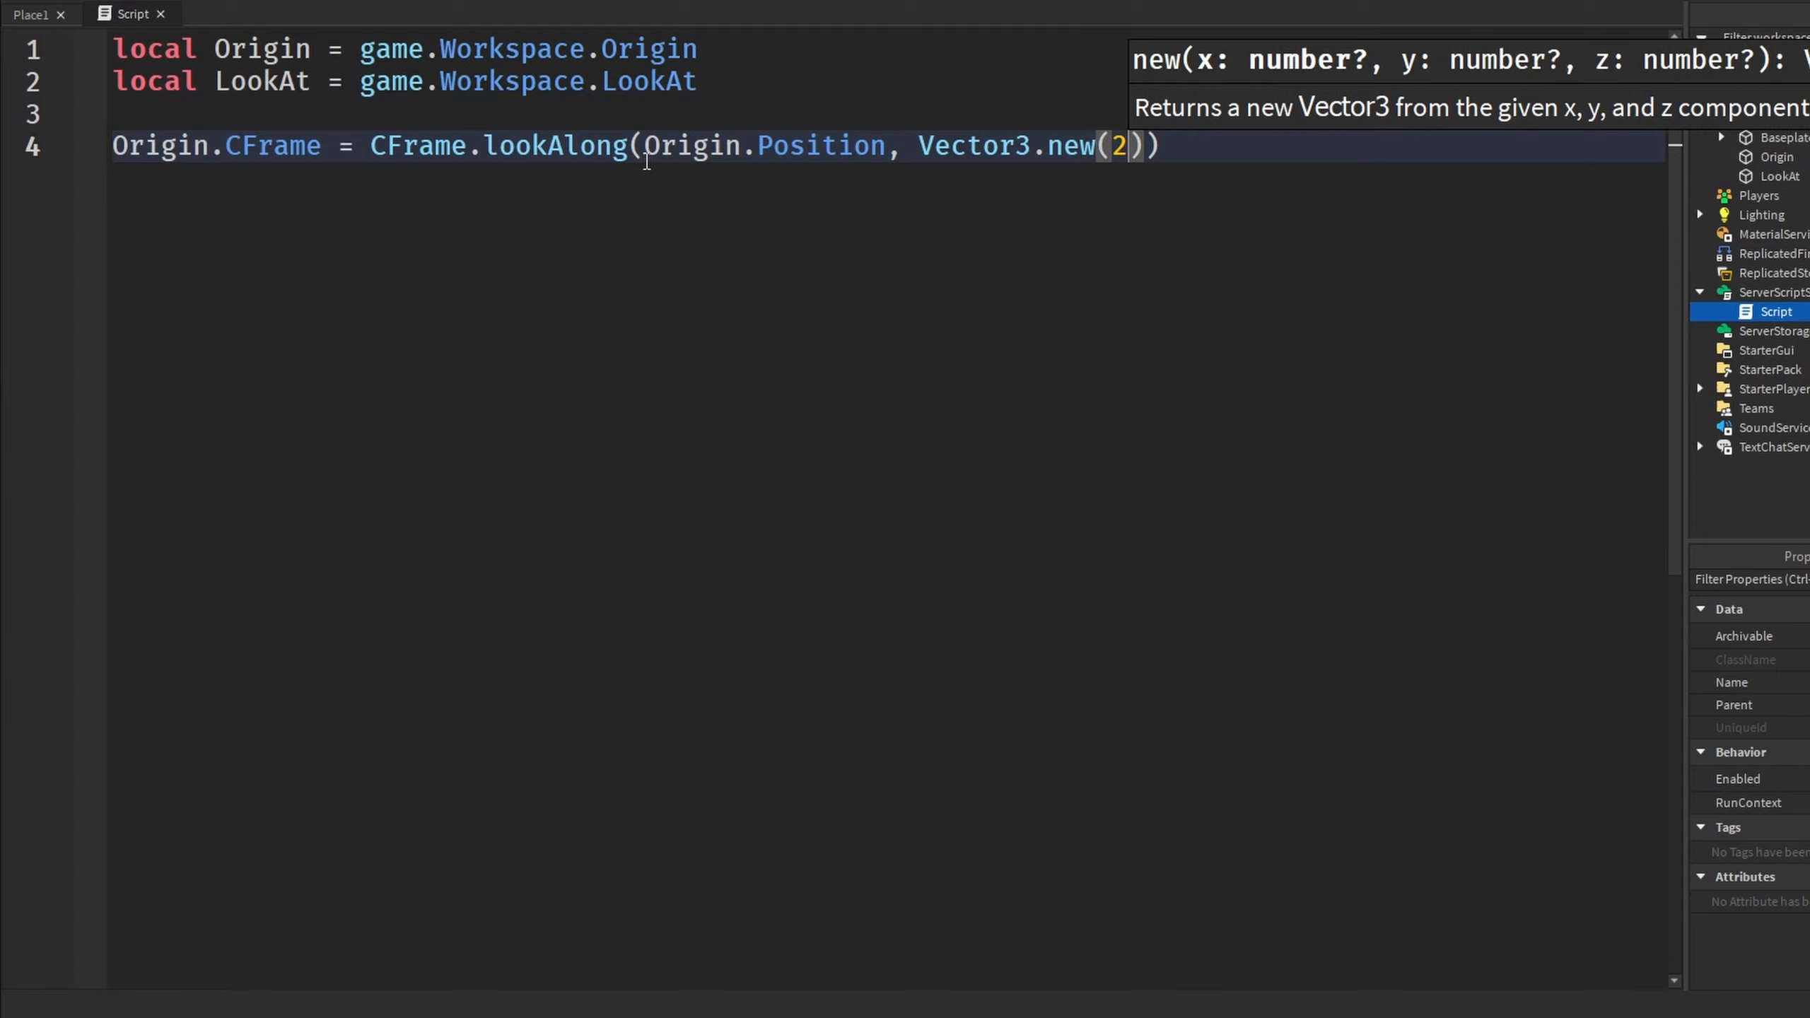
text(,3,1)
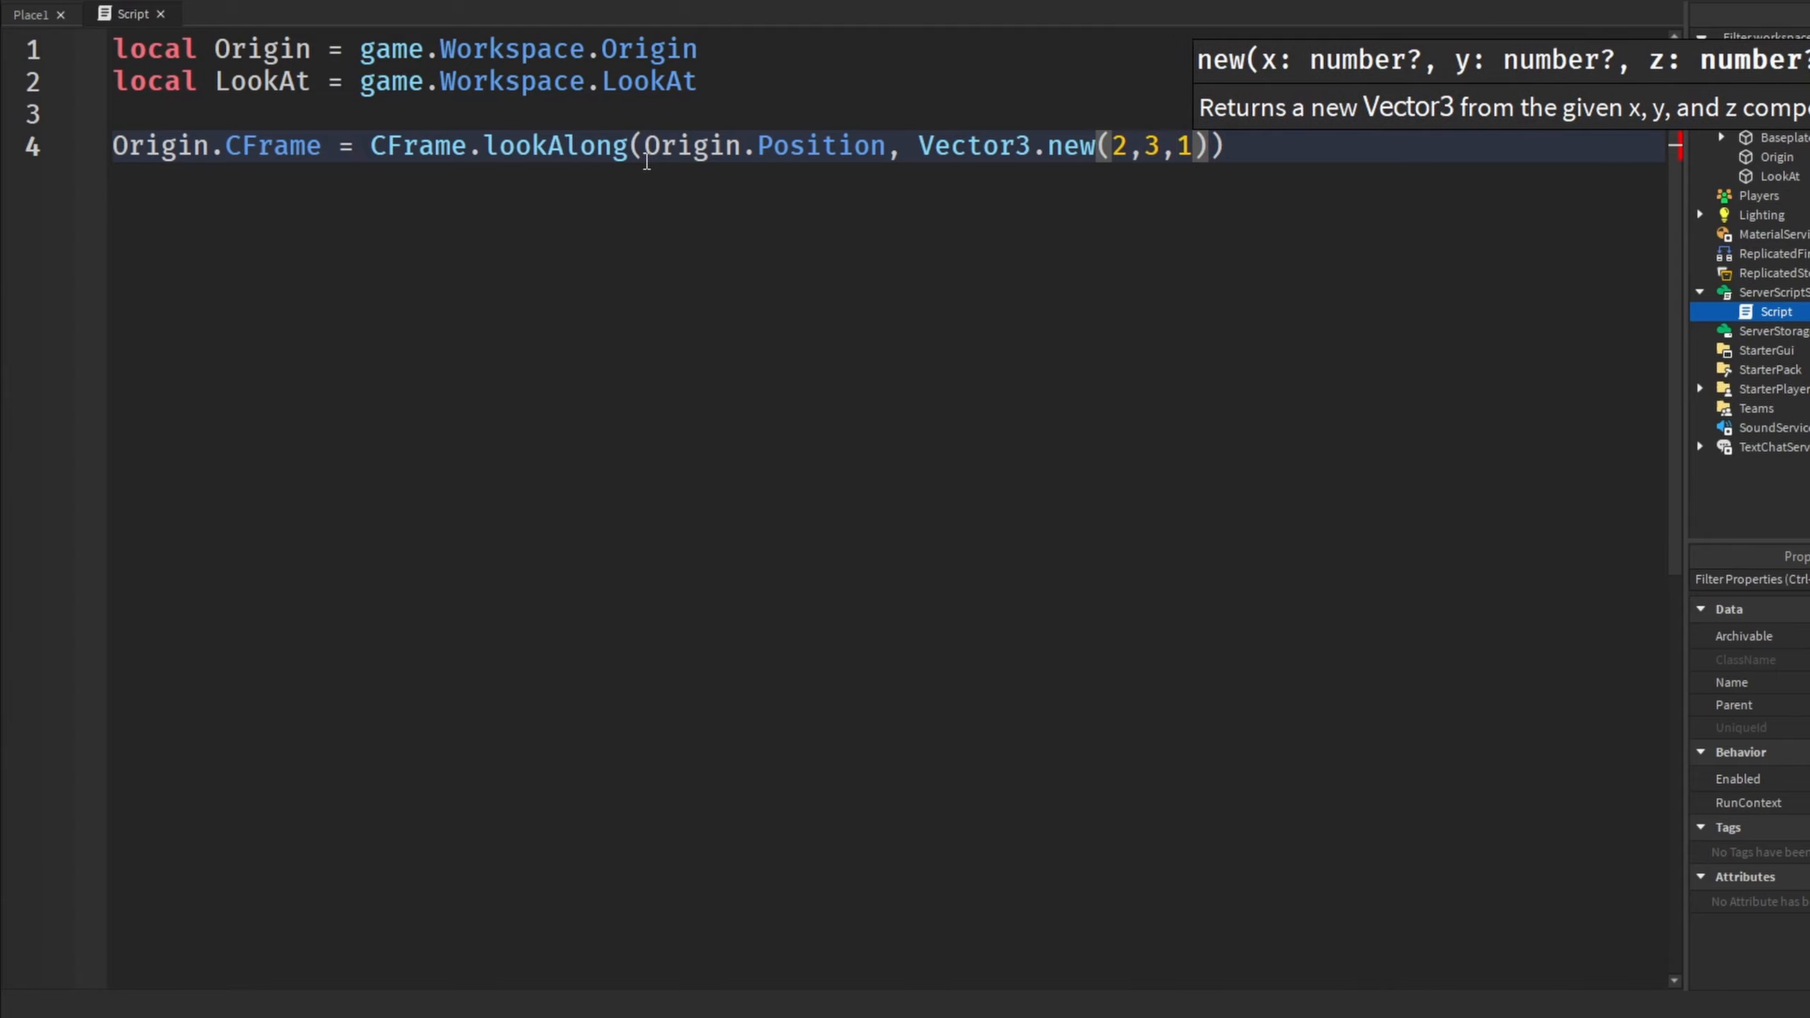
click(29, 14)
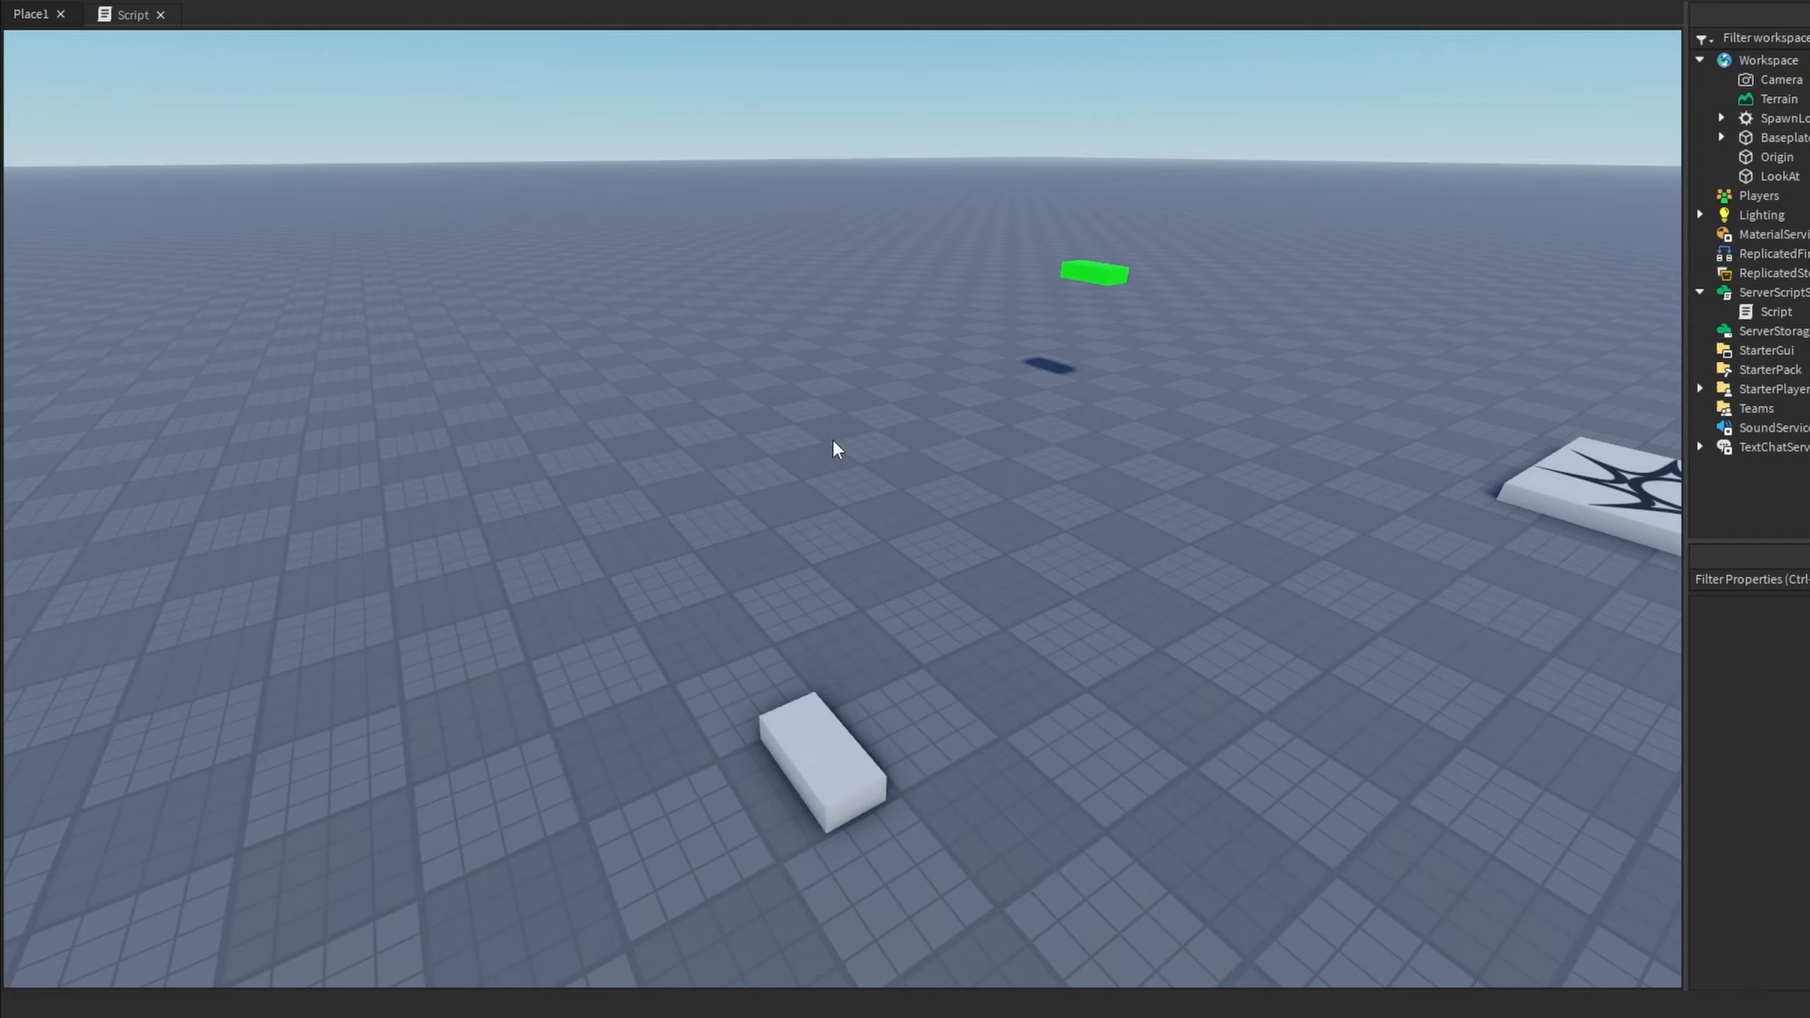
Select the green LookAt part so it can be removed from the workspace
click(1092, 273)
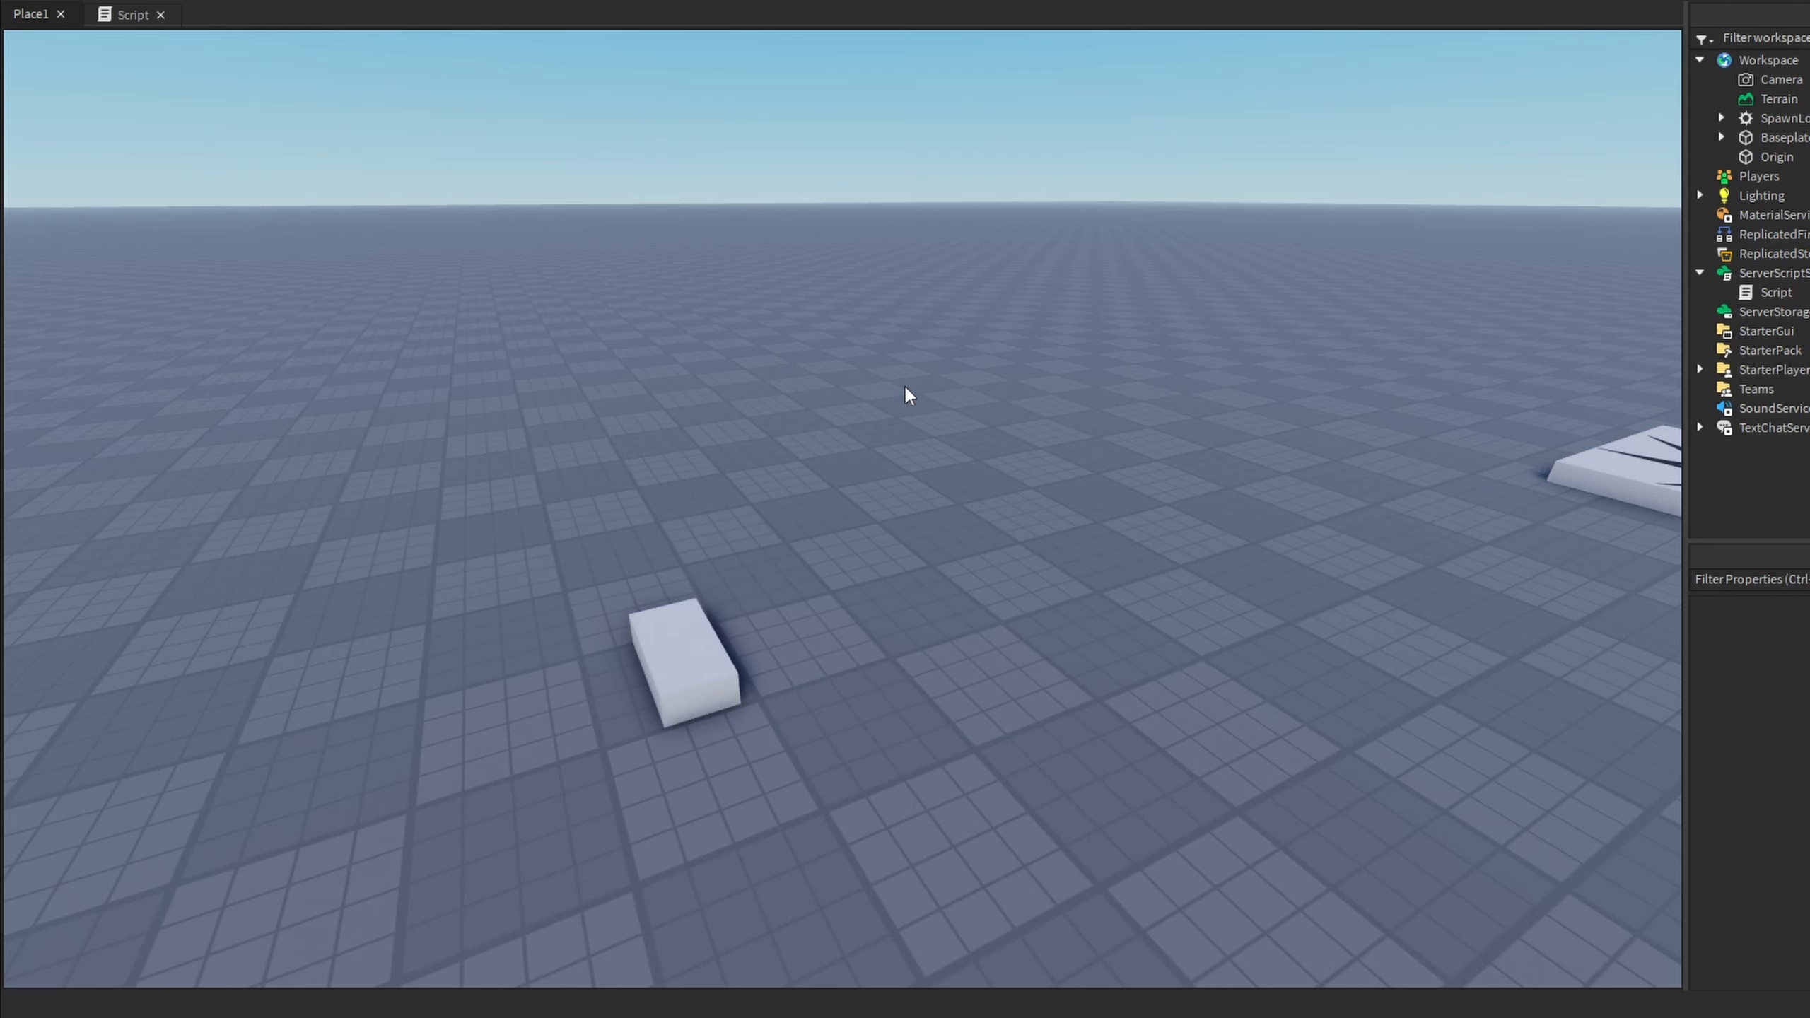
mouse_move(879, 403)
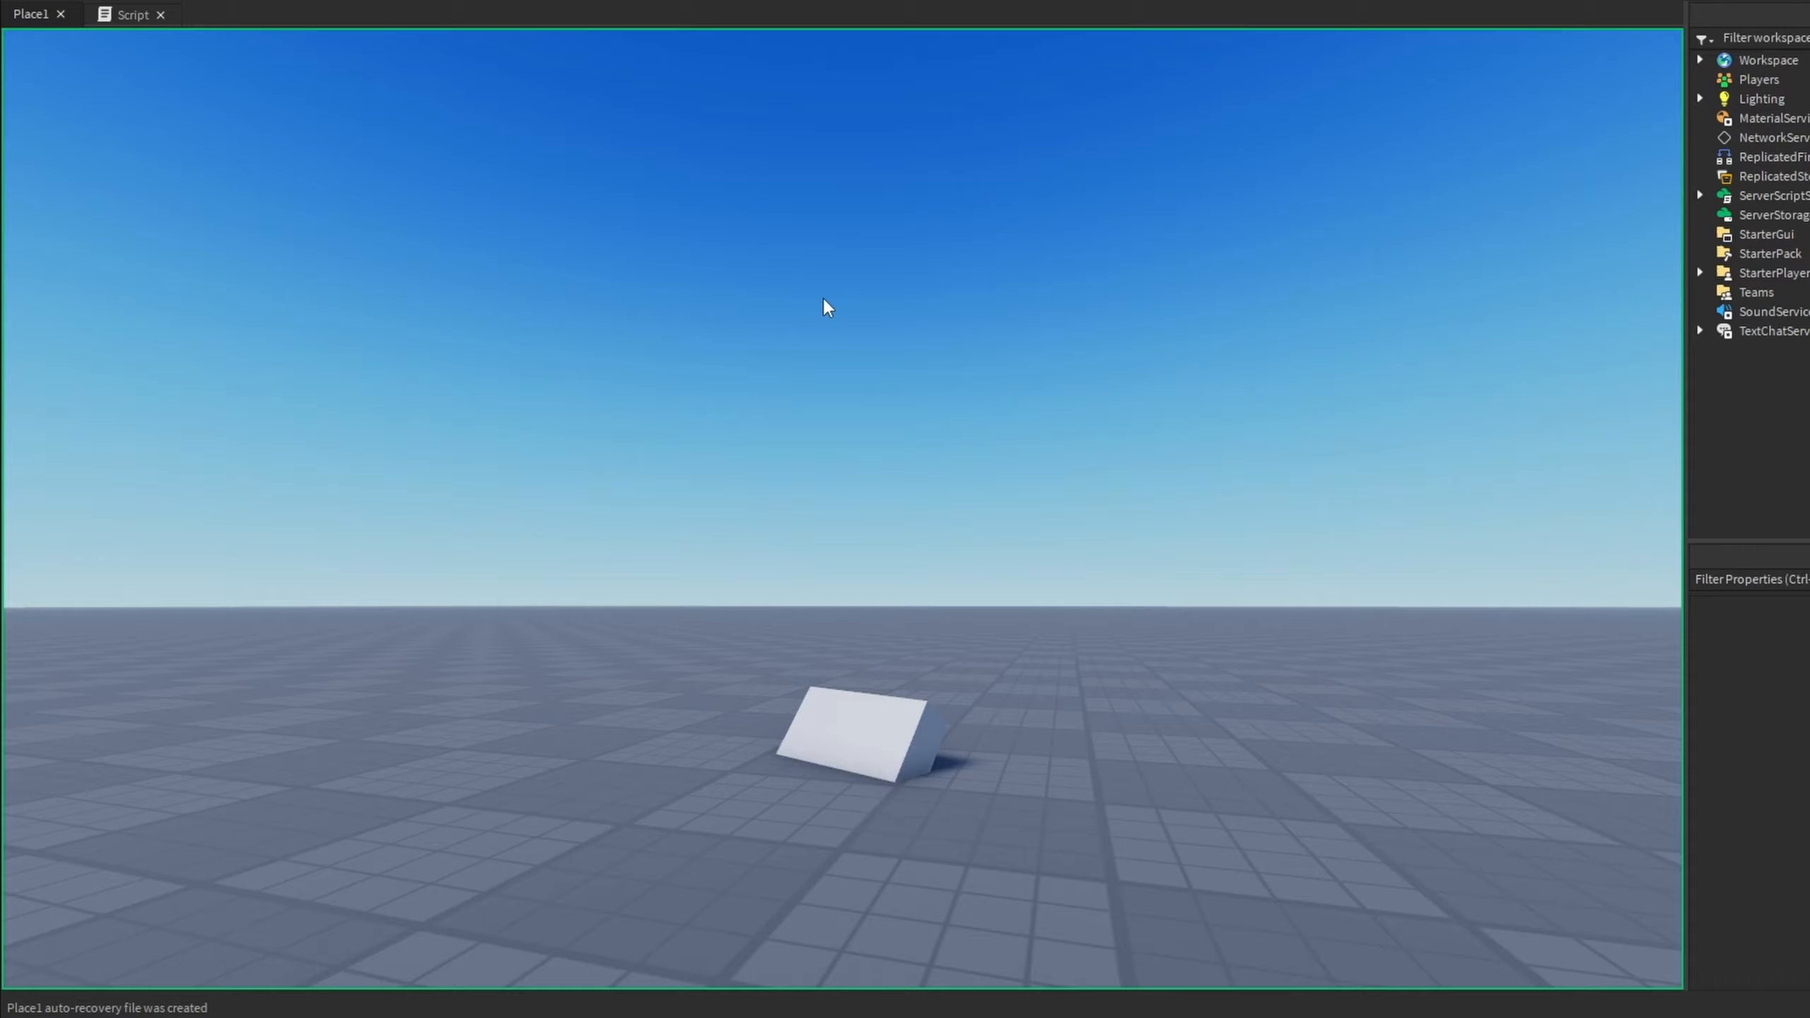
click(131, 14)
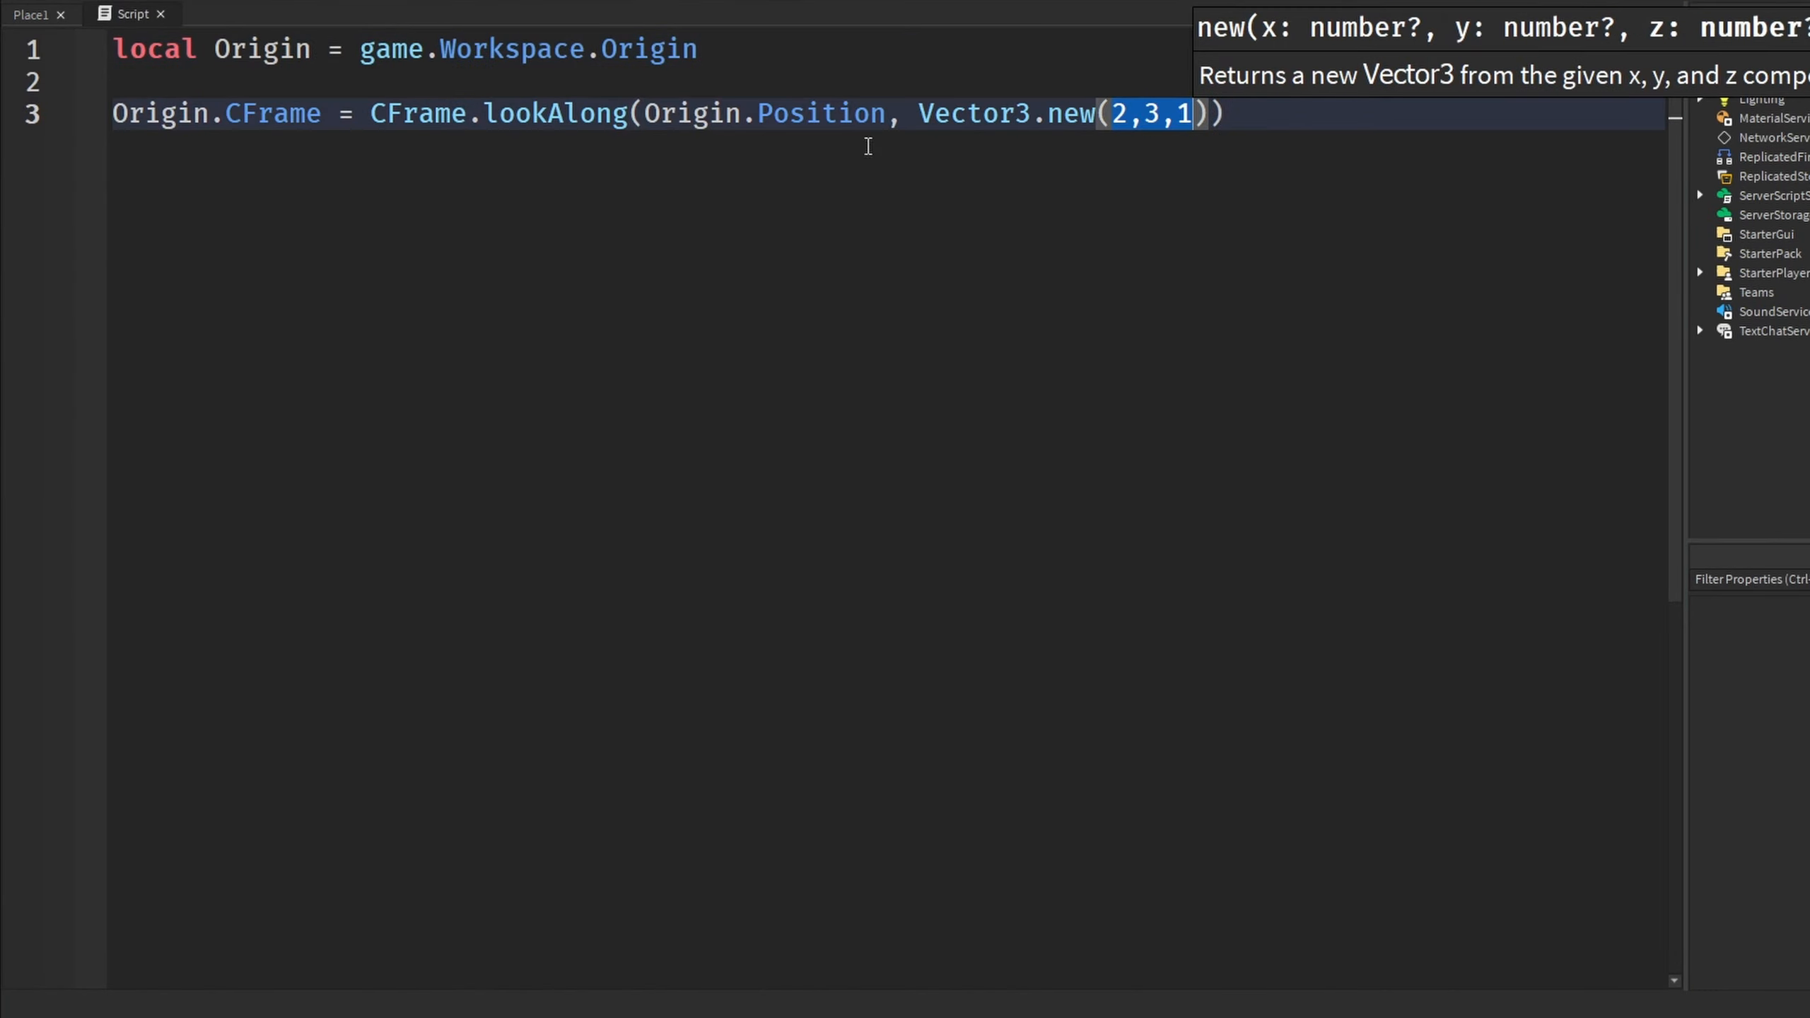
click(31, 14)
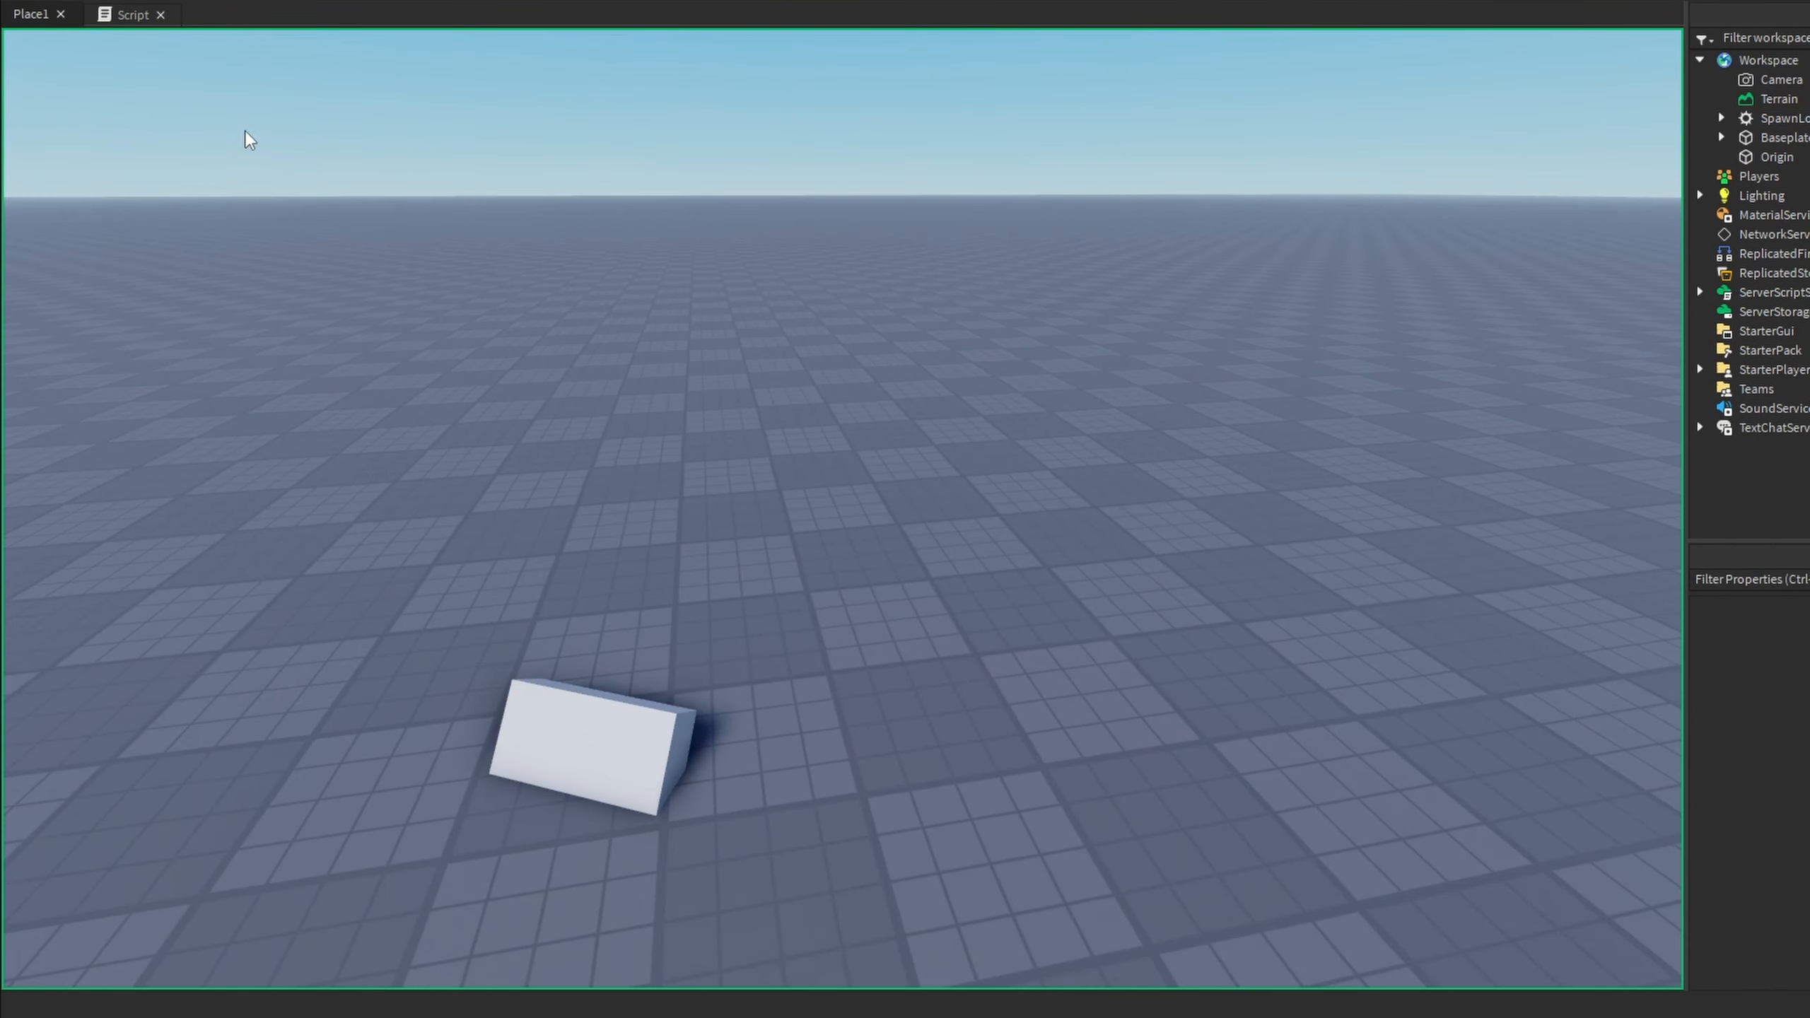
click(133, 15)
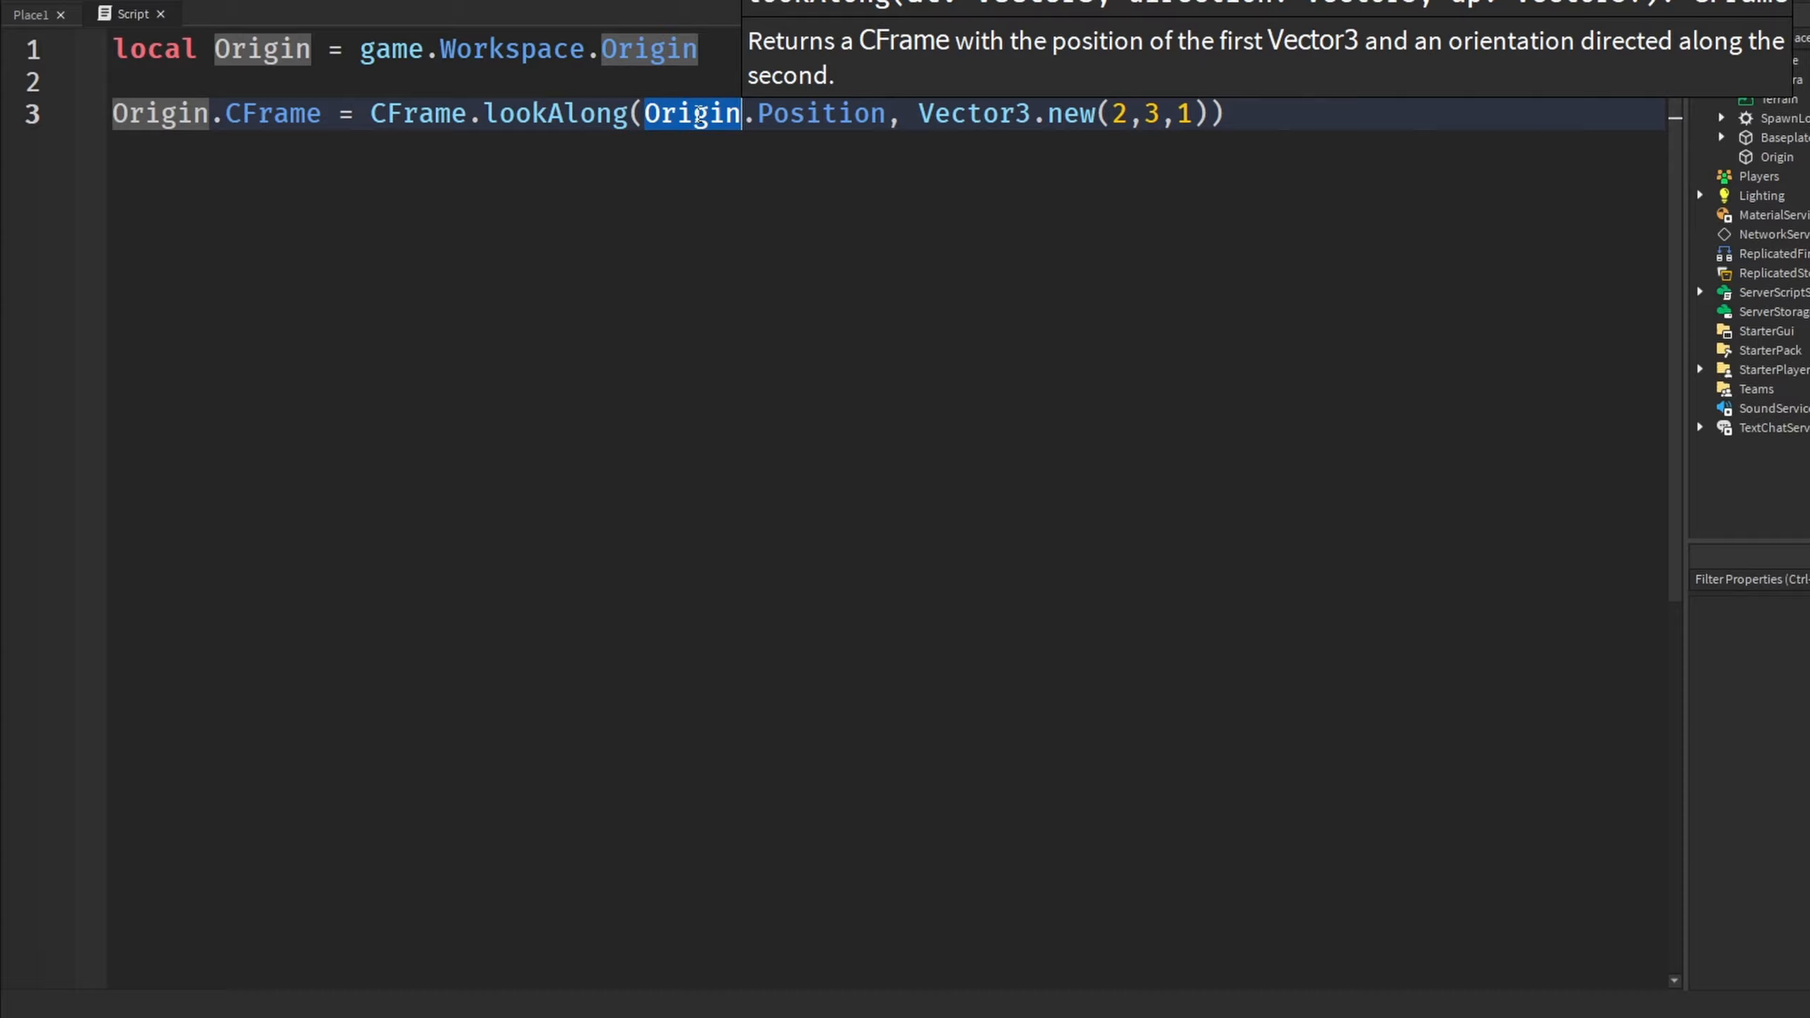
double_click(959, 113)
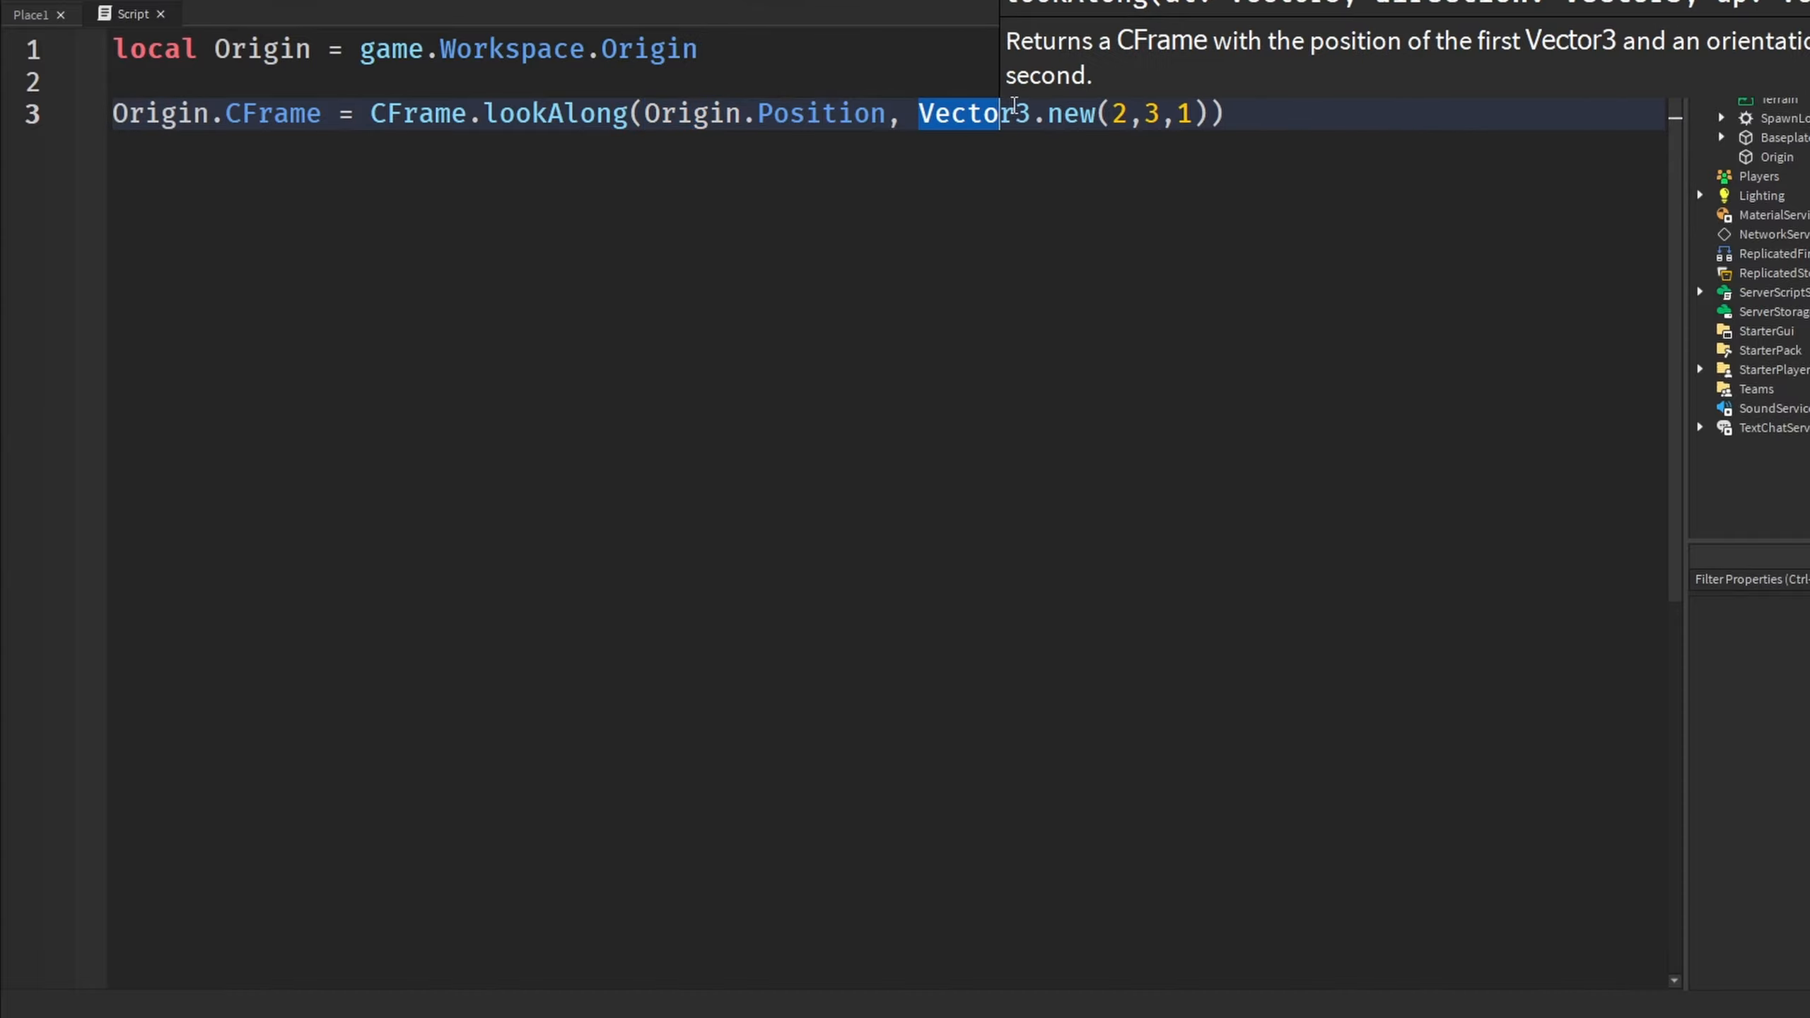
click(31, 14)
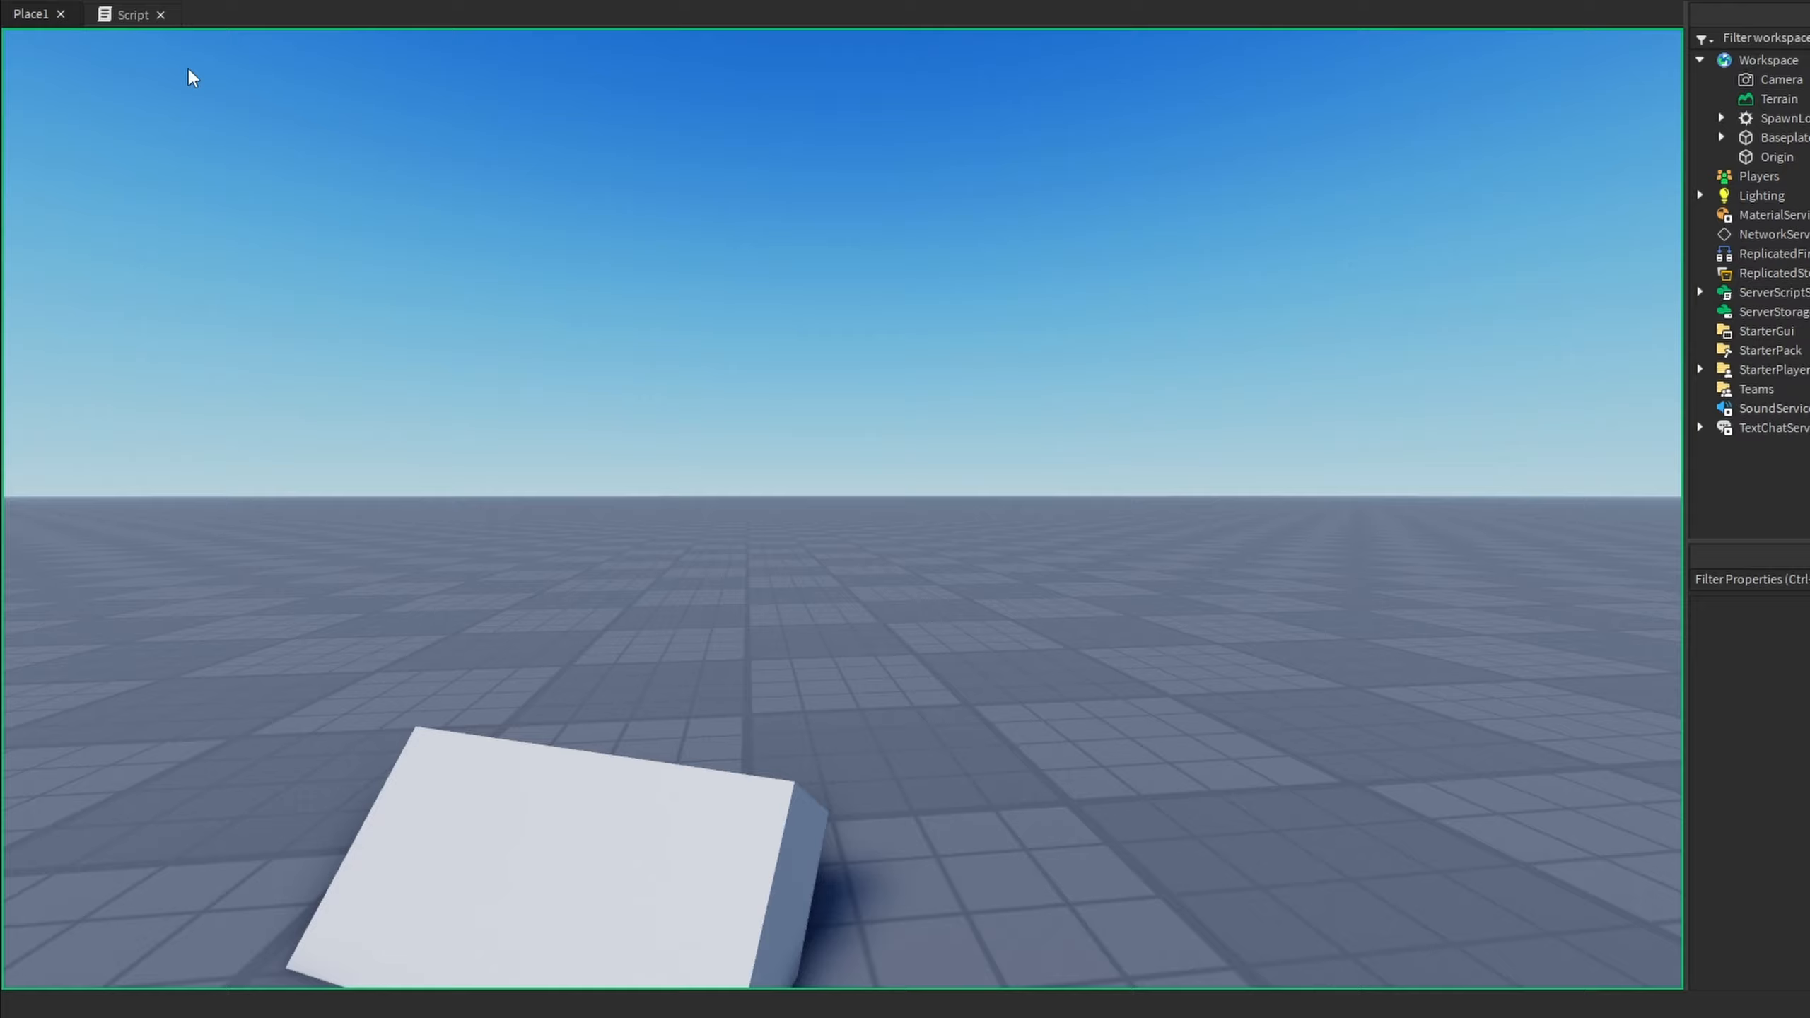
mouse_move(128, 17)
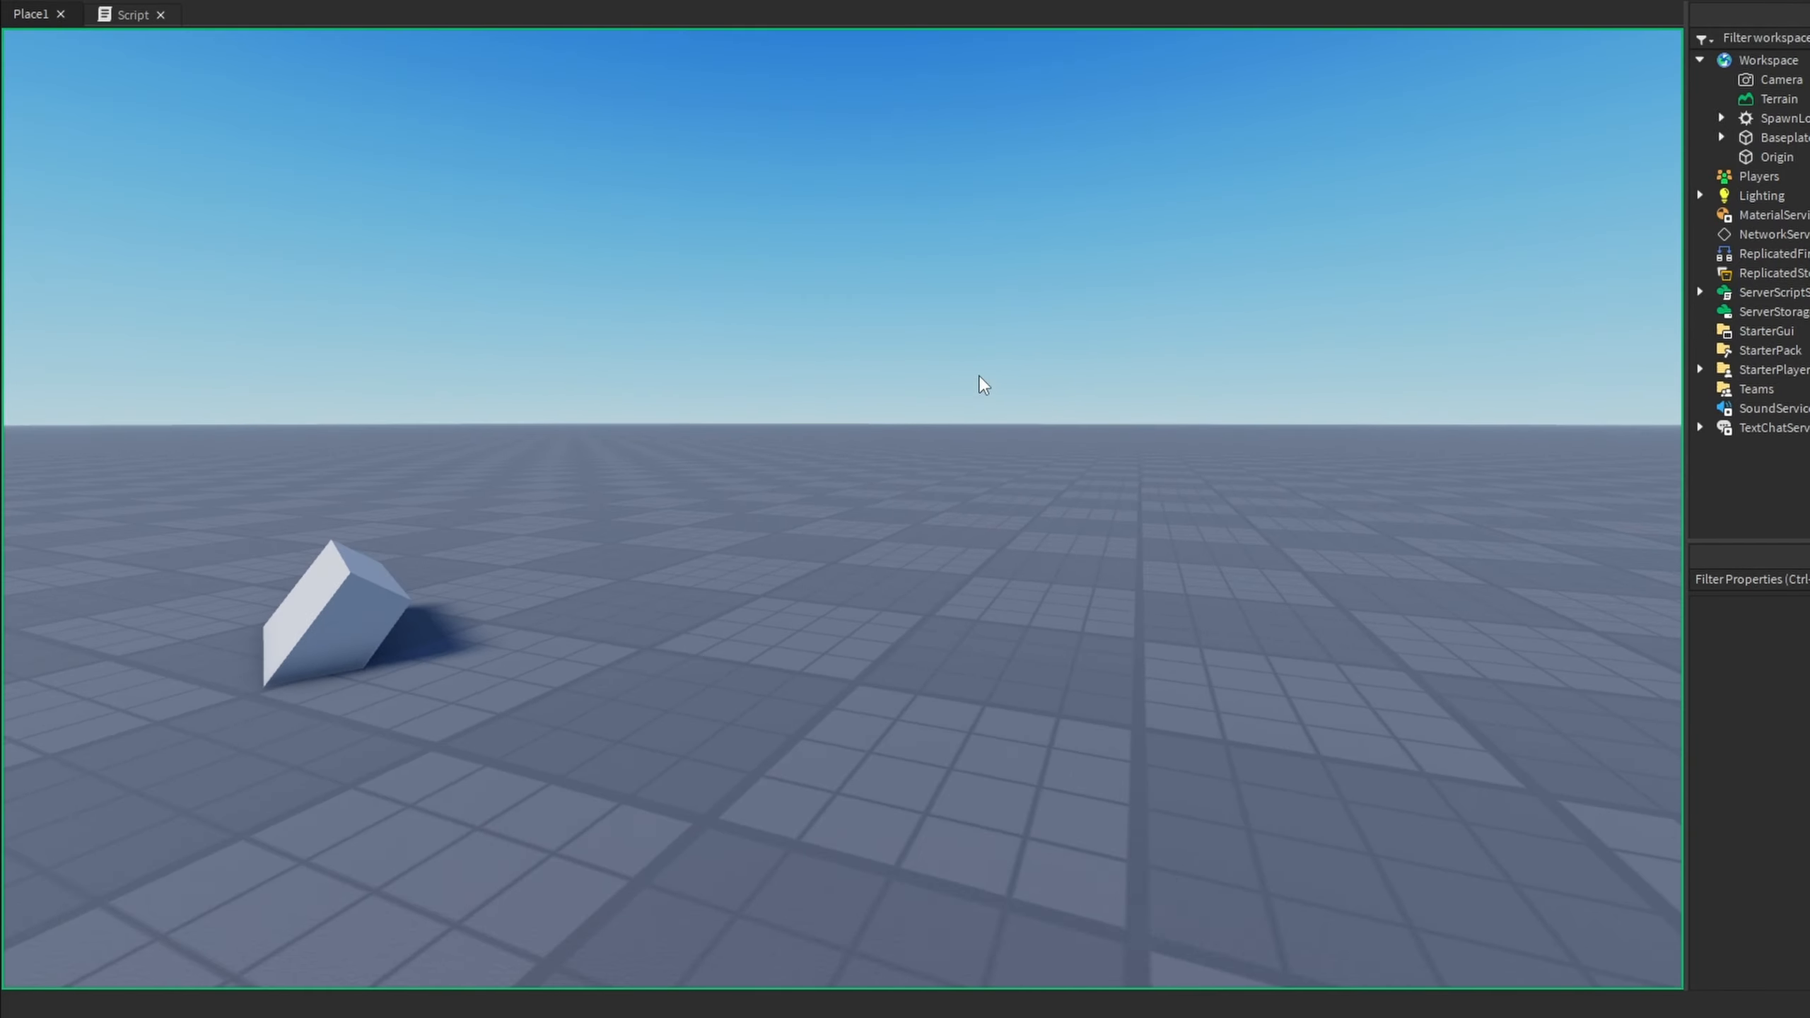
click(131, 14)
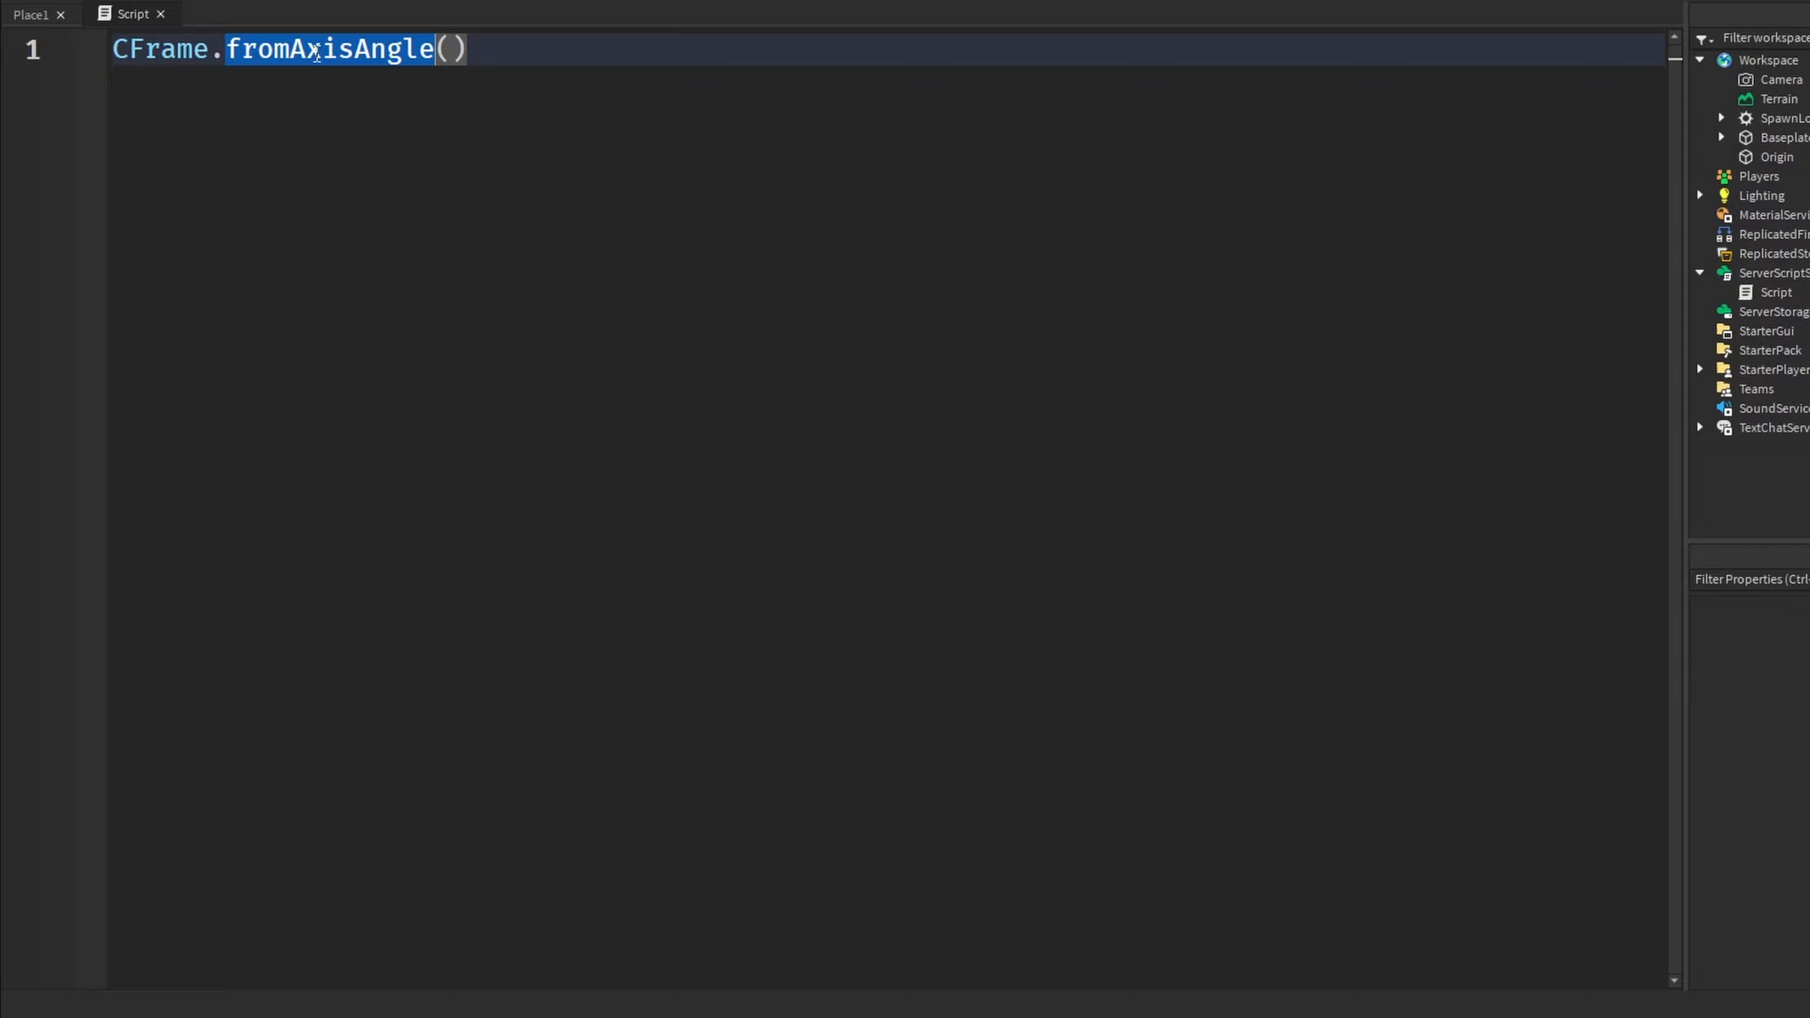
mouse_move(378, 92)
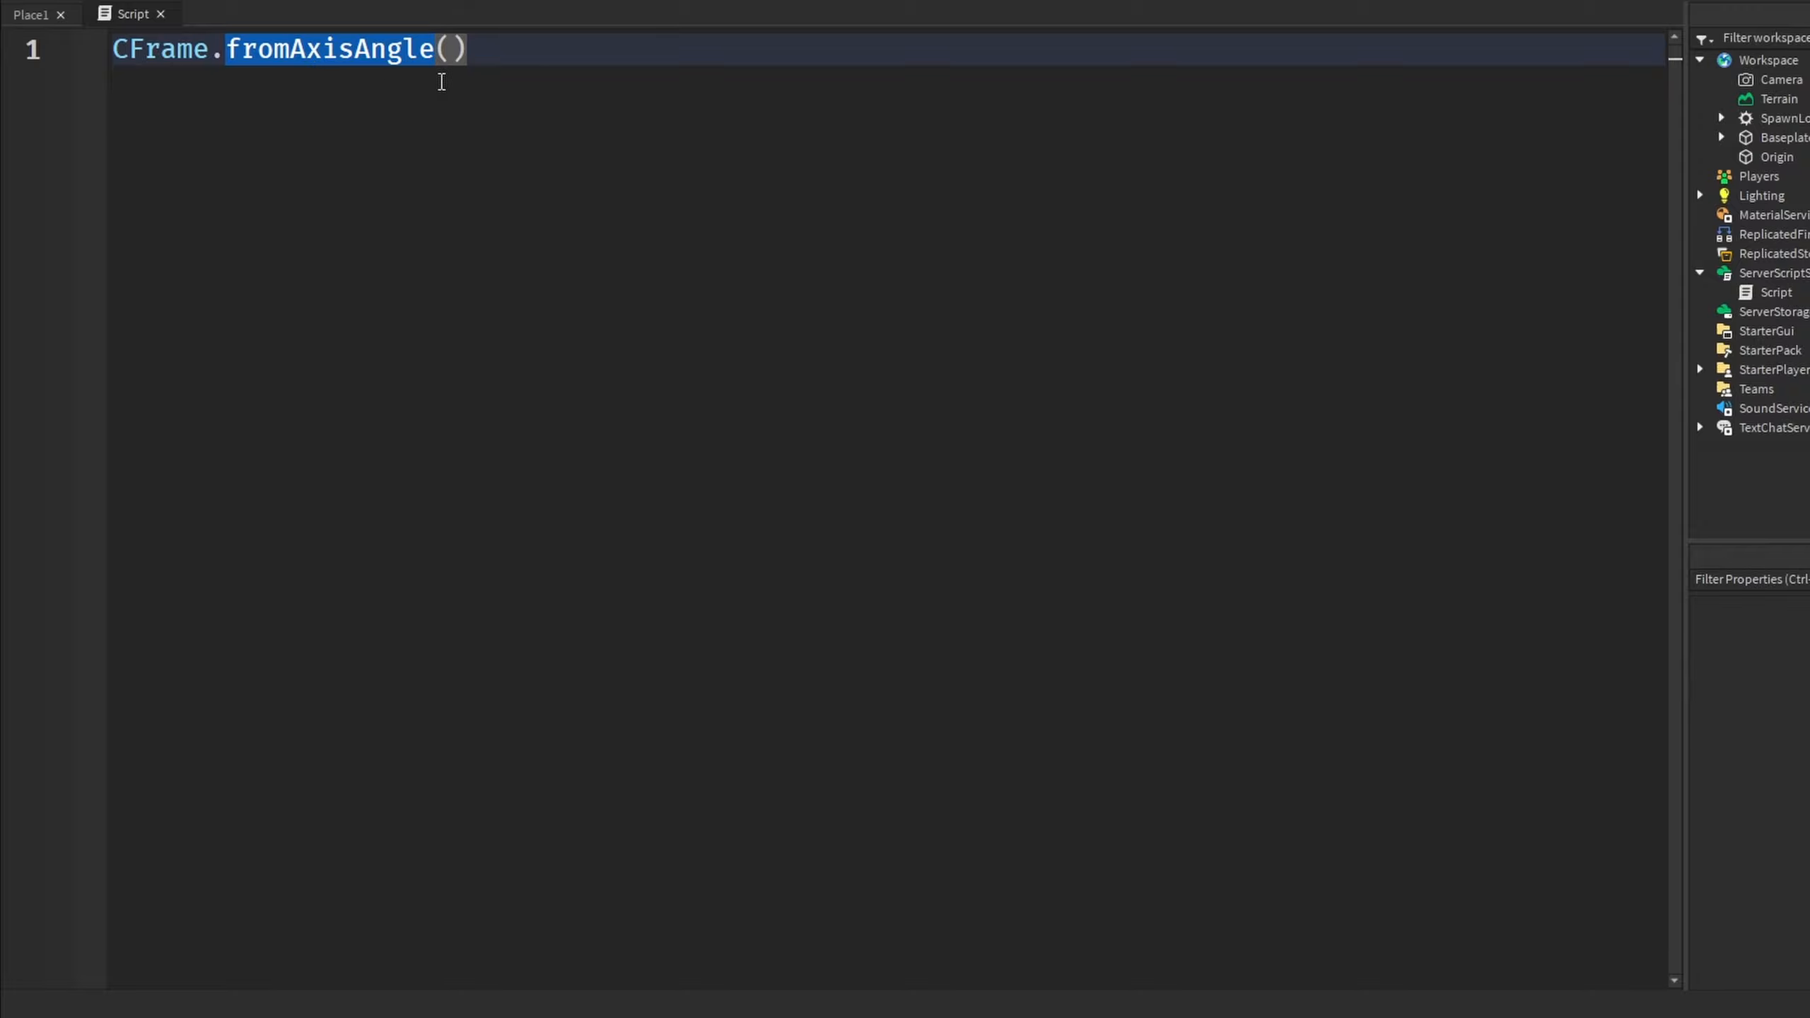
mouse_move(535, 77)
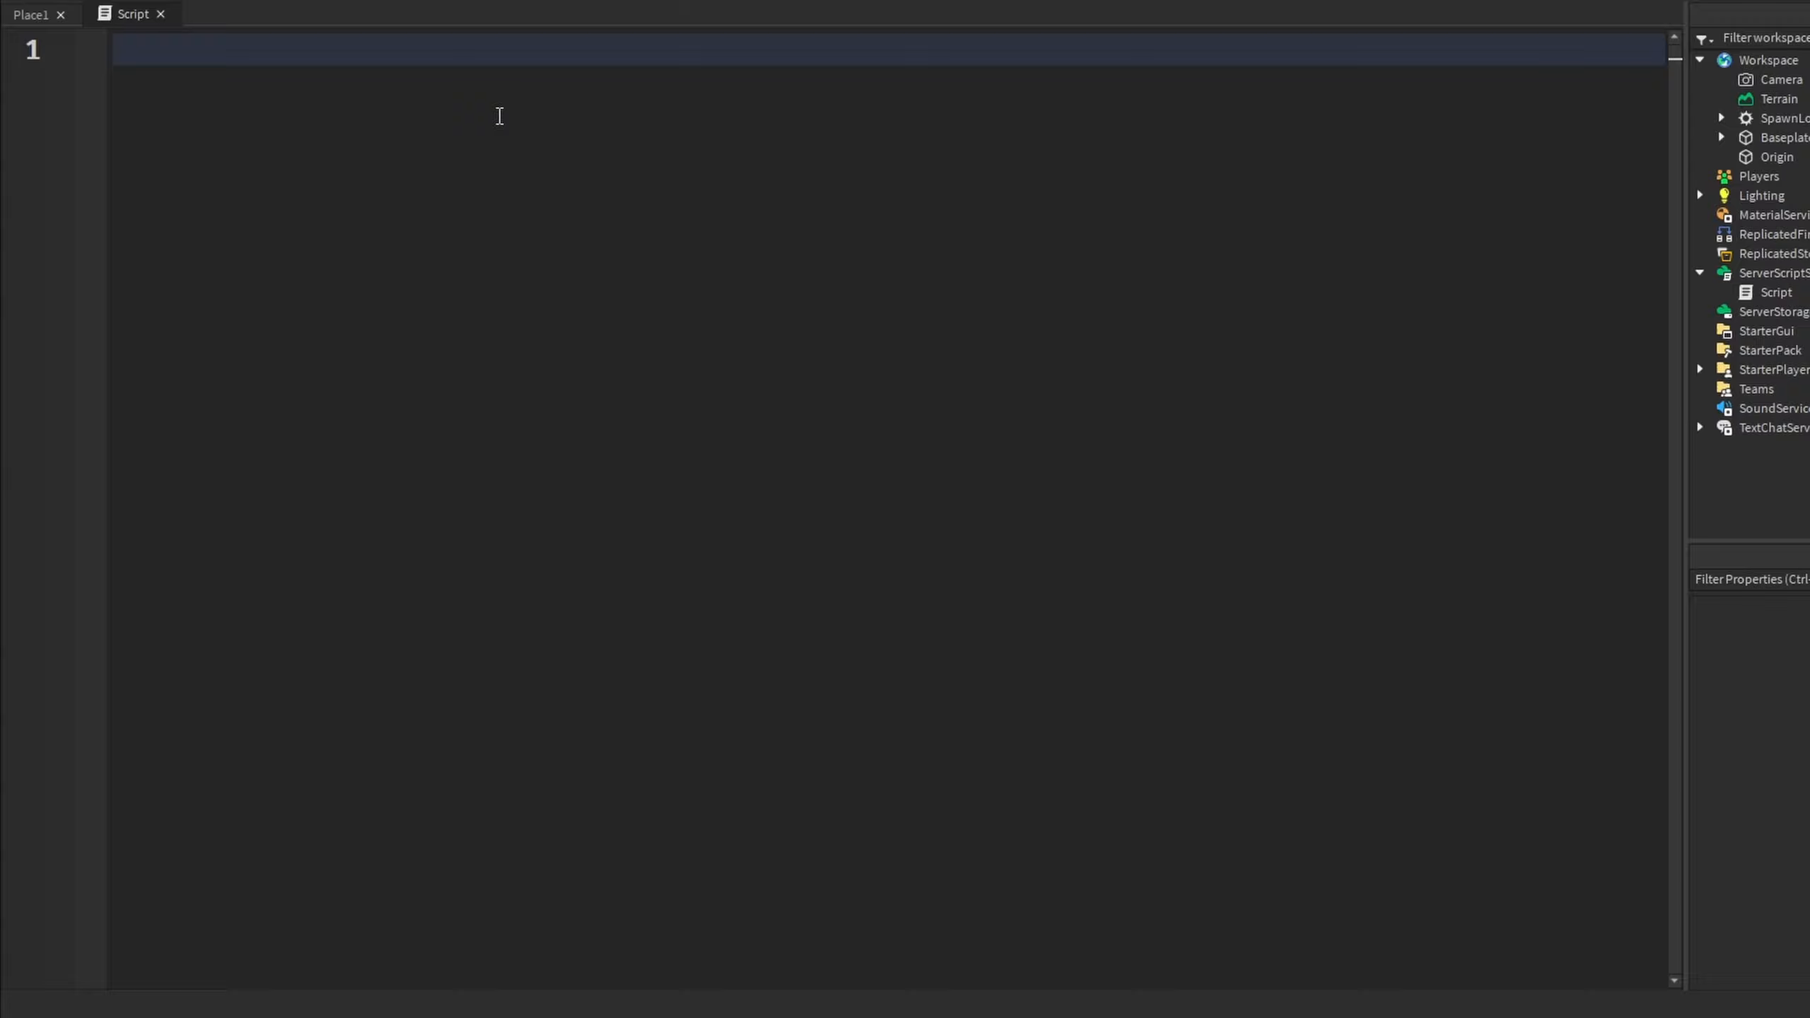
Define local part as Workspace.Origin and begin a local cframe assignment from CFrame
text(local part =)
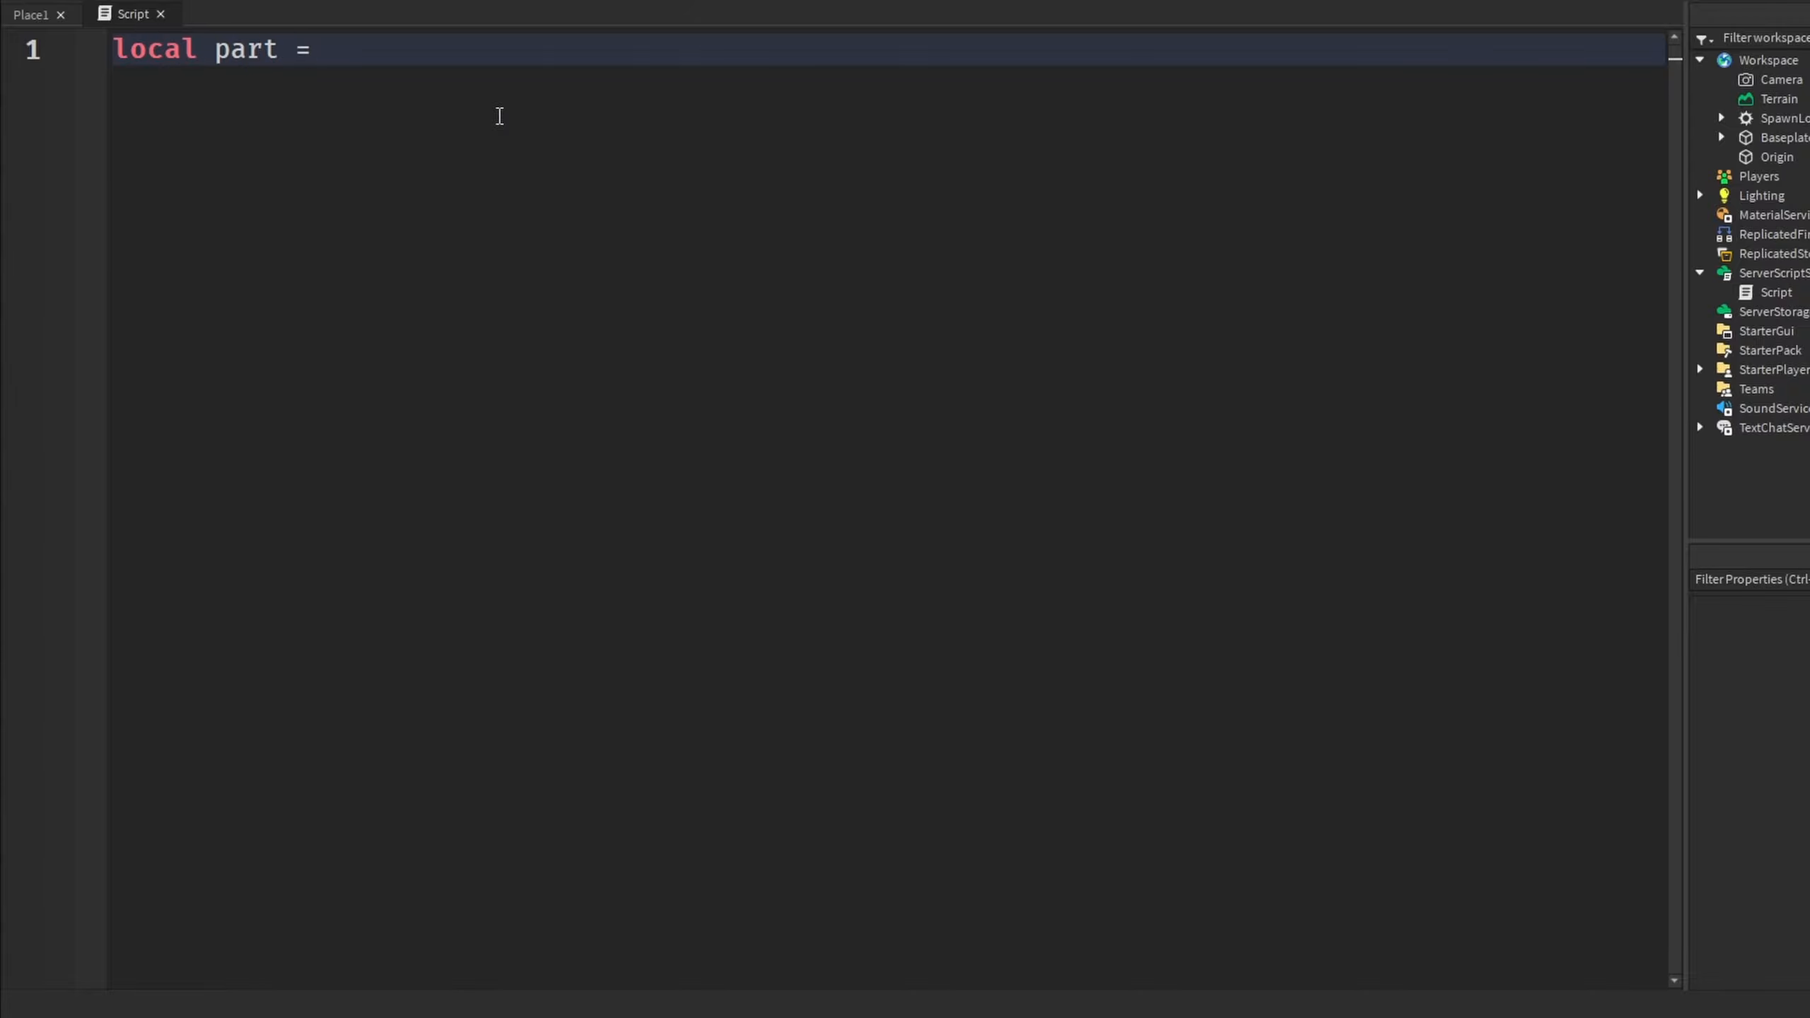
text(game.Workspace.Origin)
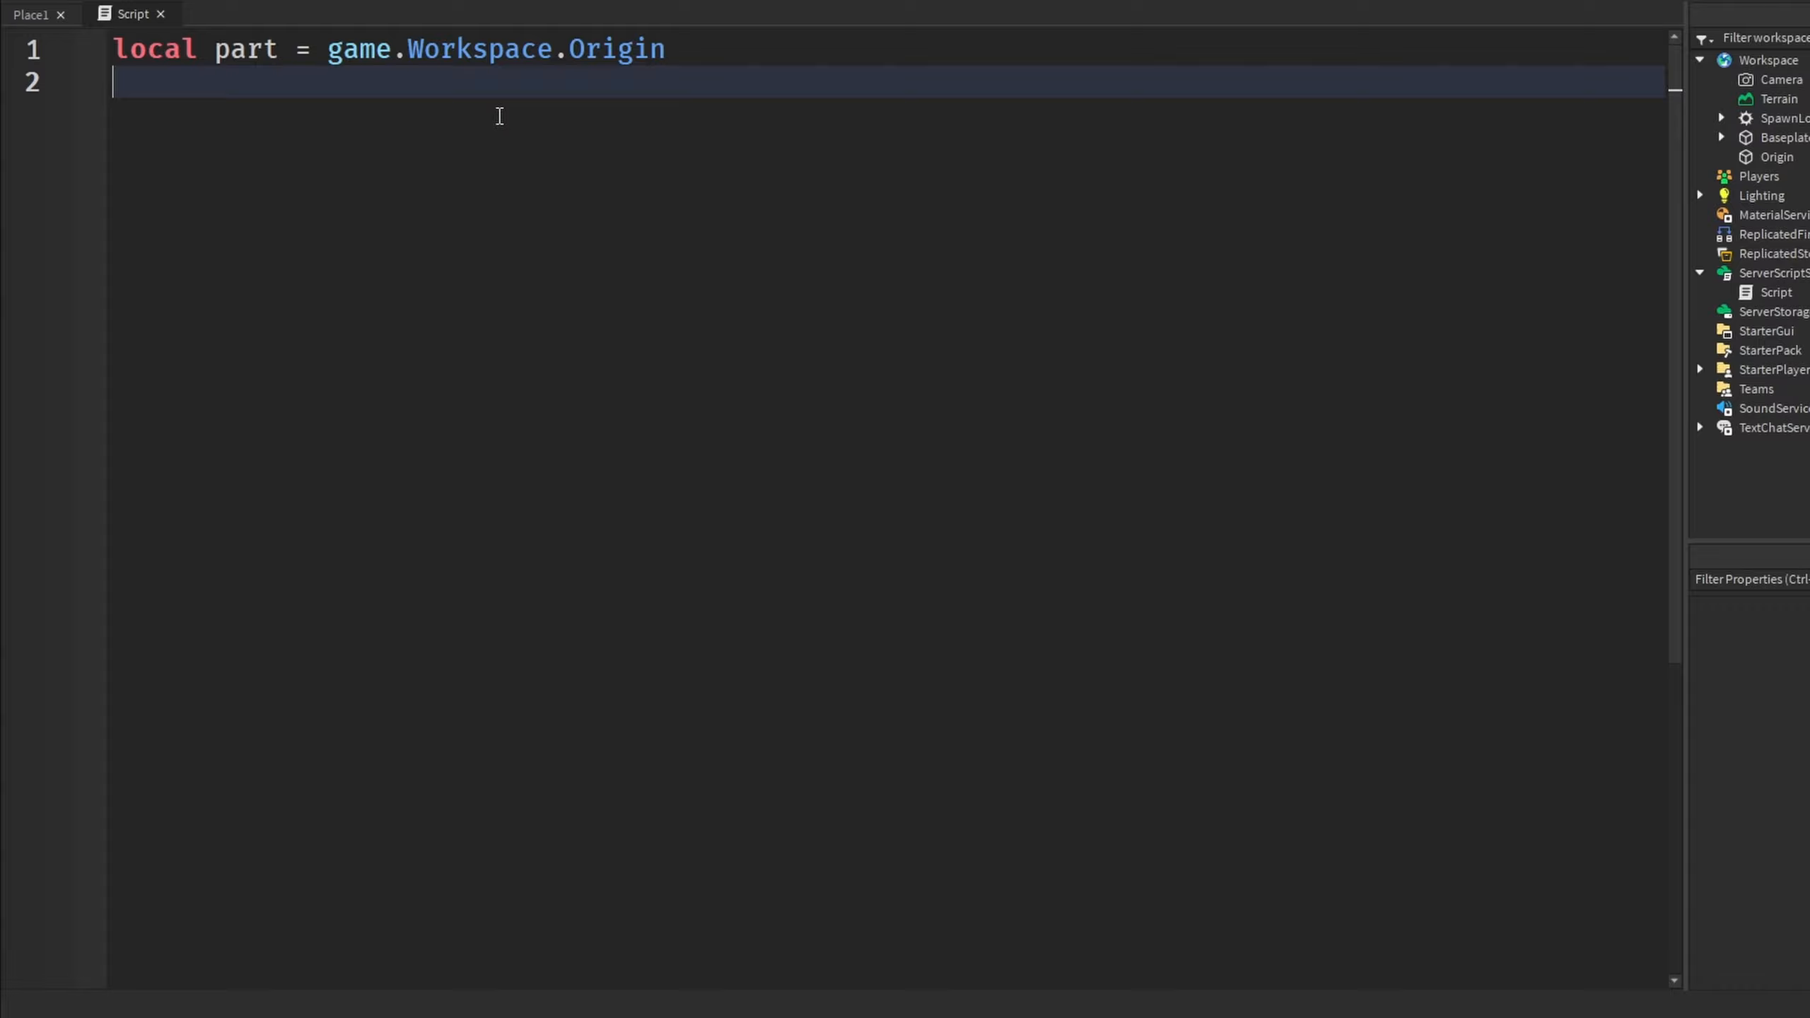
text(local)
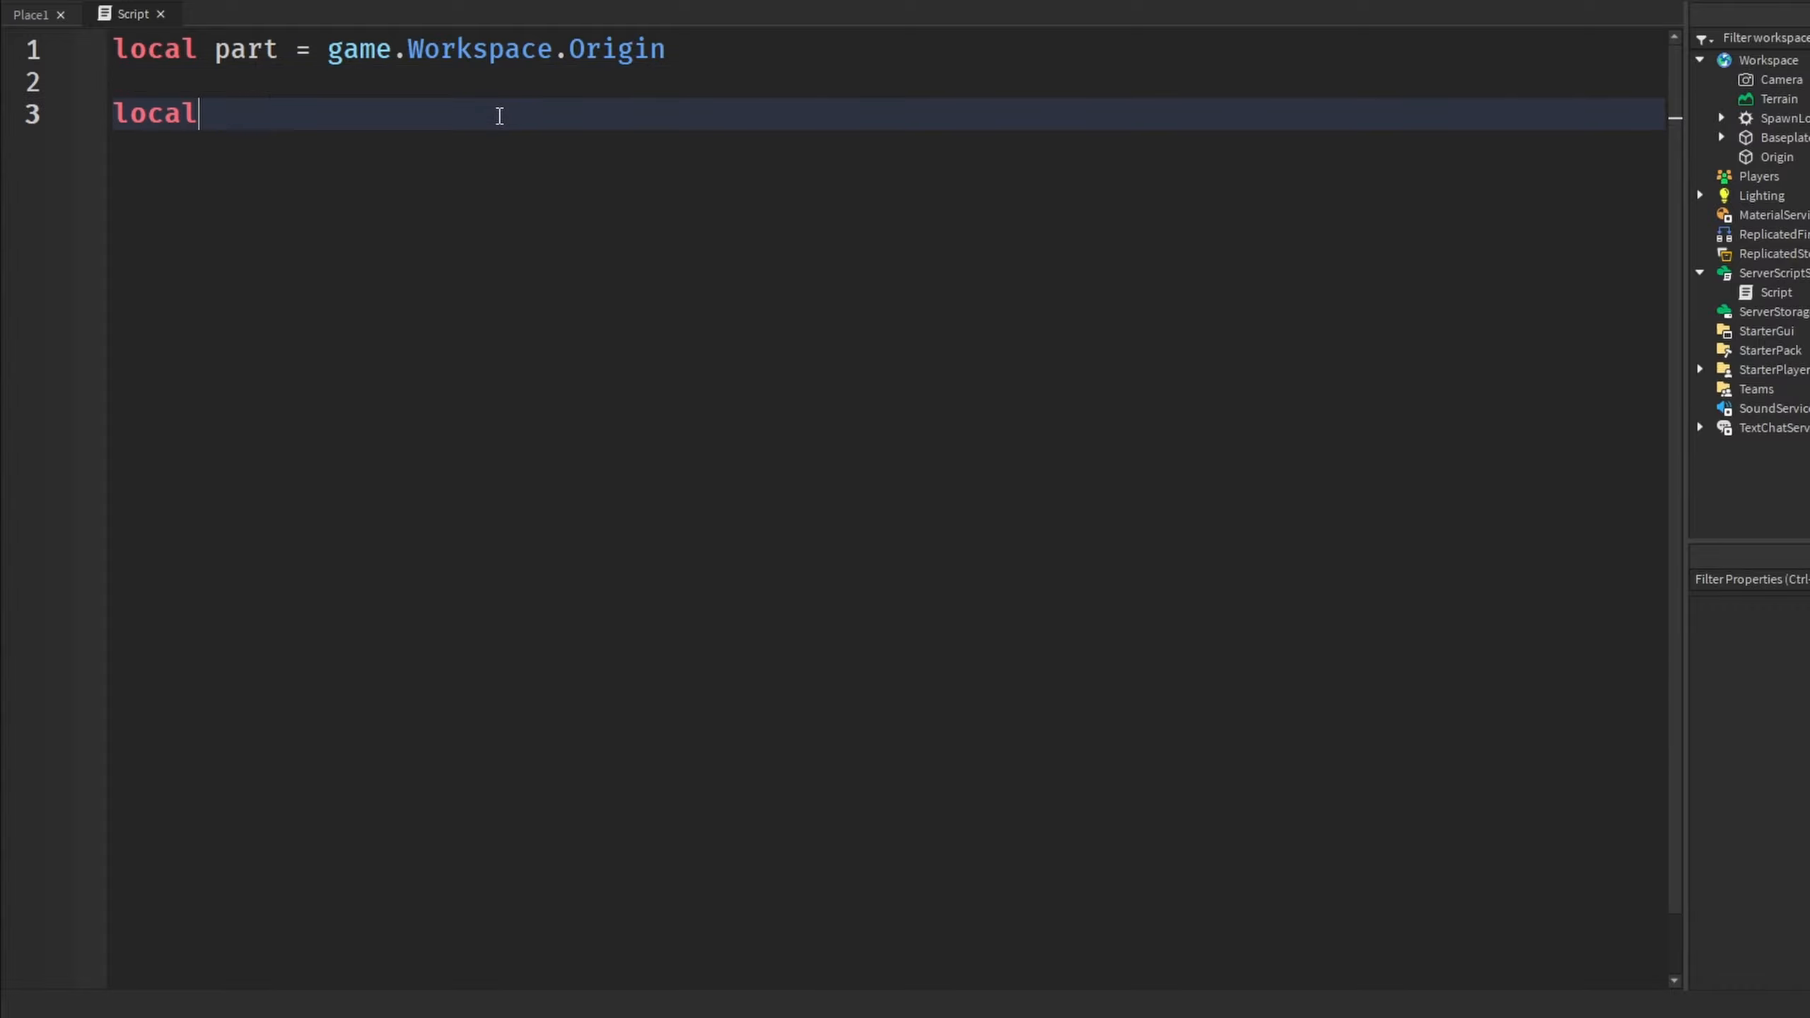
text(Axis)
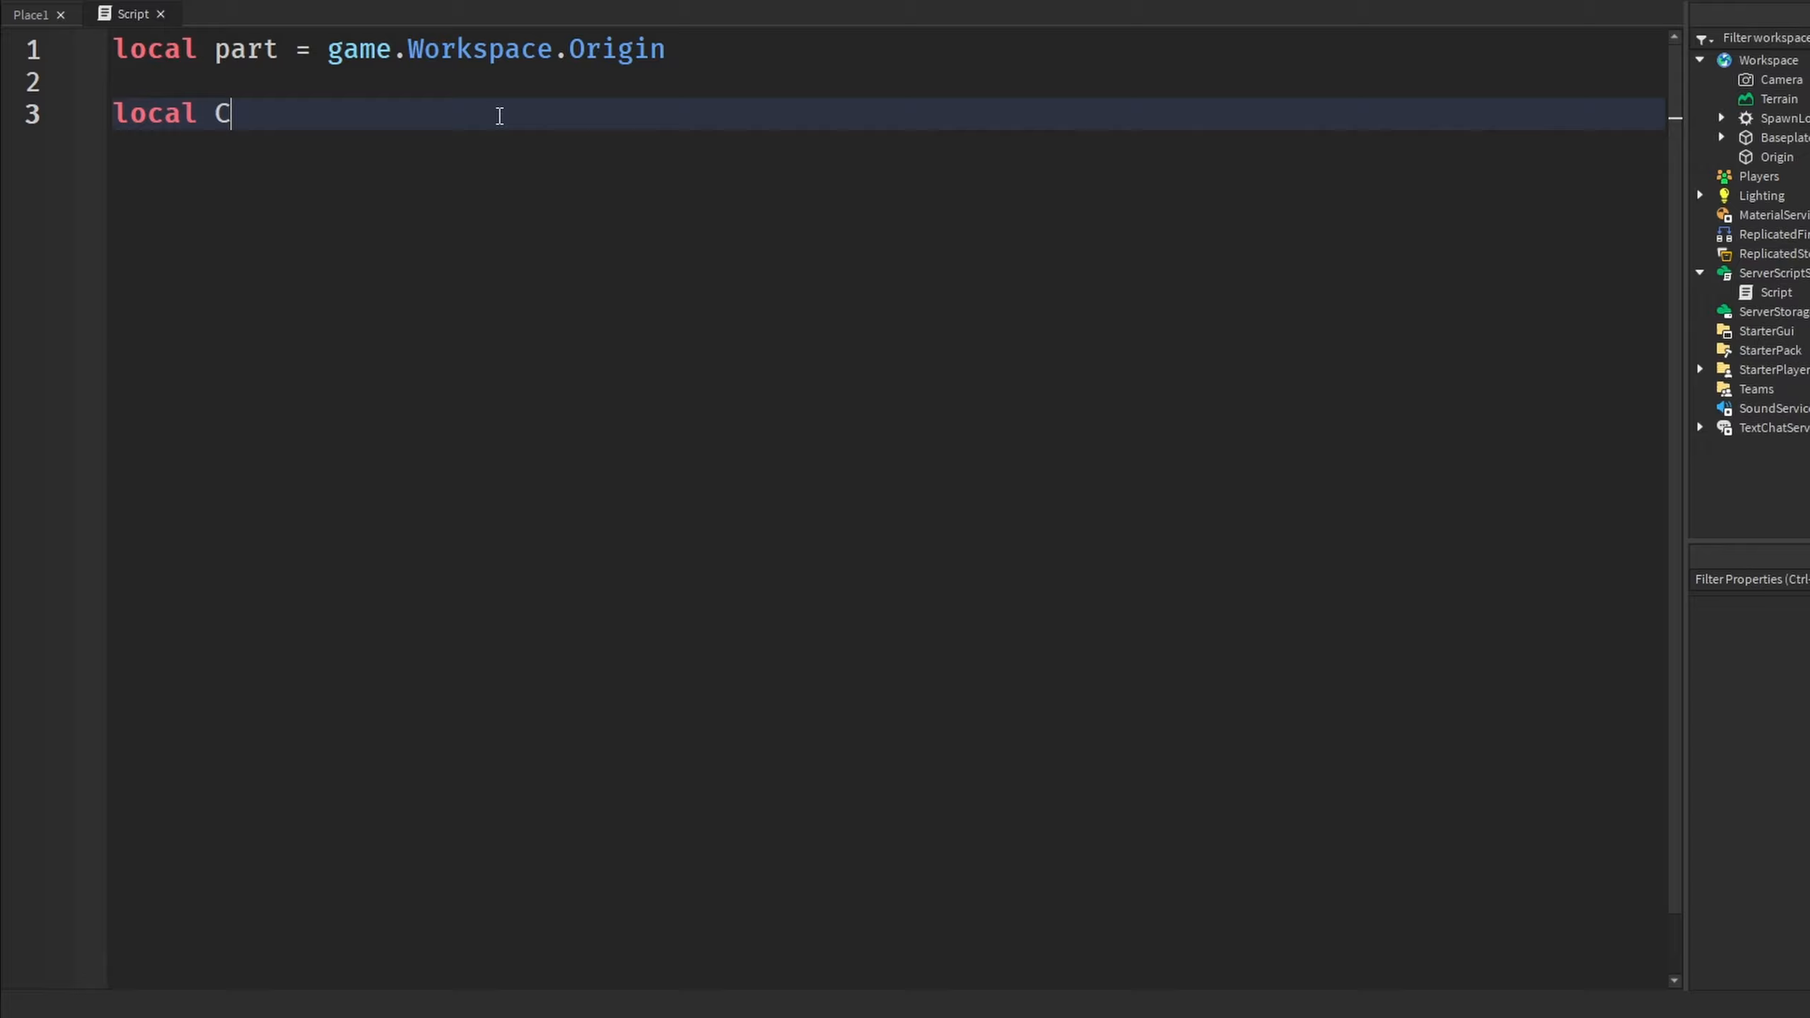
text(frame =)
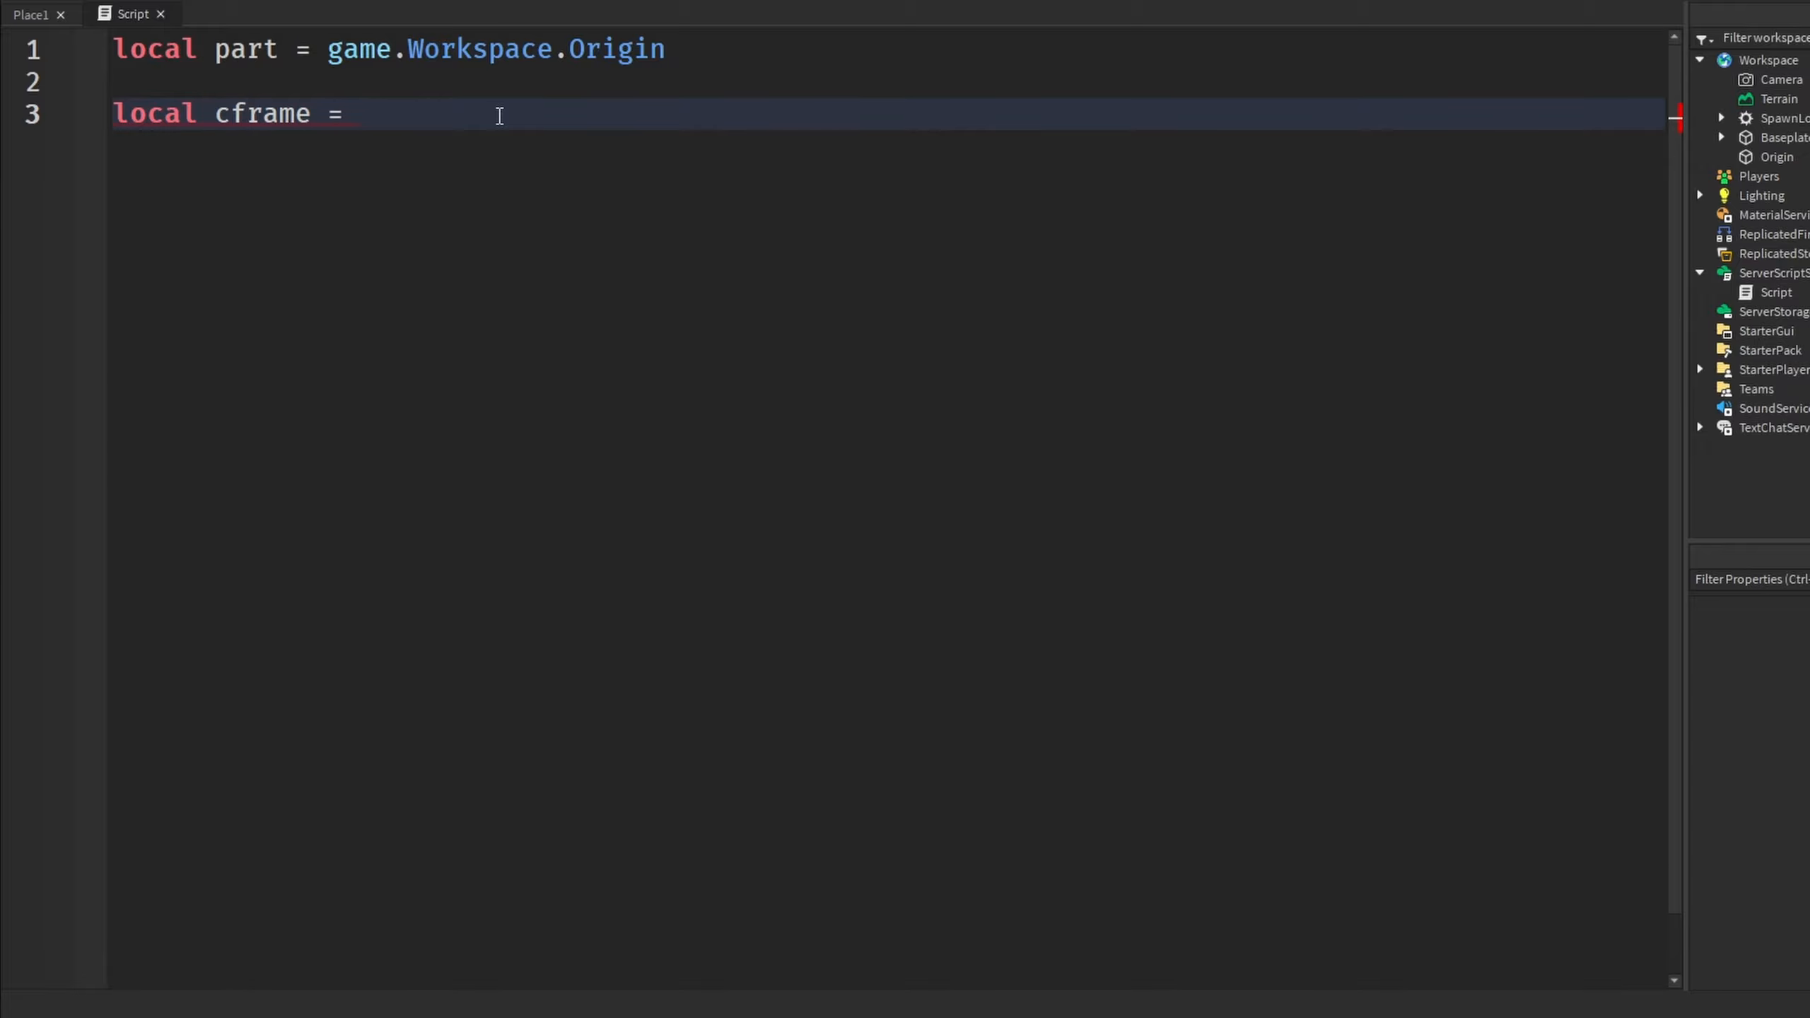
text(CFrame.fromAxisAngle()
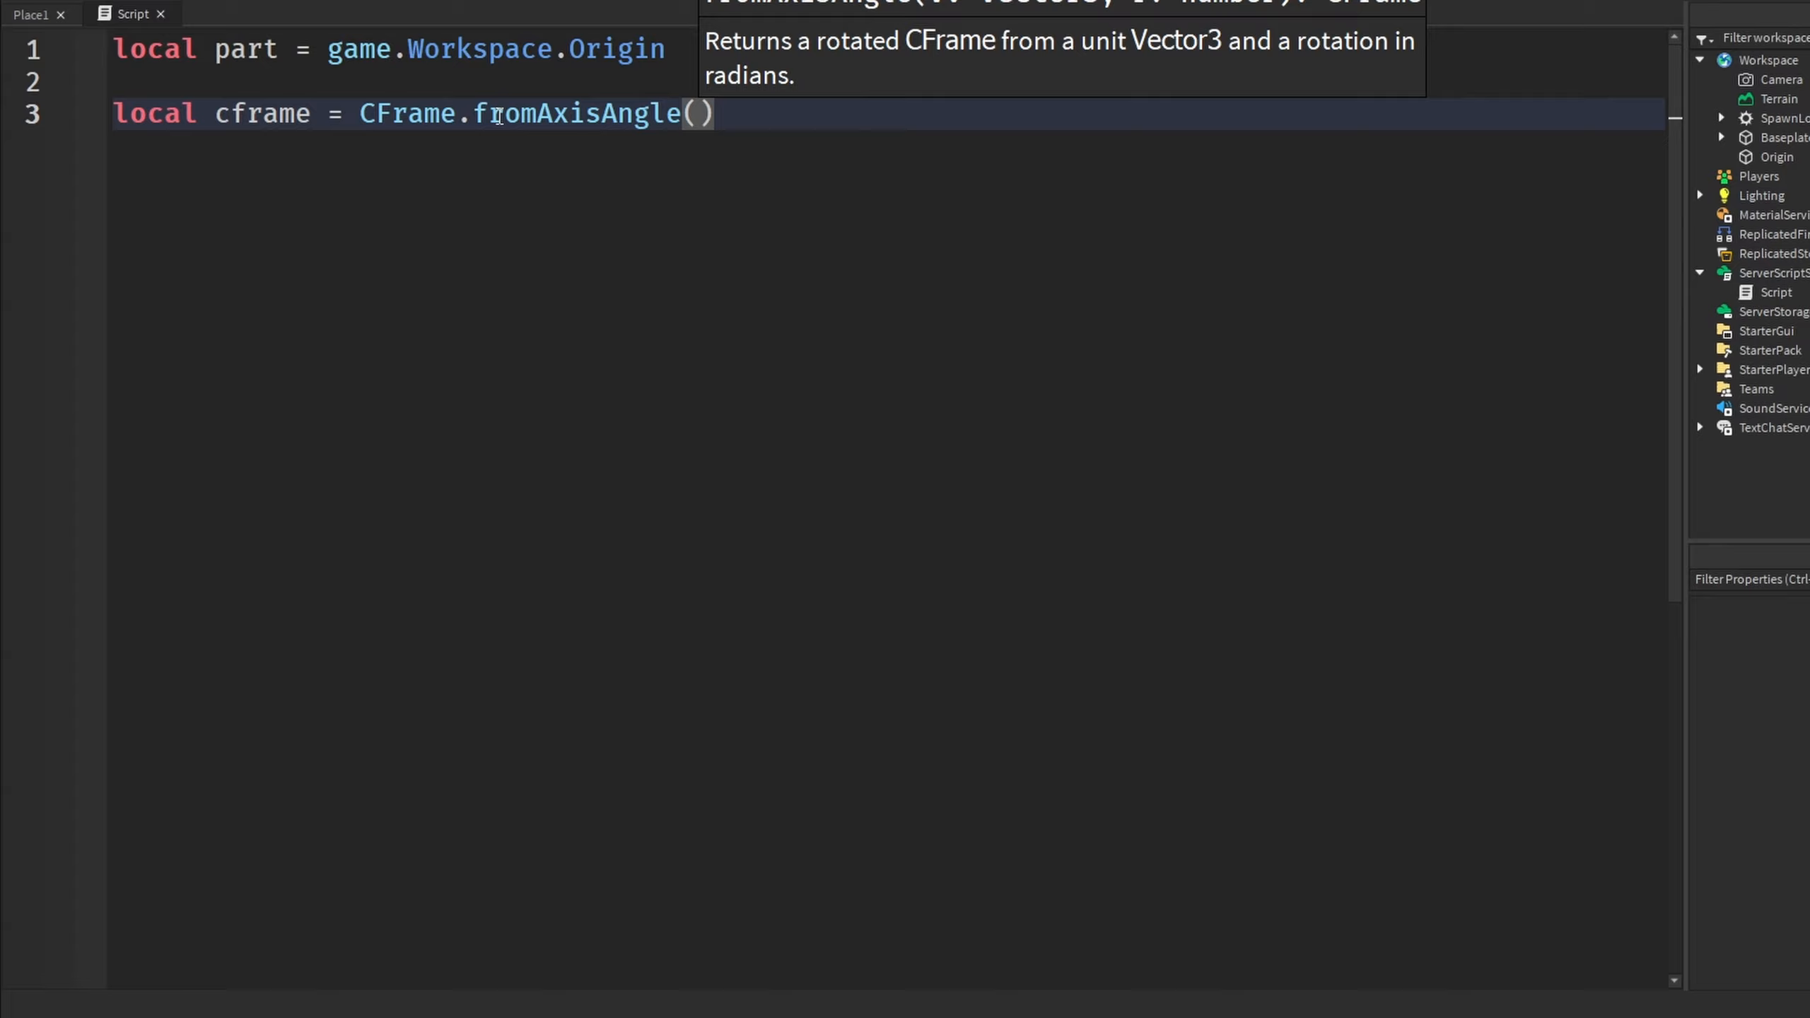
Complete cframe as CFrame.fromAxisAngle(Vector3.new(0,1,0), math.rad(60))
text(Vector3.new(0,1)
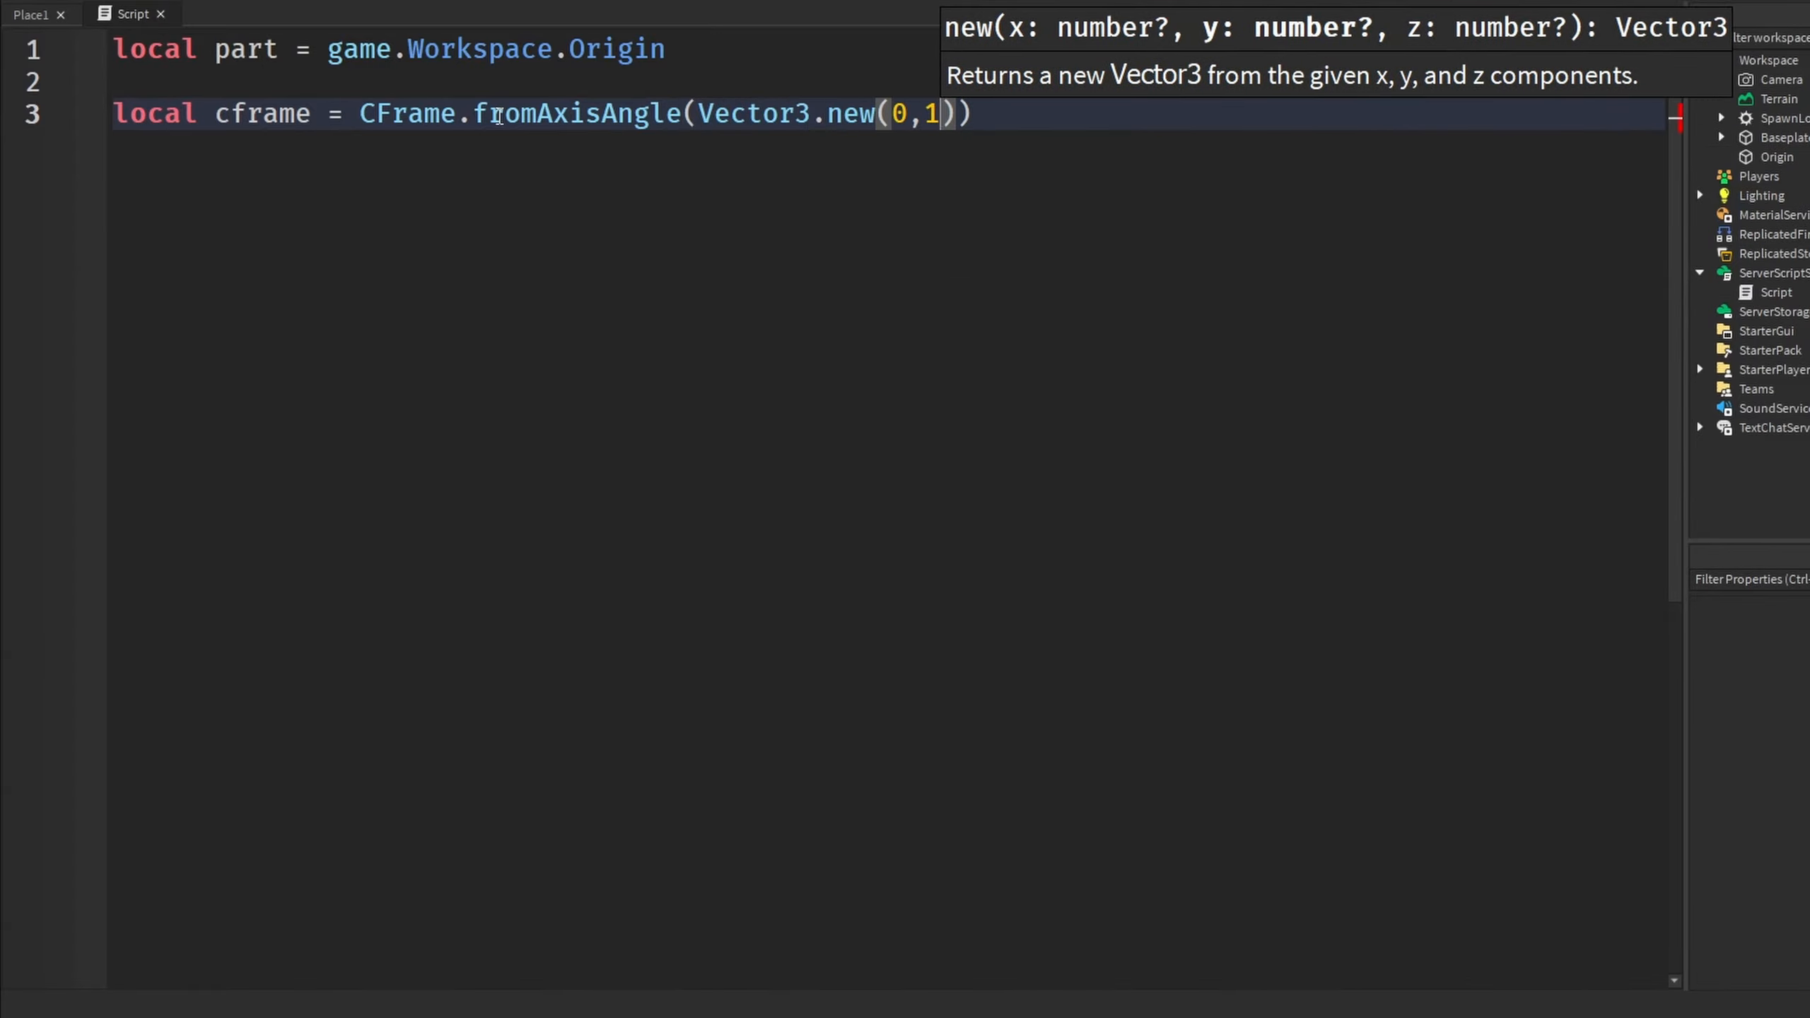
text(,0)
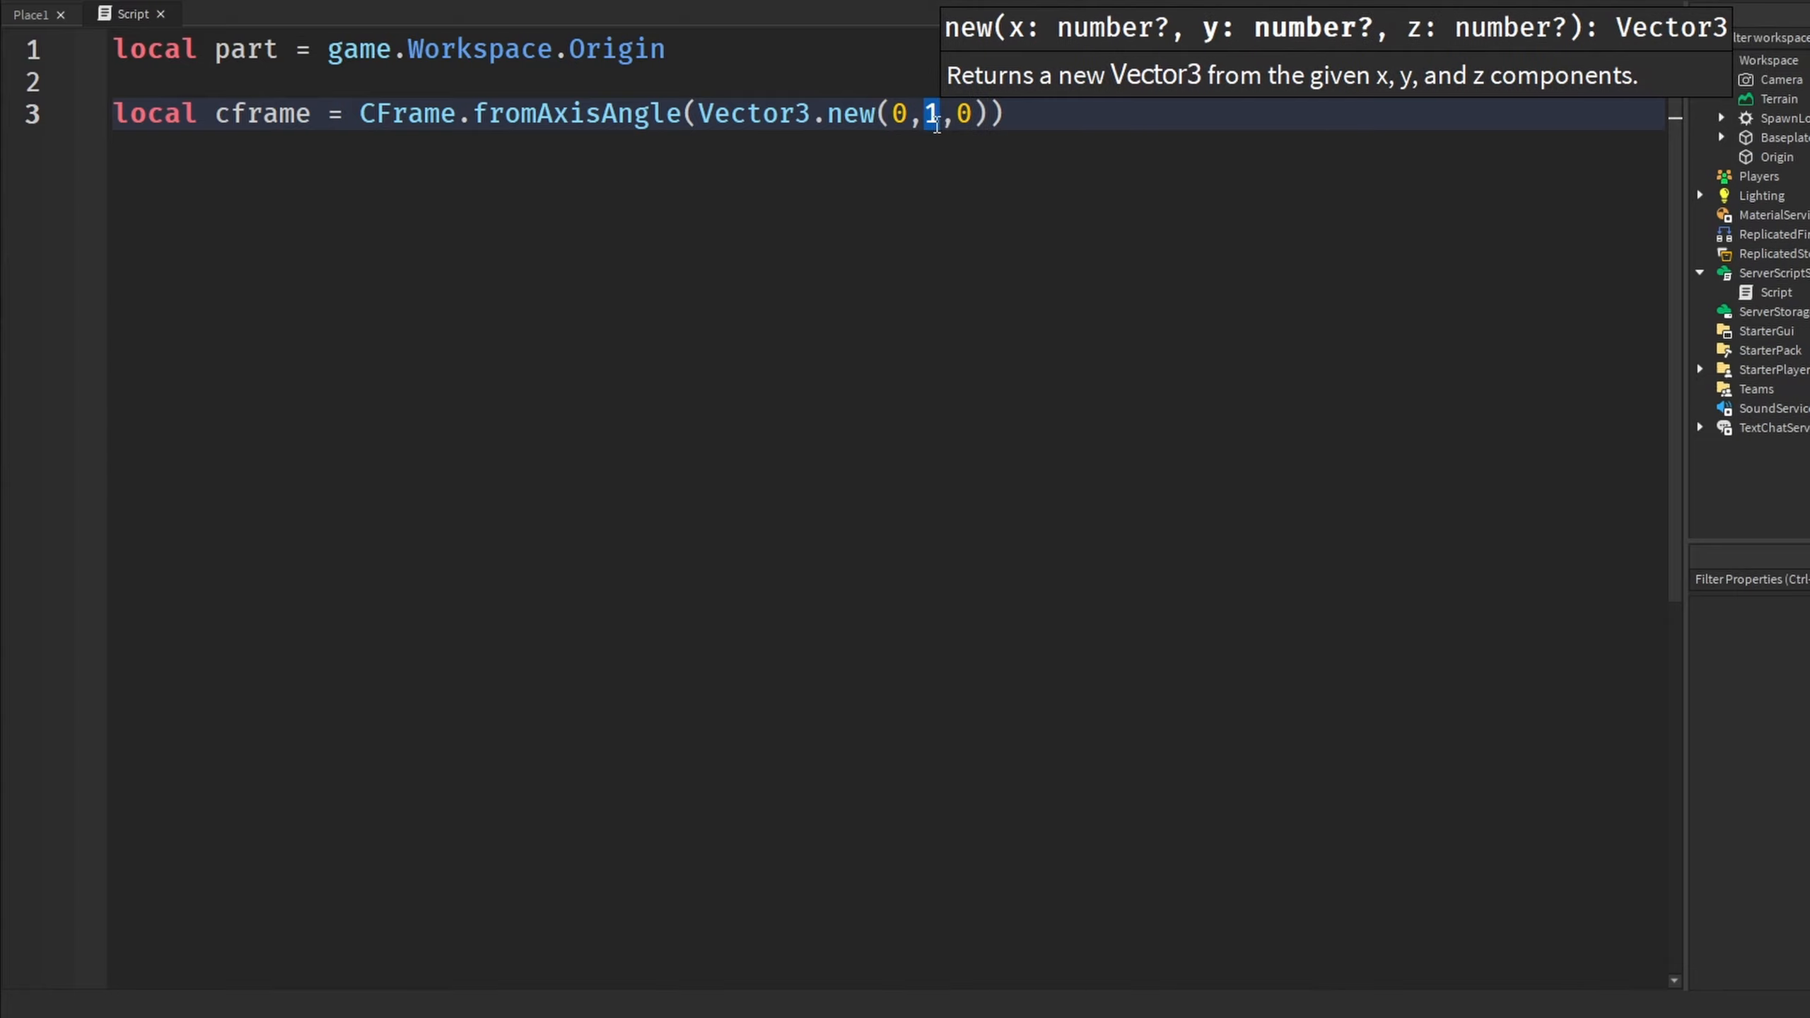
mouse_move(799, 120)
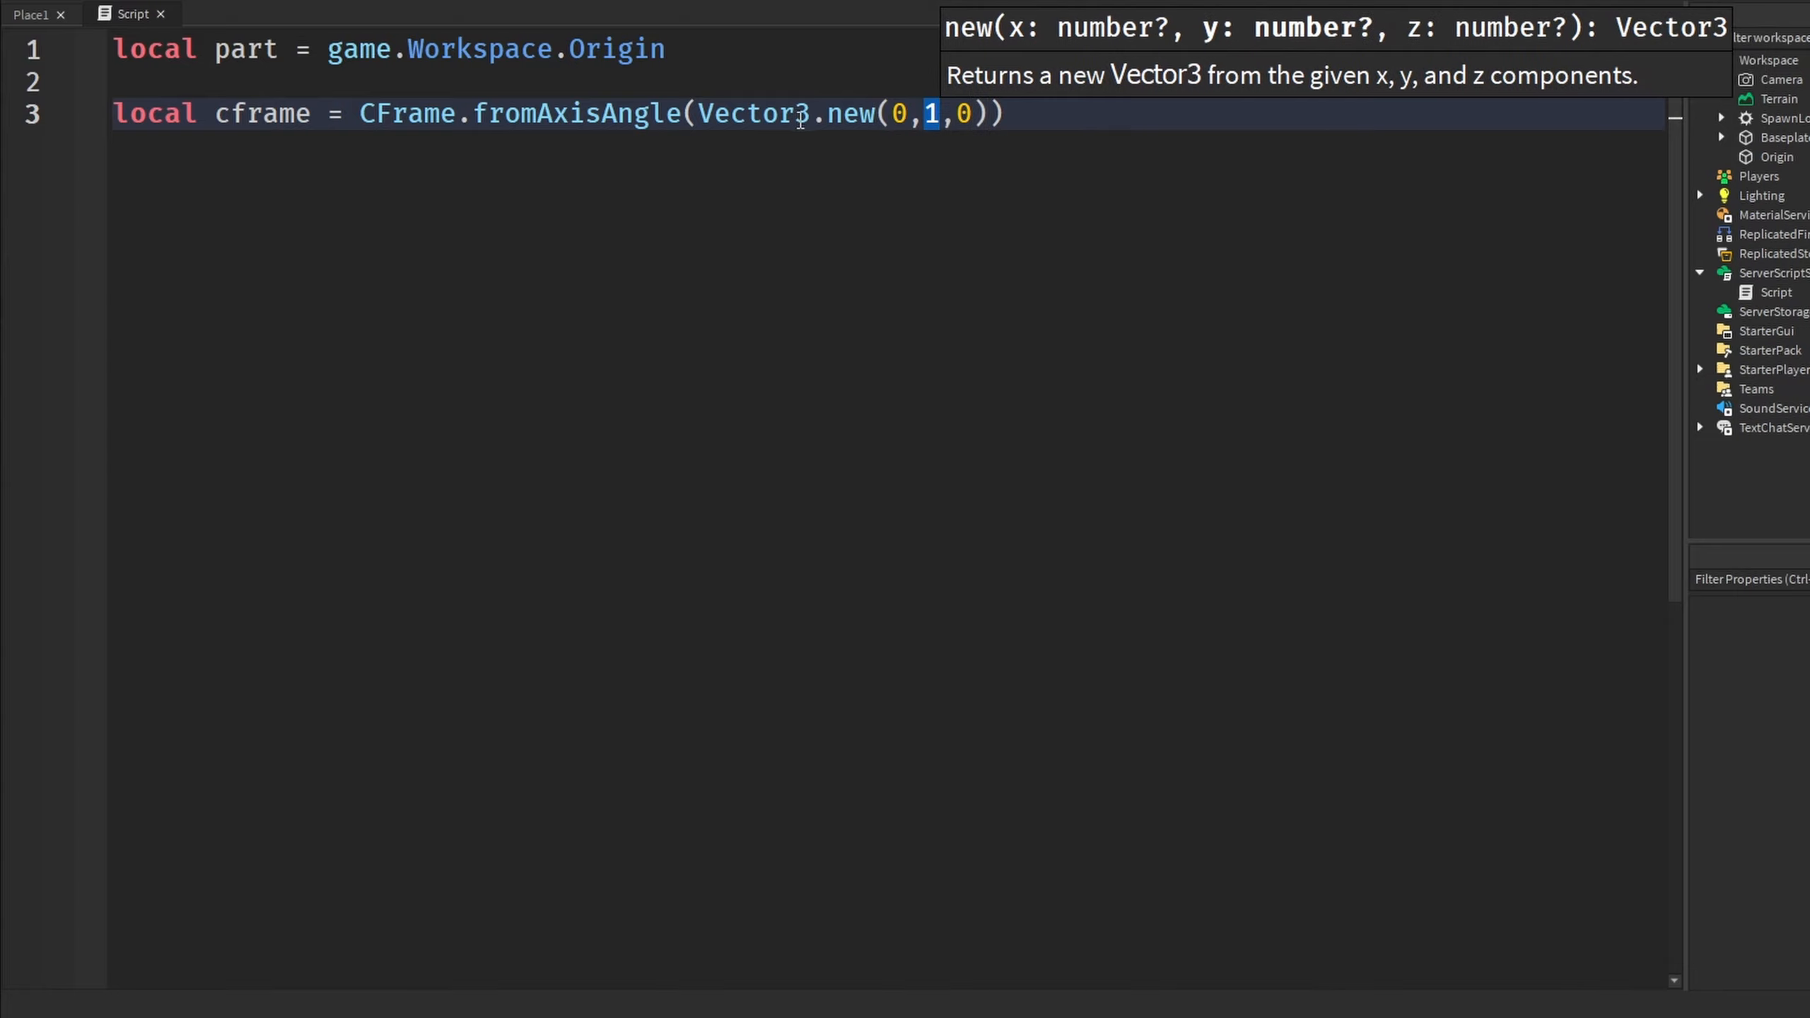
mouse_move(956, 179)
text(0)
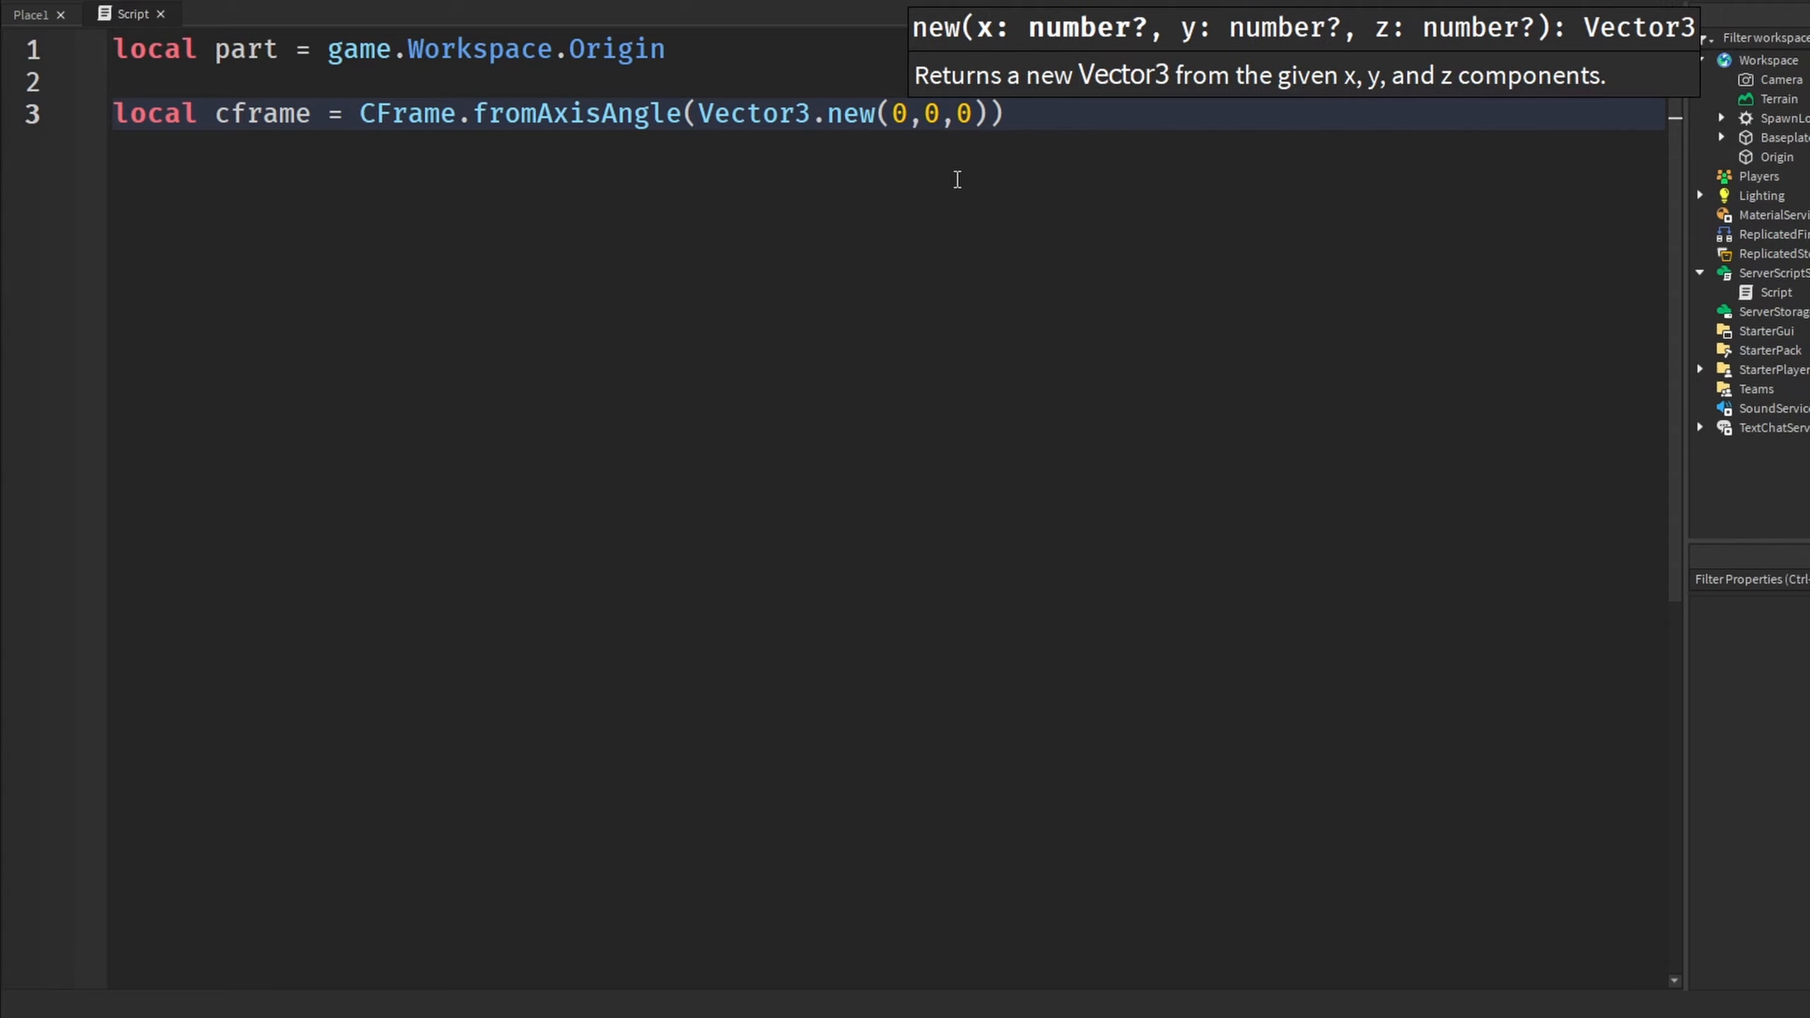
key(Backspace)
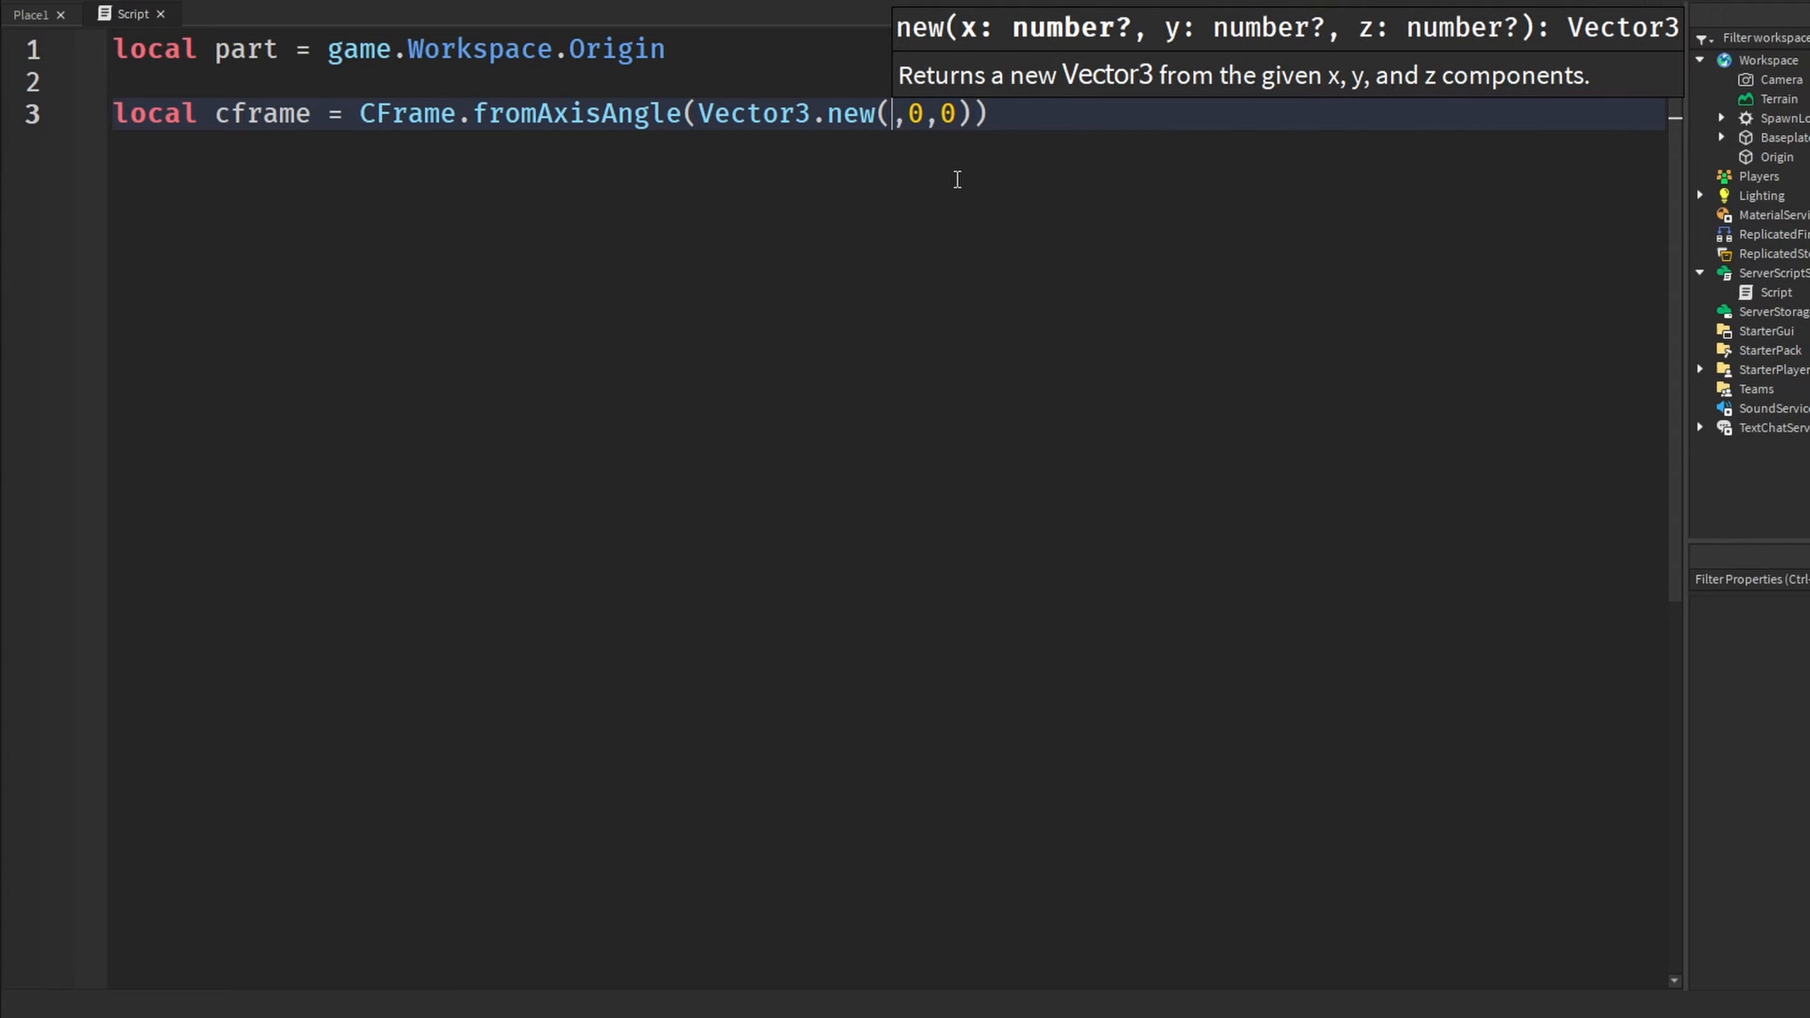
text(0,1)
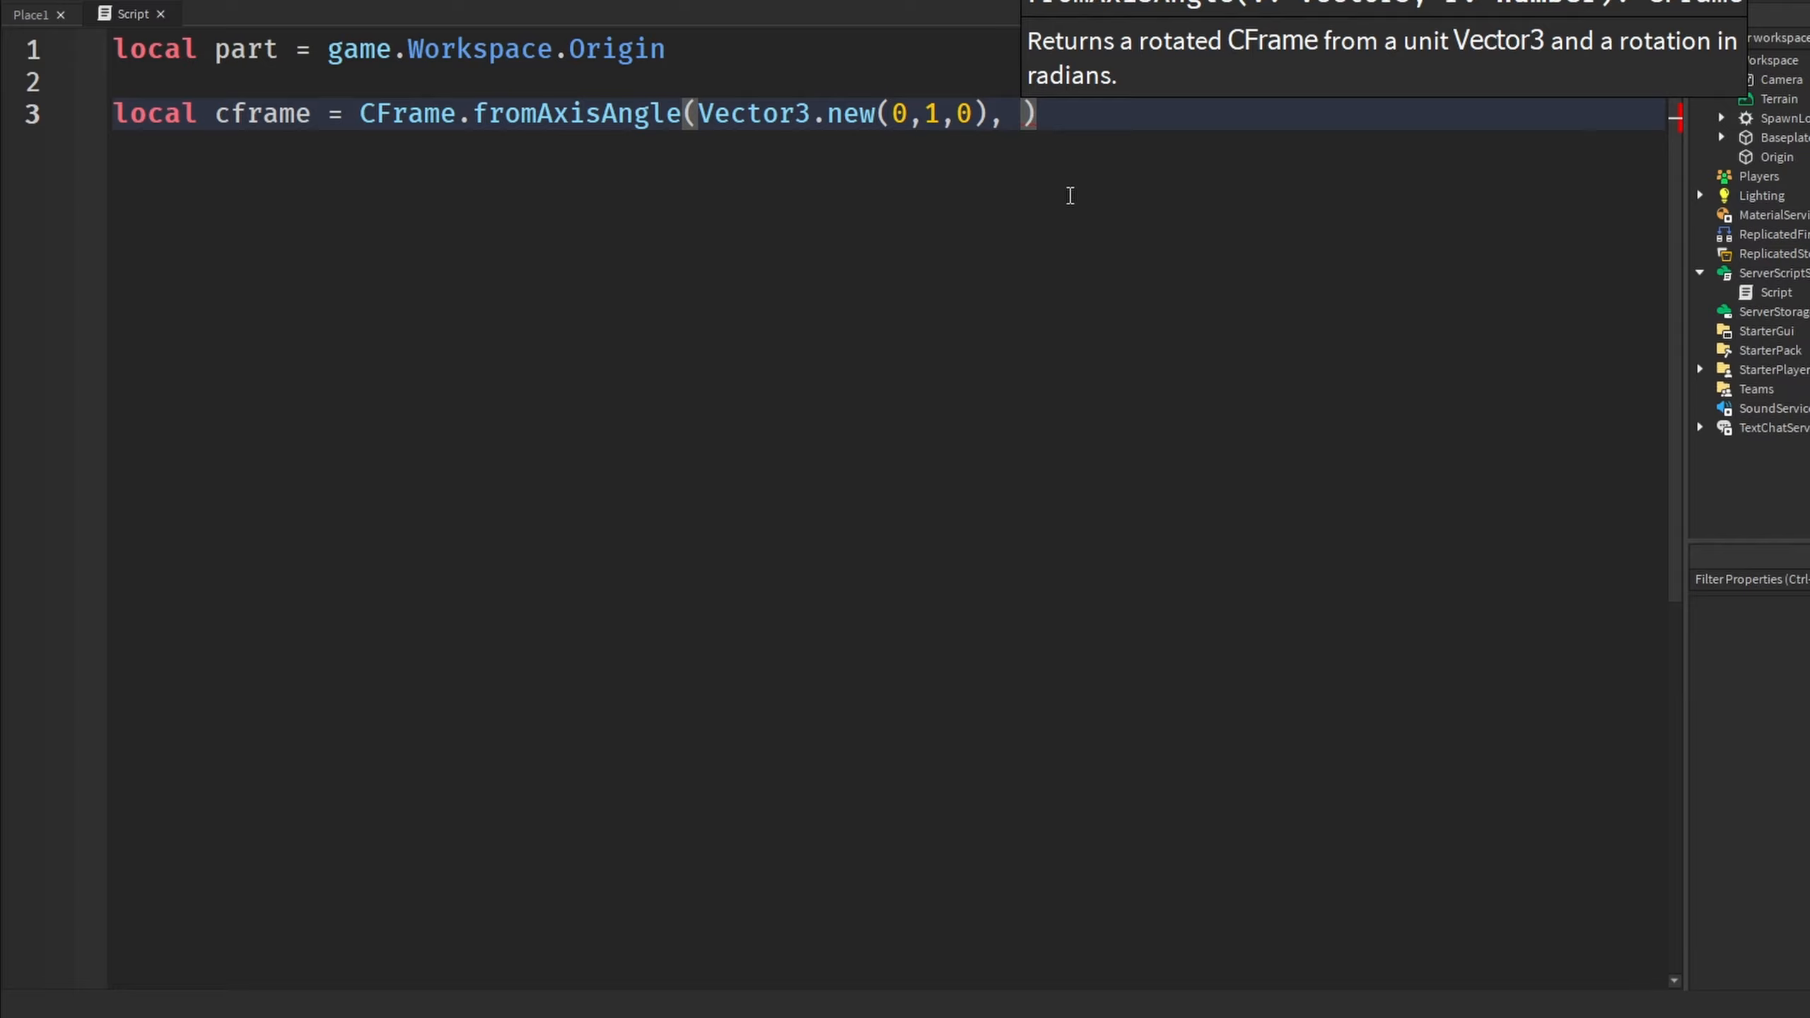
text(math.rad()
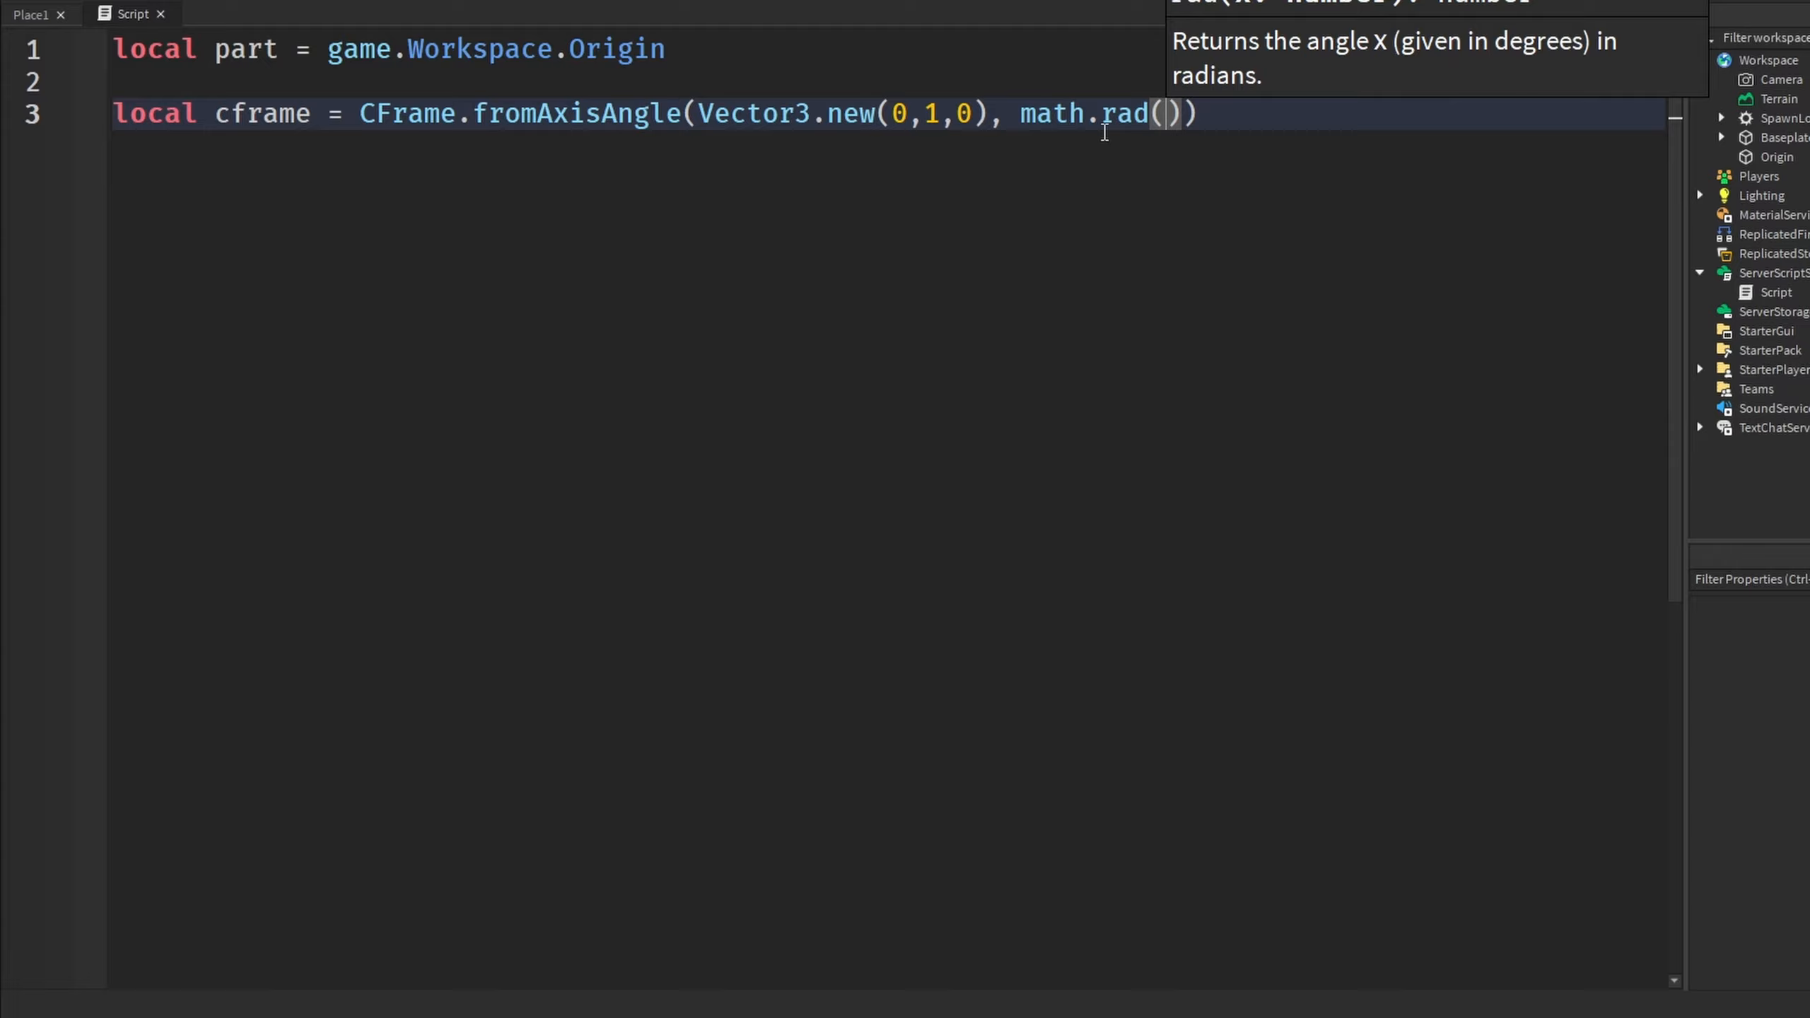
mouse_move(1172, 113)
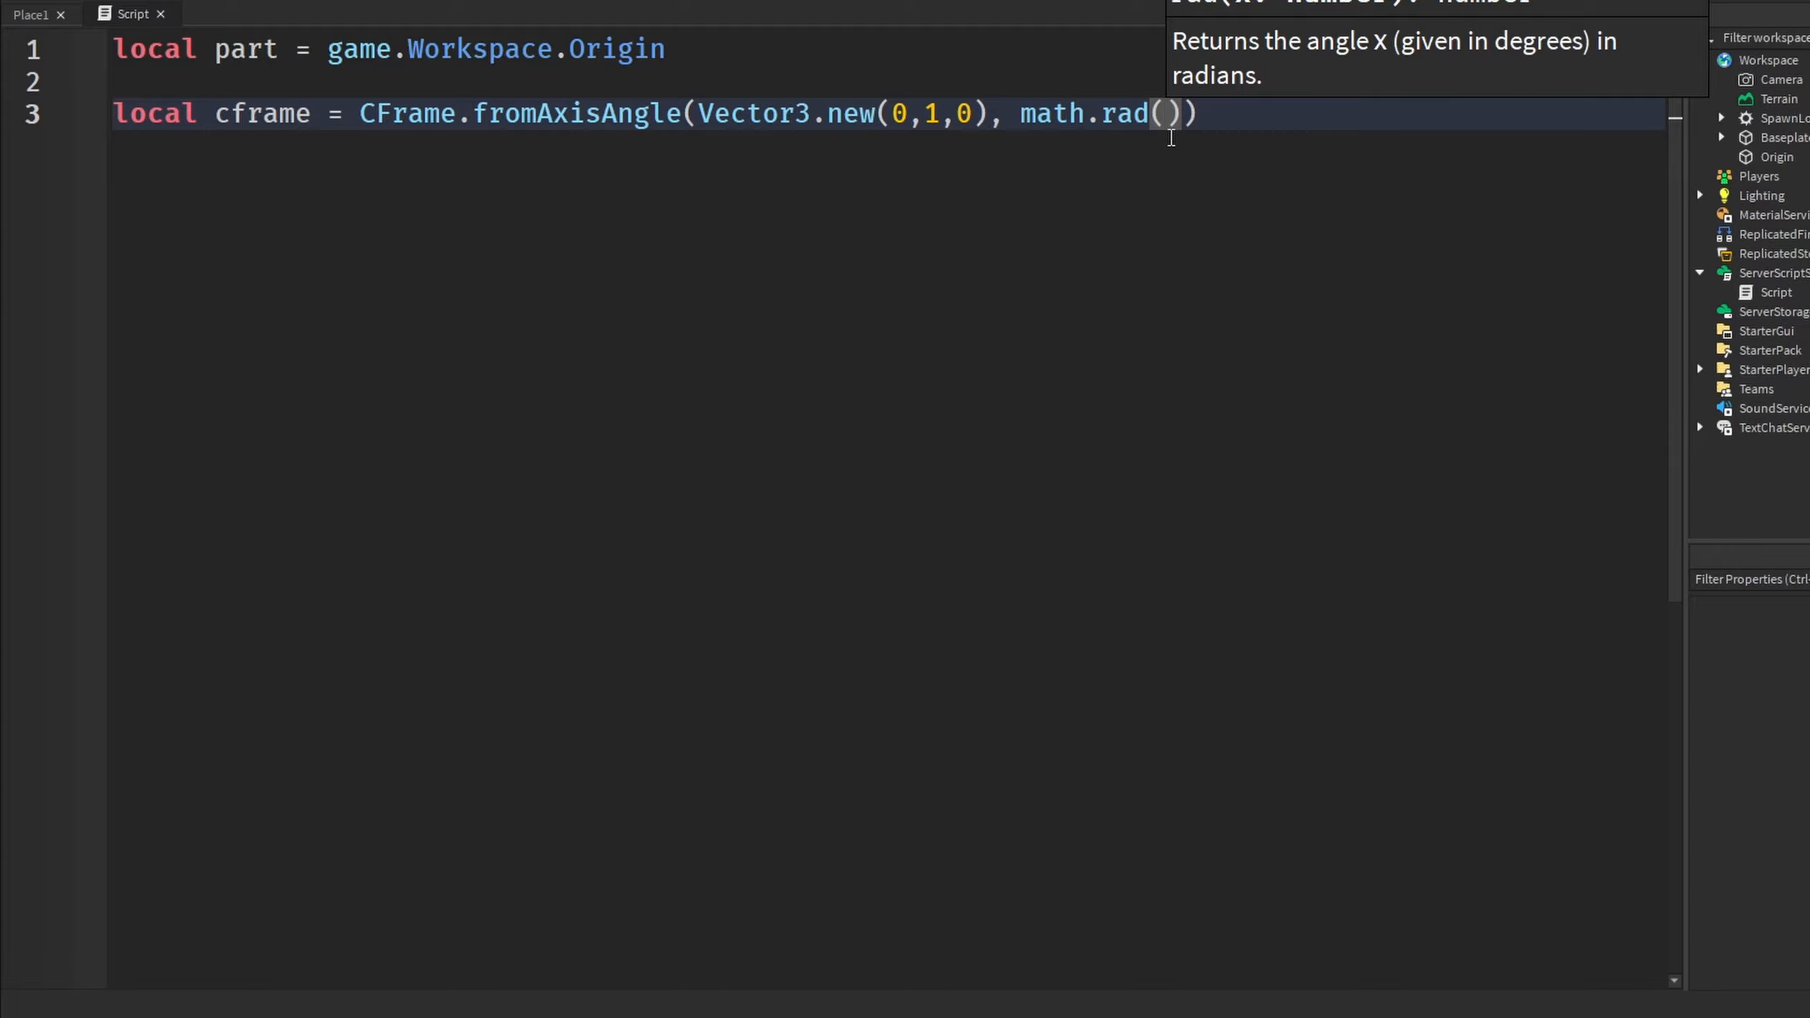
text(60)
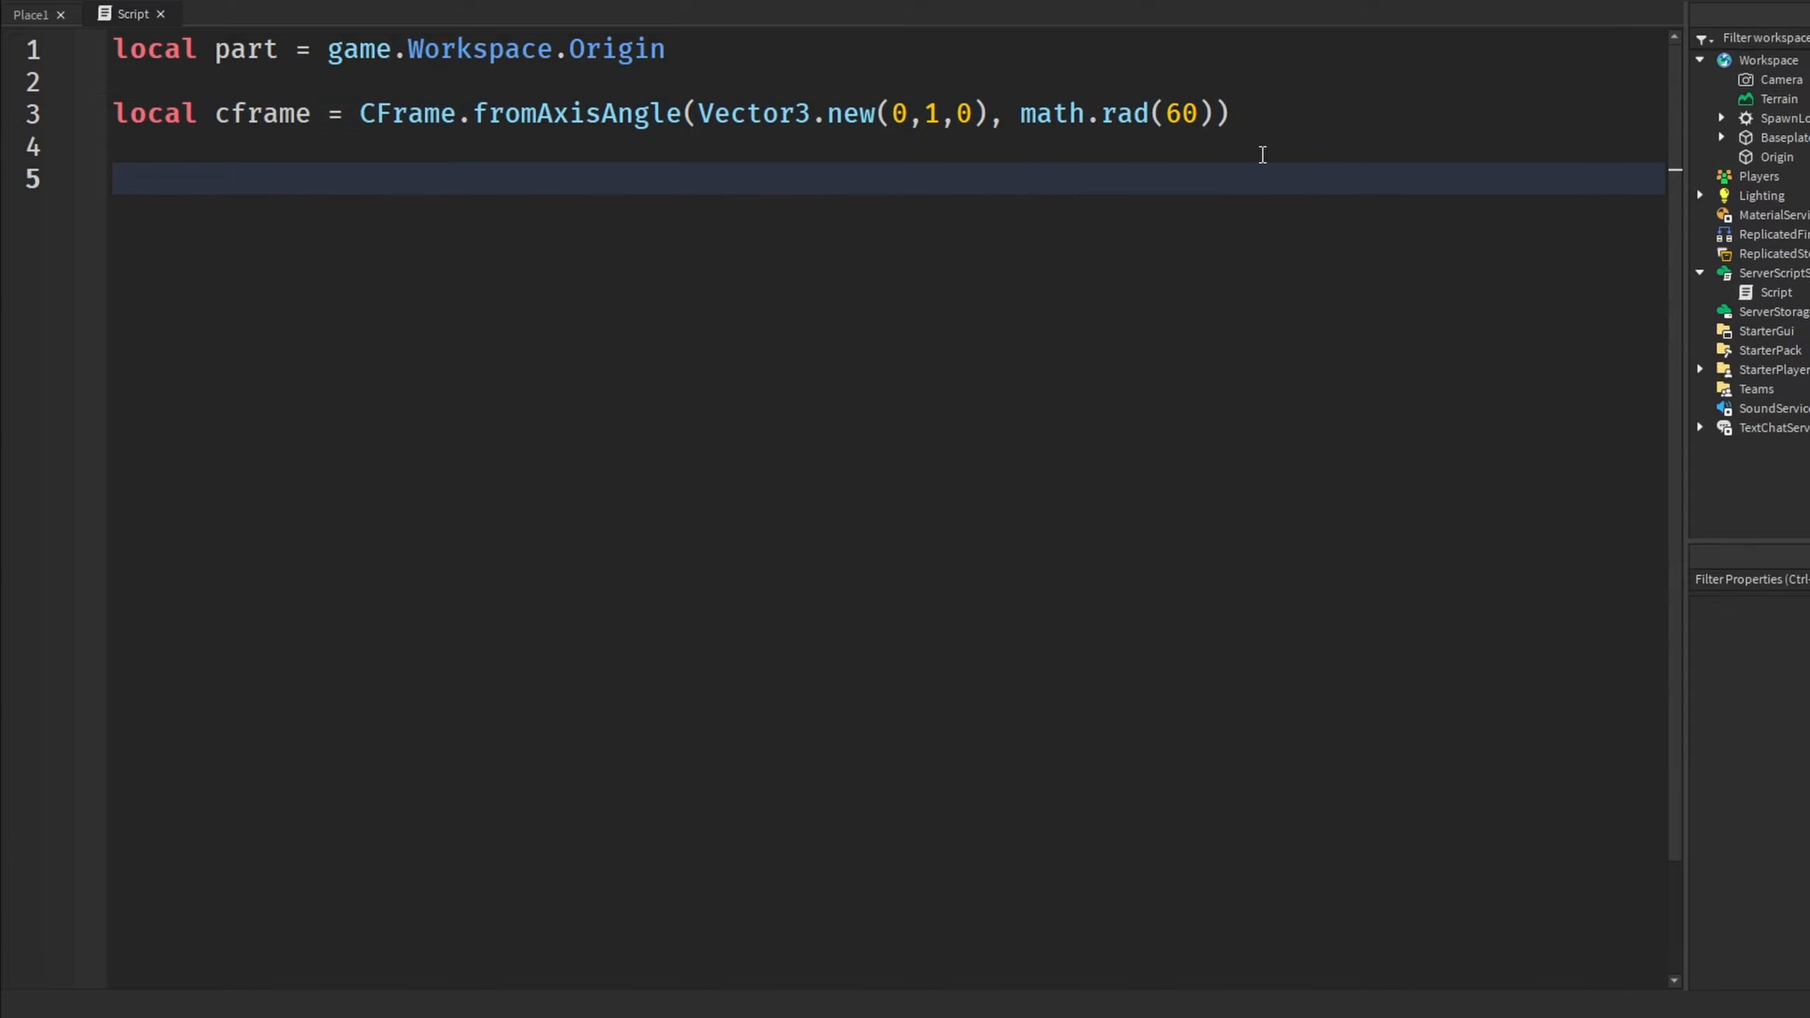
Write part.CFrame = part.CFrame * cframe and run the game to test the rotation
key(Backspace)
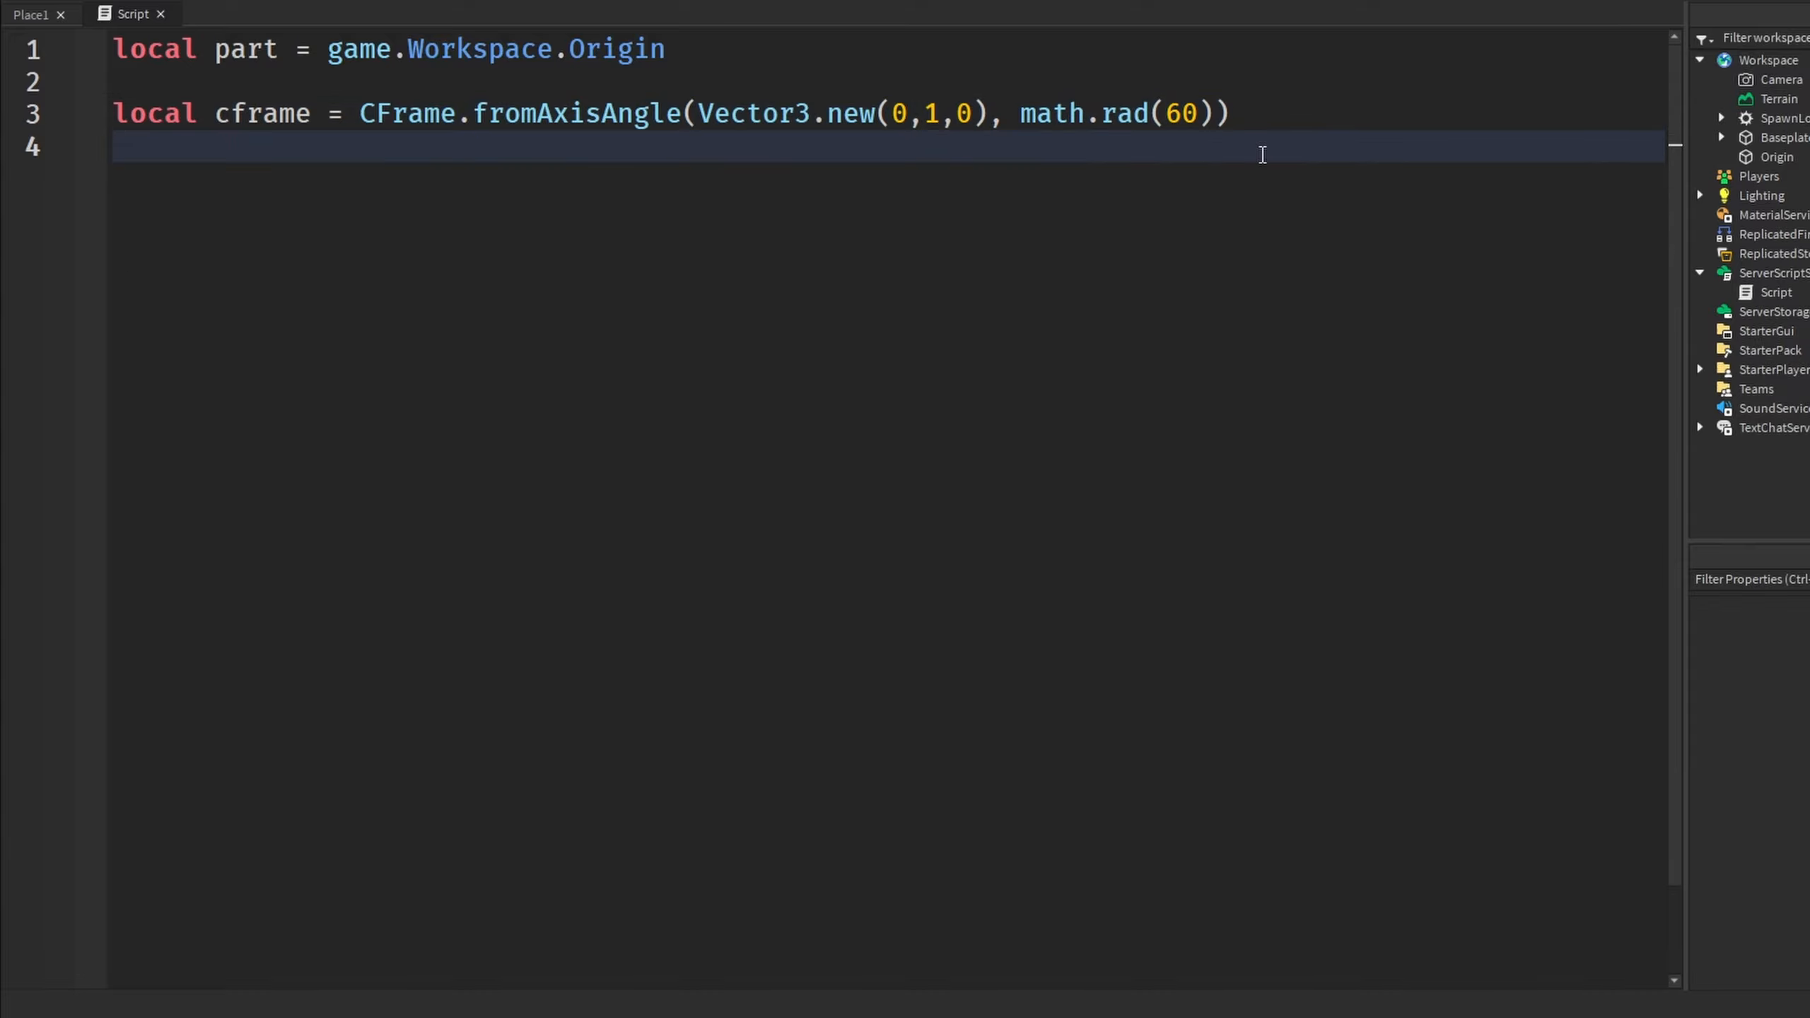
text(part.CFrame)
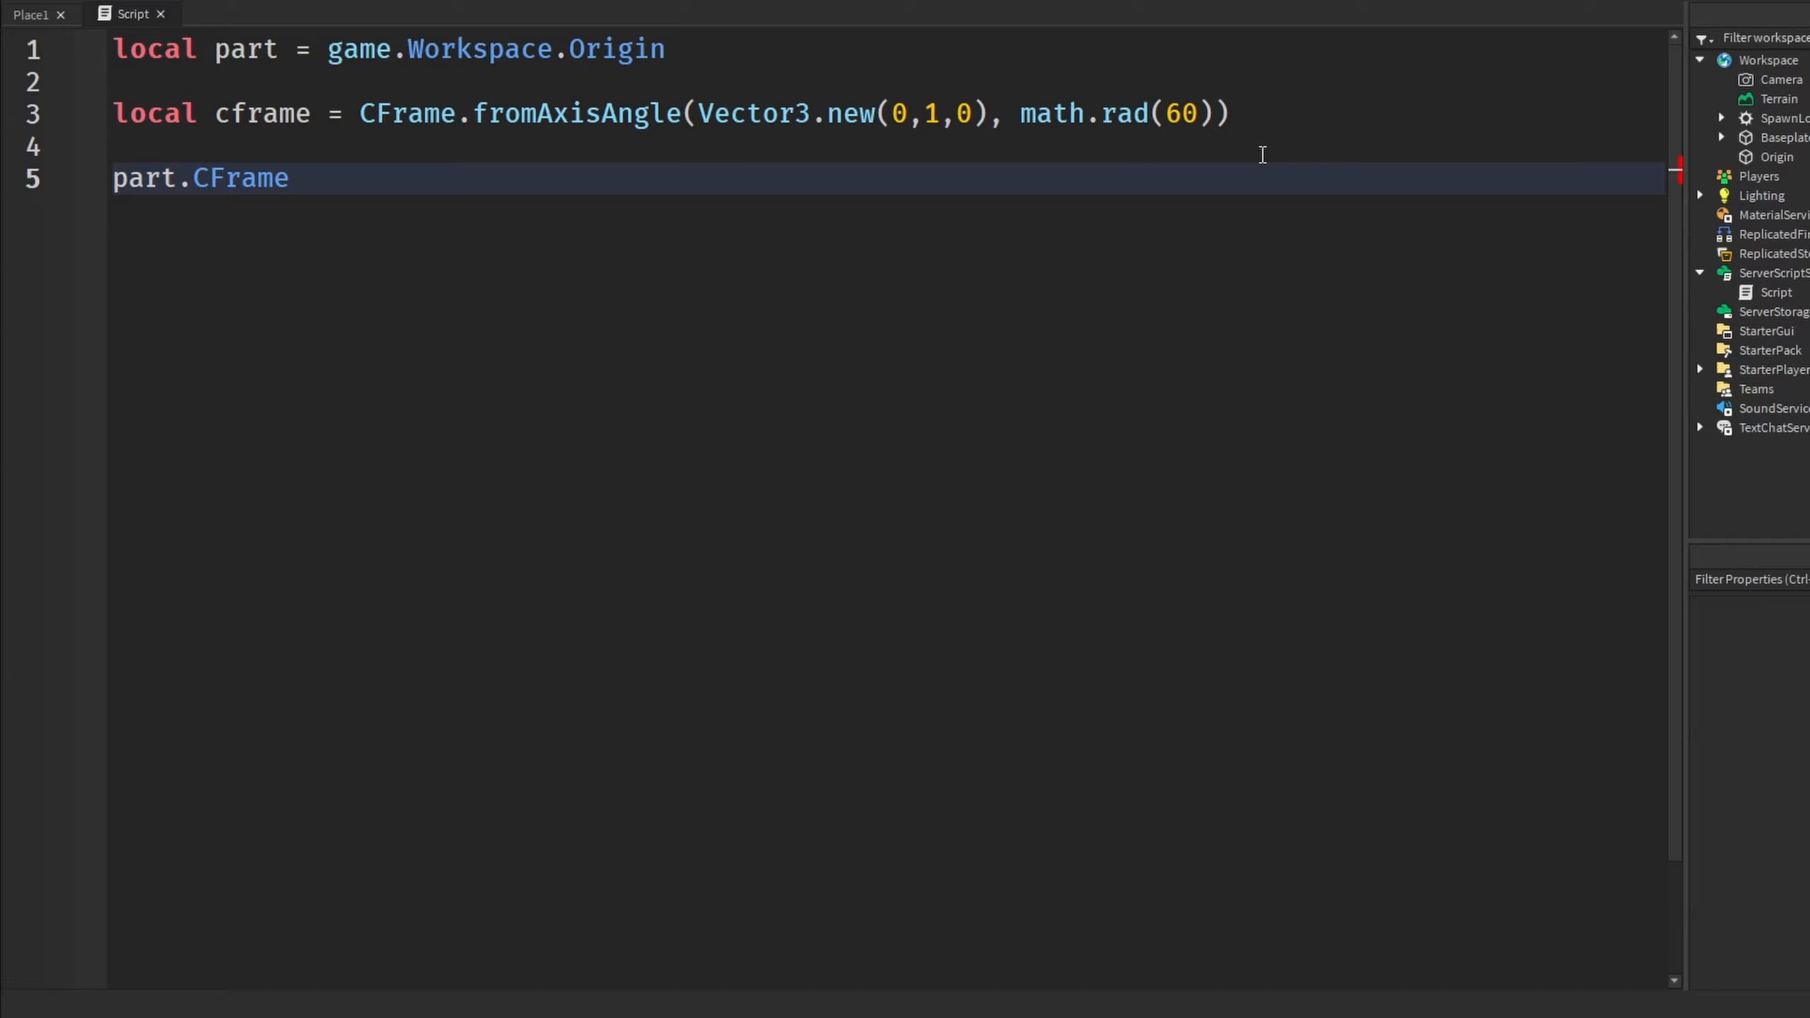
text(= cframe)
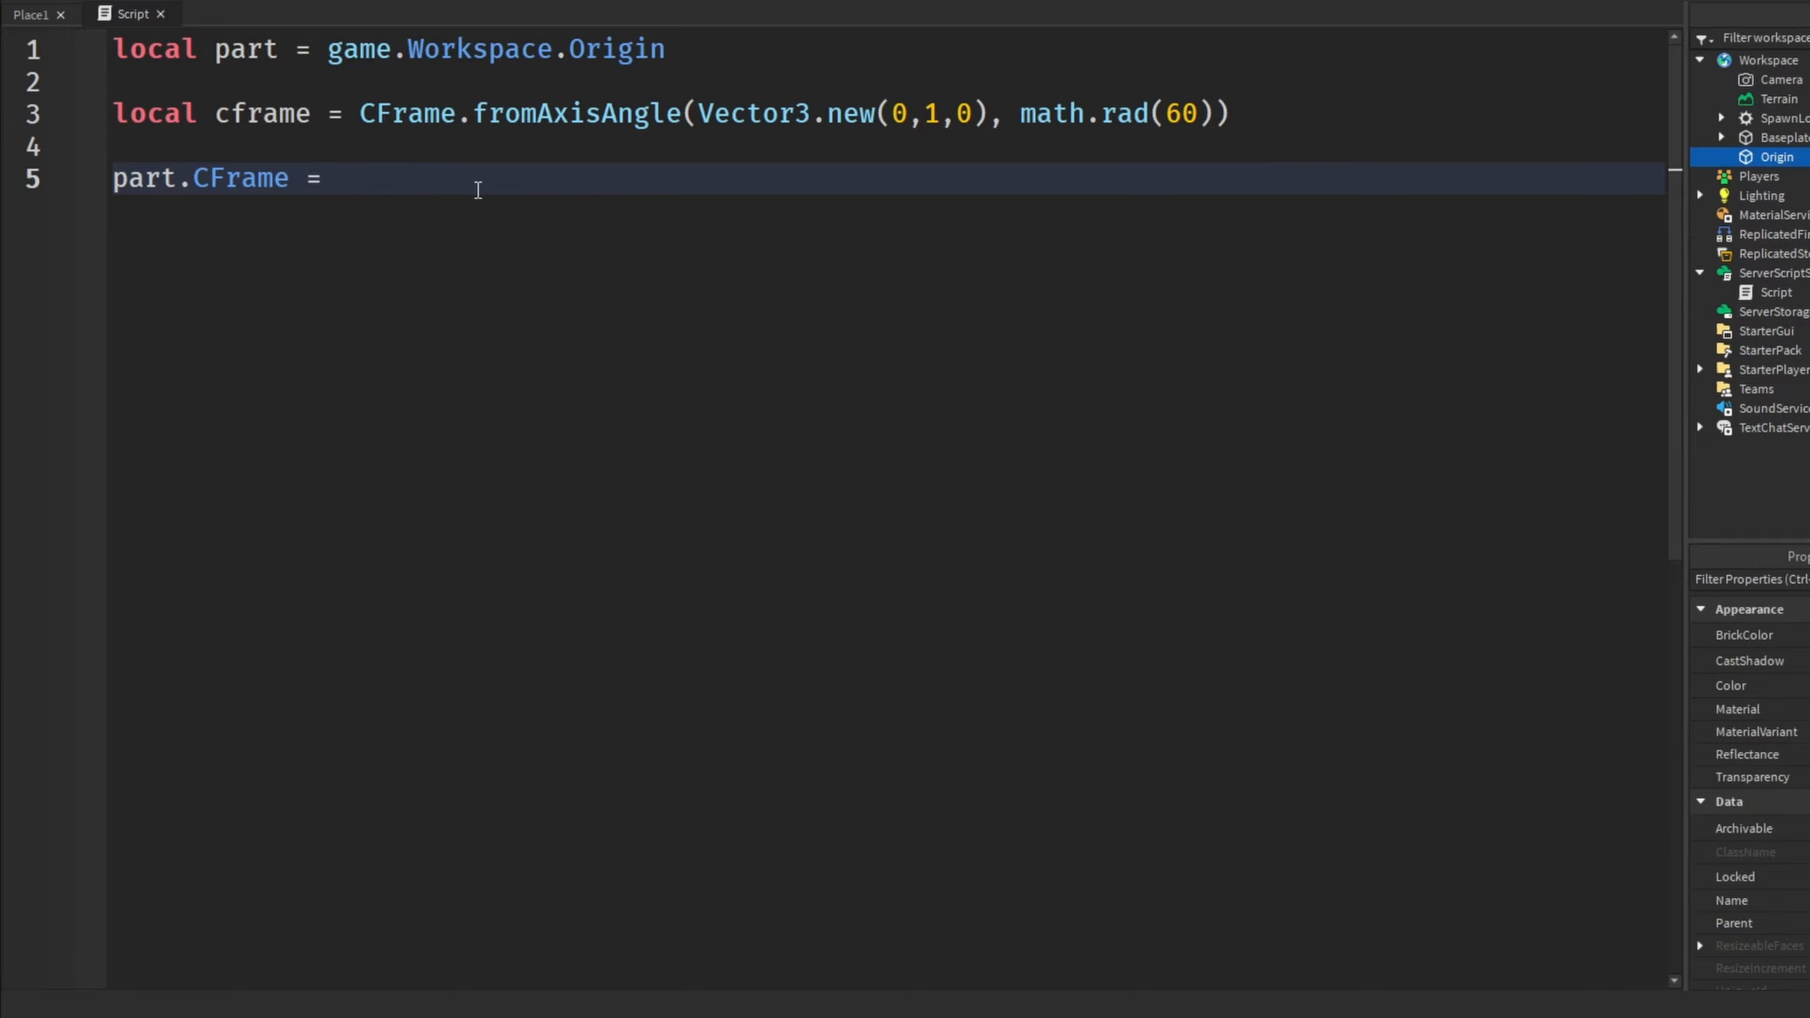
text(part.cf)
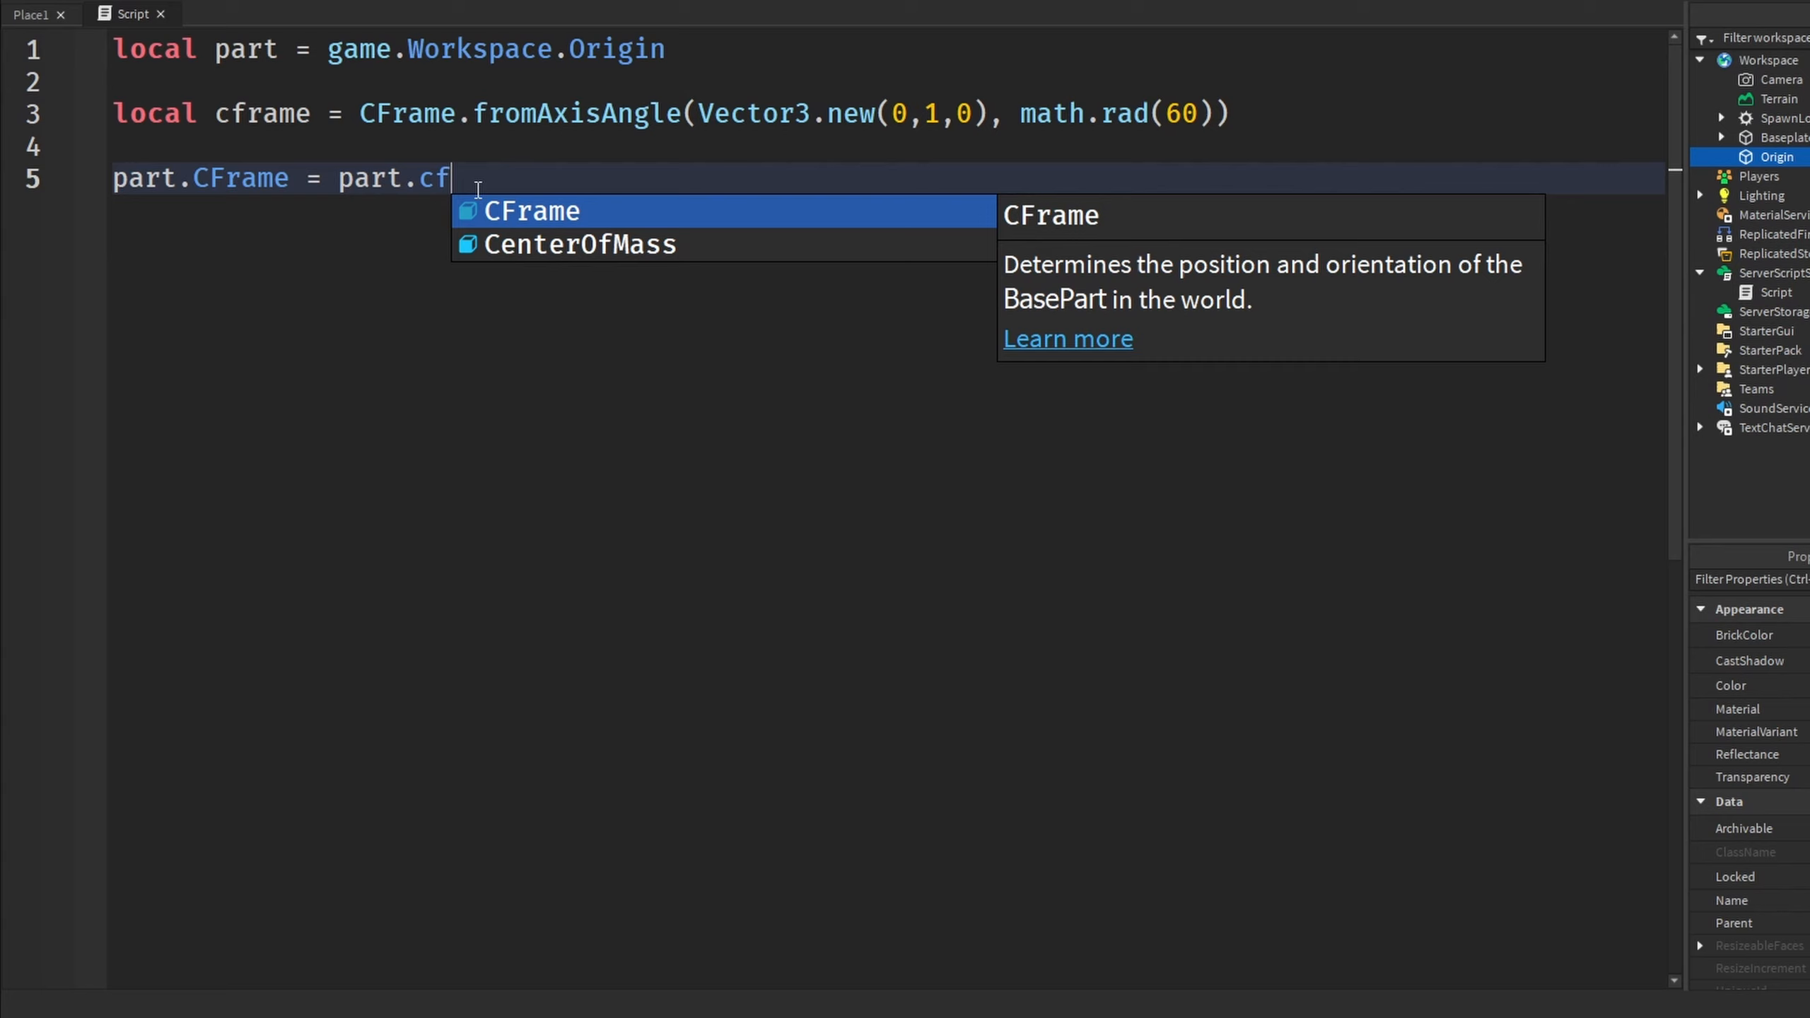
text(Frame * cframe)
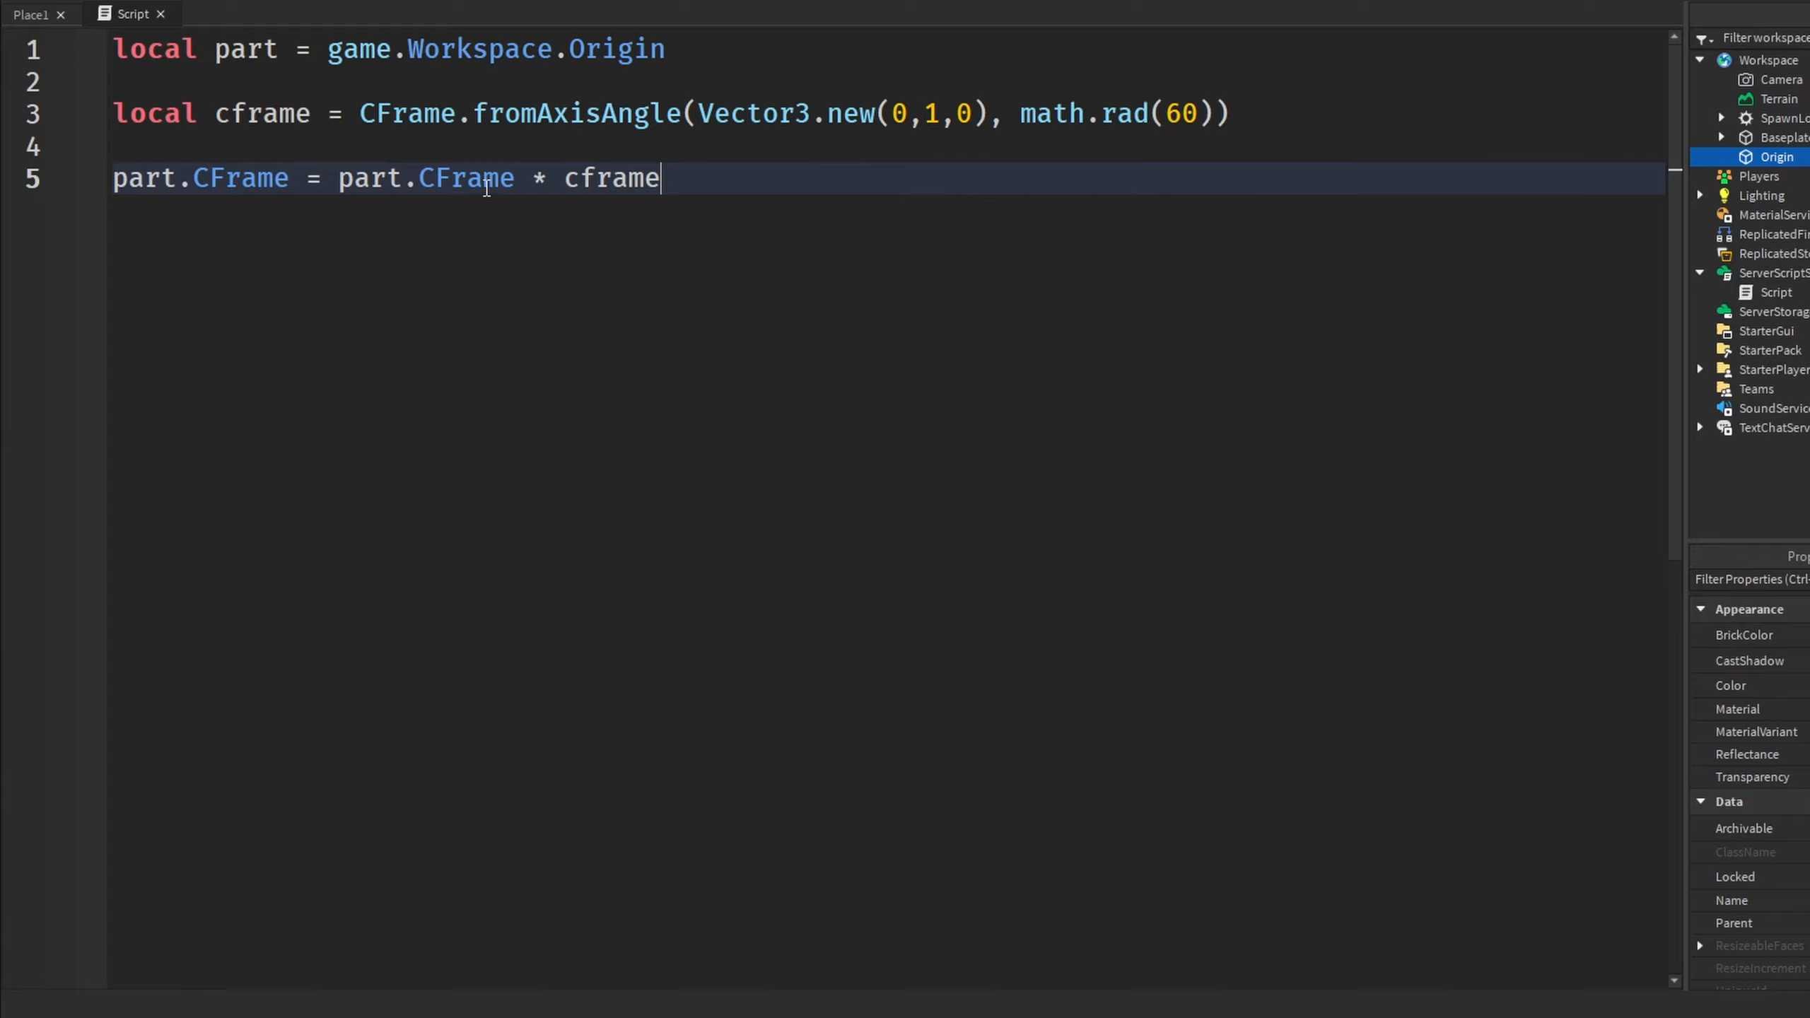
click(30, 14)
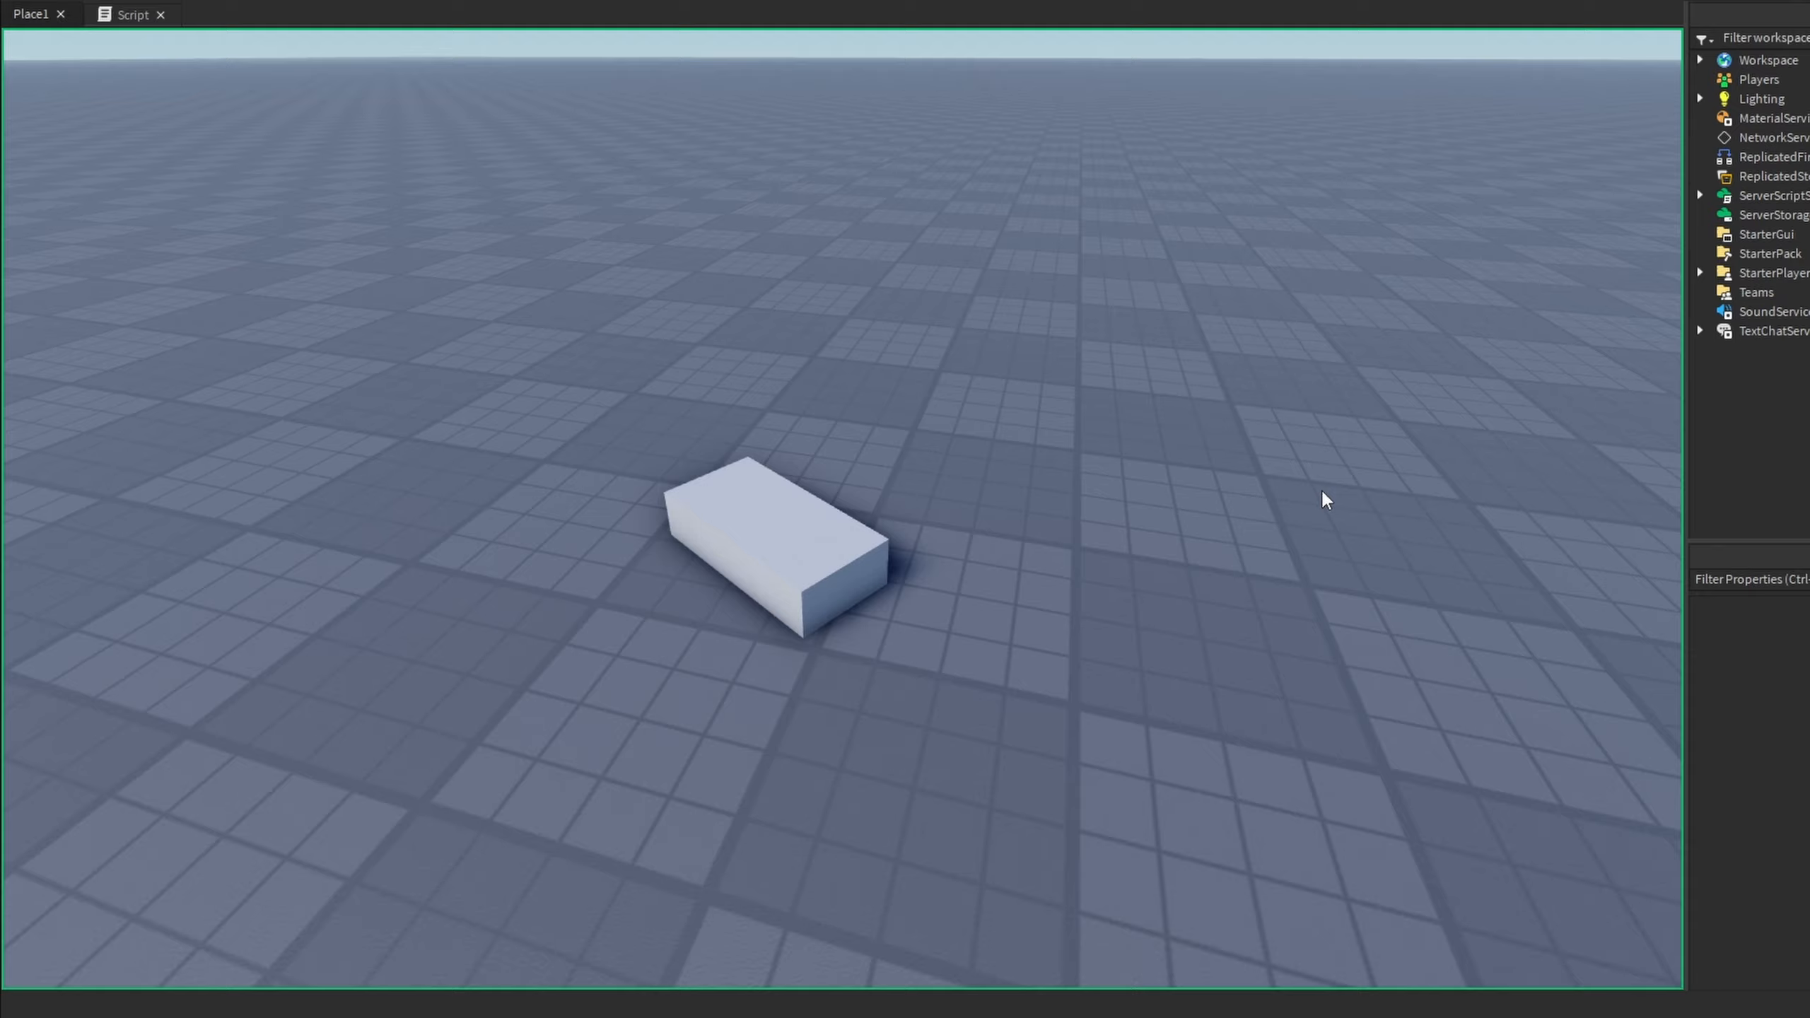
Run the game to view the rotated Origin block, then go back to the script editor
click(131, 14)
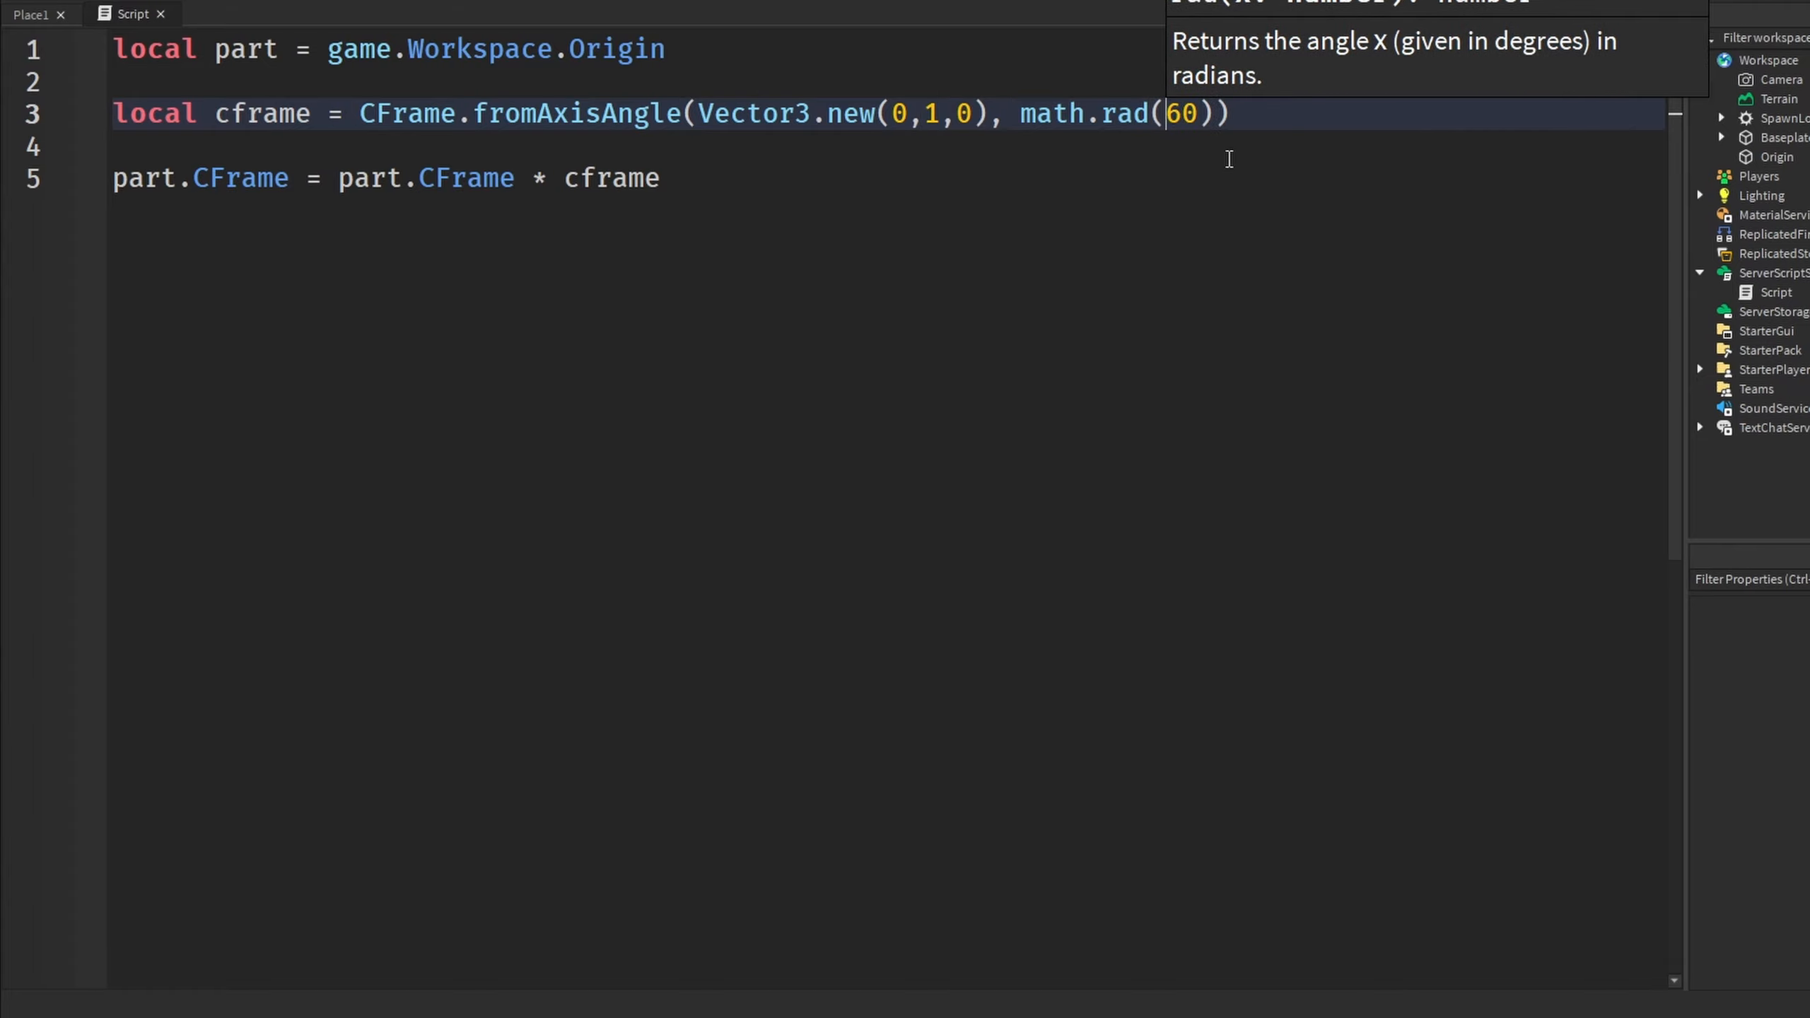
click(29, 13)
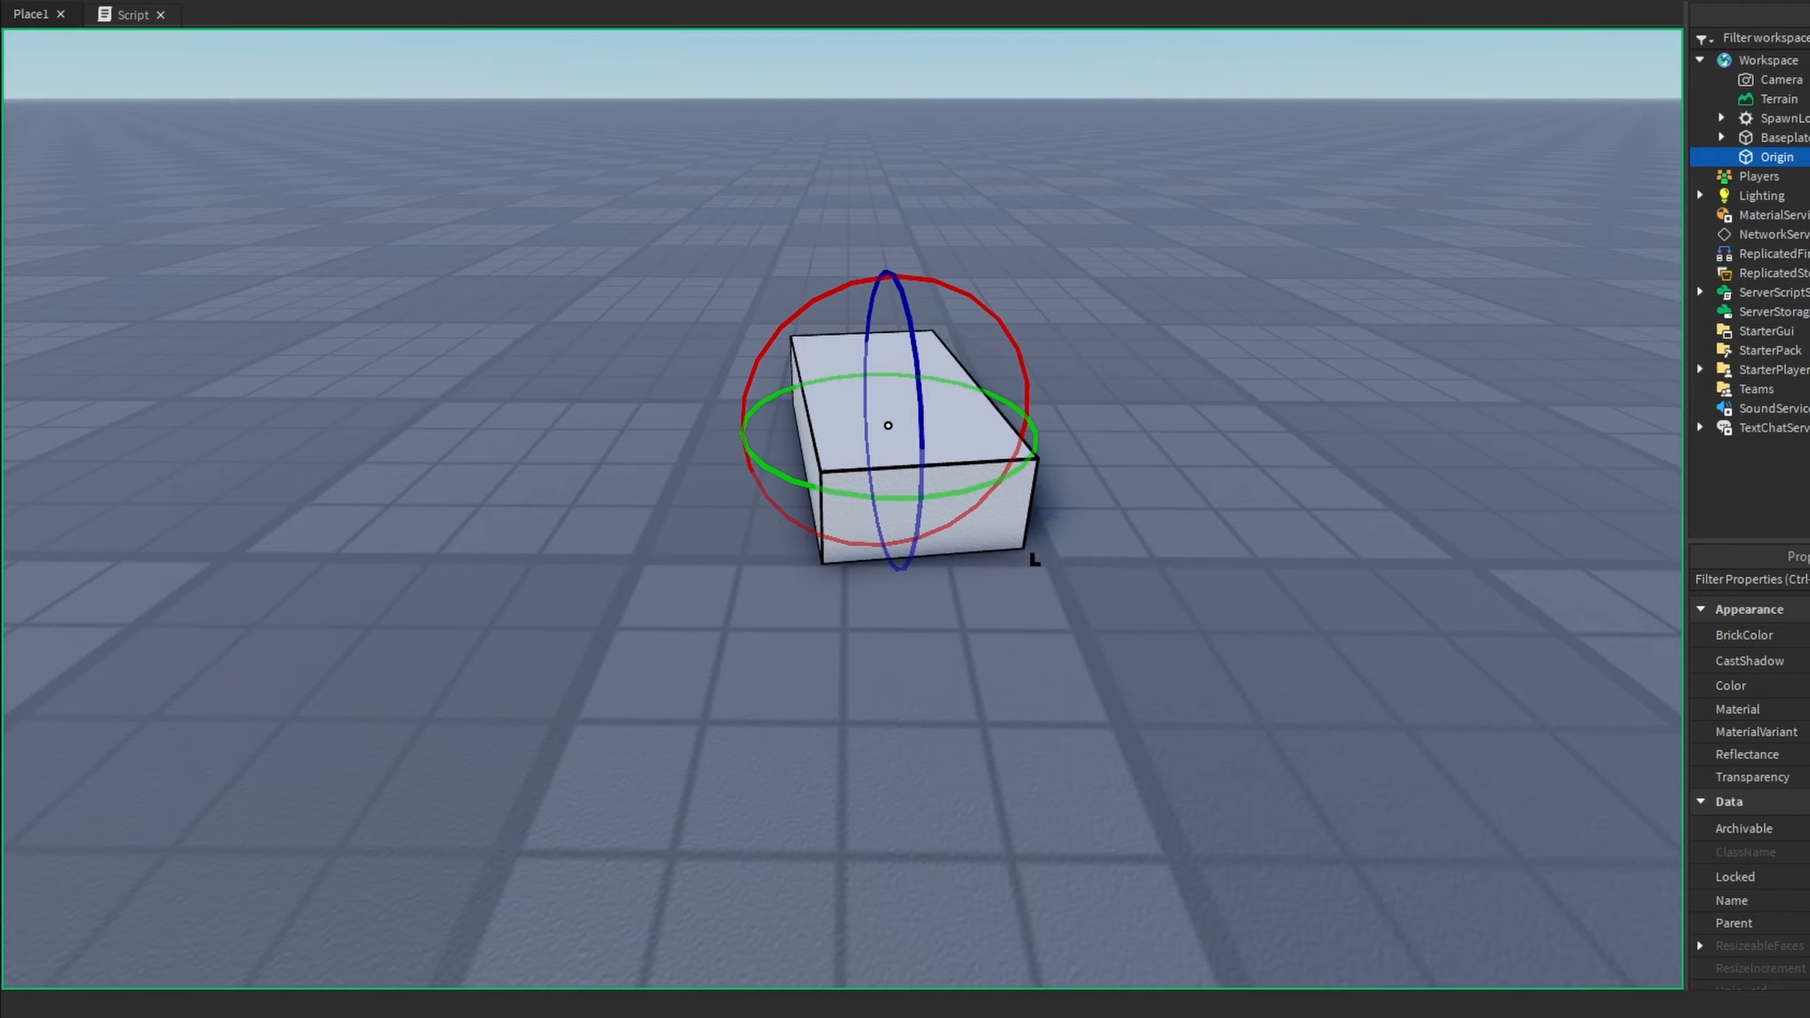
click(132, 14)
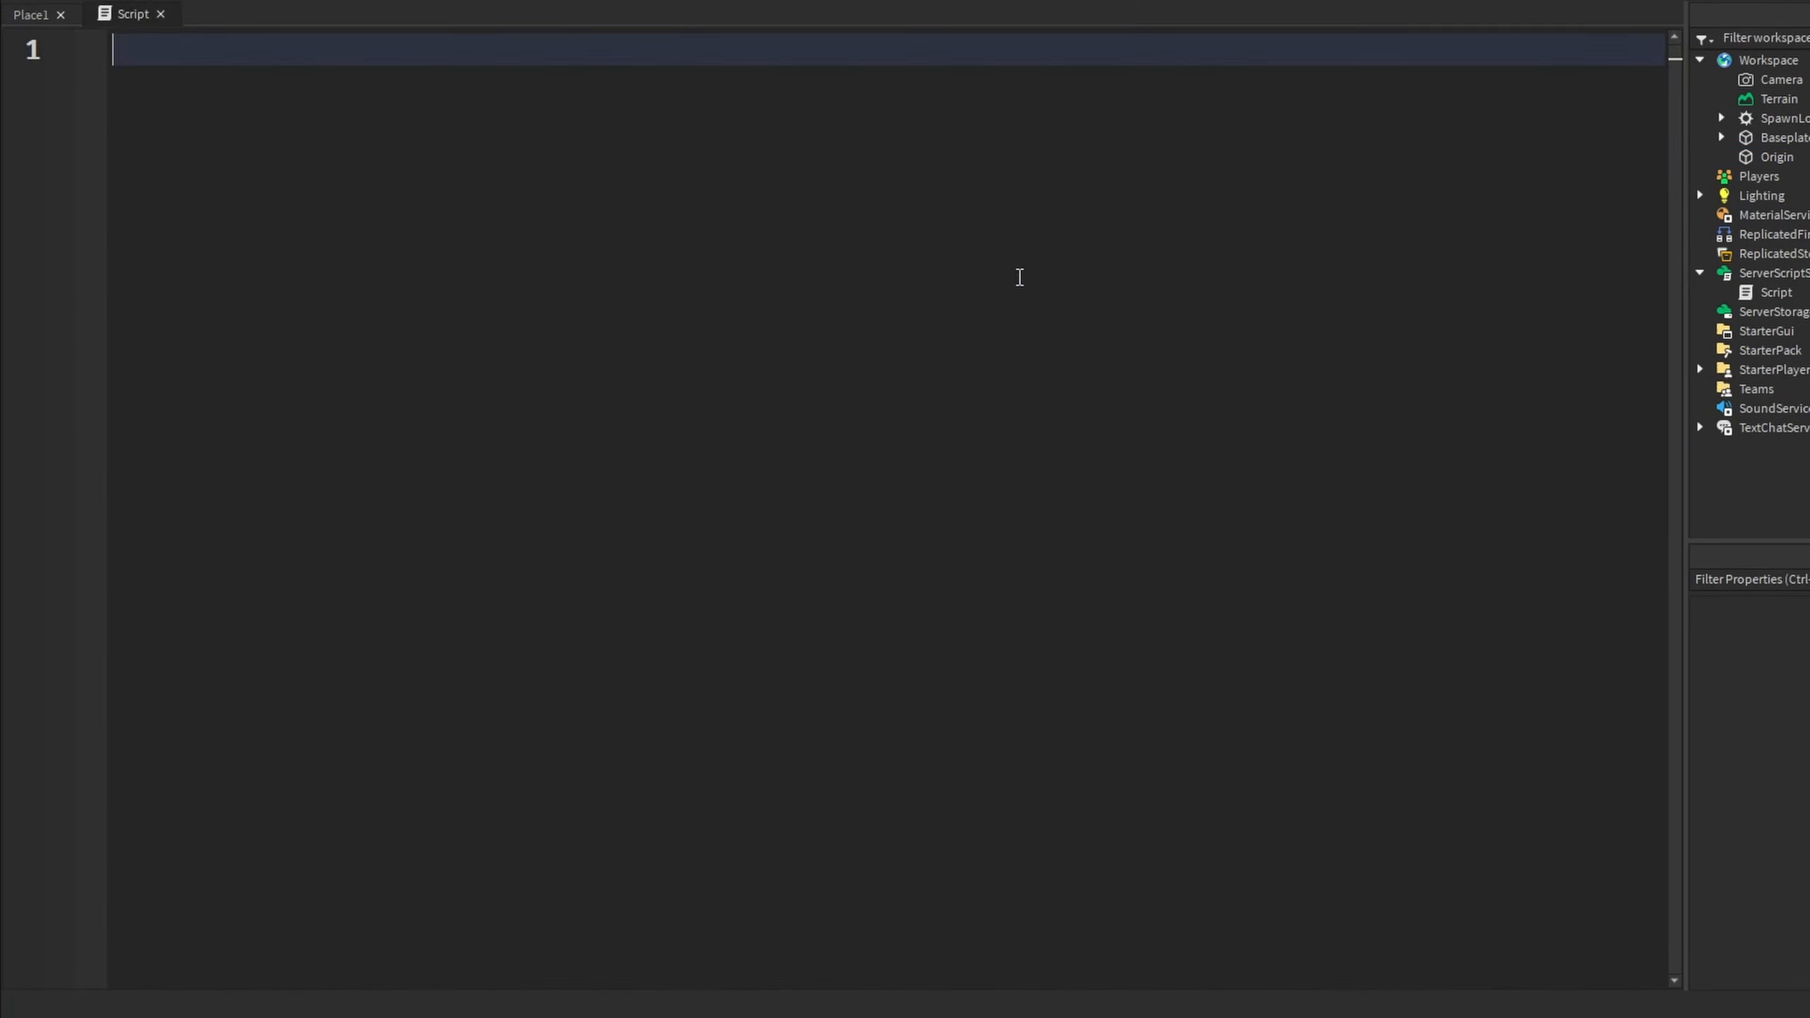
Write CFrame.new(-7, 2, -8):Inverse() on line 3 under the part definition
text(CFrame)
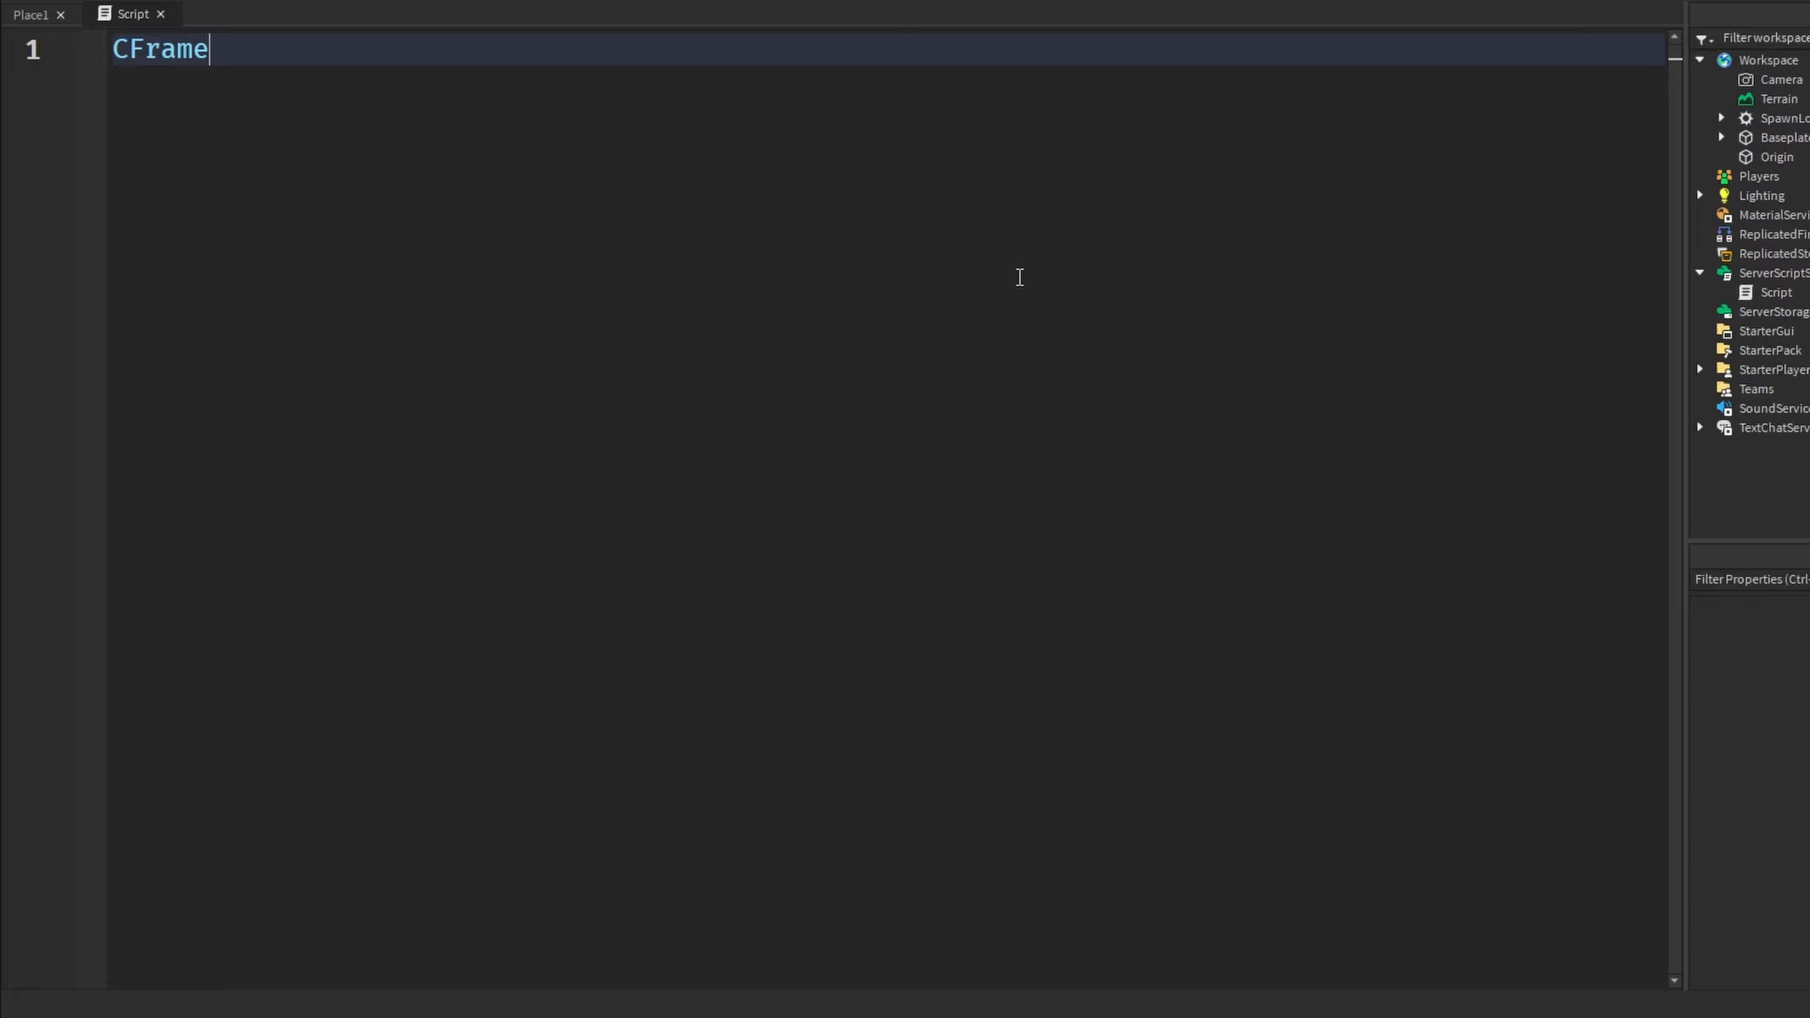
text(.in)
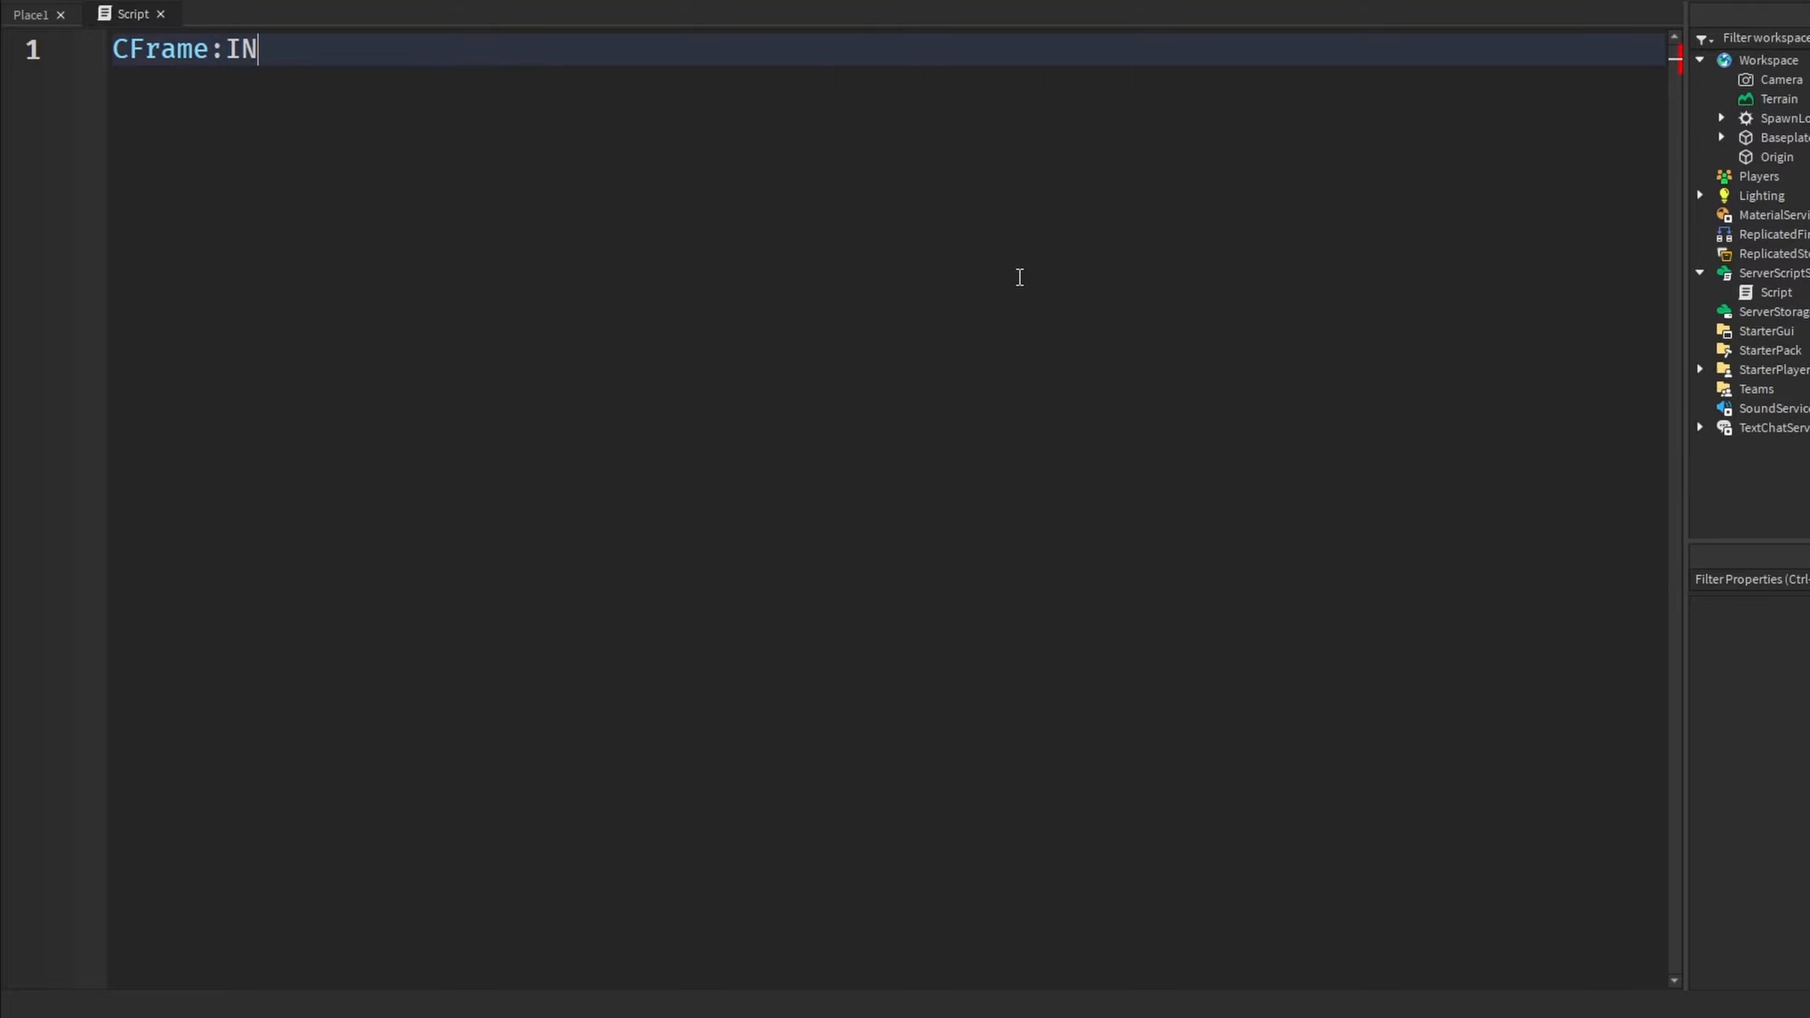
text(ver)
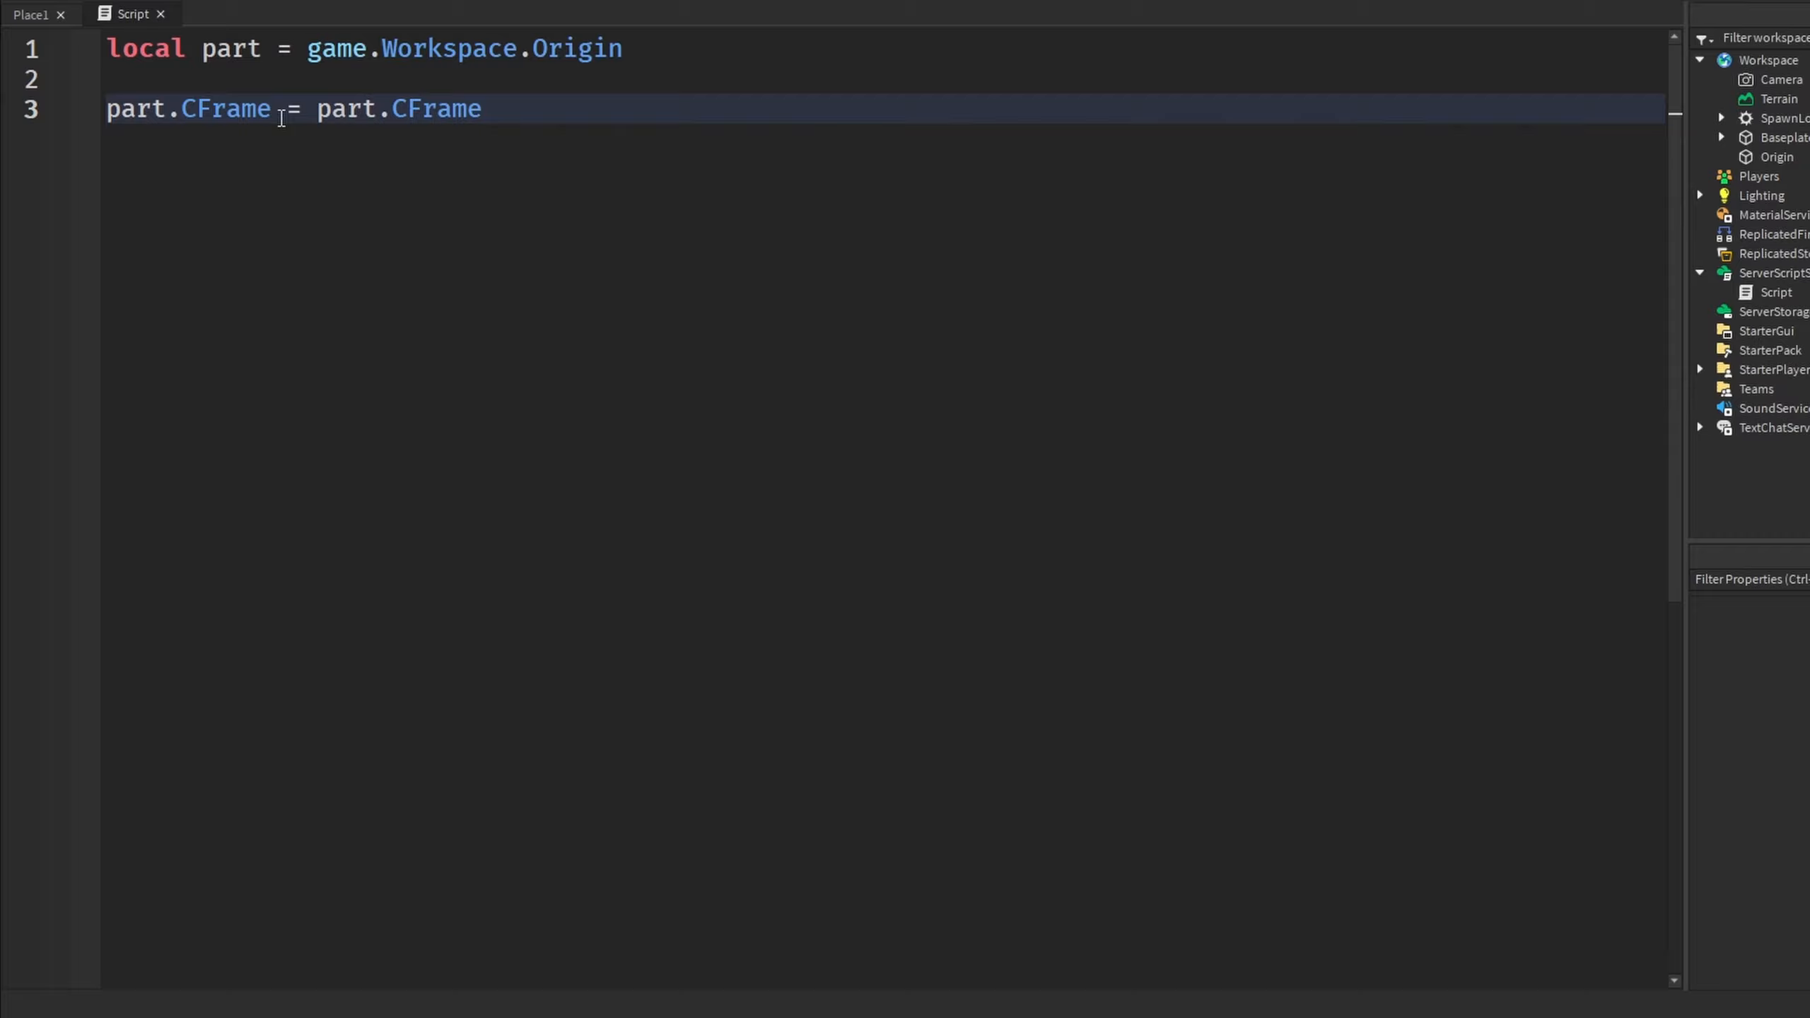
text(:Inverse())
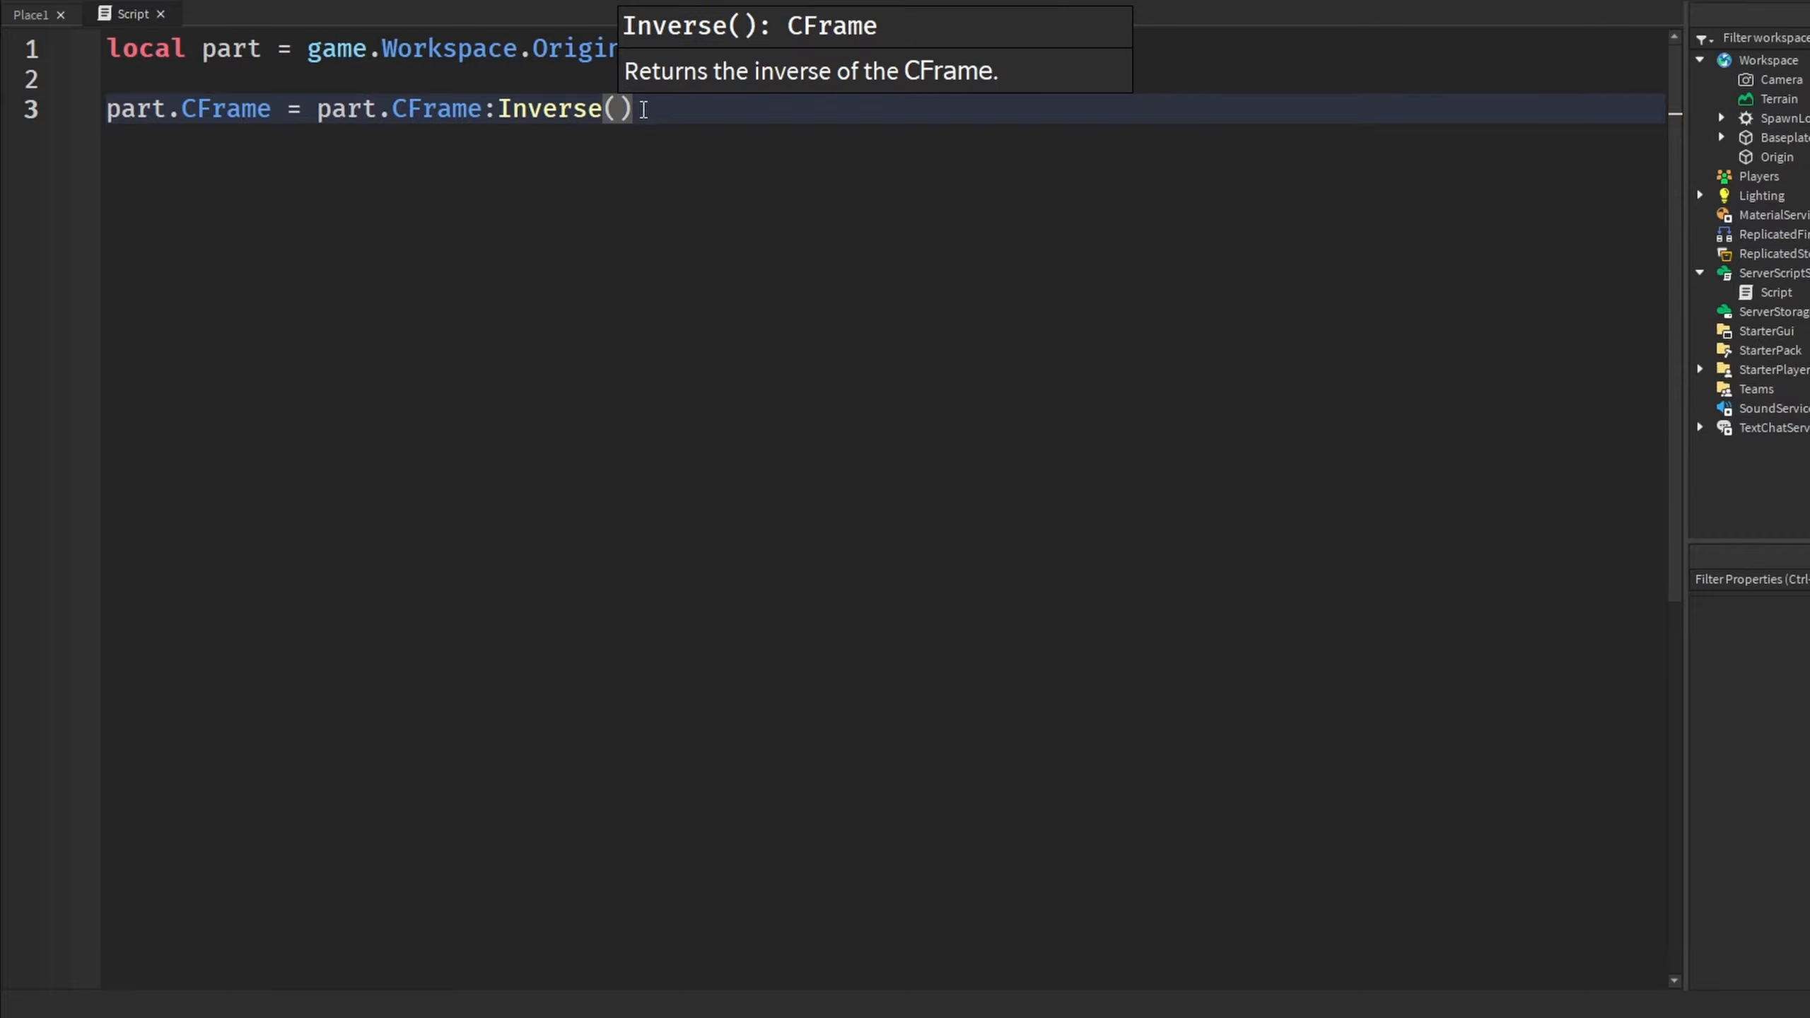
mouse_move(649, 129)
text(CFrame)
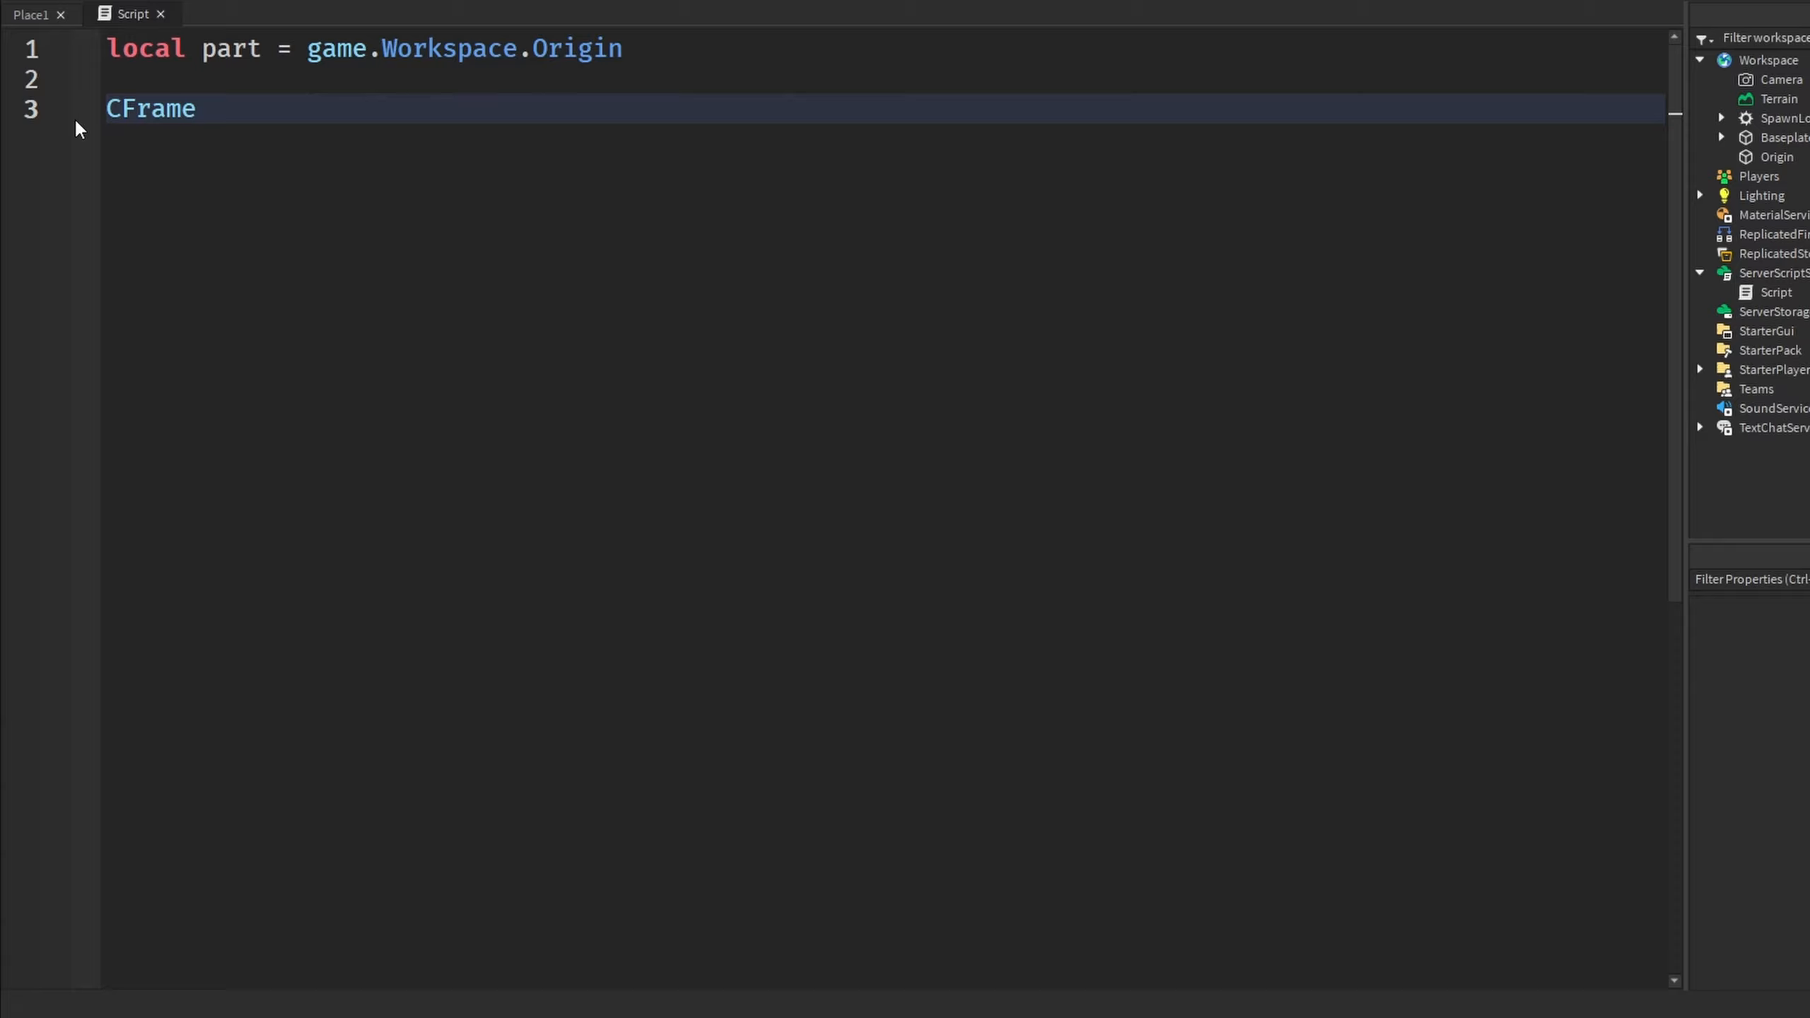
text(.new()
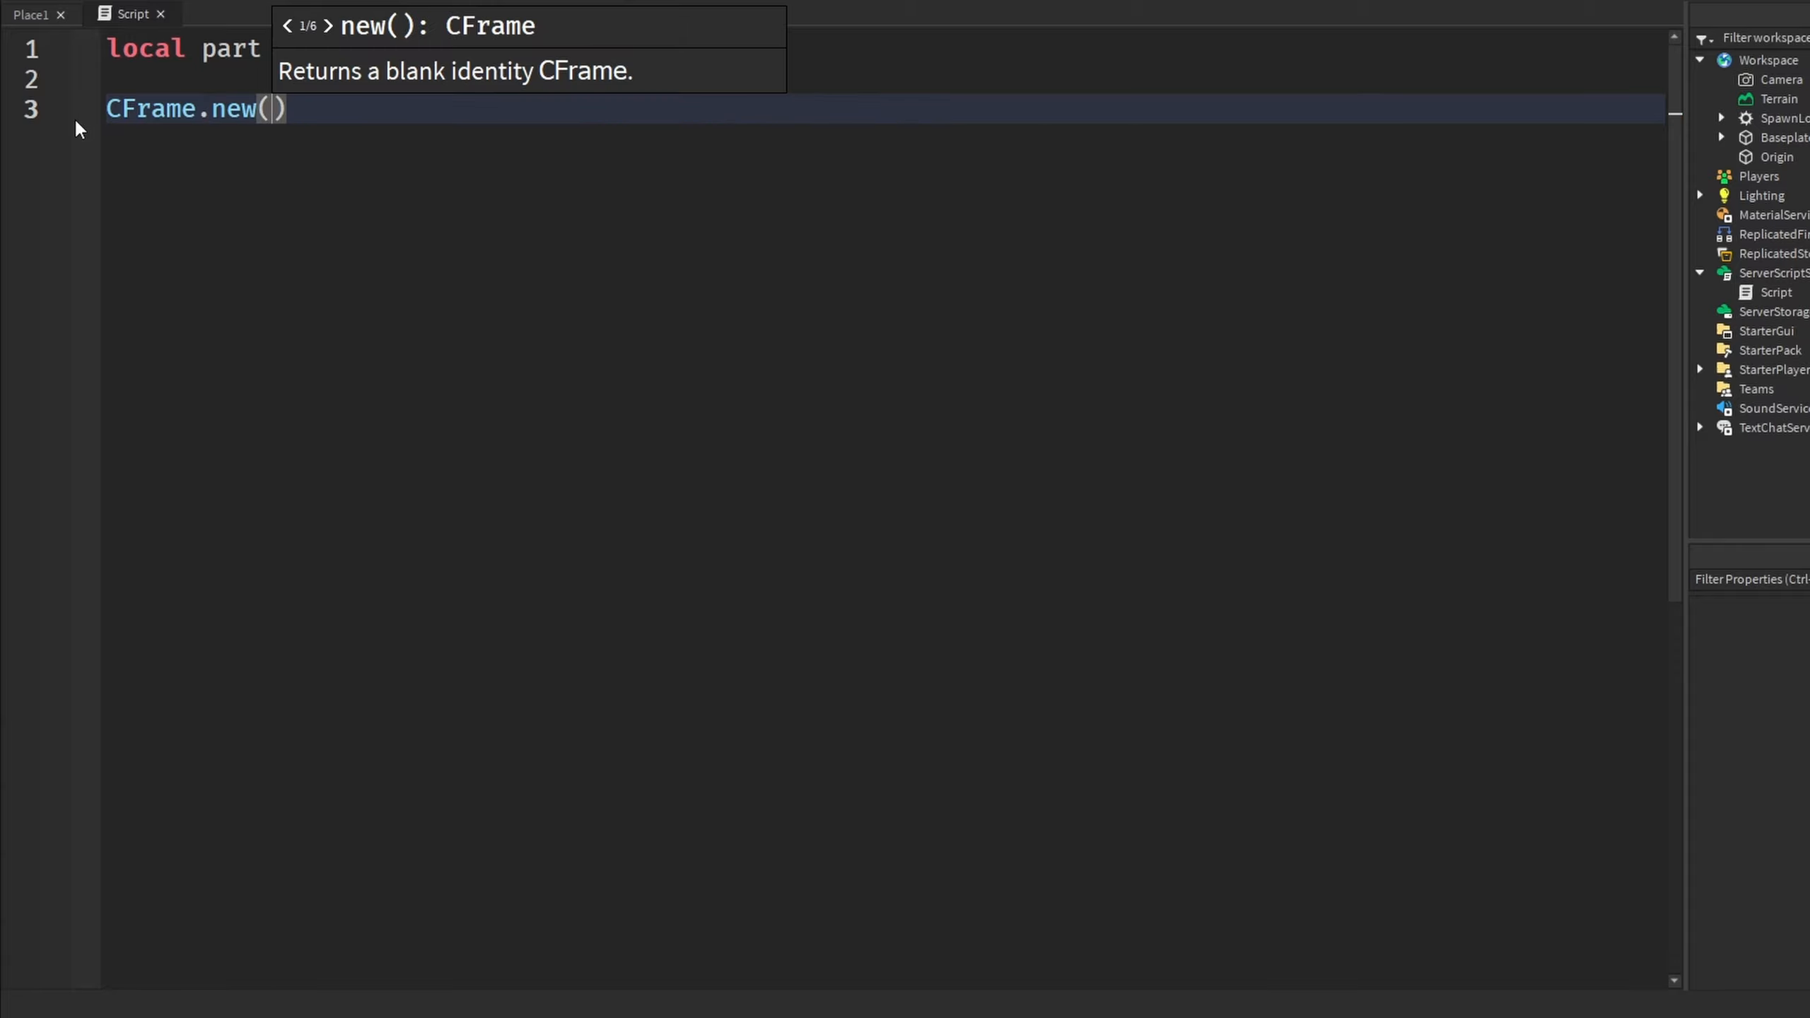
text(-)
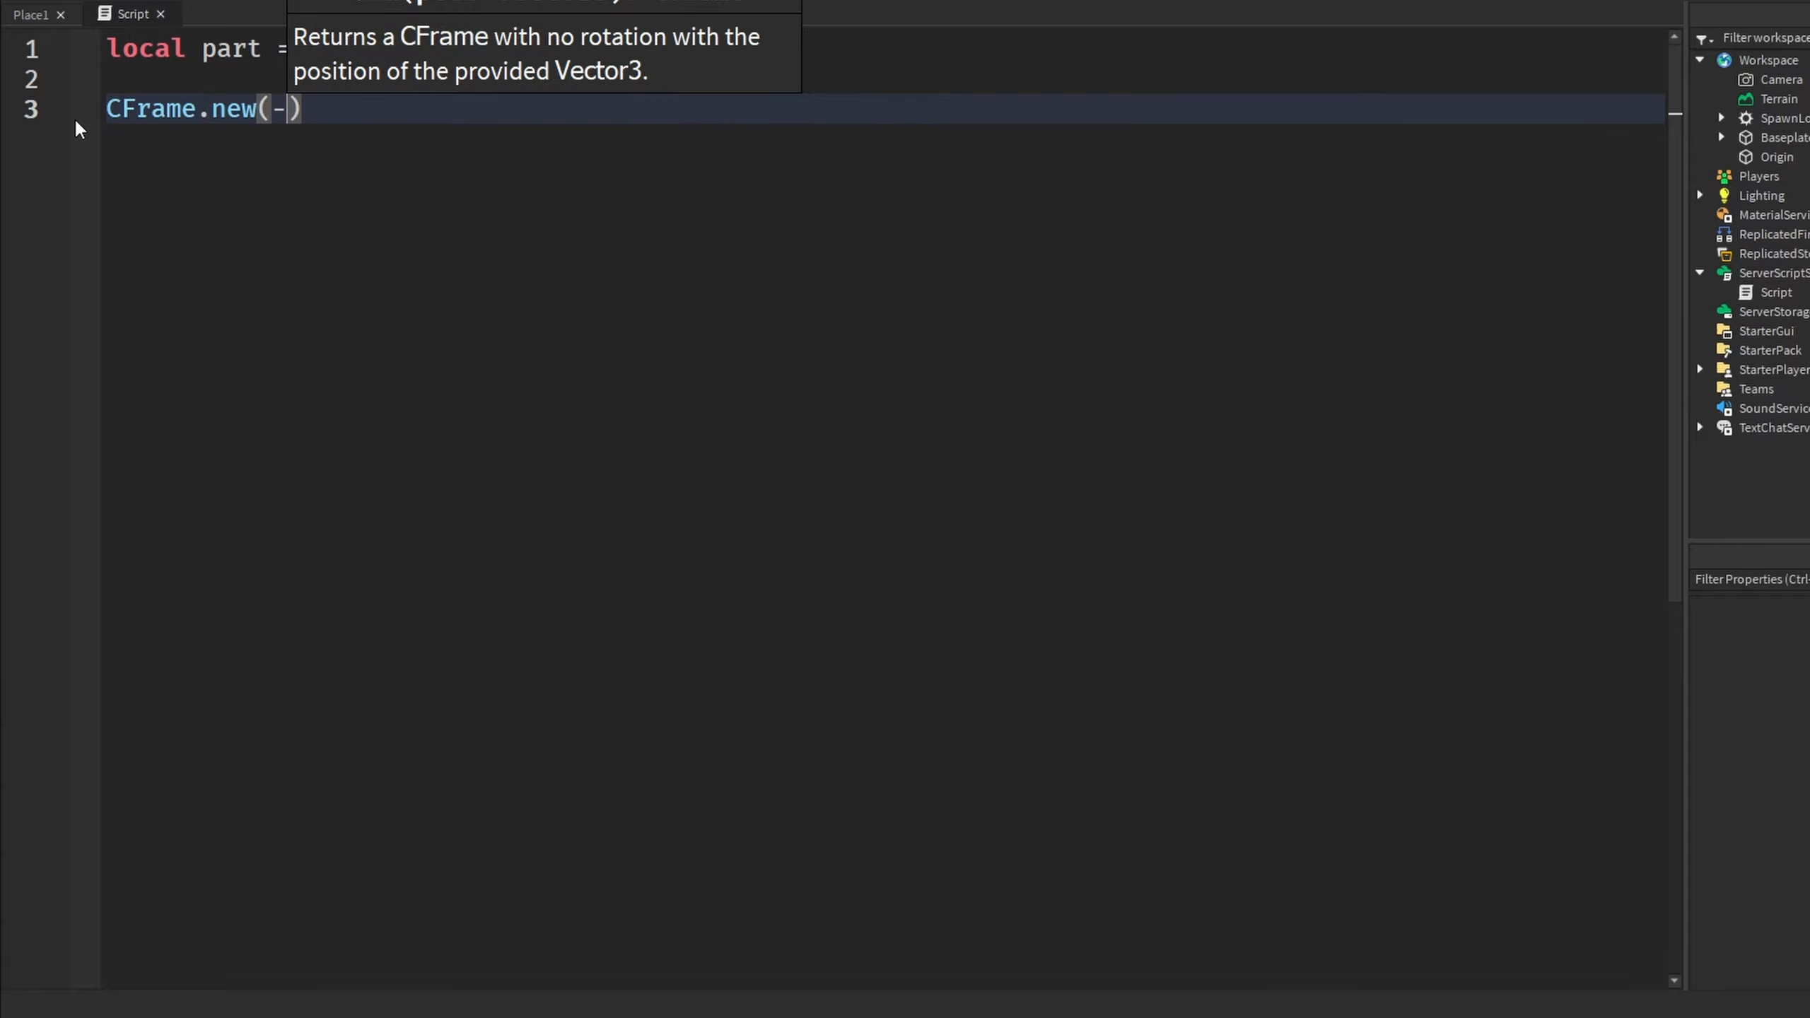
text(7, 2,)
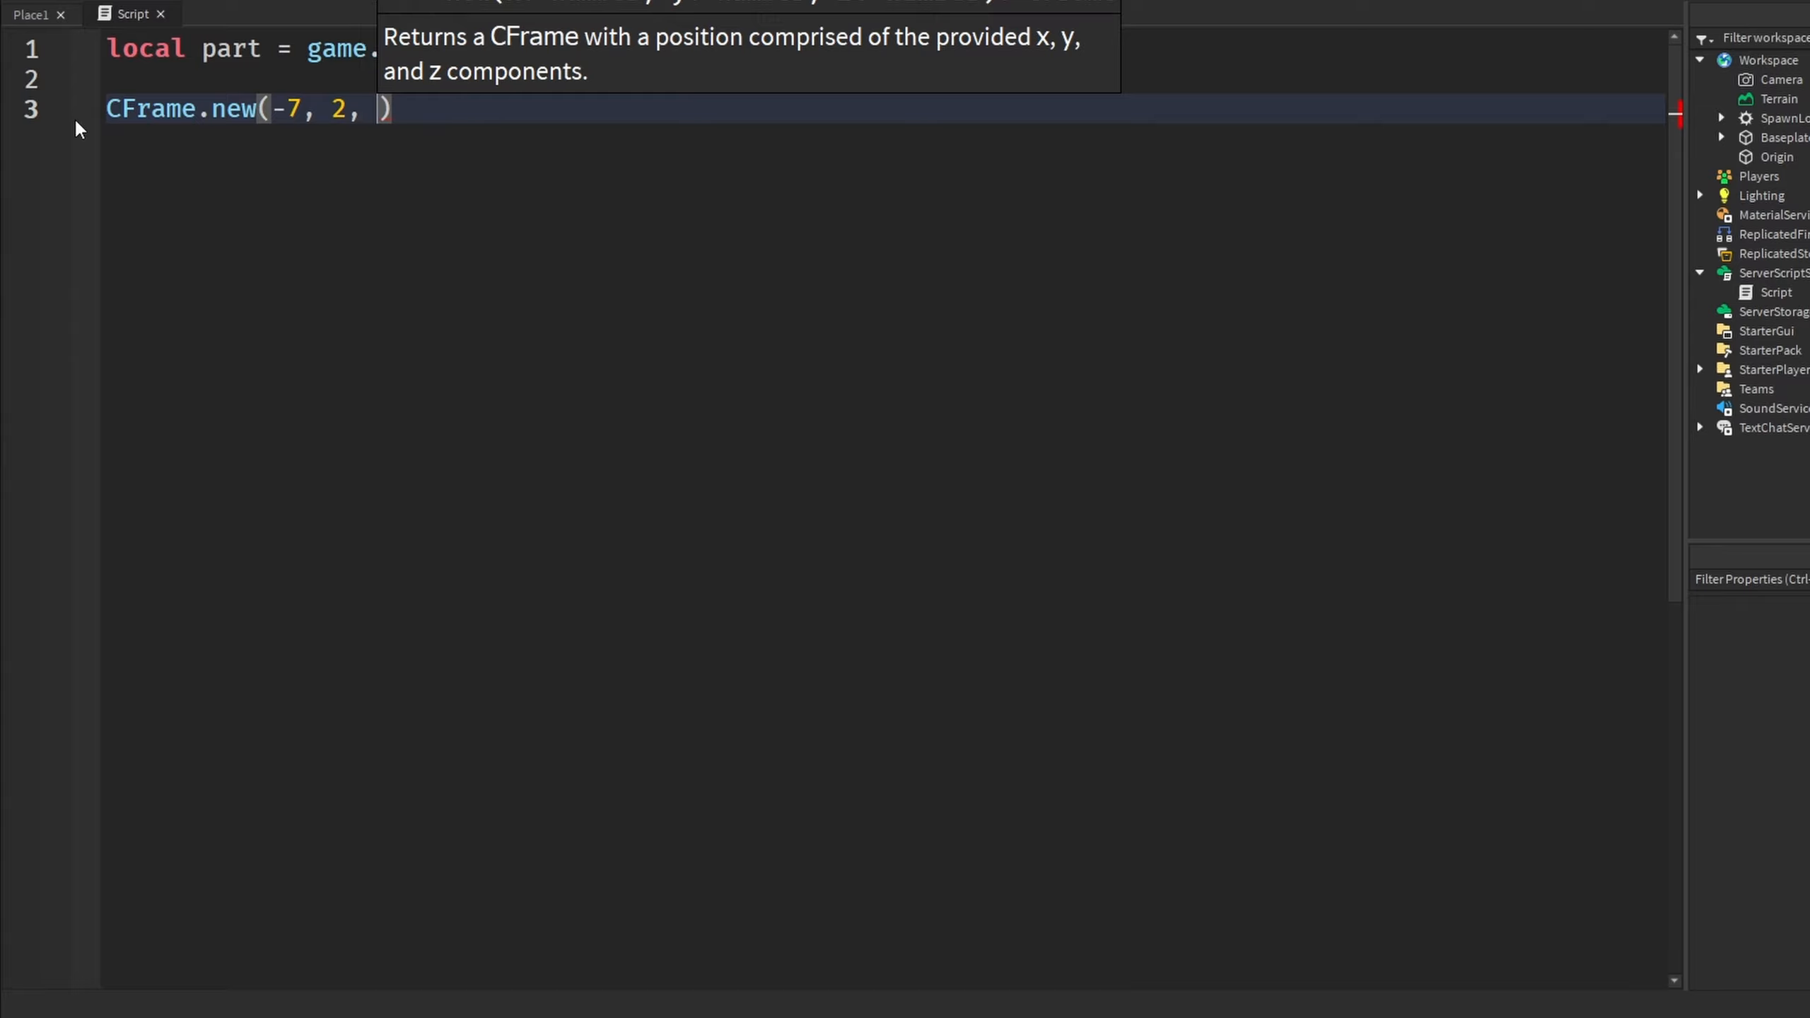
text(-8)
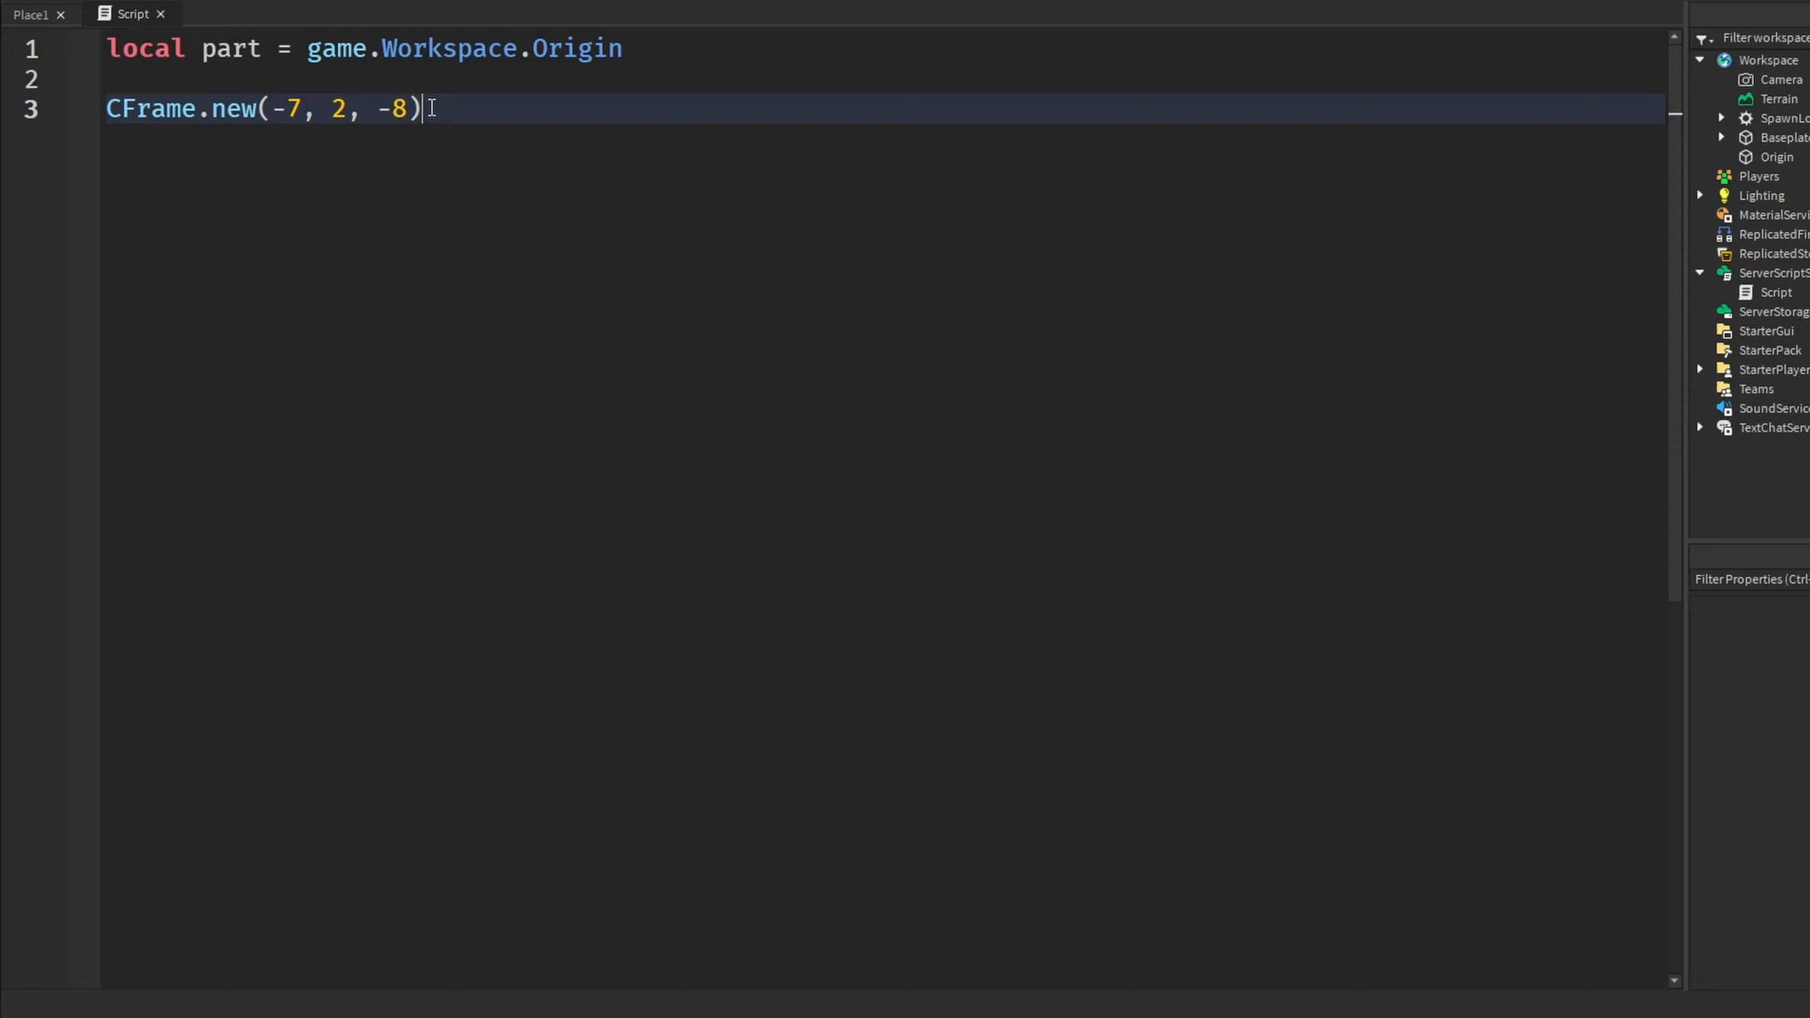
text(:Inverse())
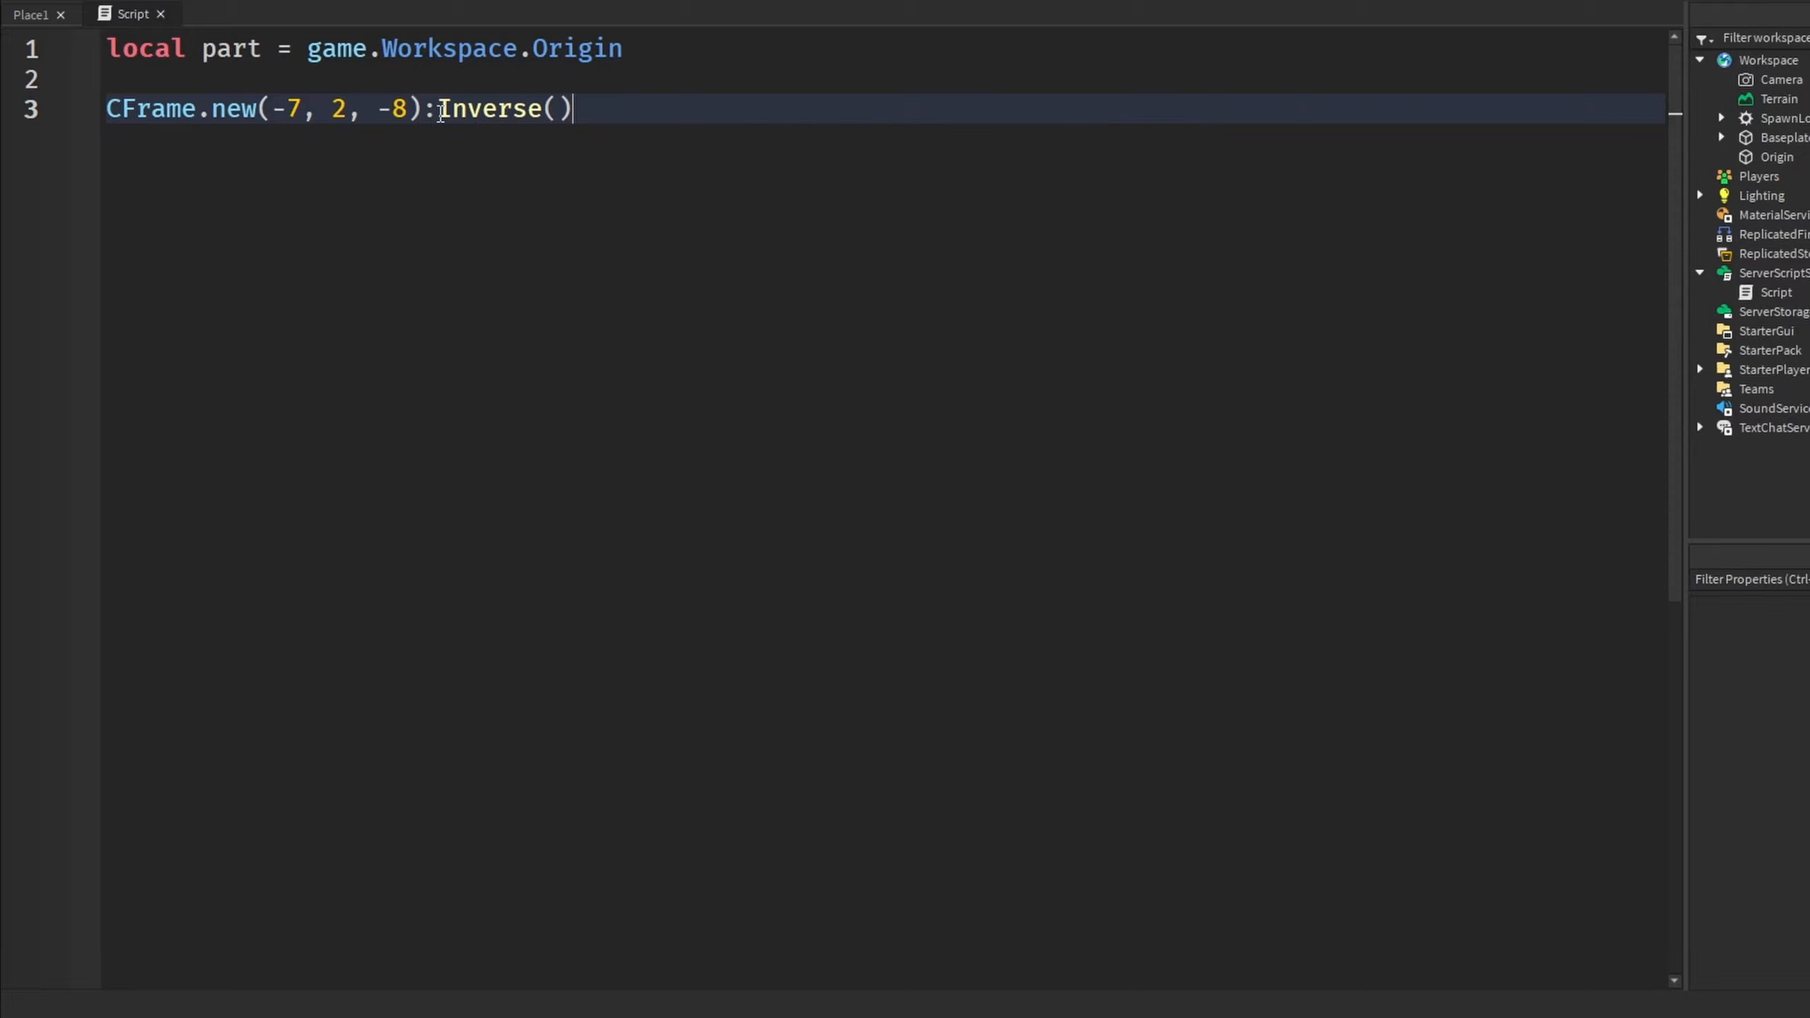
mouse_move(336, 114)
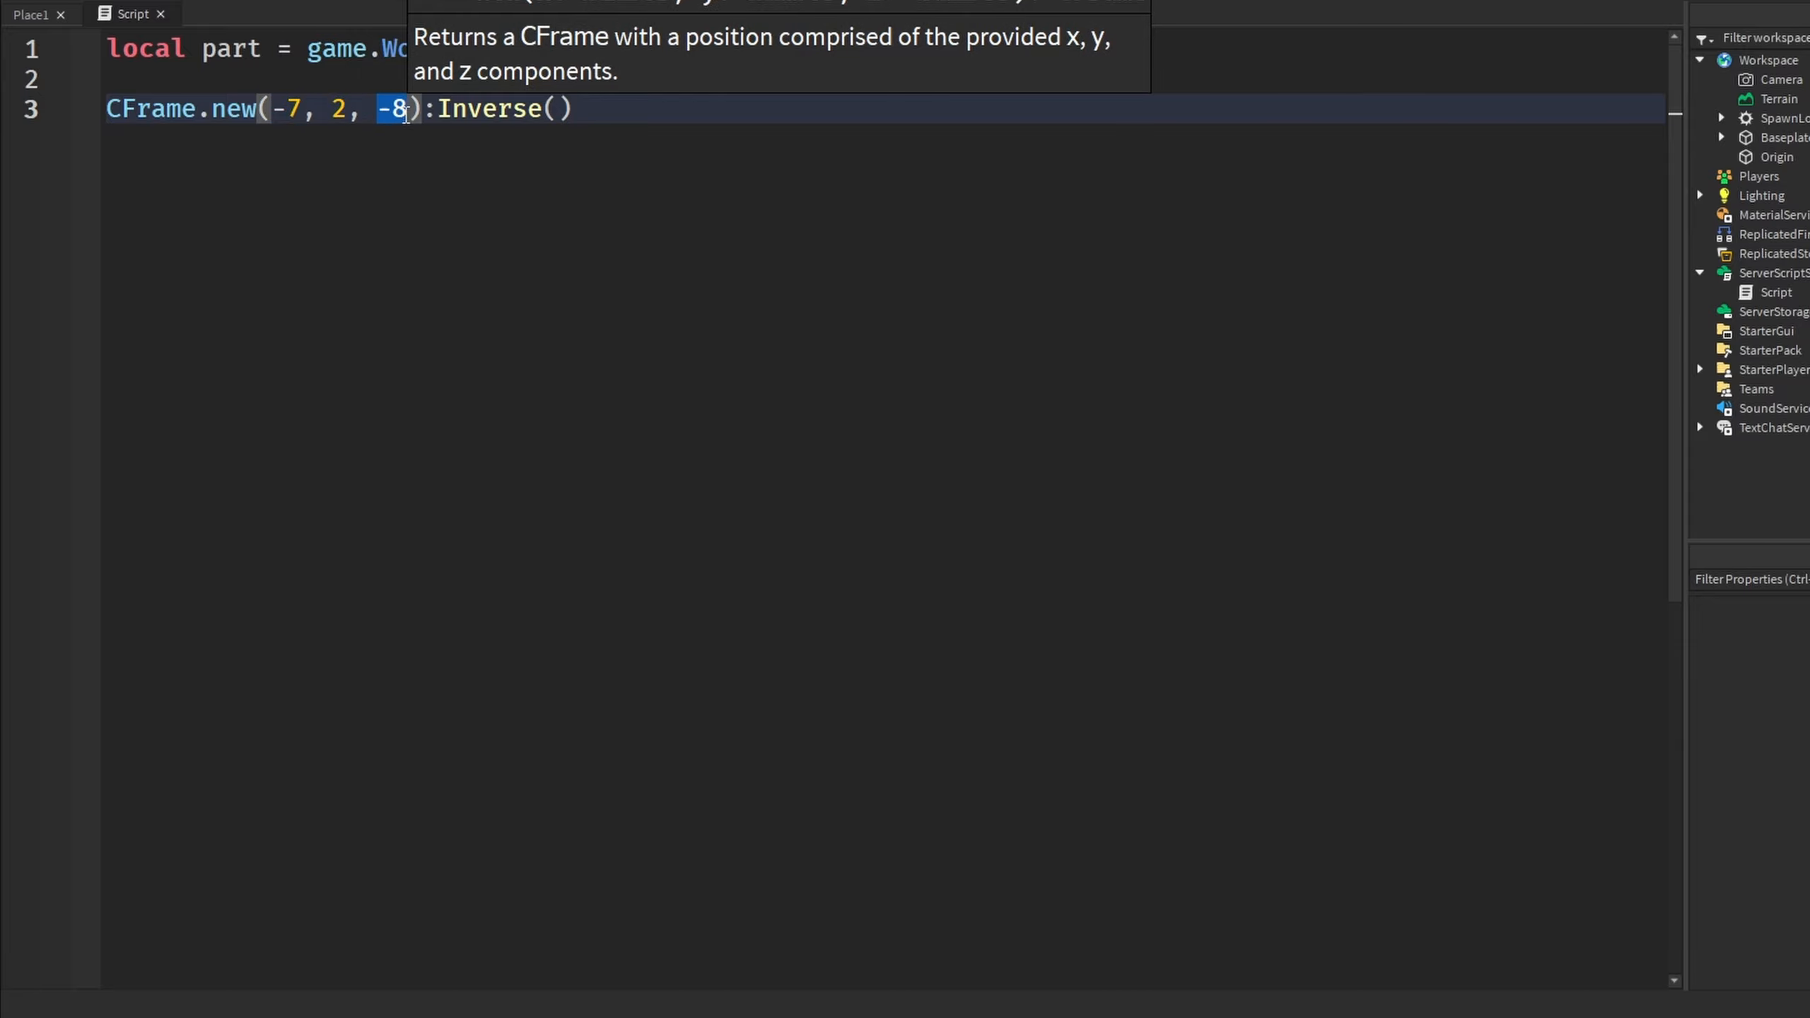
mouse_move(474, 188)
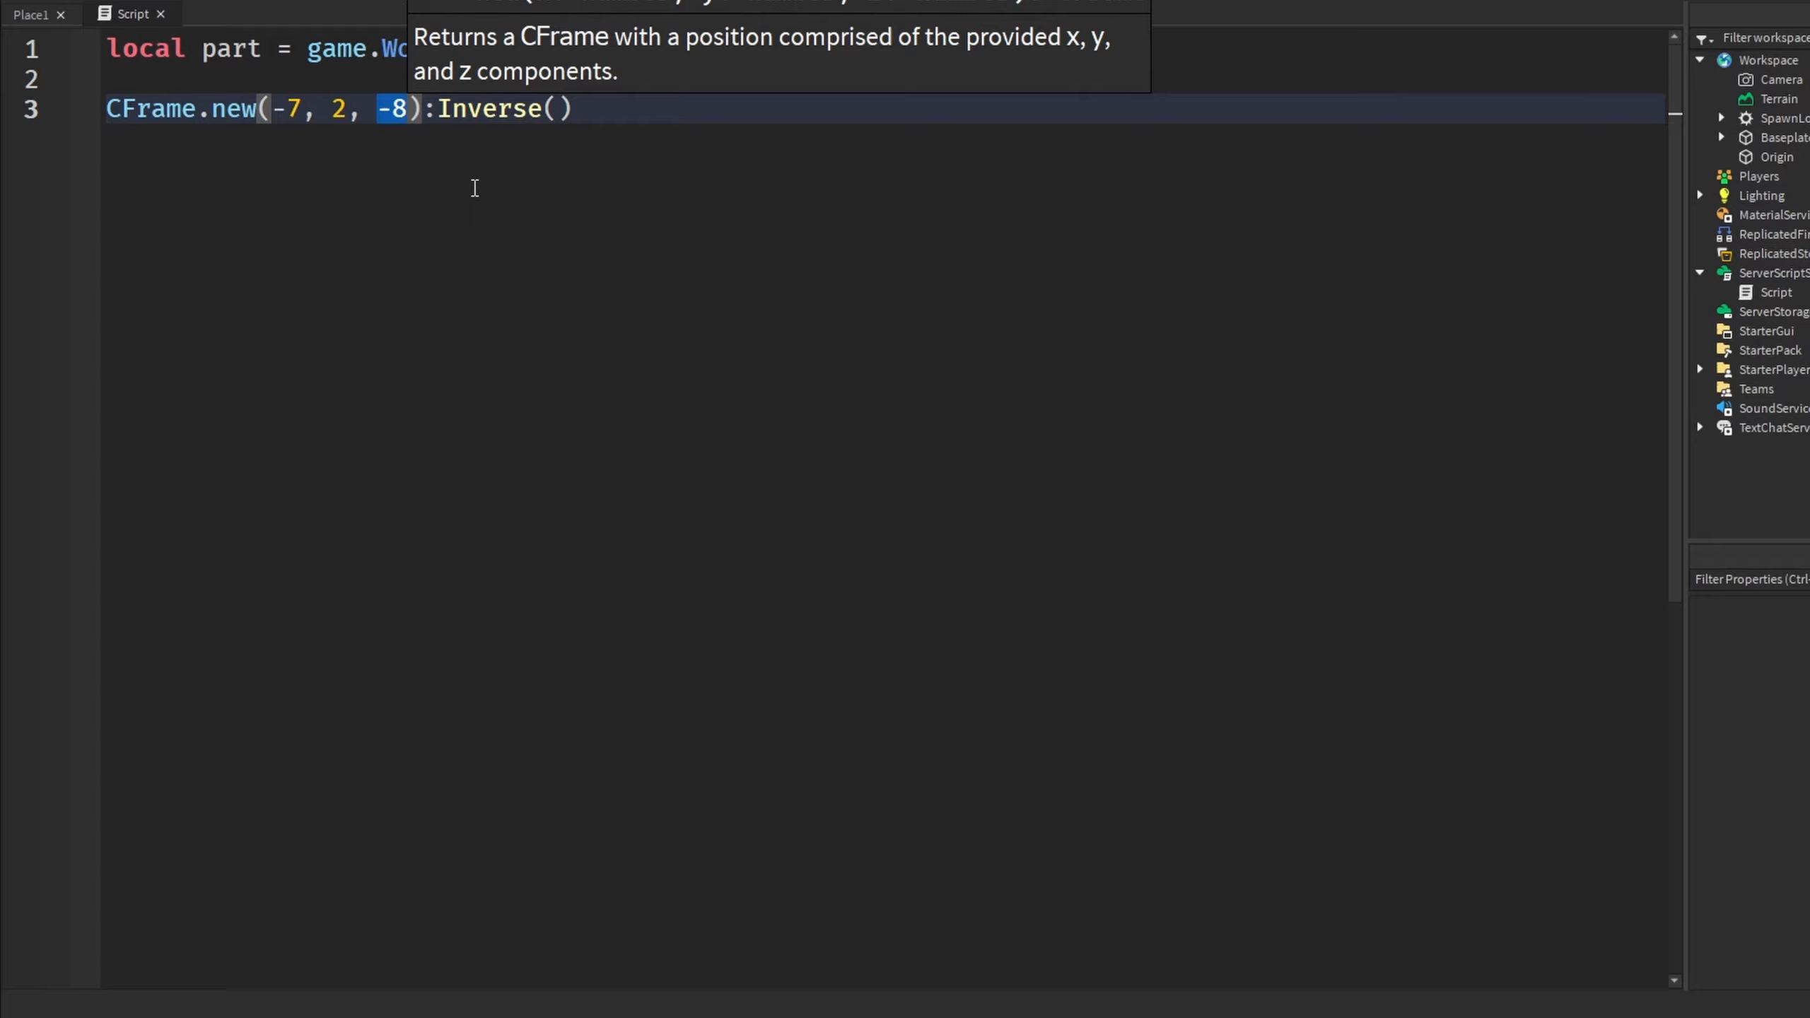
mouse_move(331, 285)
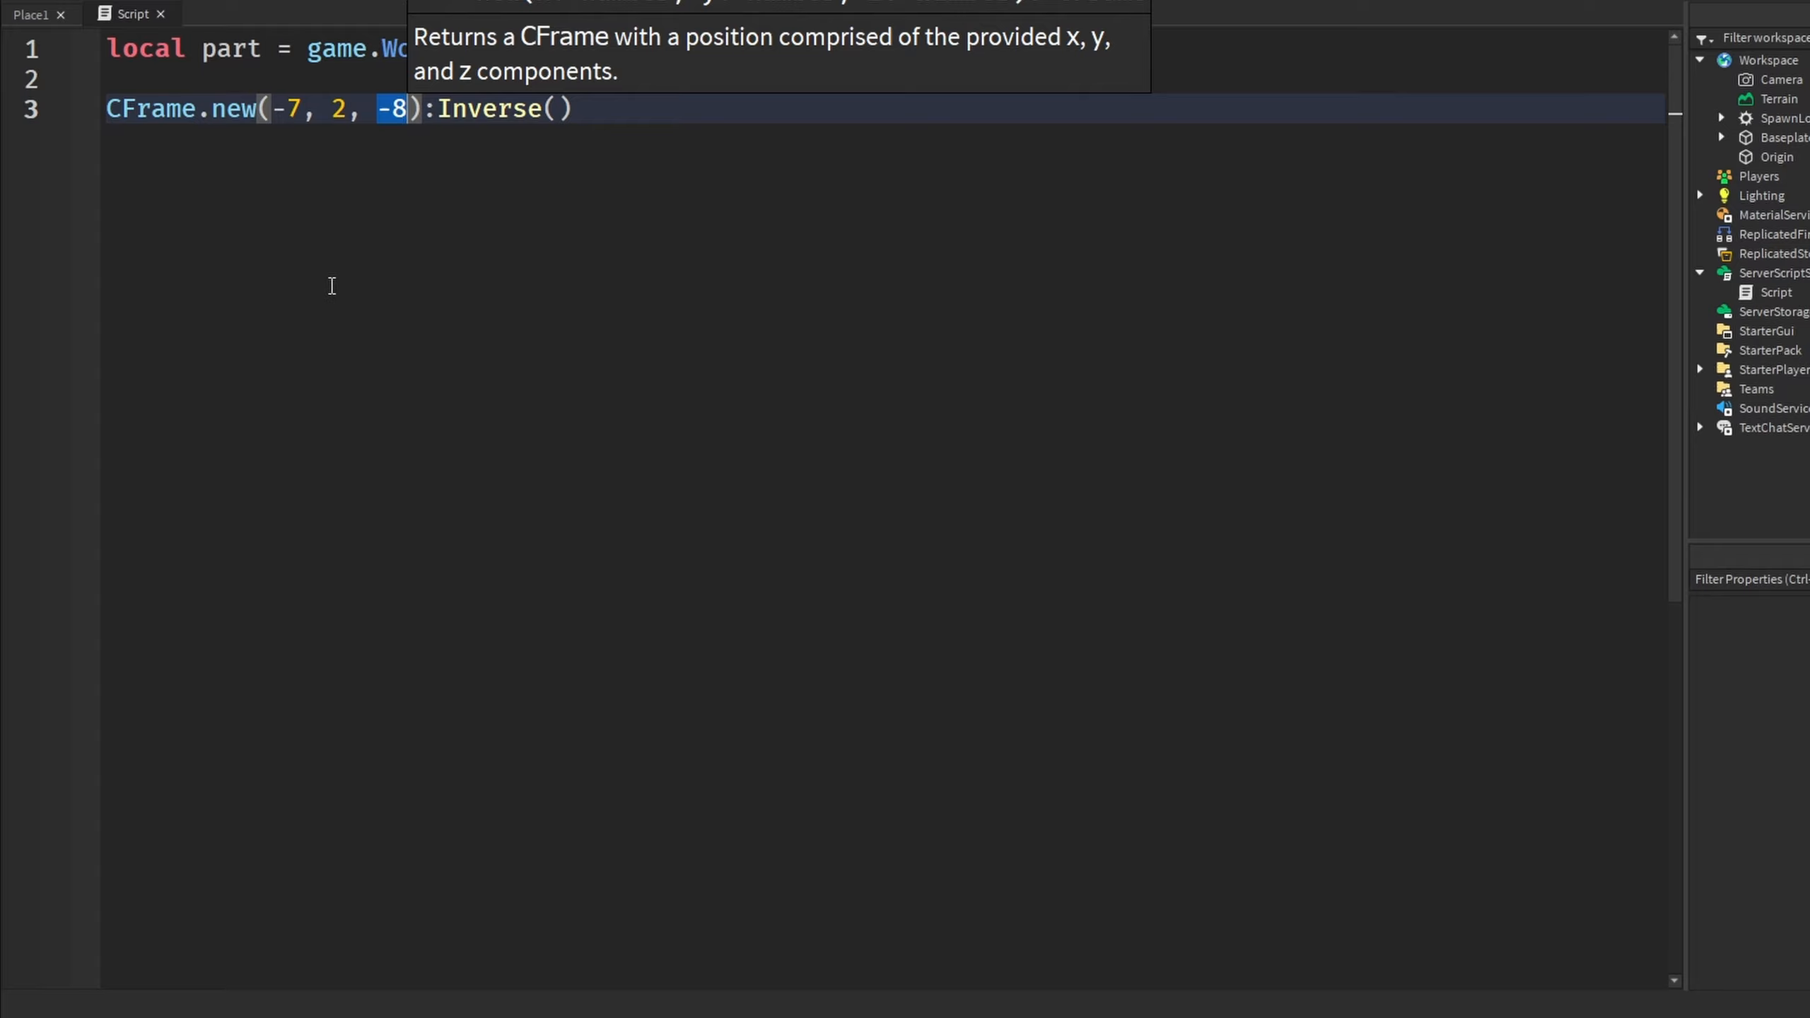
mouse_move(379, 187)
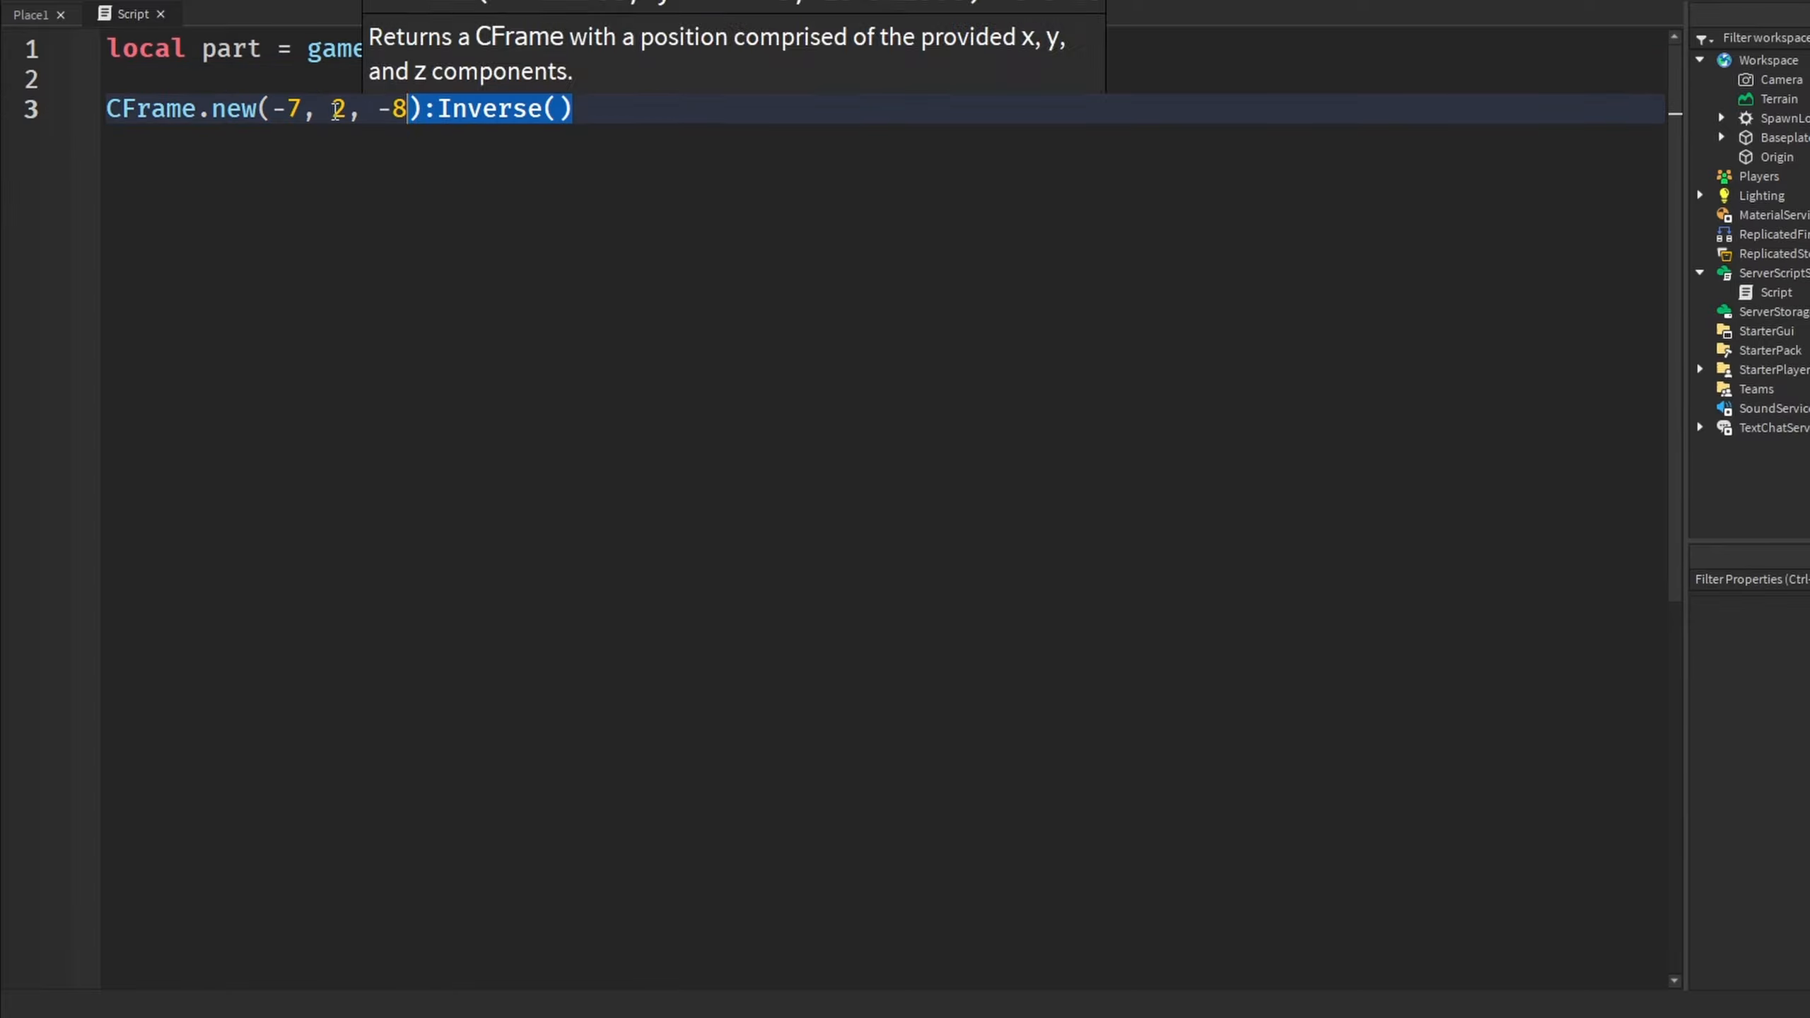
Define cframe1 and cframe2 and print(cframe1 * cframe2:Inverse()) to read the result in Output
text(lokcal cframe2 = CFrame.new(5, 1, 3)
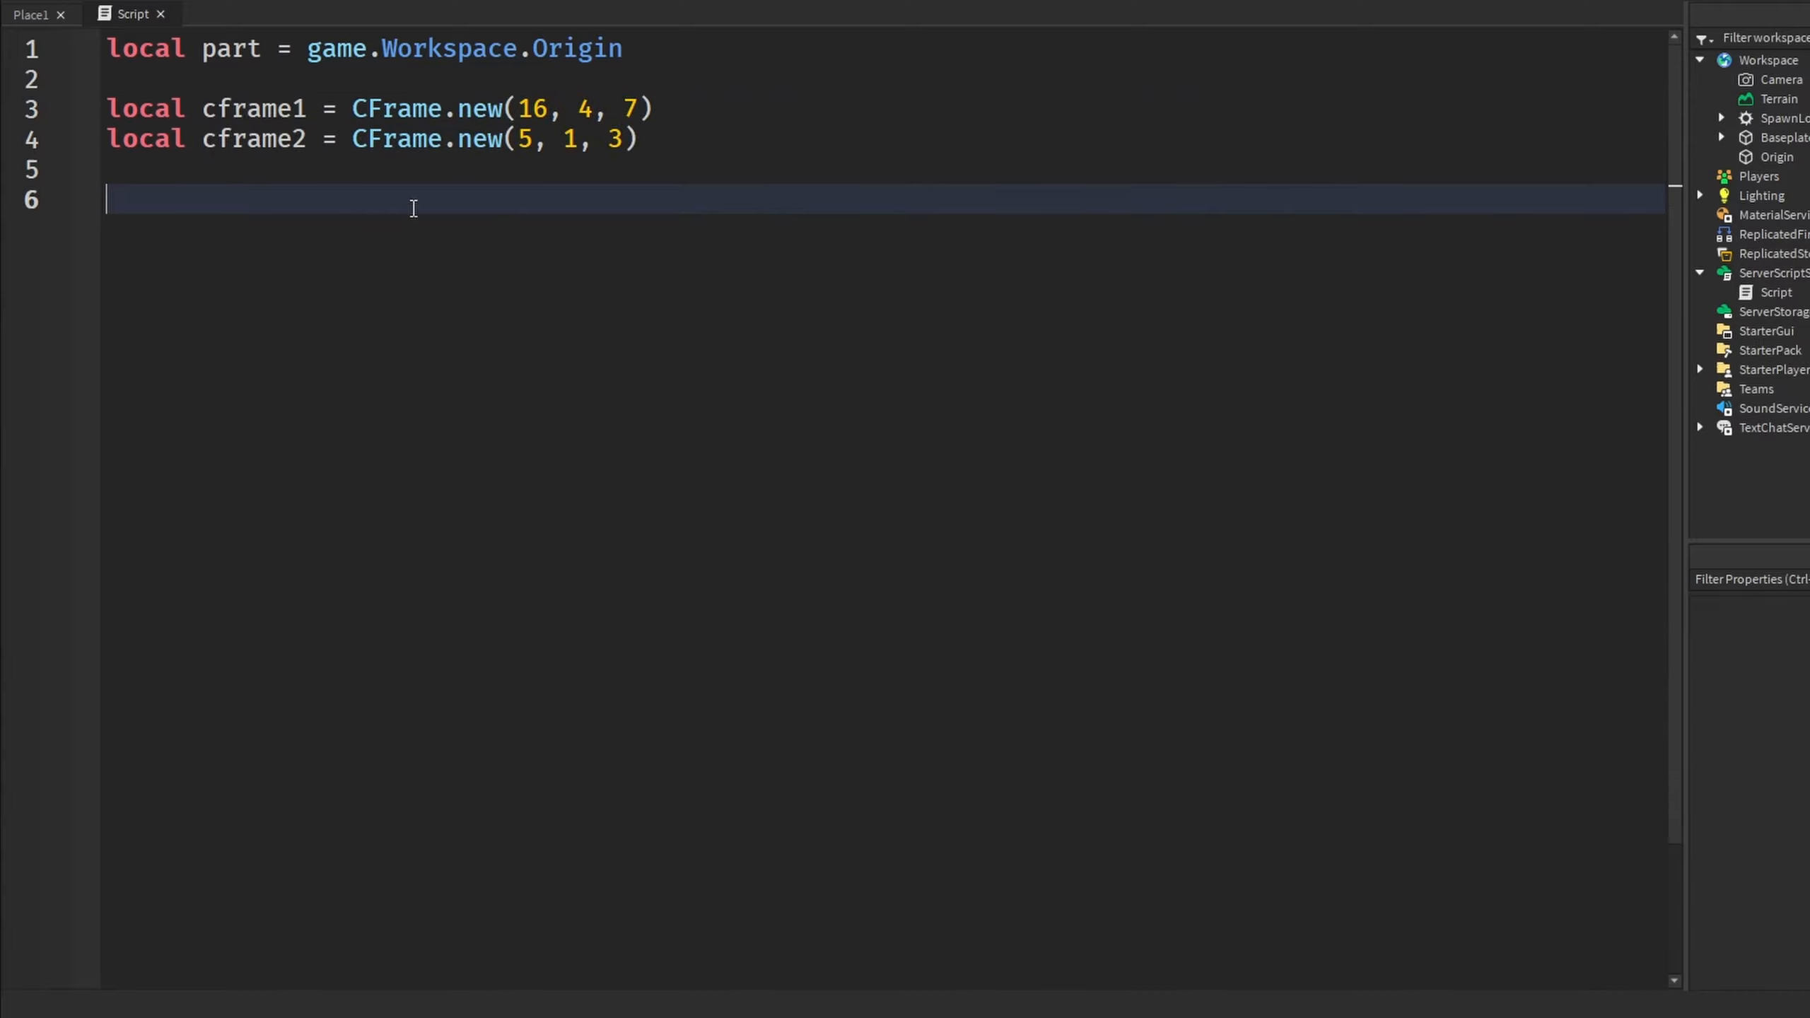
mouse_move(212, 228)
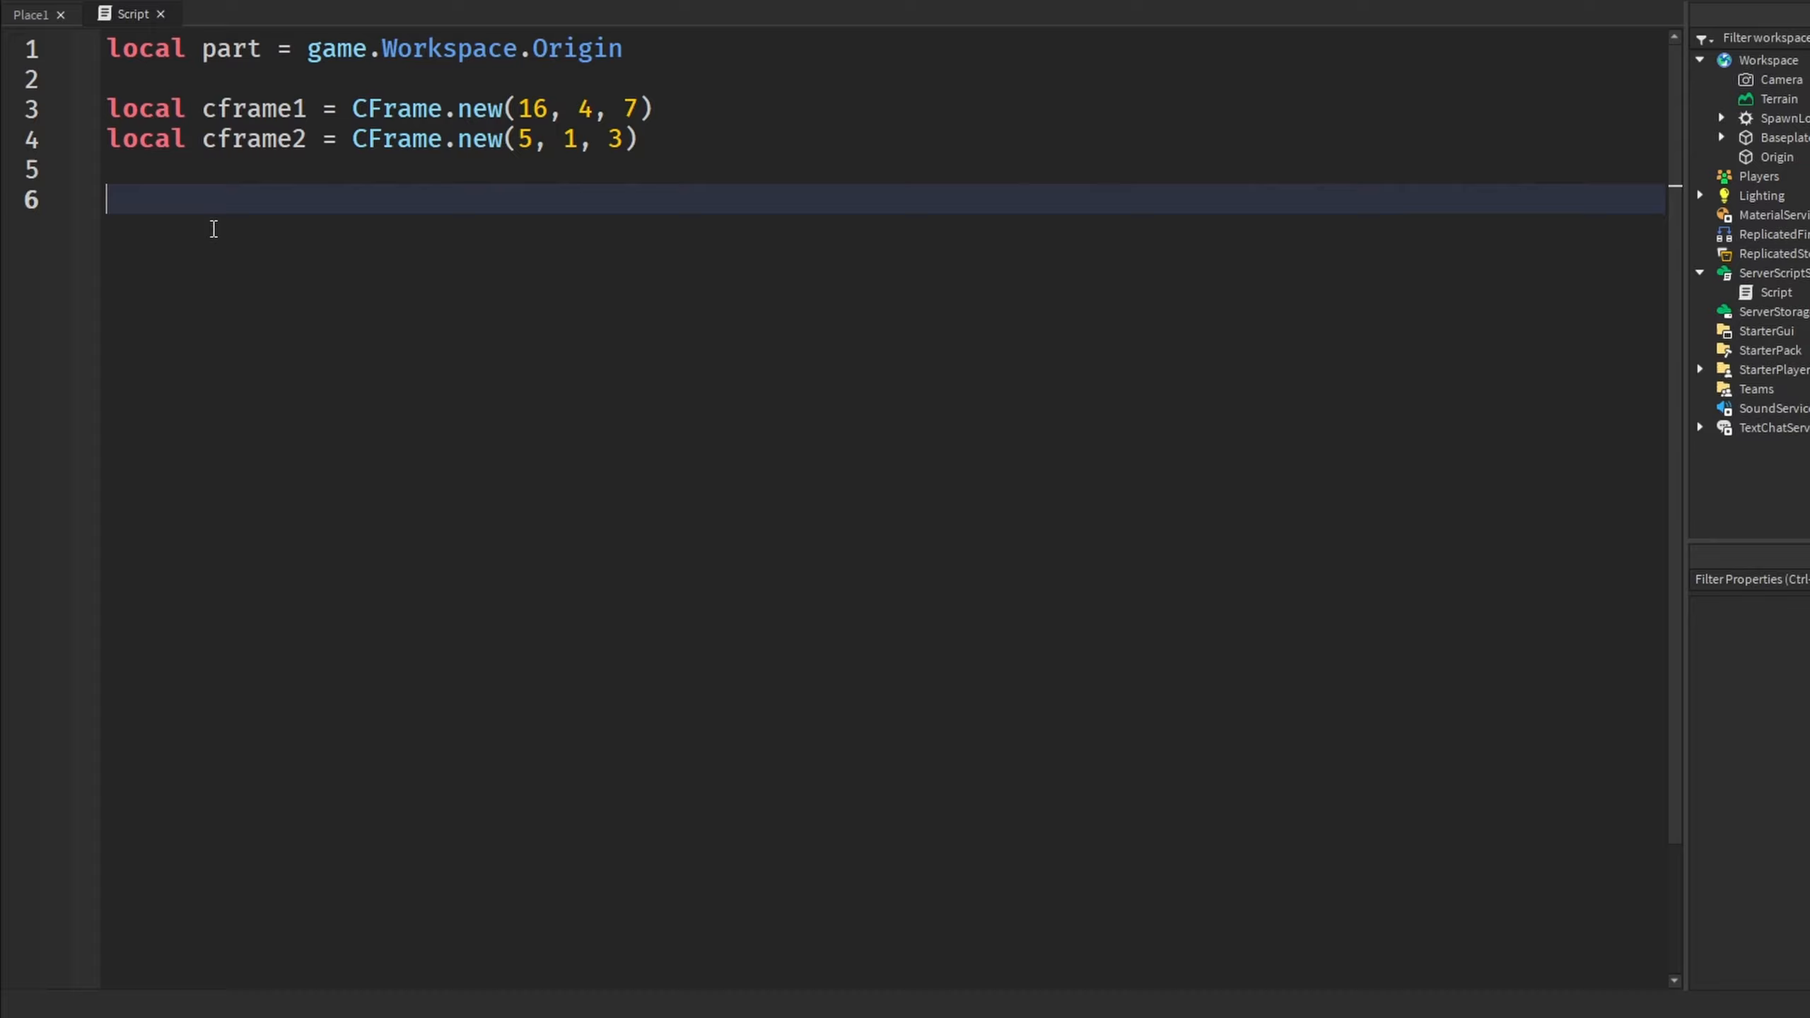
text(cf)
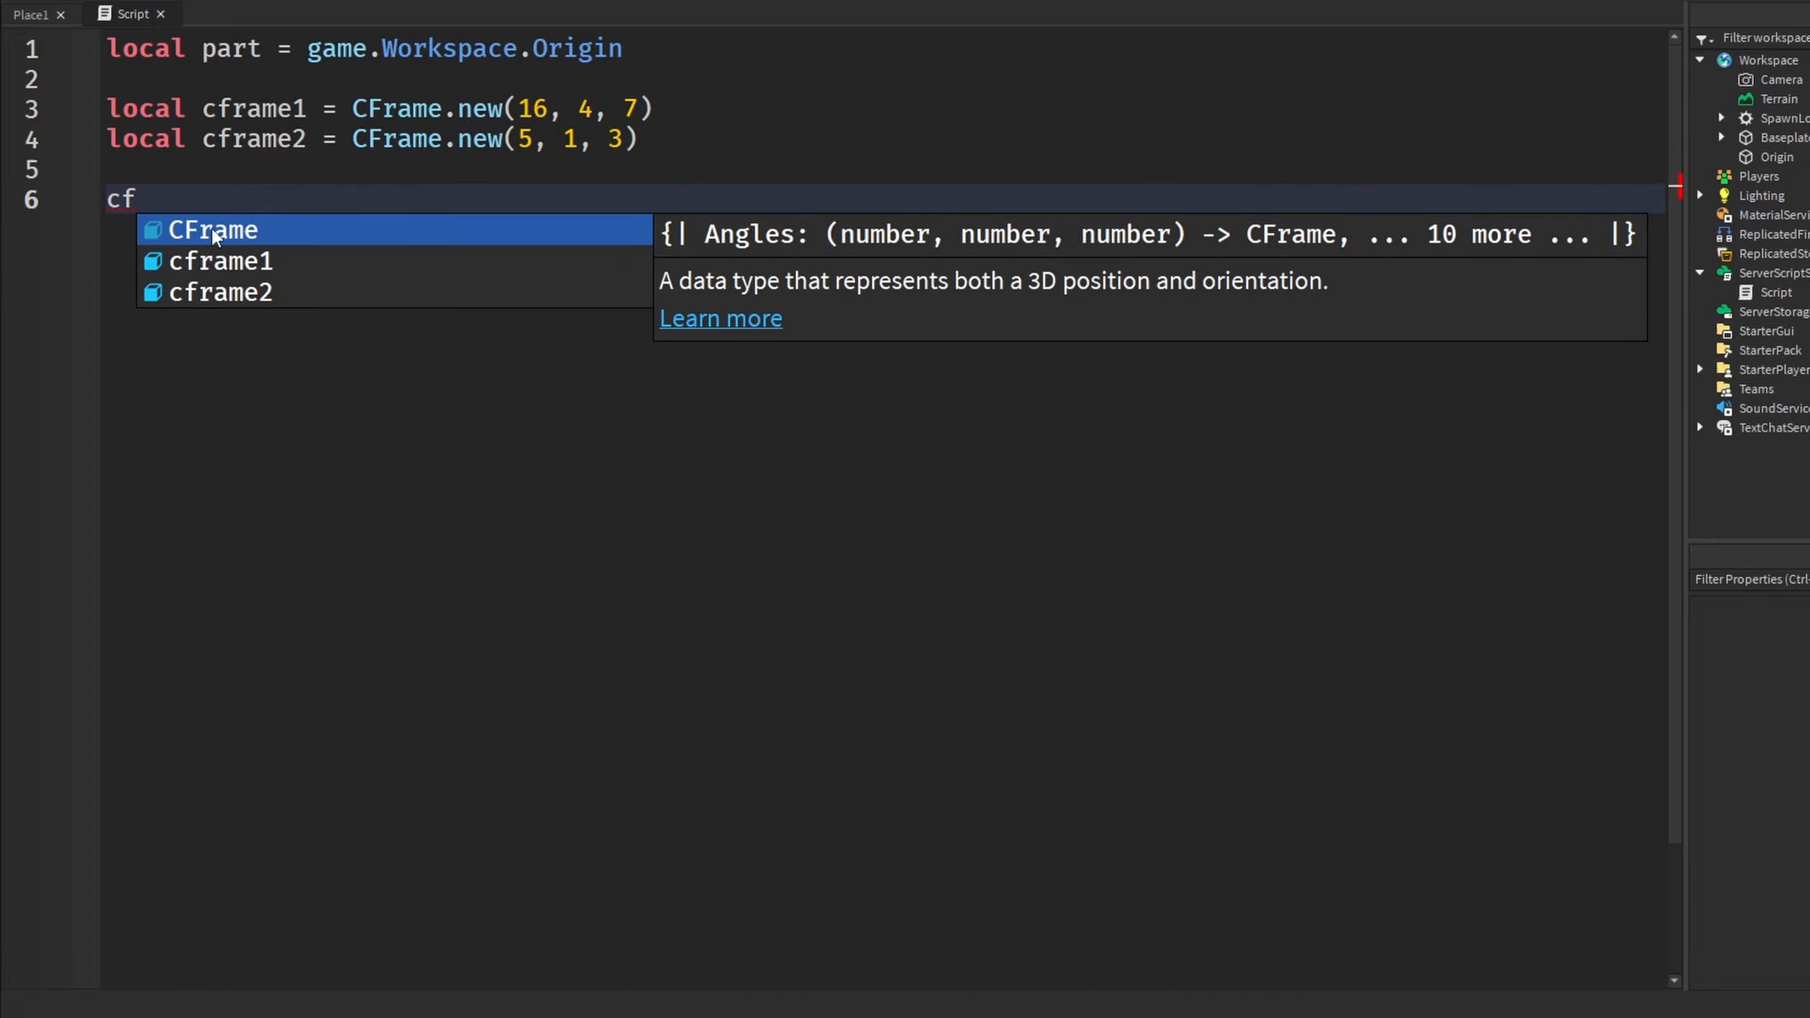
text(frame1 *)
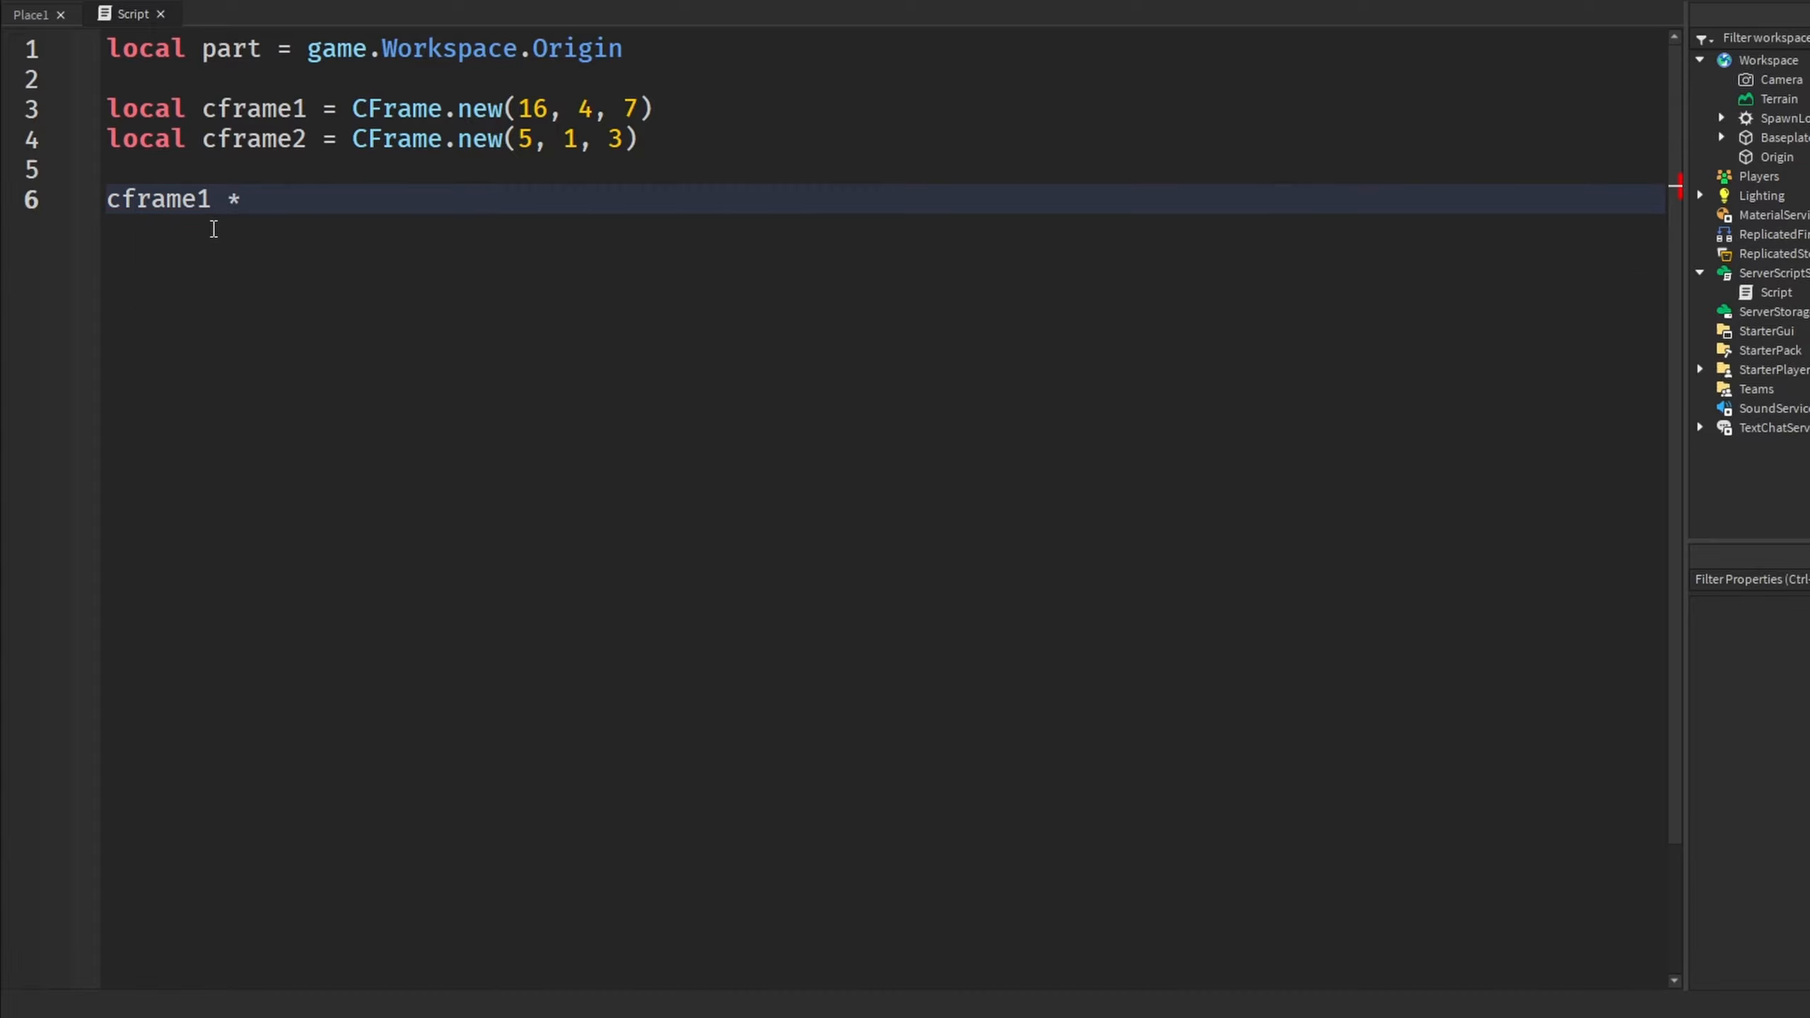
text(cframe2:)
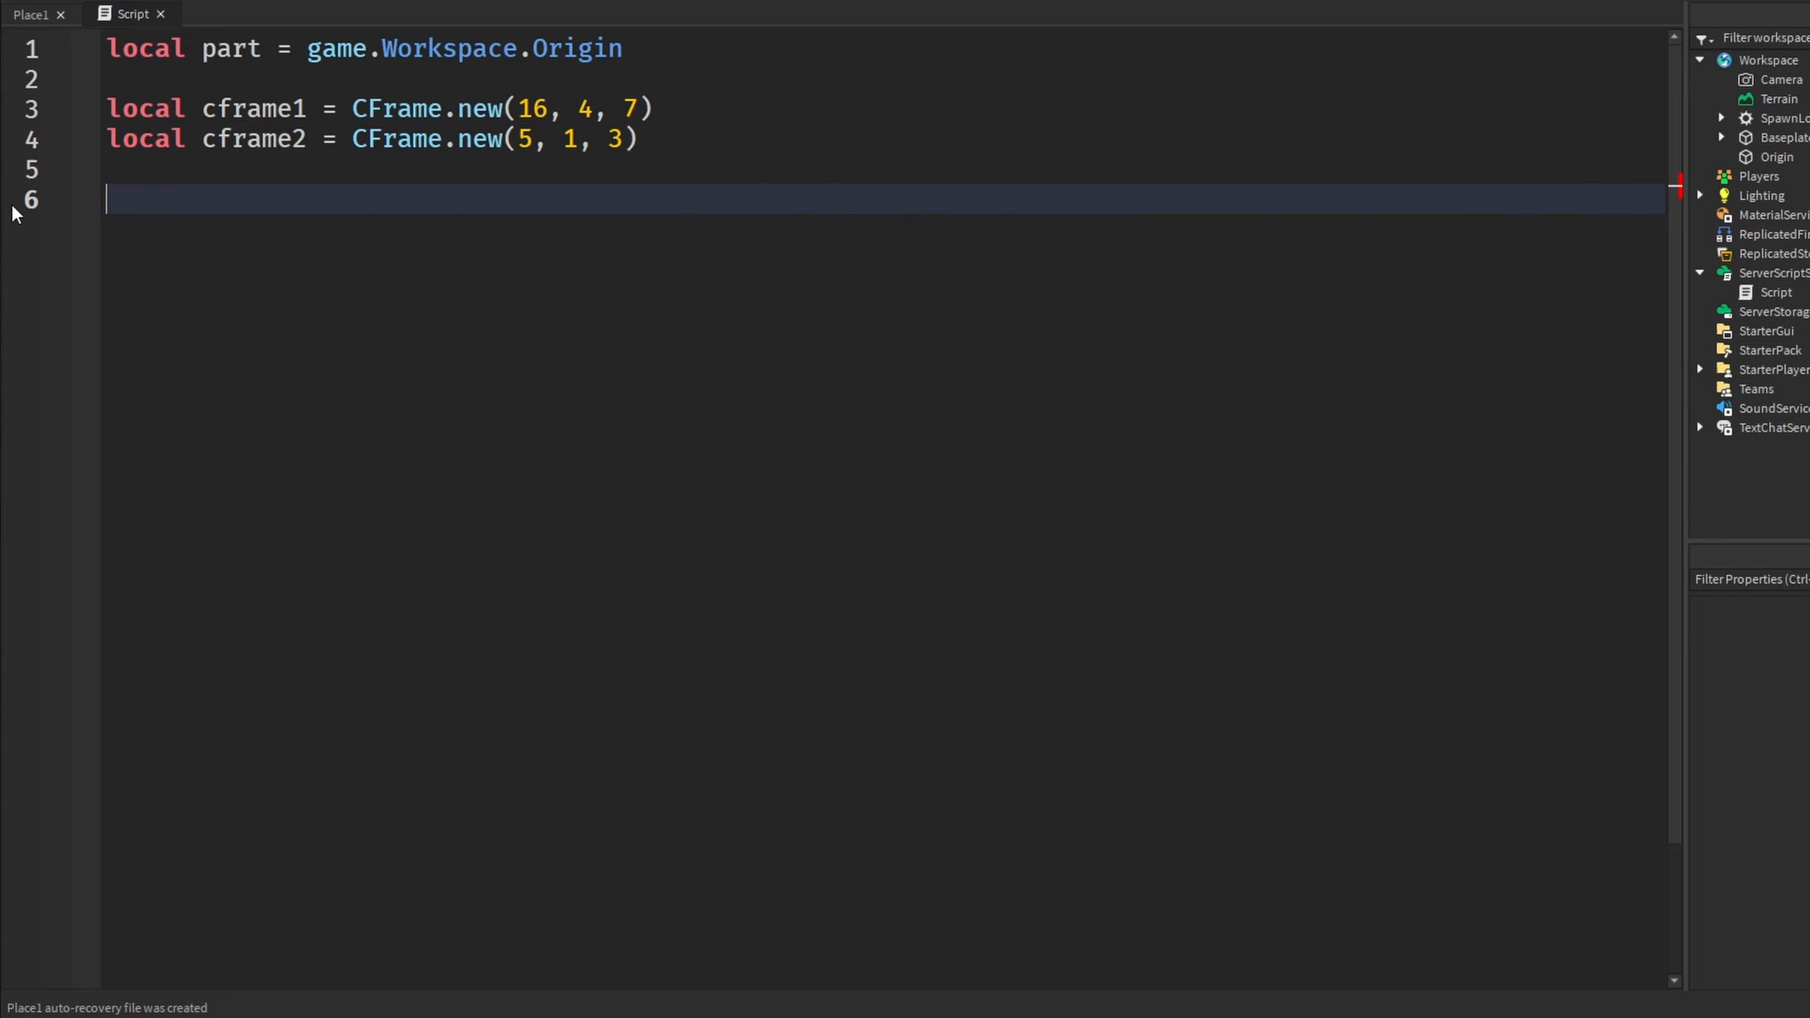
text(print(cframe1 * cframe2:Inverse()))
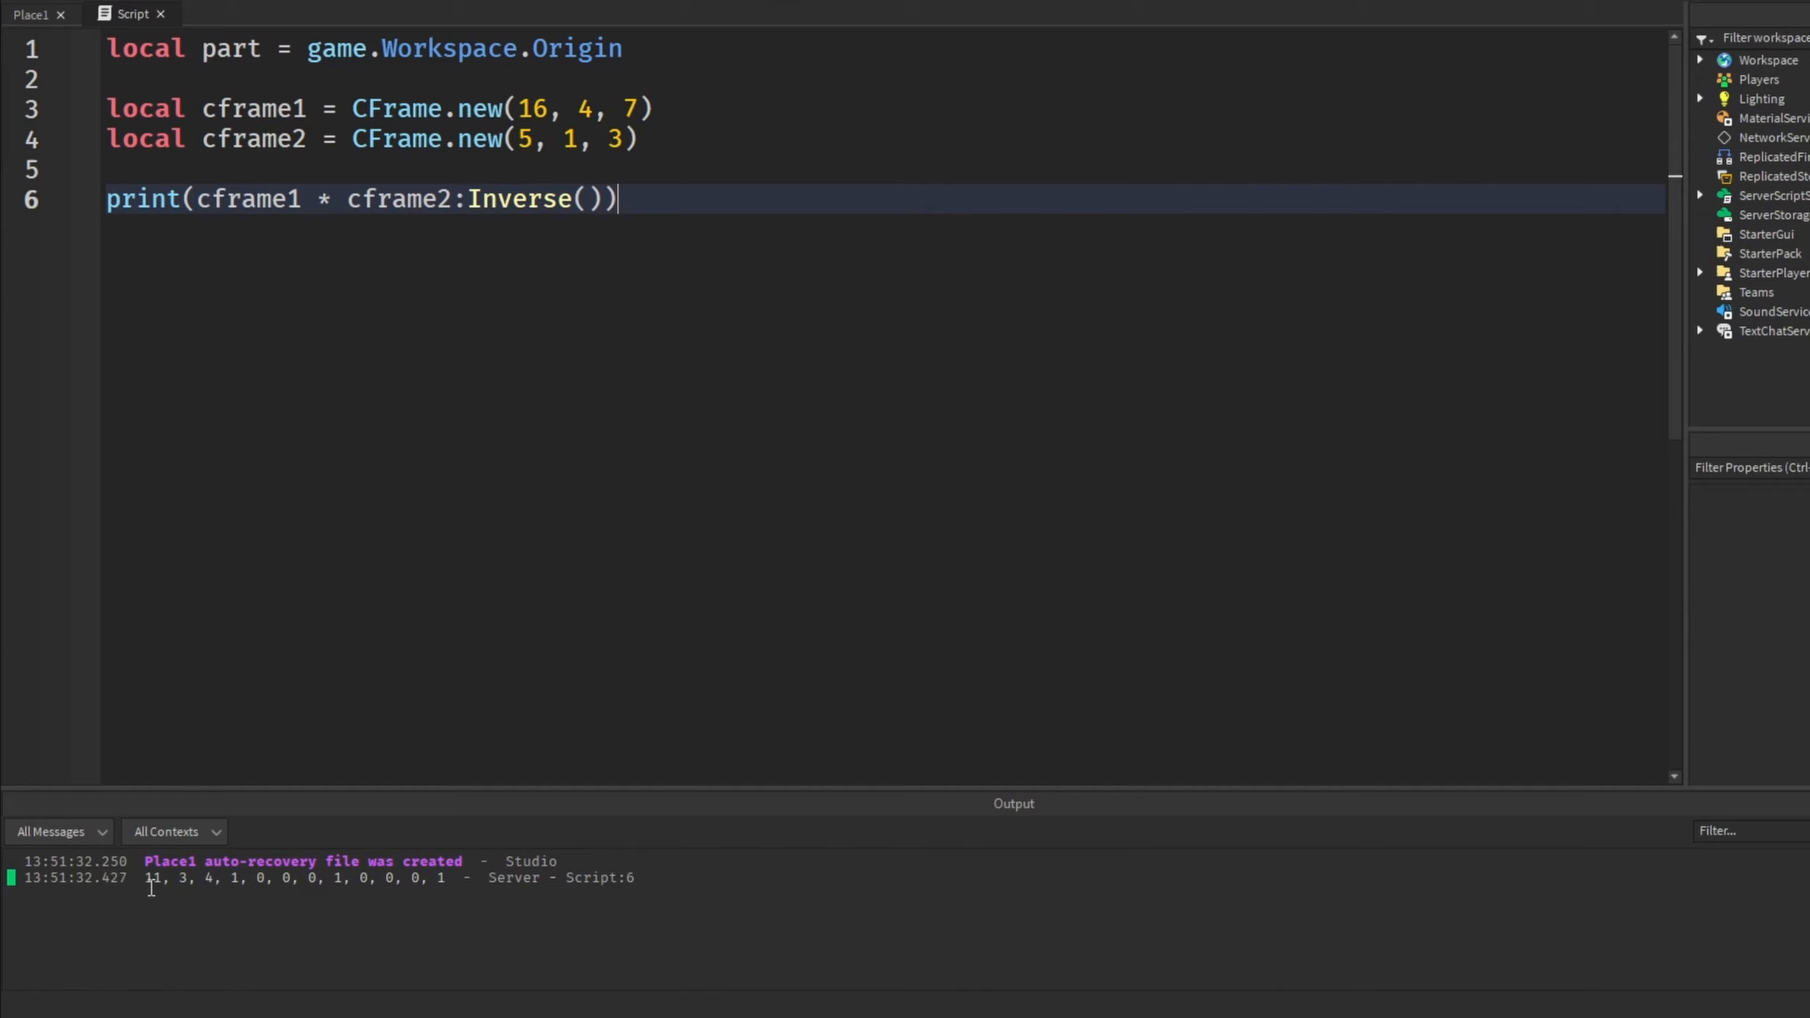
mouse_move(437, 723)
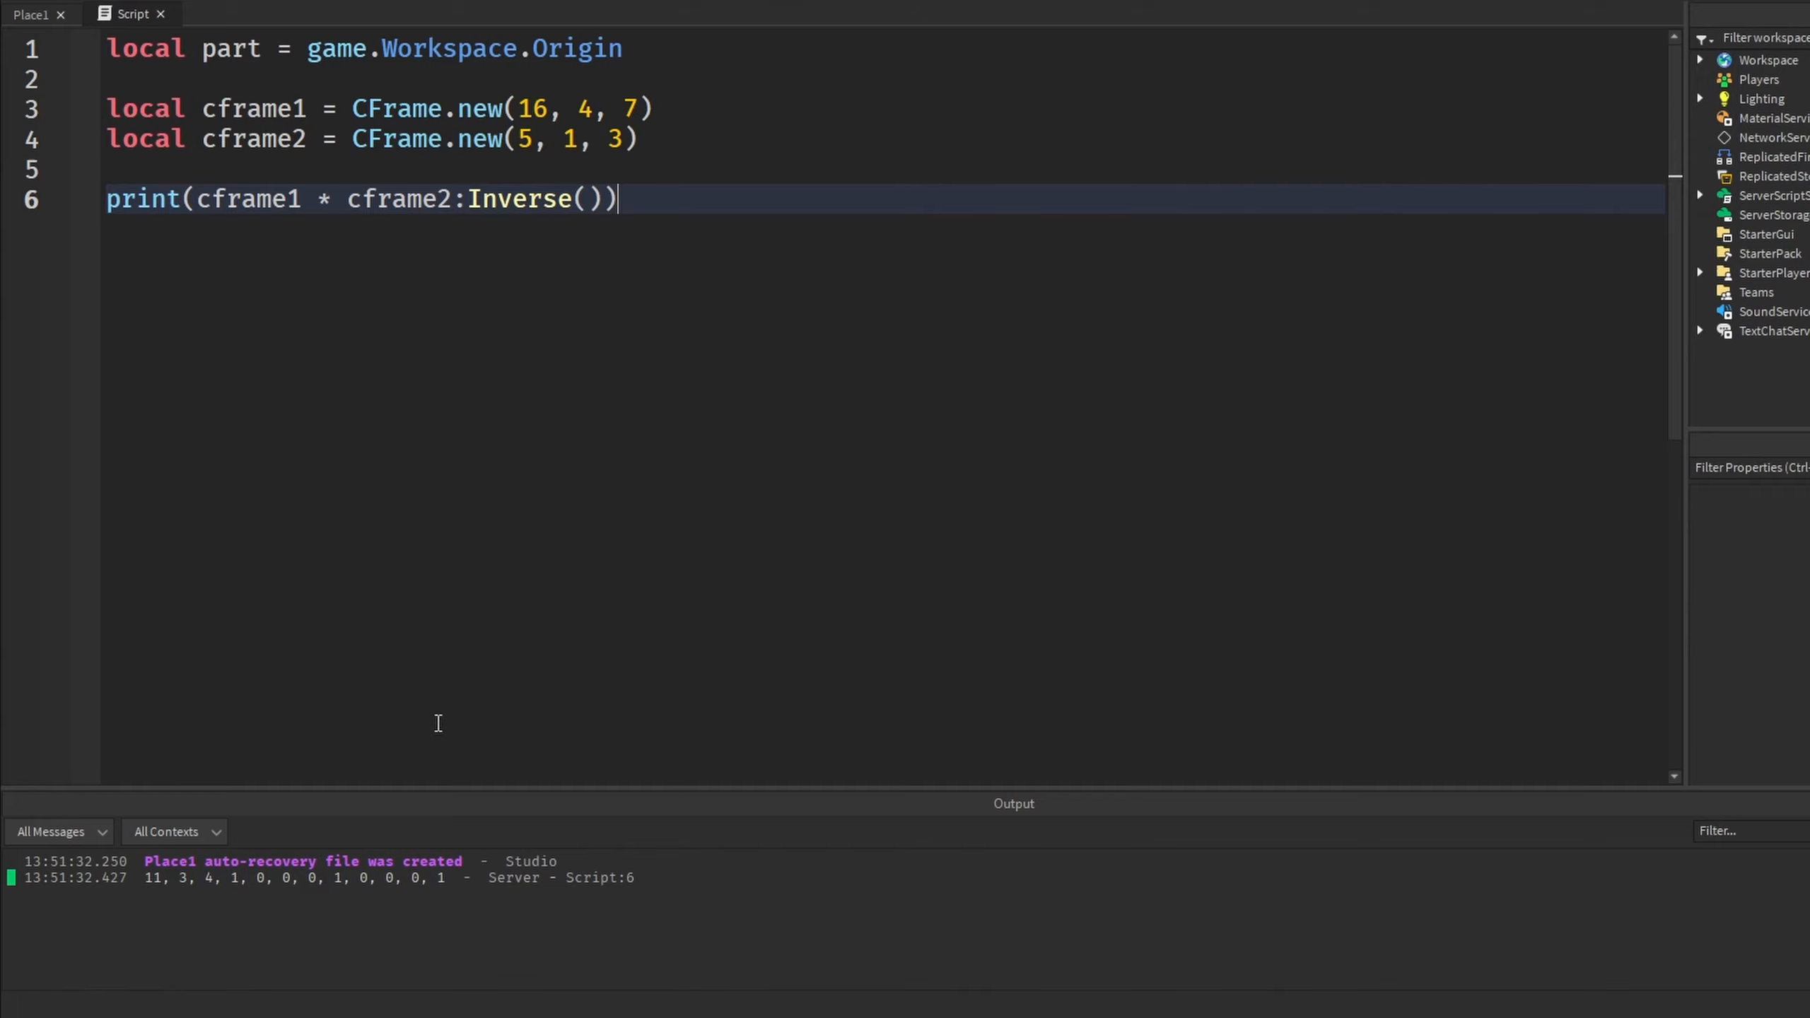
mouse_move(205, 877)
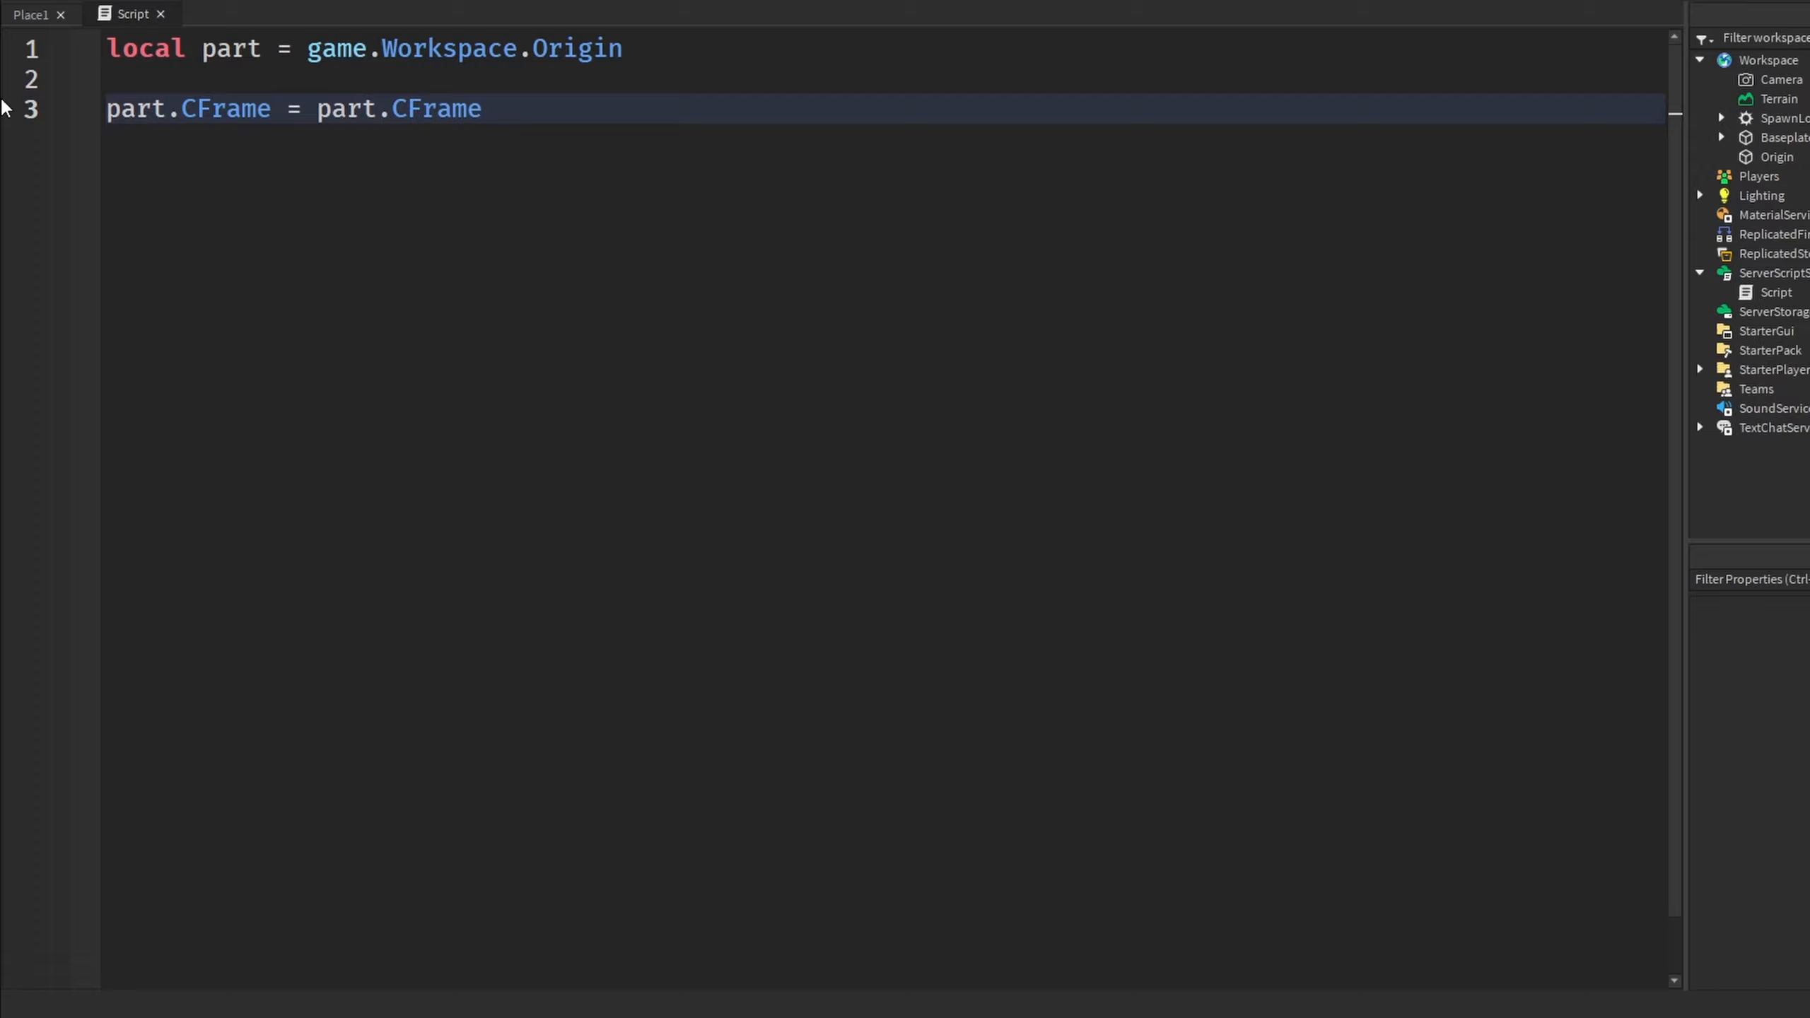
Write part.CFrame = part.CFrame:Orthonormalize() and read the Orthonormalize tooltip
text(:Orthonormalize()
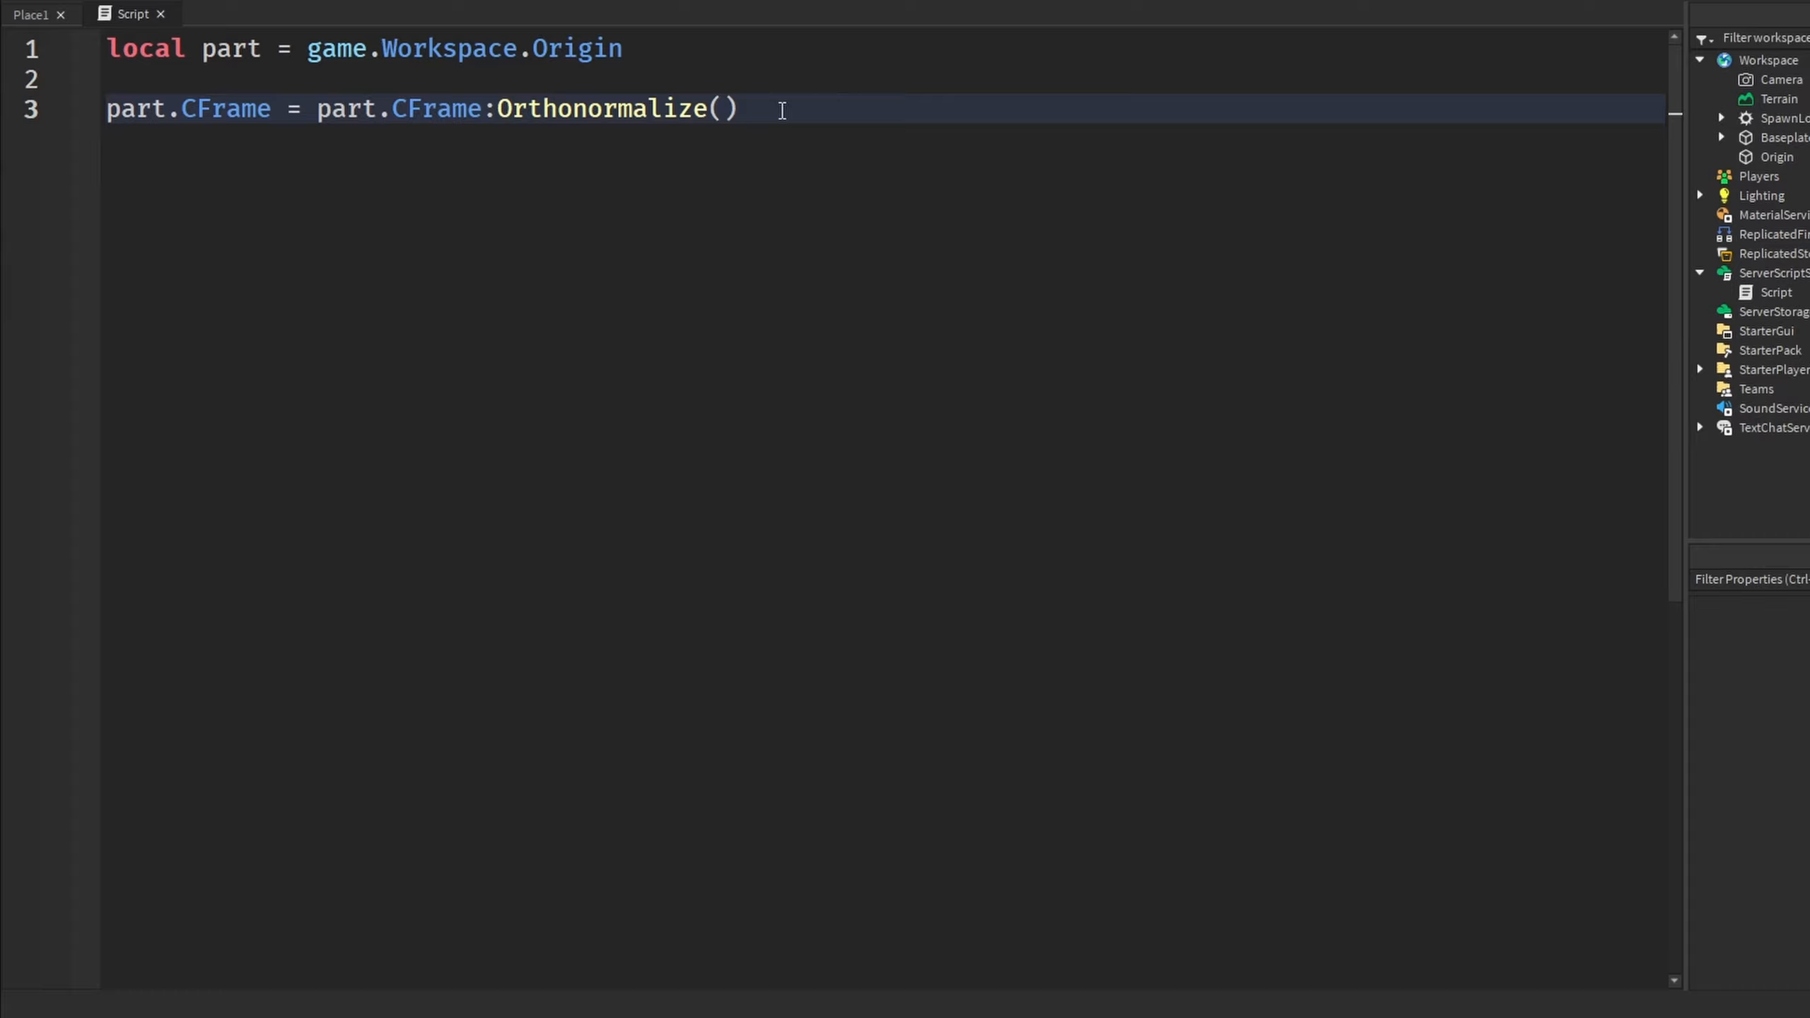
double_click(601, 109)
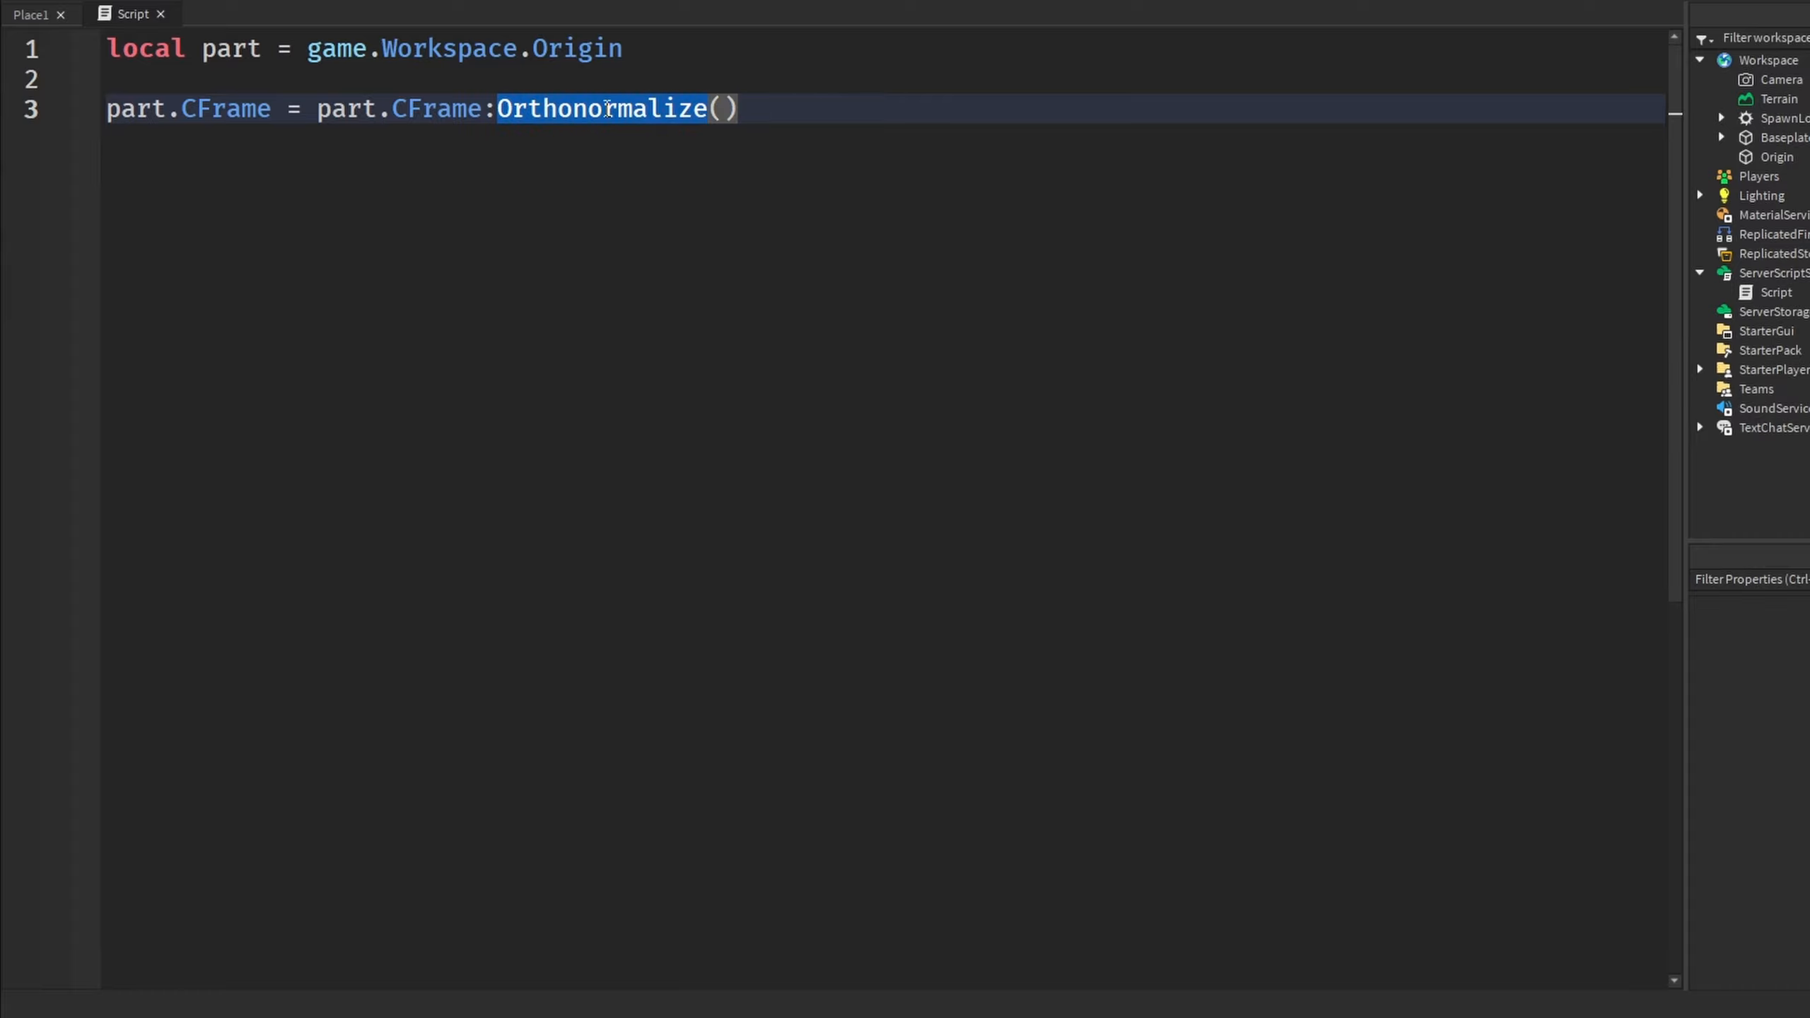
mouse_move(646, 109)
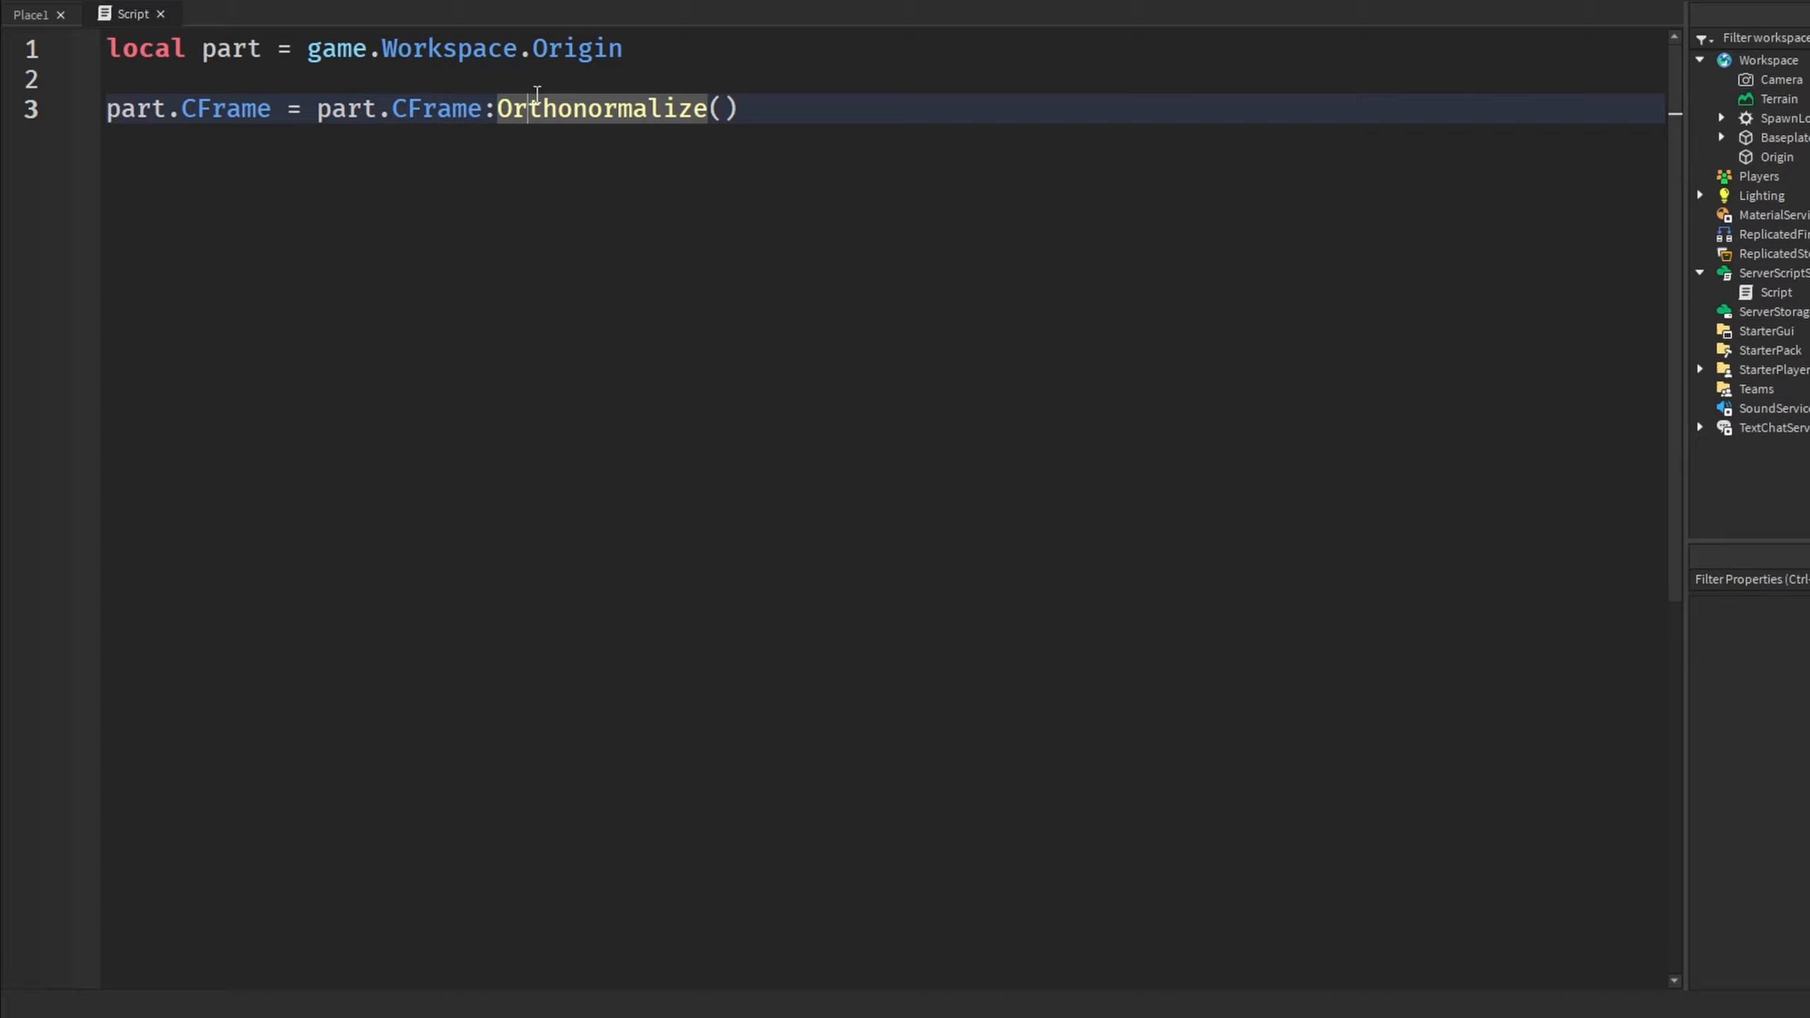
mouse_move(721, 127)
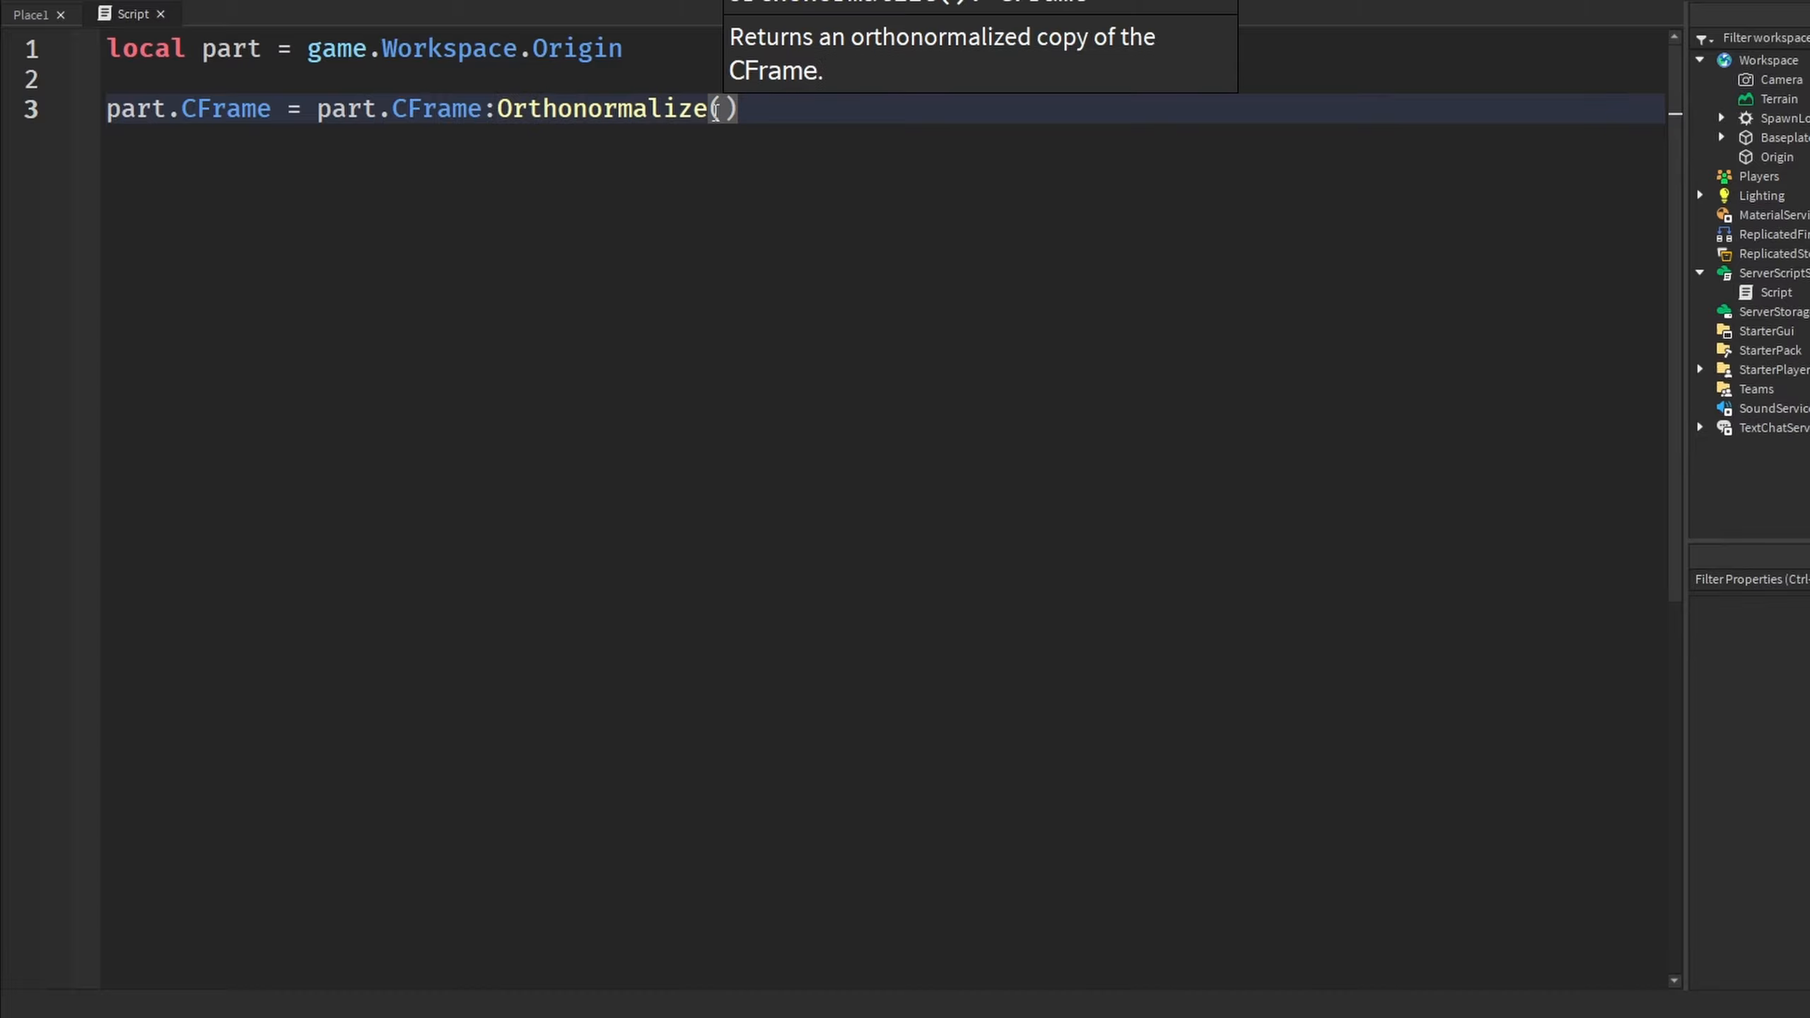
mouse_move(689, 88)
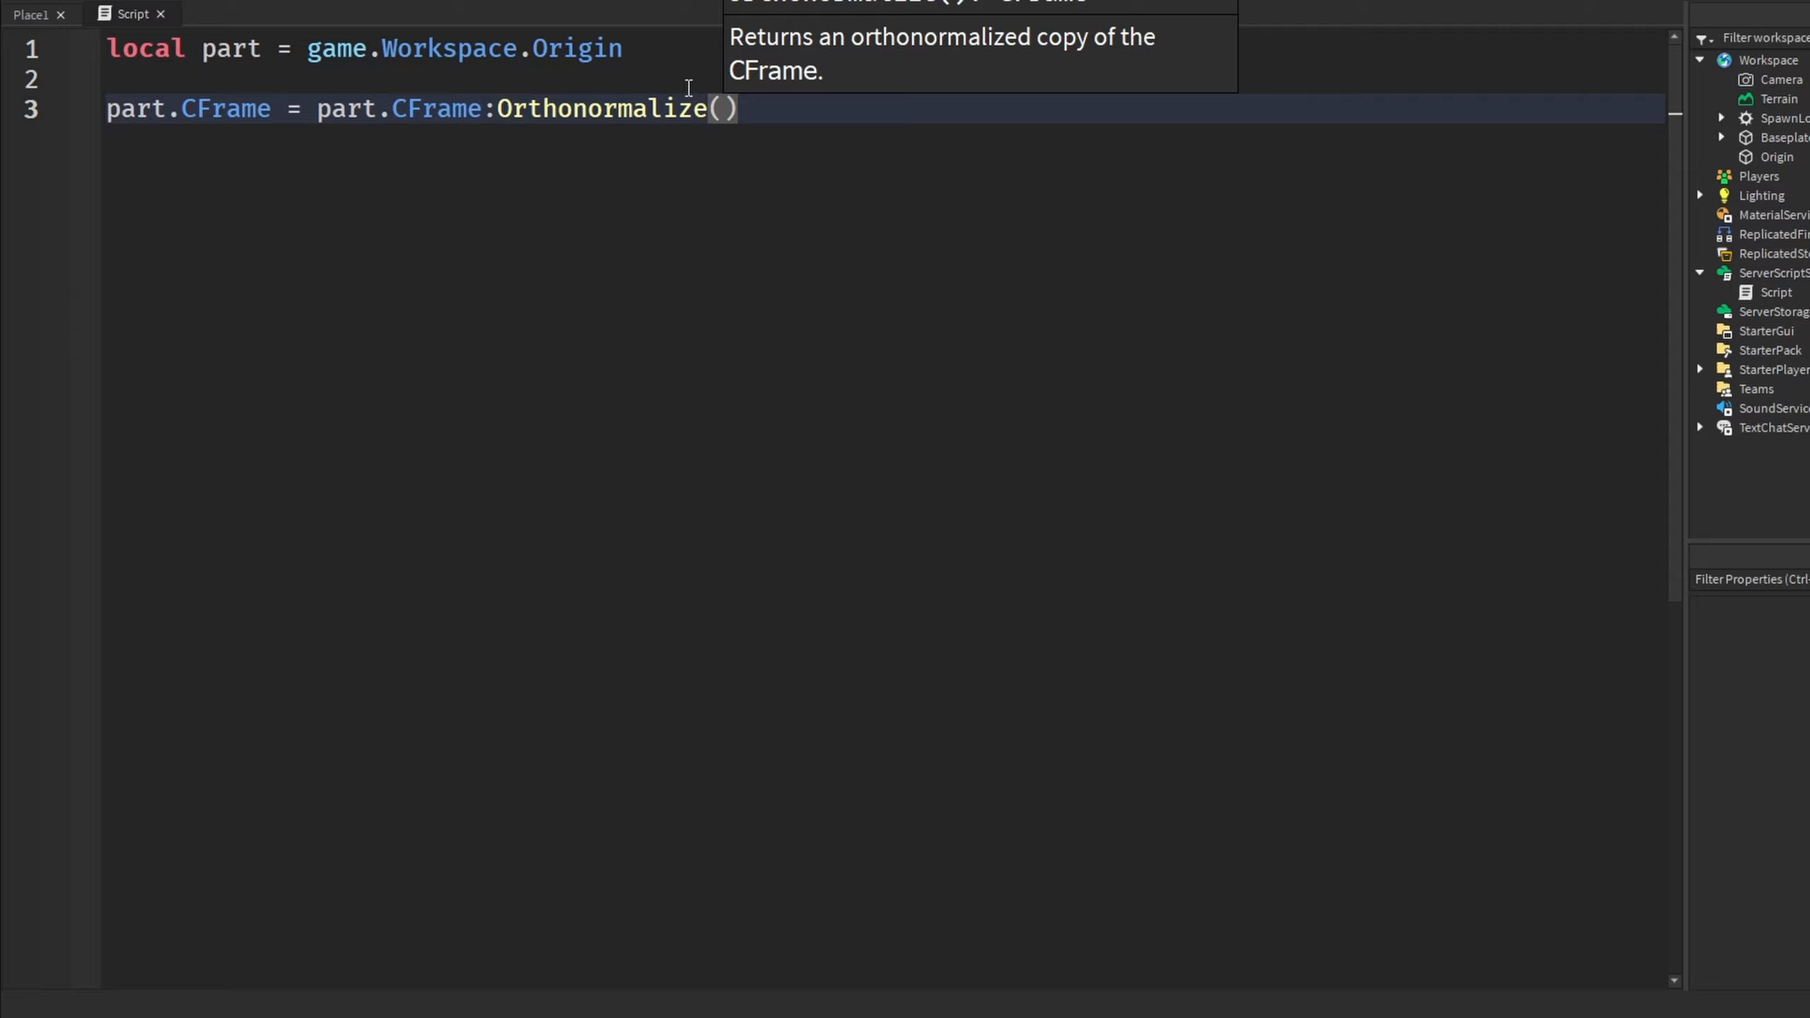
click(778, 109)
text(local cframe = CFrame.new(0, 0, 0, 1, 0, 0.1, 0, 1, 0.1, 0, 0, 1)
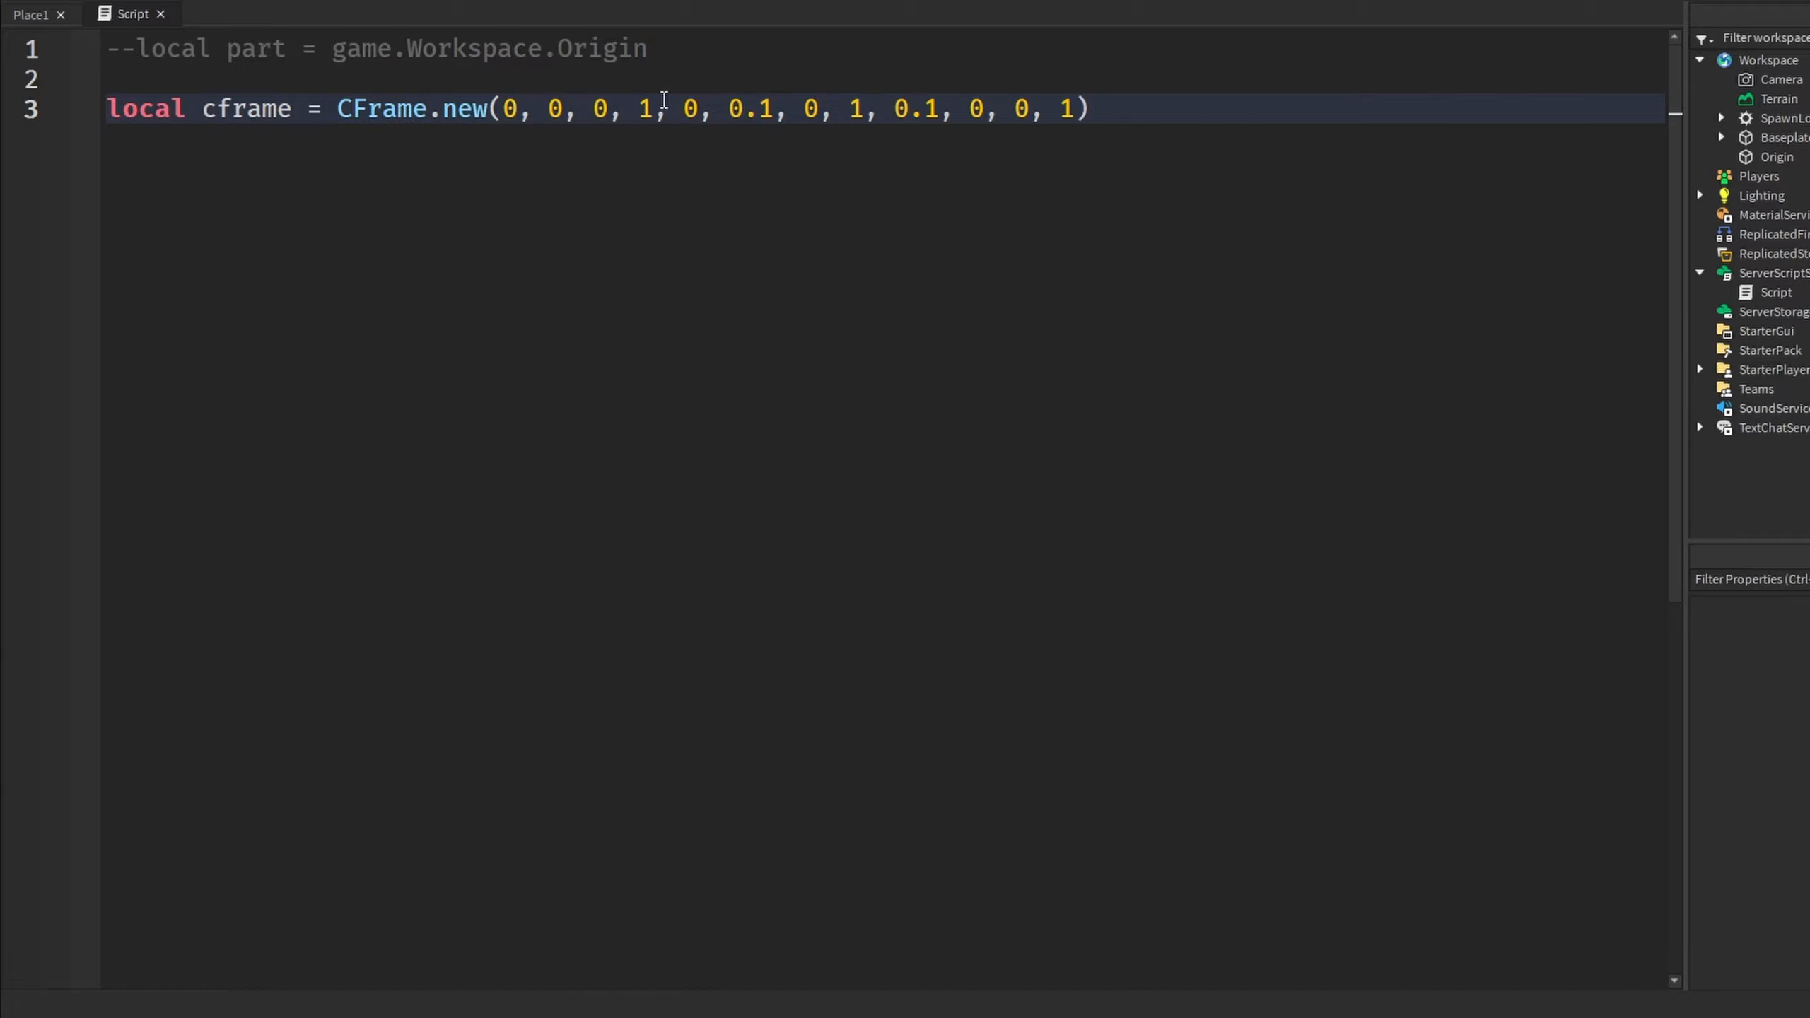
Add print(cframe), cframe = cframe:Orthonormalize() and a second print below the skewed CFrame
click(687, 109)
text(print()
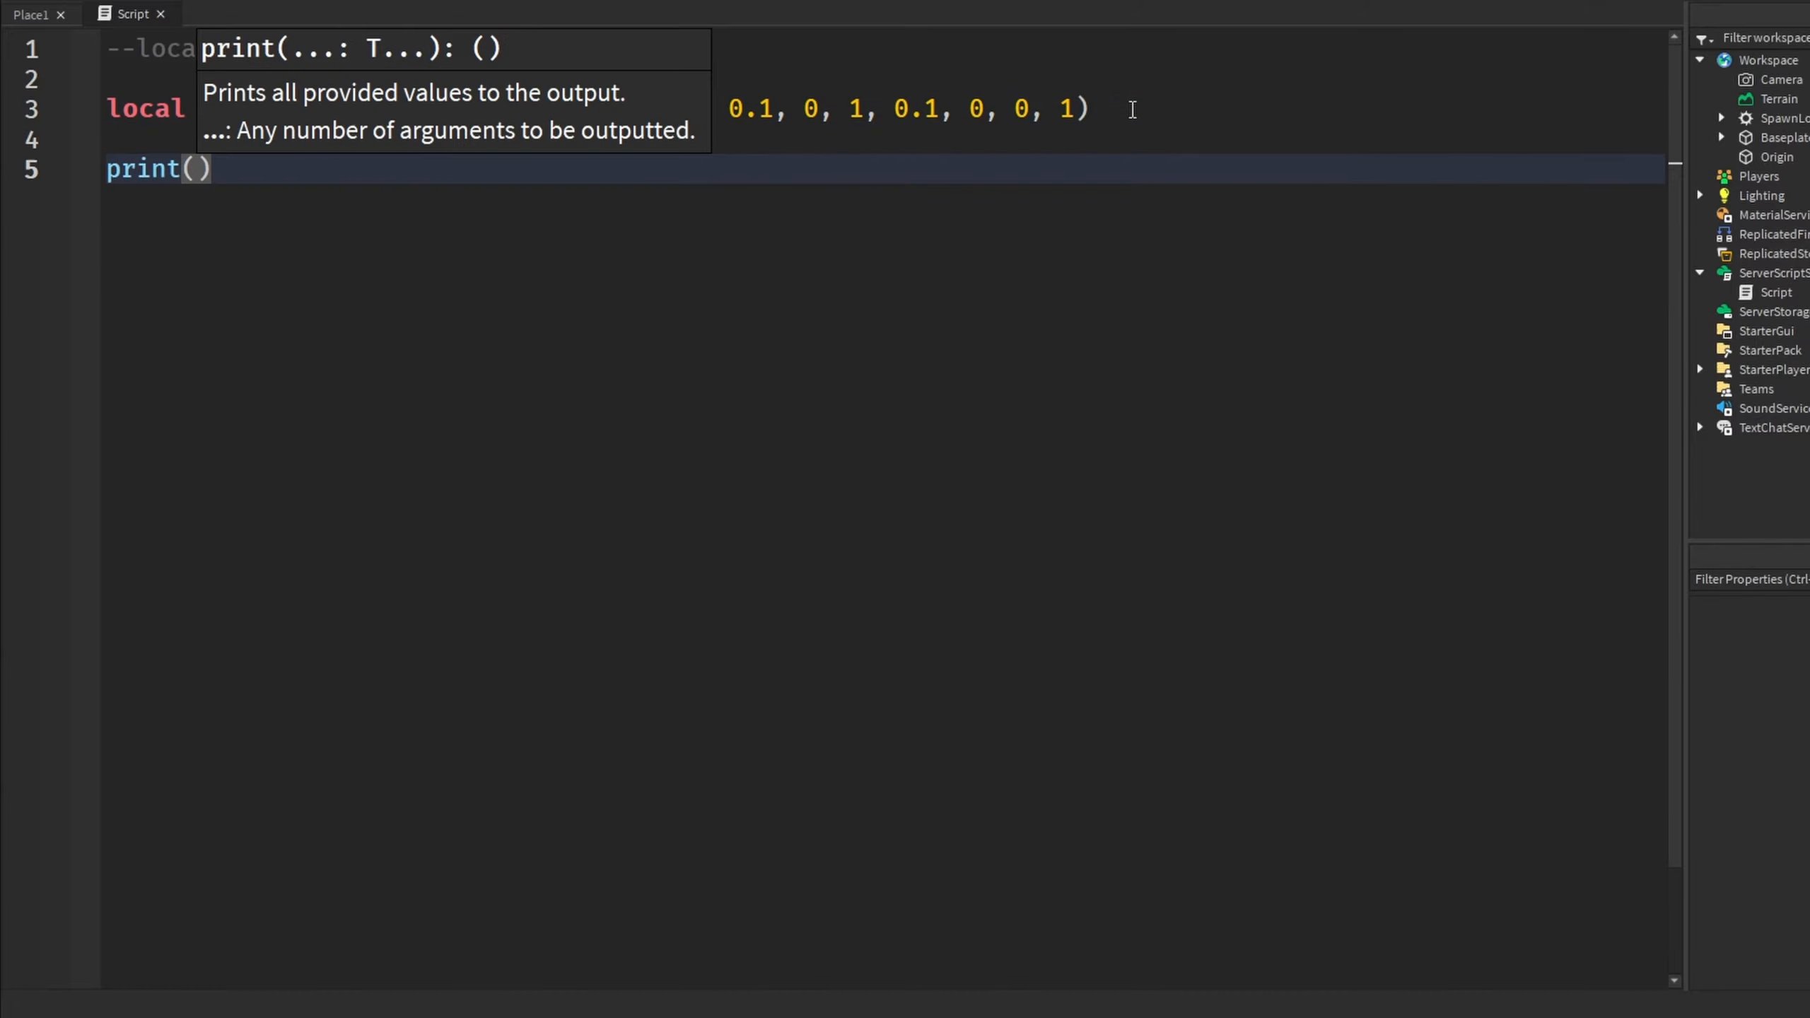
text(cframe)
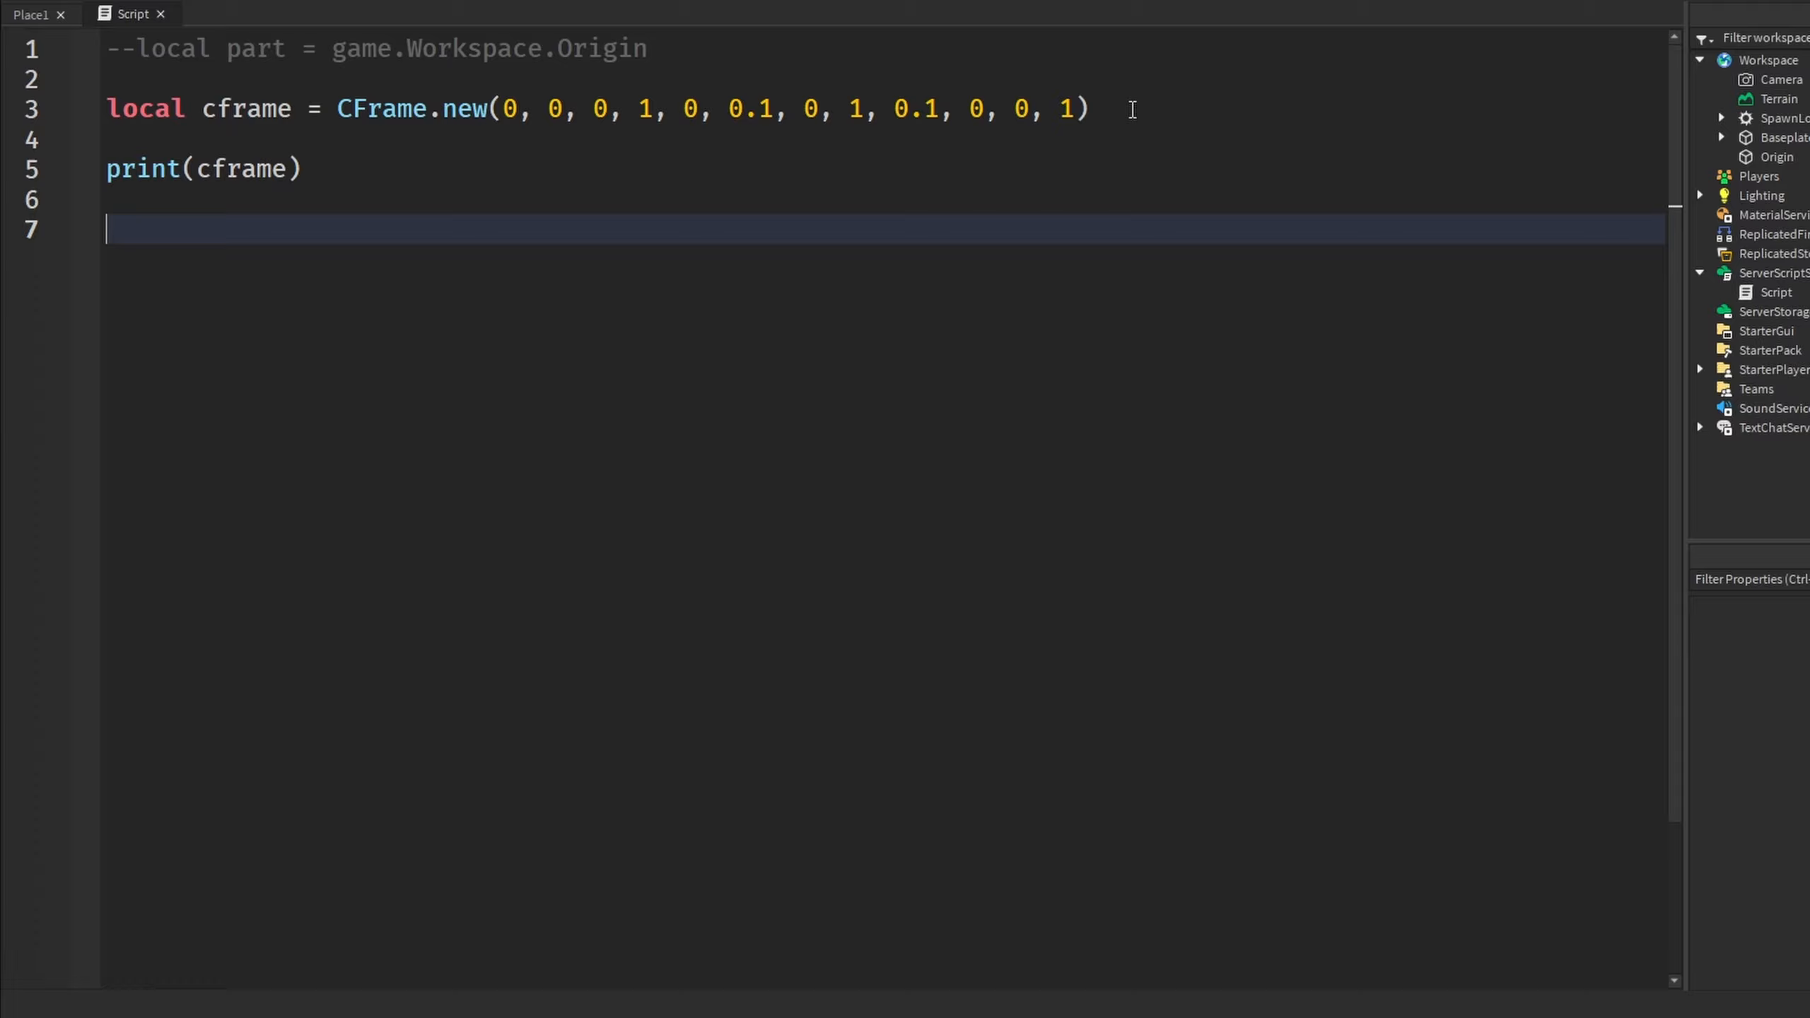
text(CFrame)
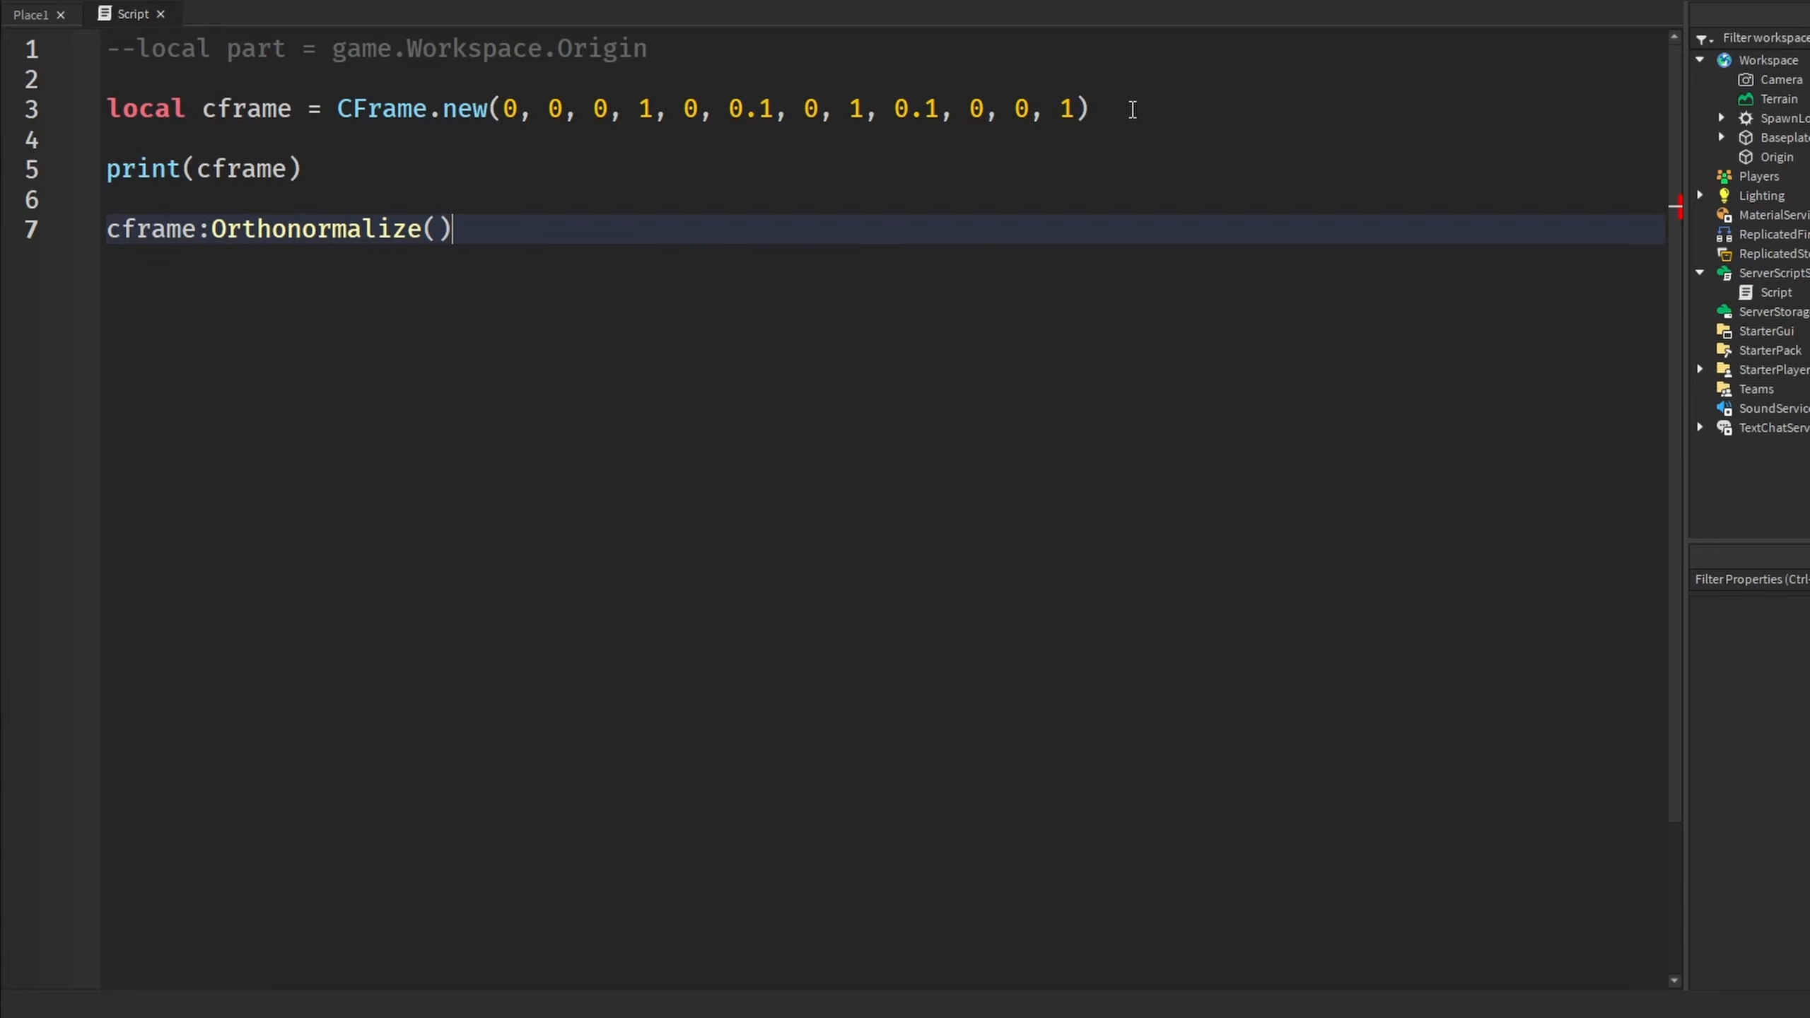
key(Enter)
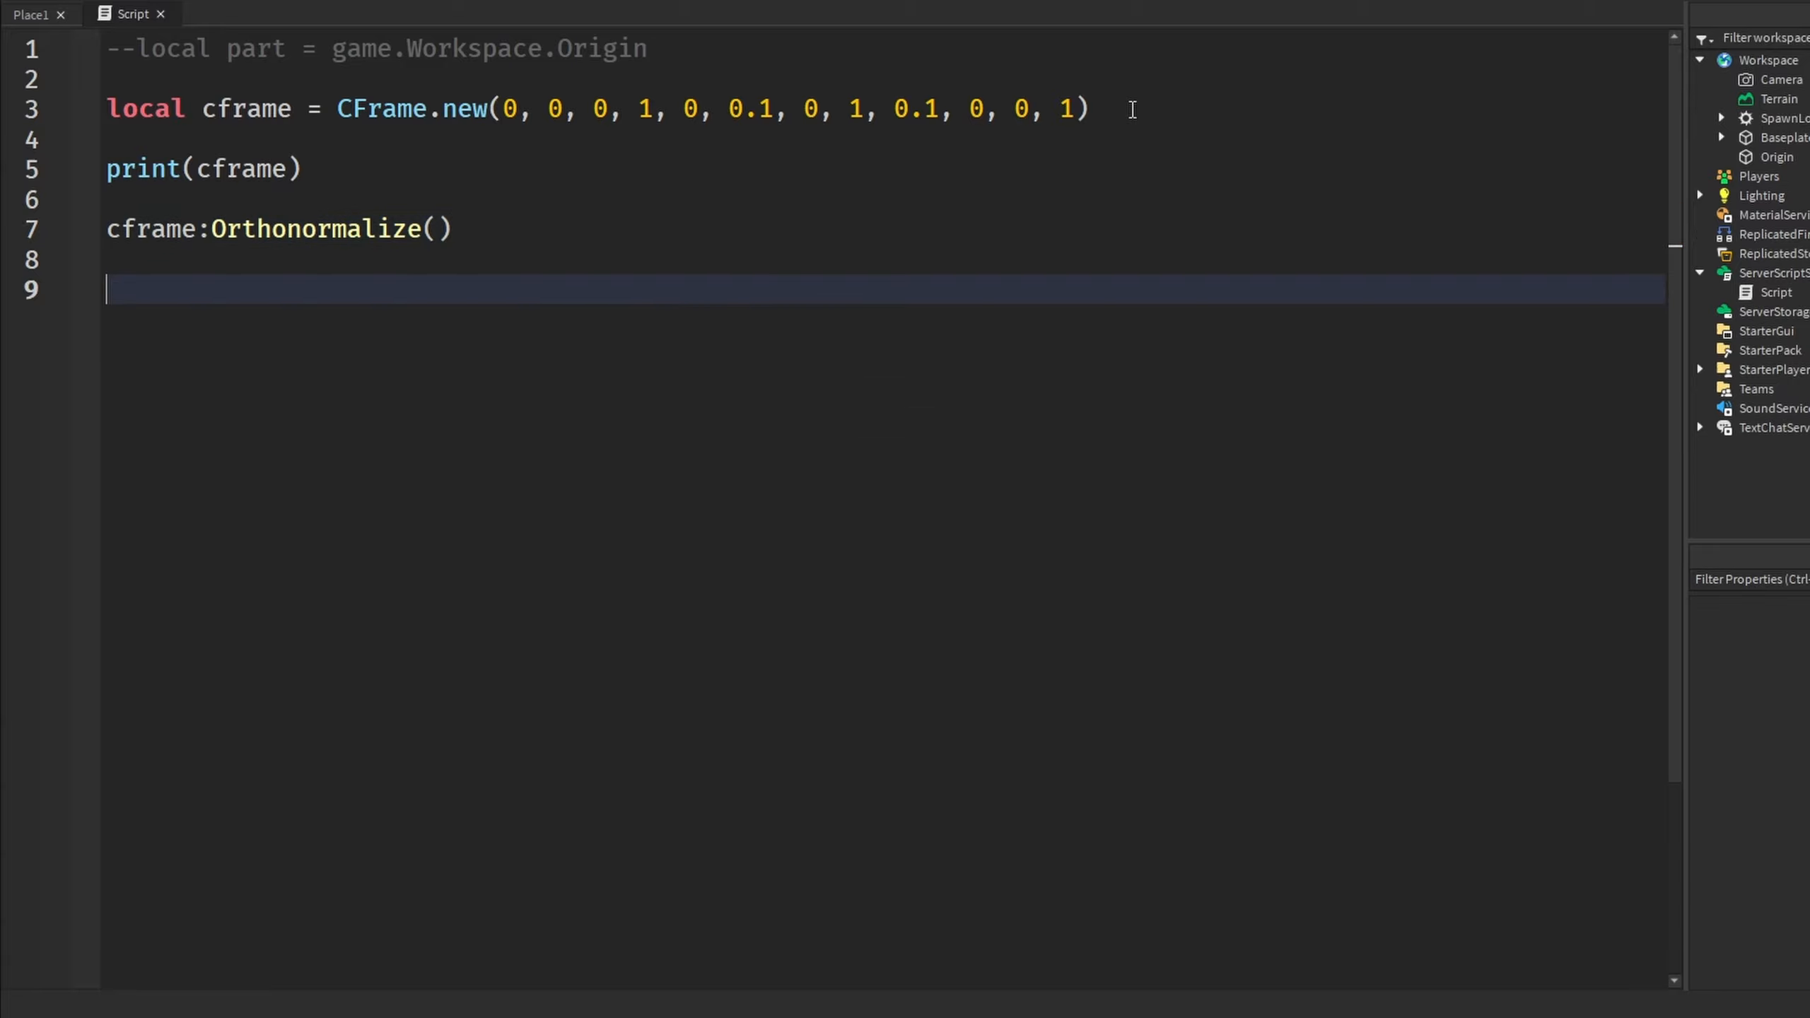
text(print(cframe)
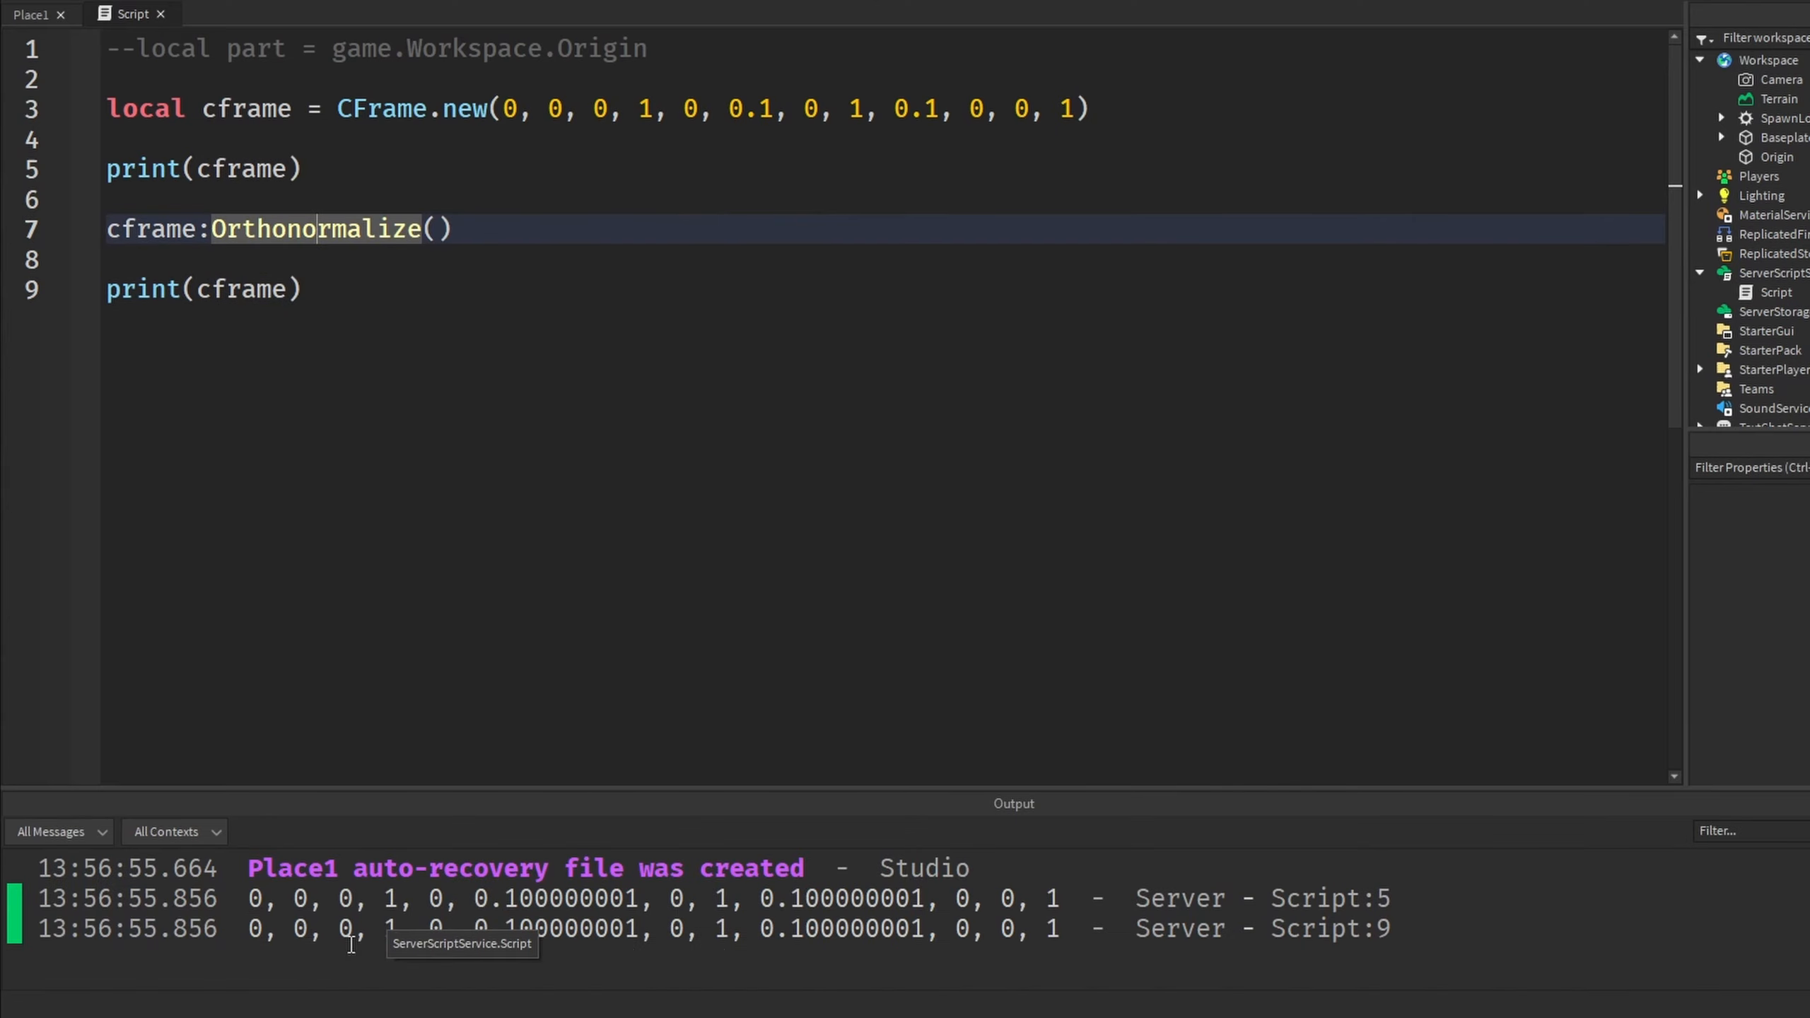
mouse_move(478, 673)
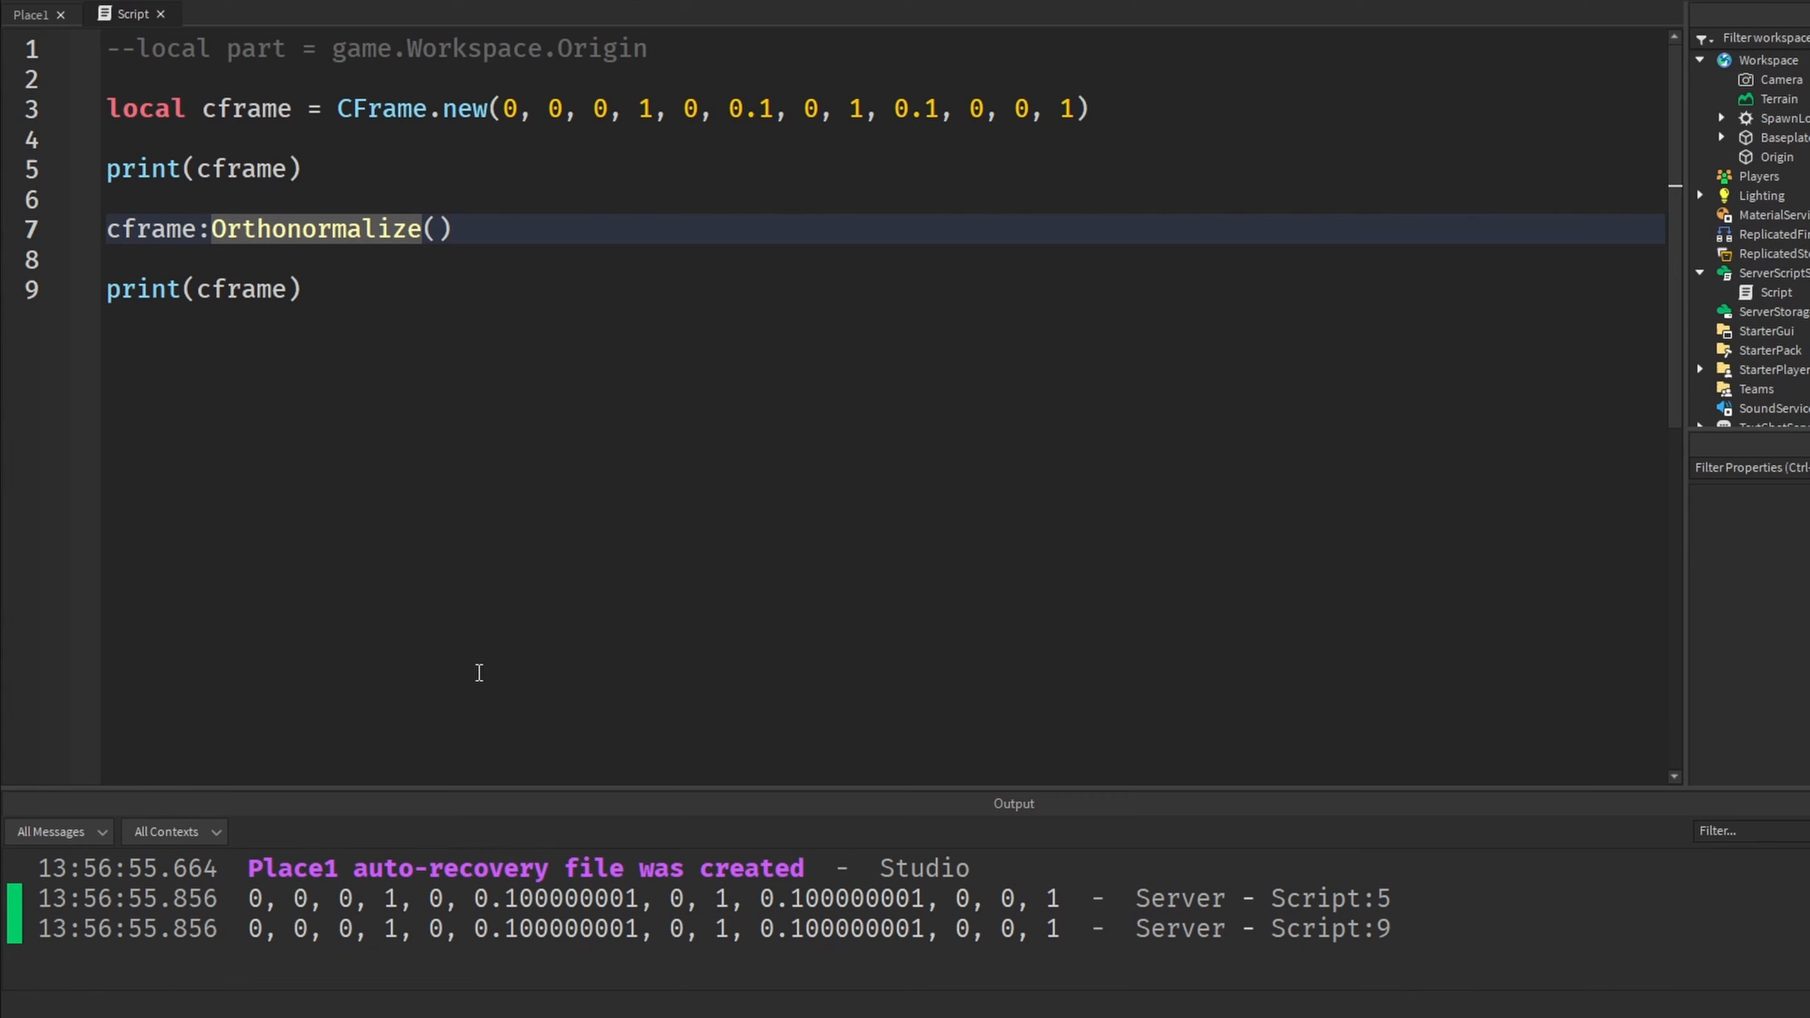
Fix the cframe variable name on line 7 and run the script in a test session
double_click(245, 109)
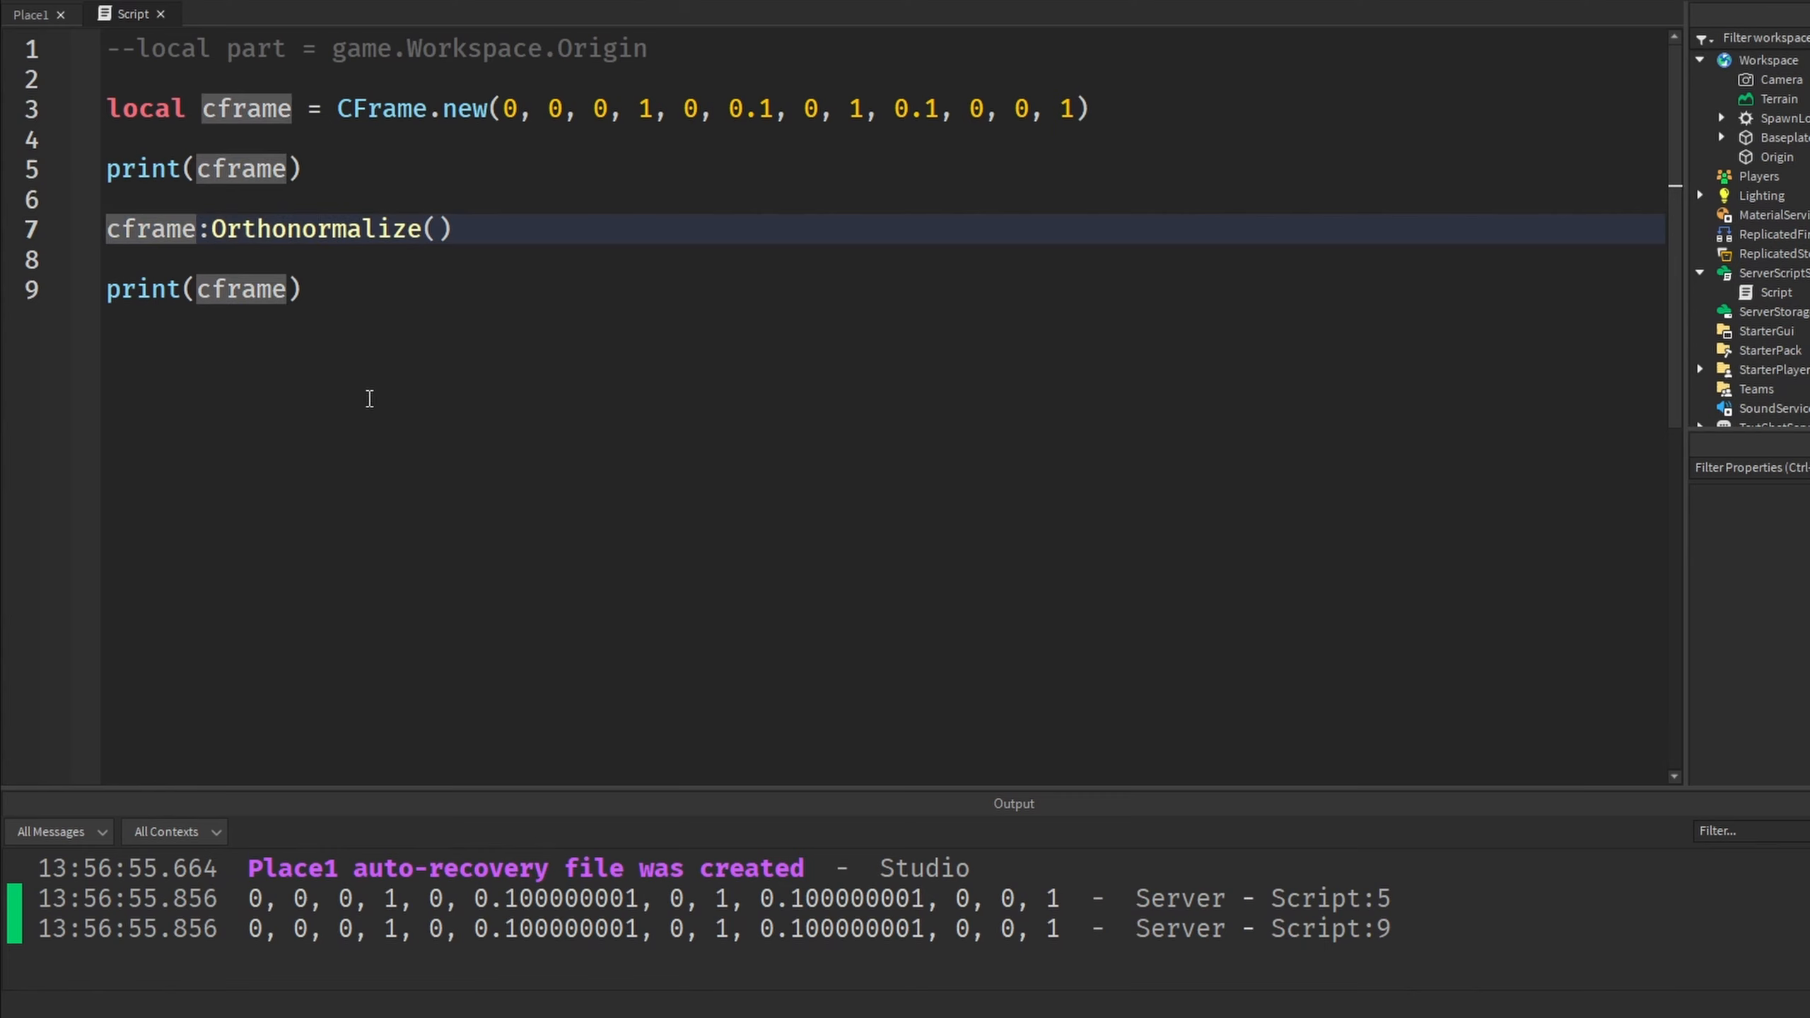
text(cframe =)
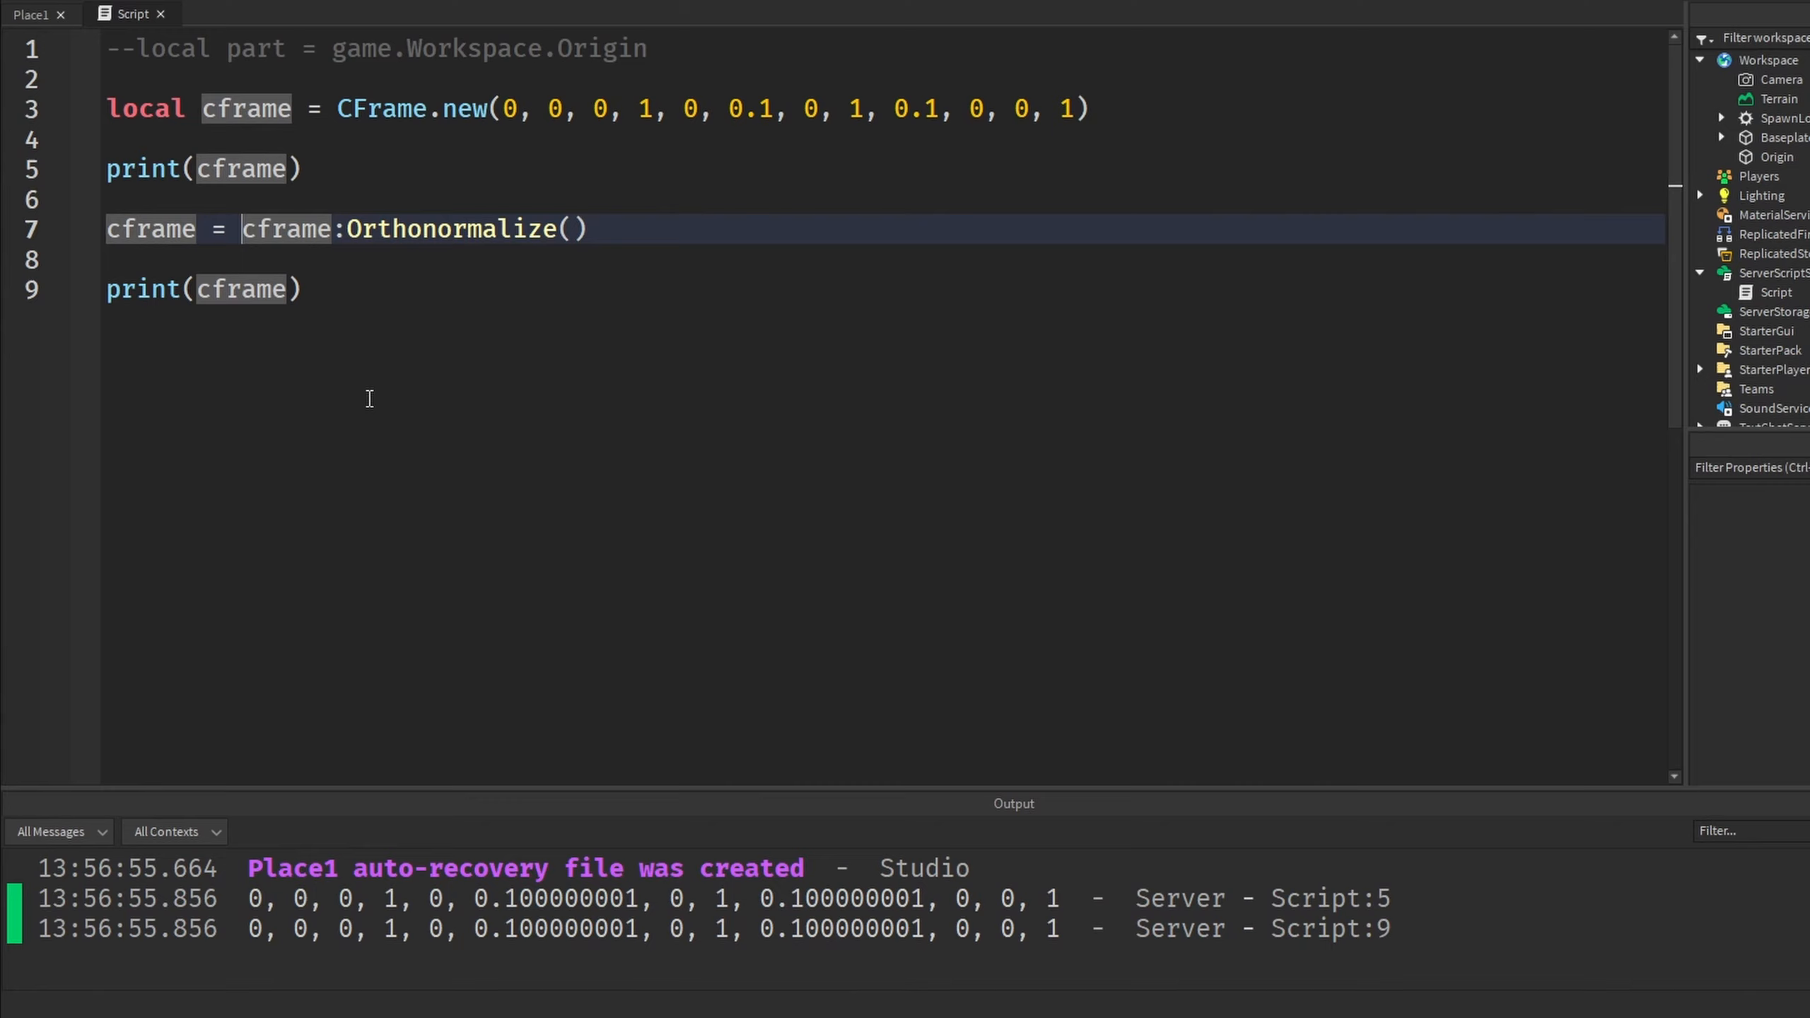
click(31, 14)
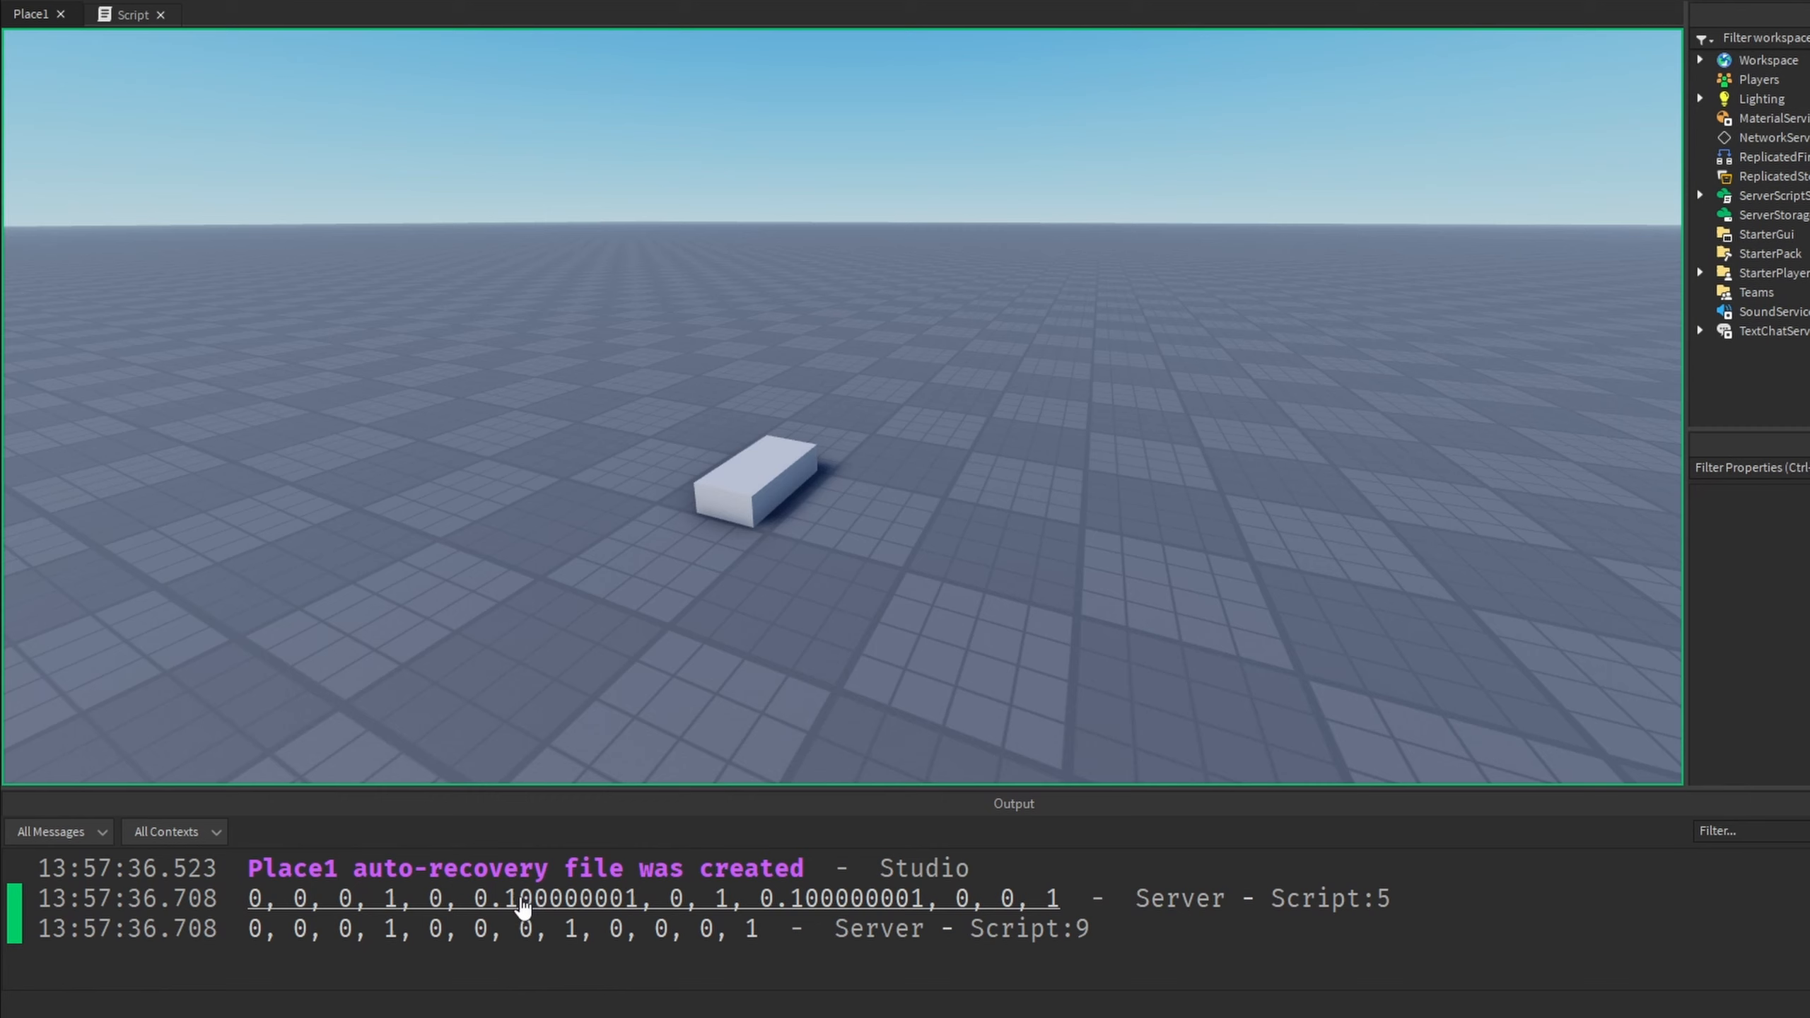
mouse_move(666, 851)
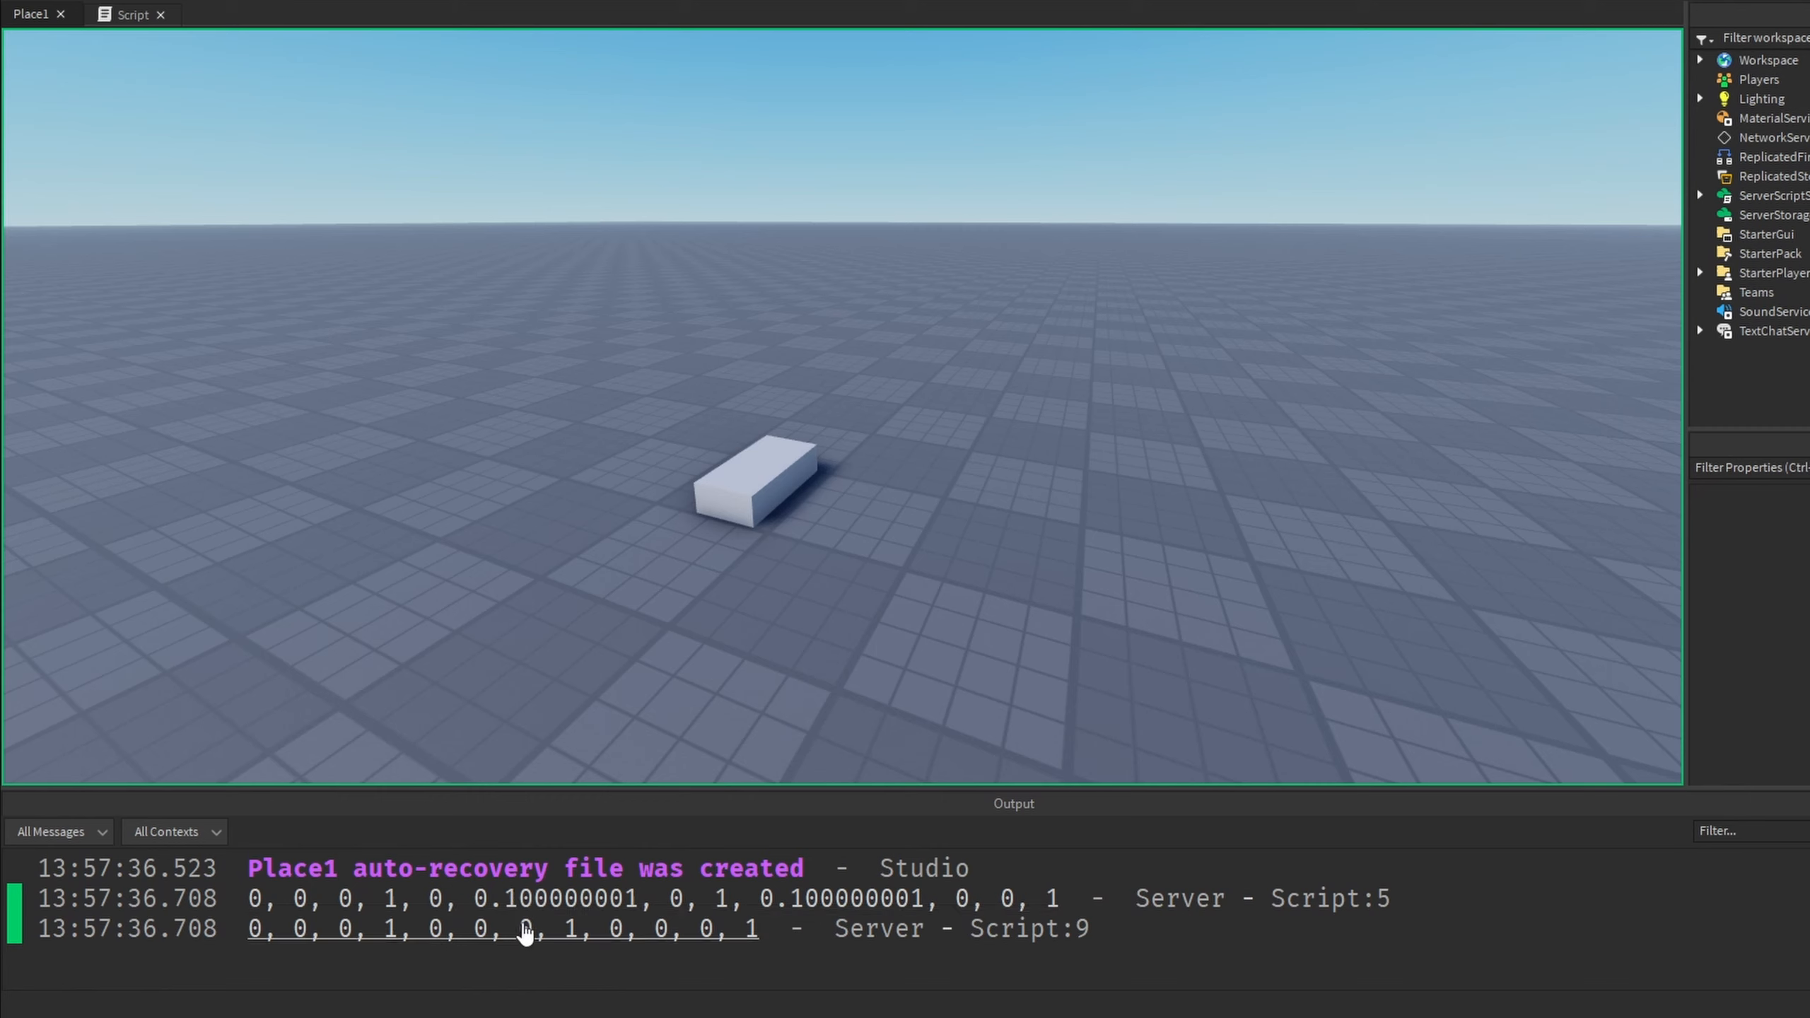
mouse_move(604, 945)
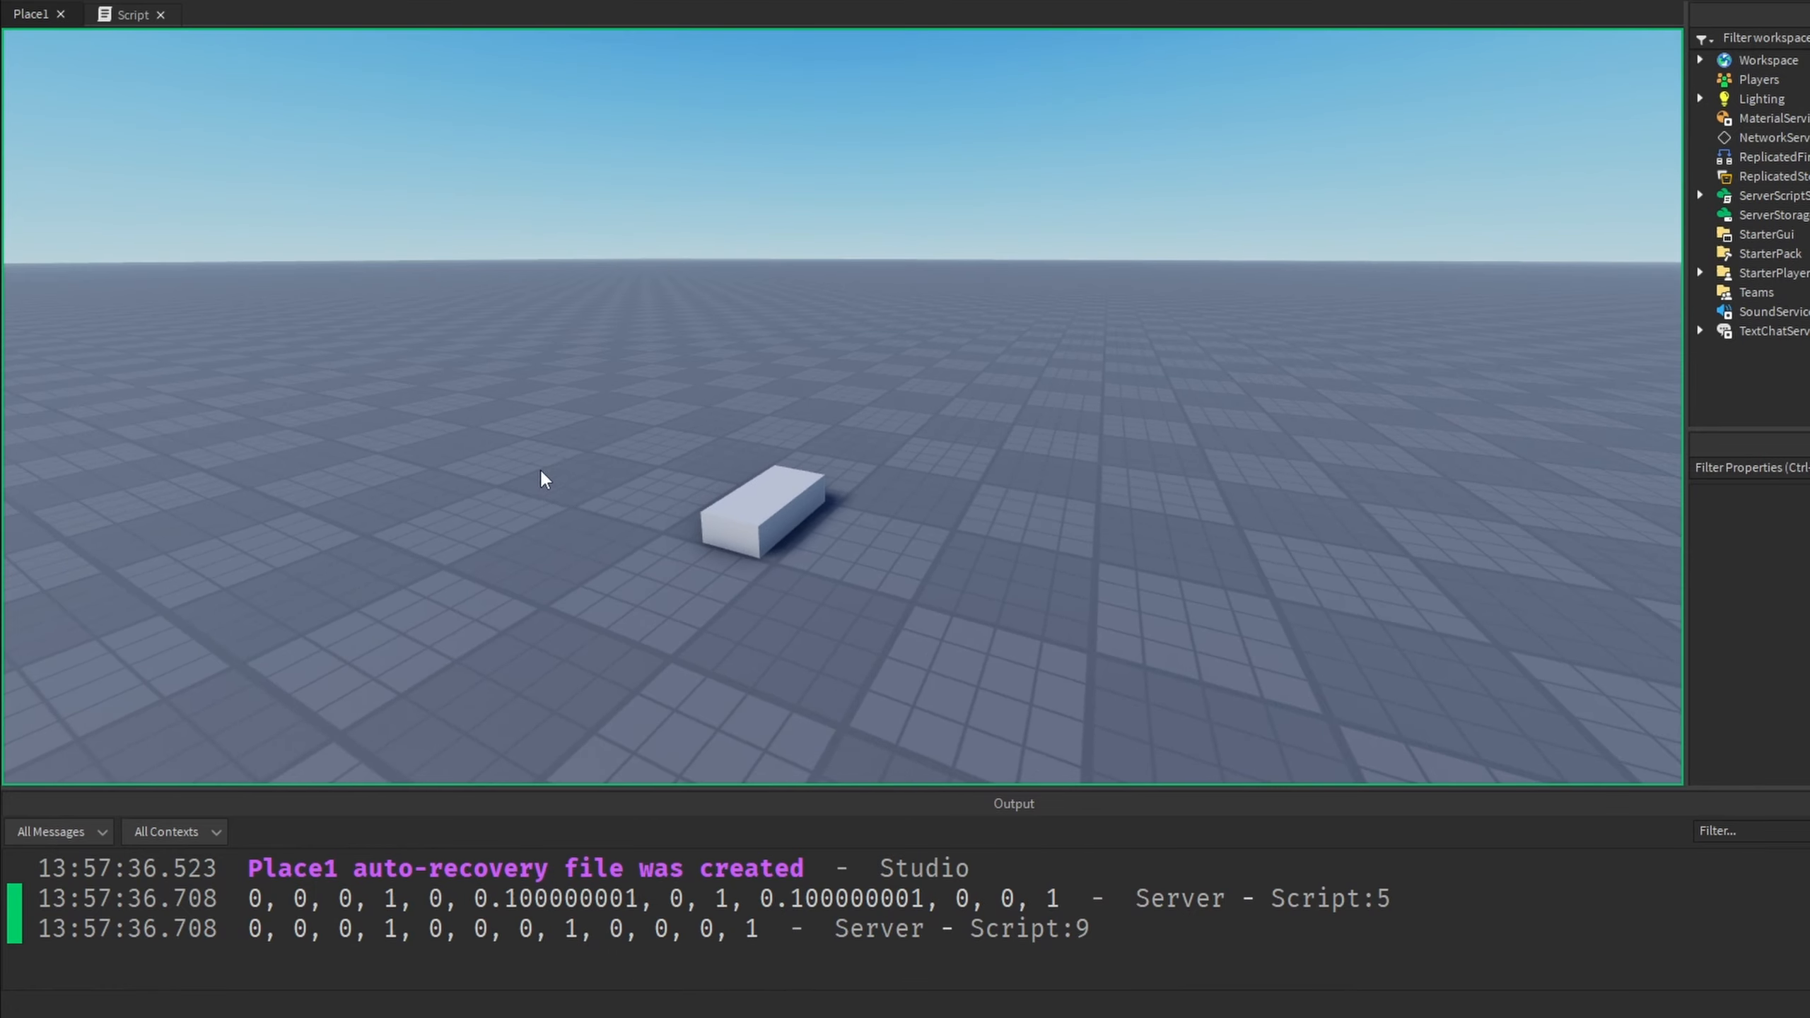
mouse_move(389, 966)
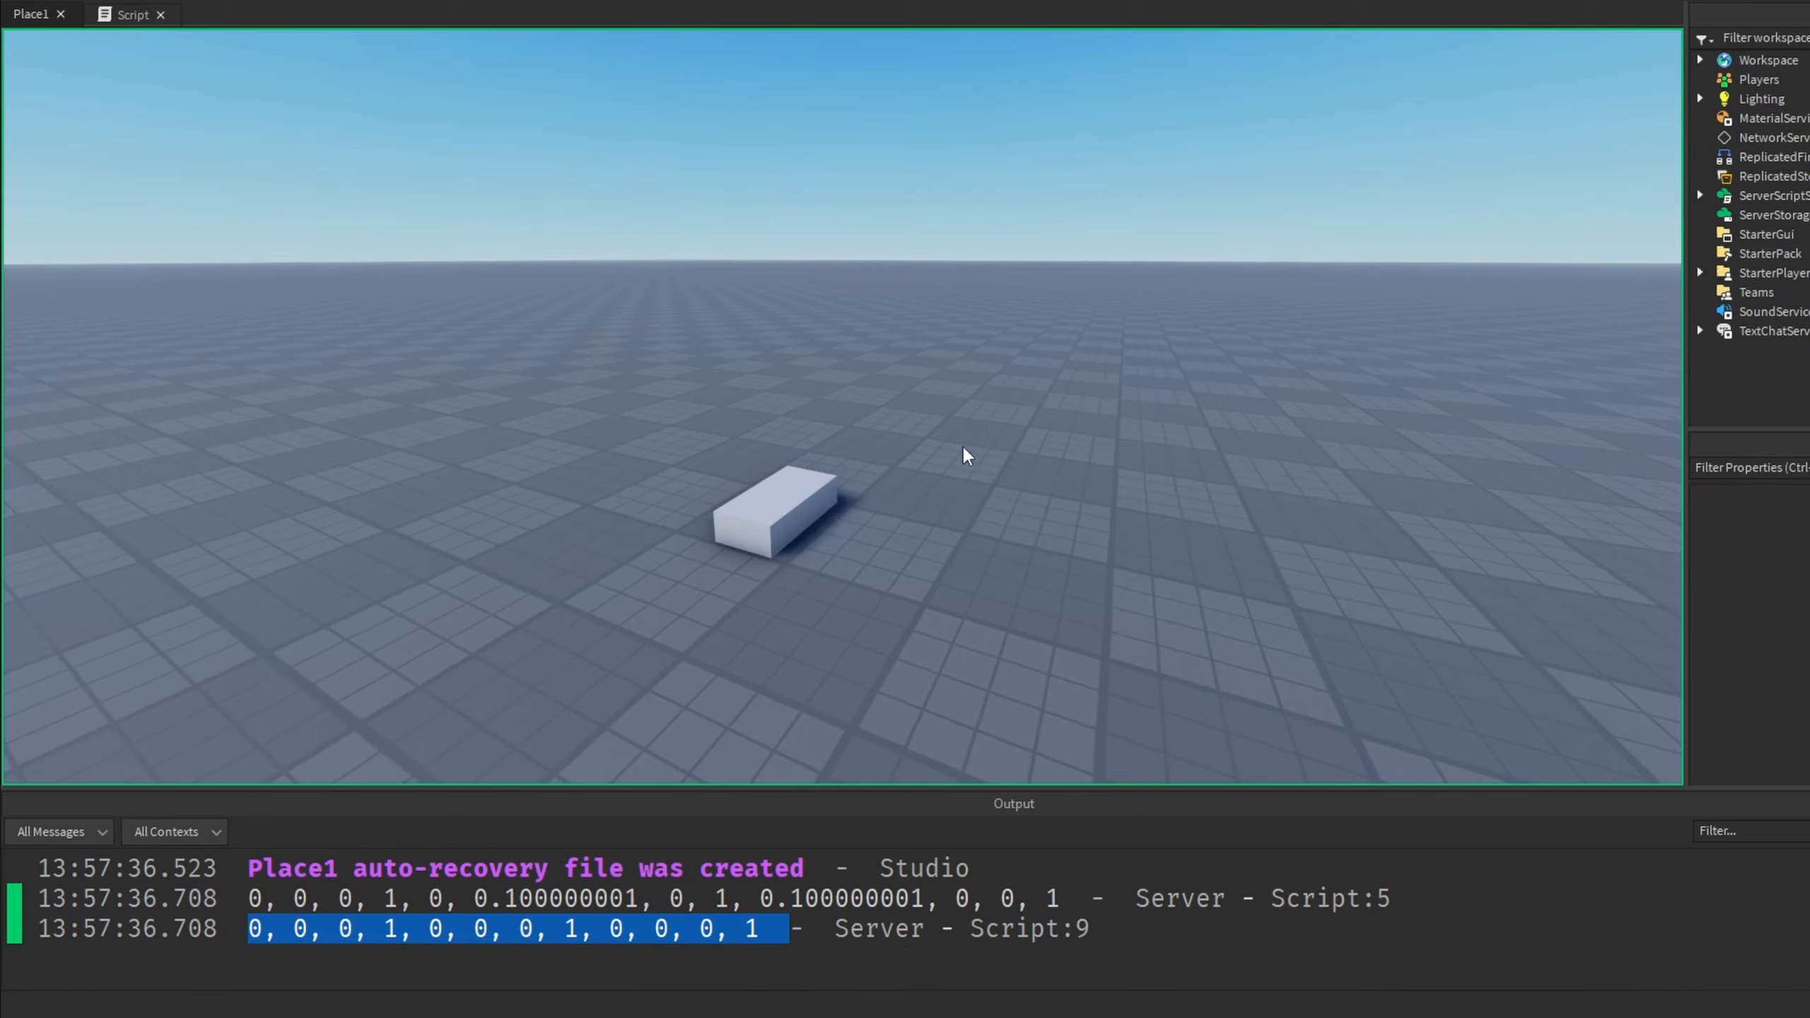
Stop the test run after comparing the two printed CFrames and return to the script
click(132, 14)
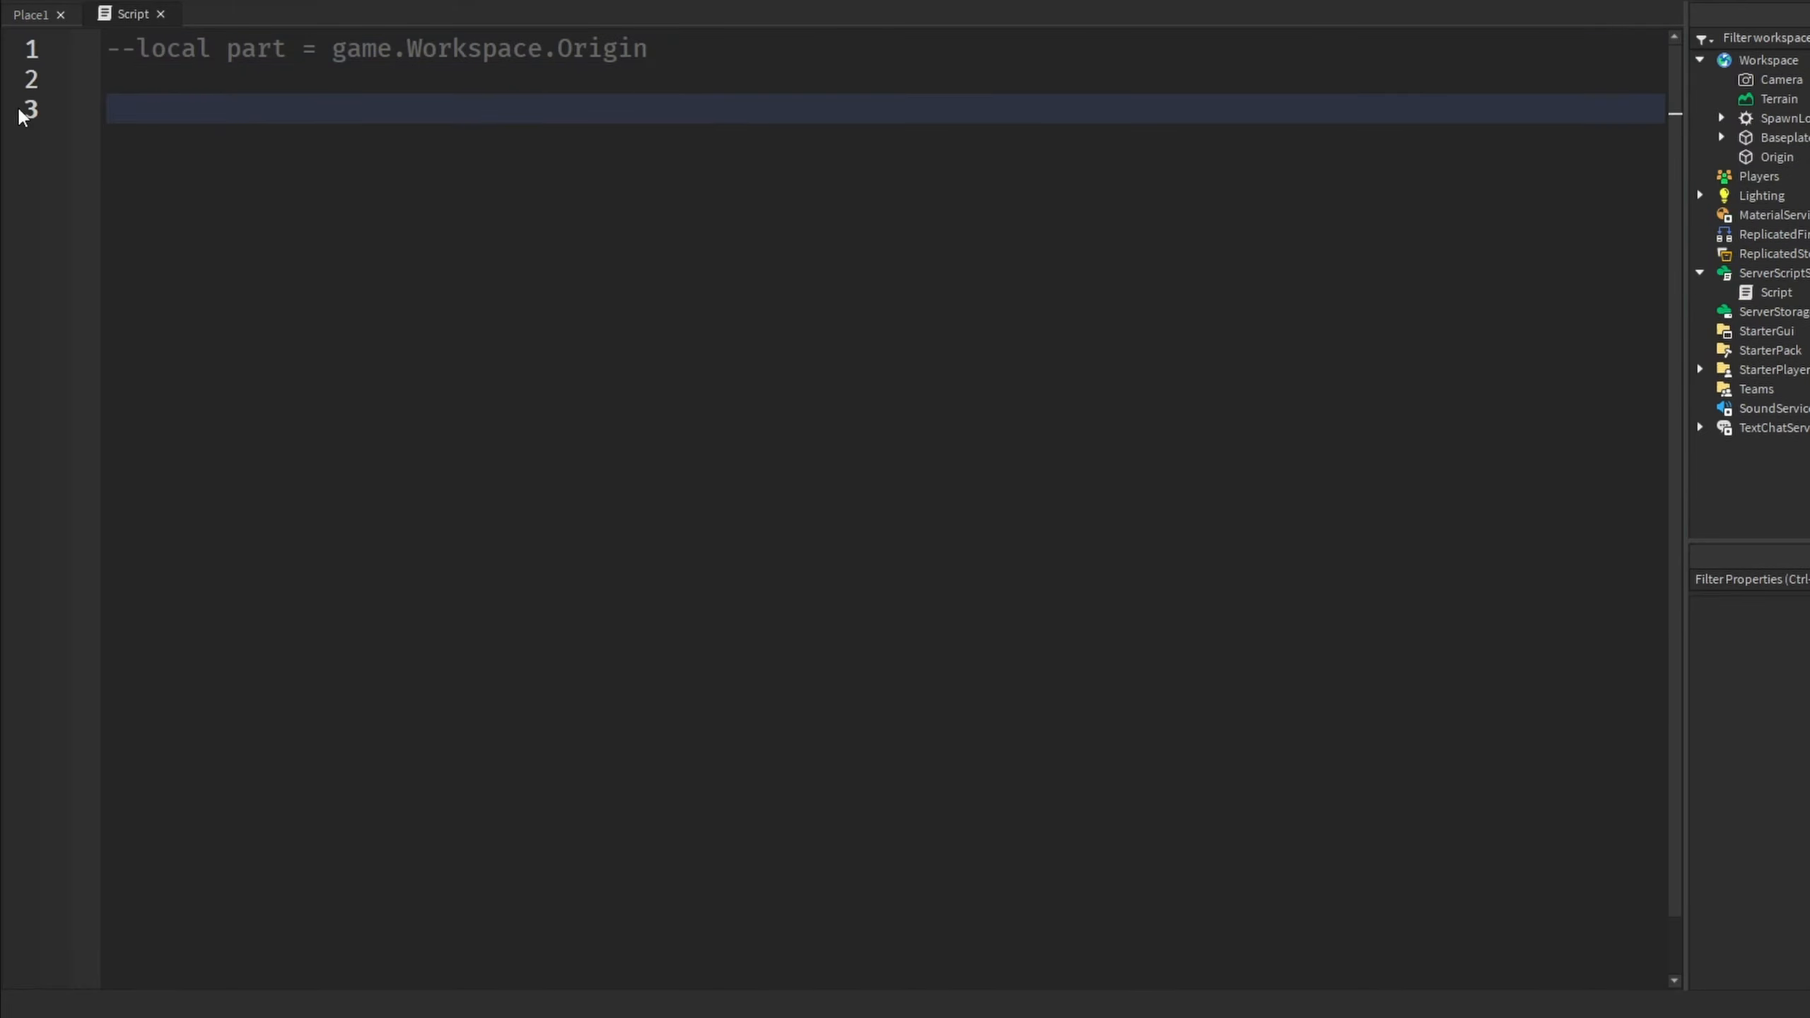
Add an empty CFrame.fromMatrix() call, peek at the Place1 viewport, and restore the Origin part line
text(CFrame.fromMatrix()
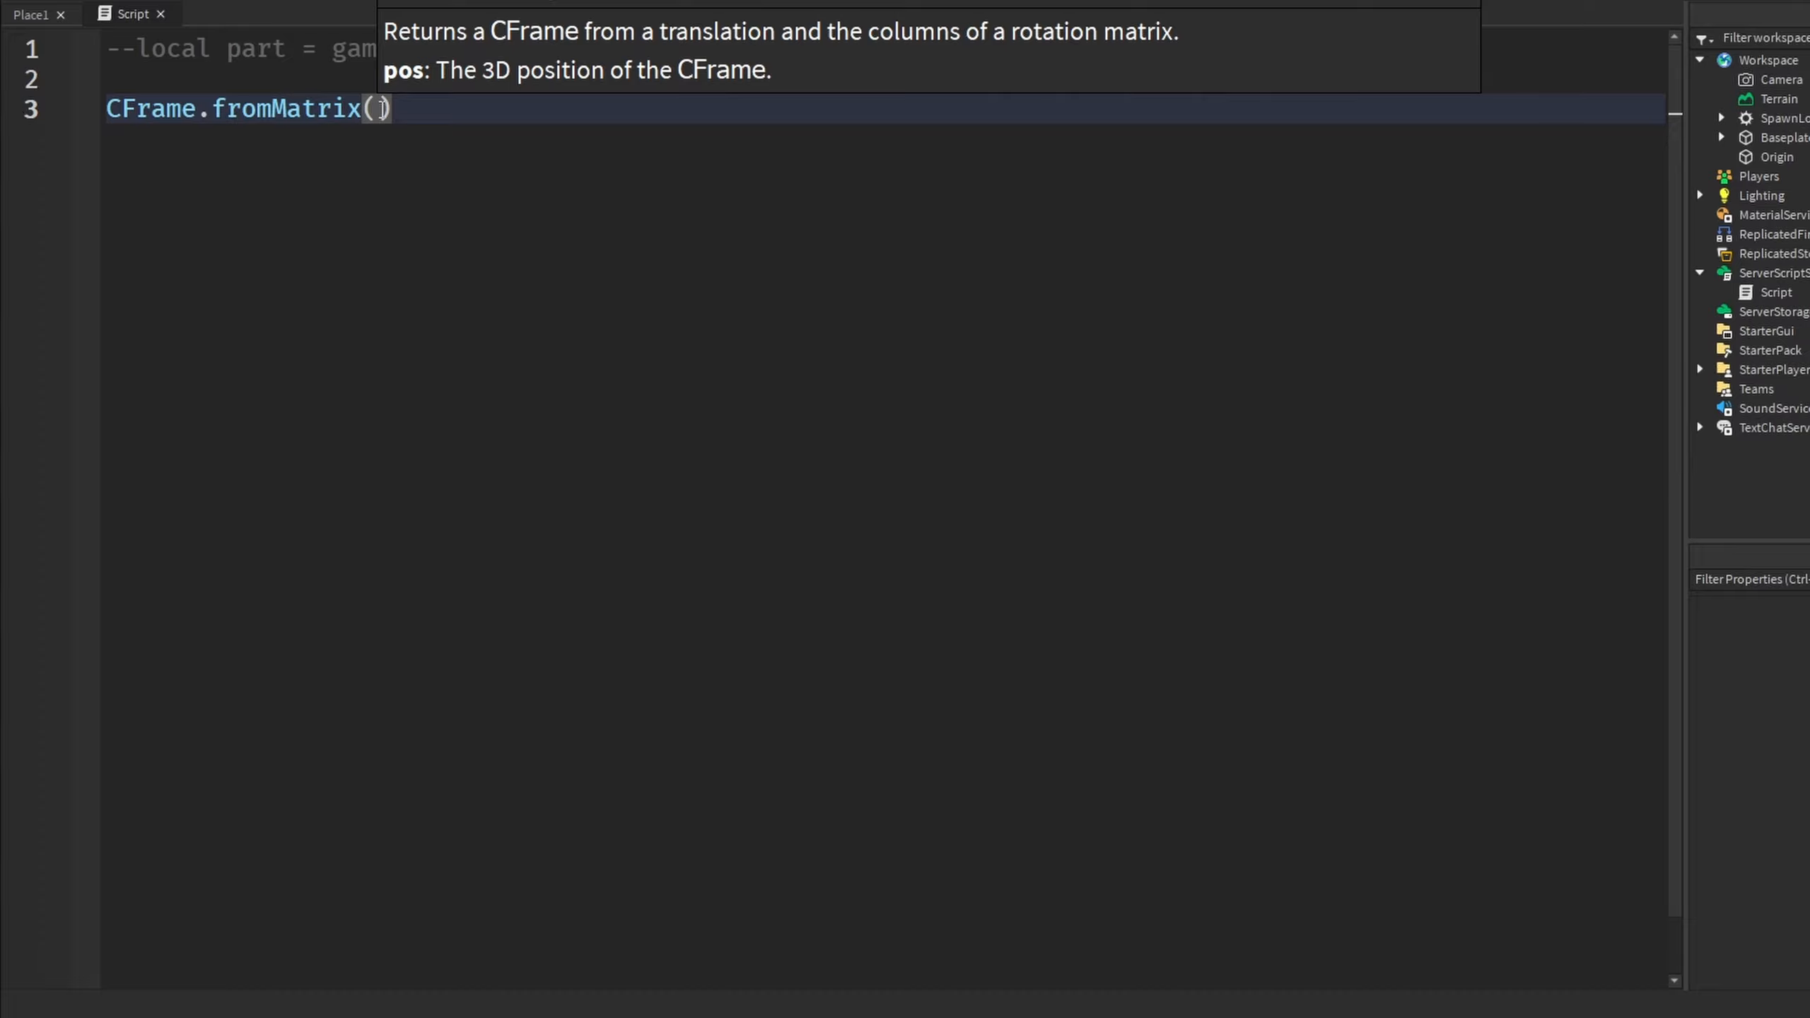
text(cf)
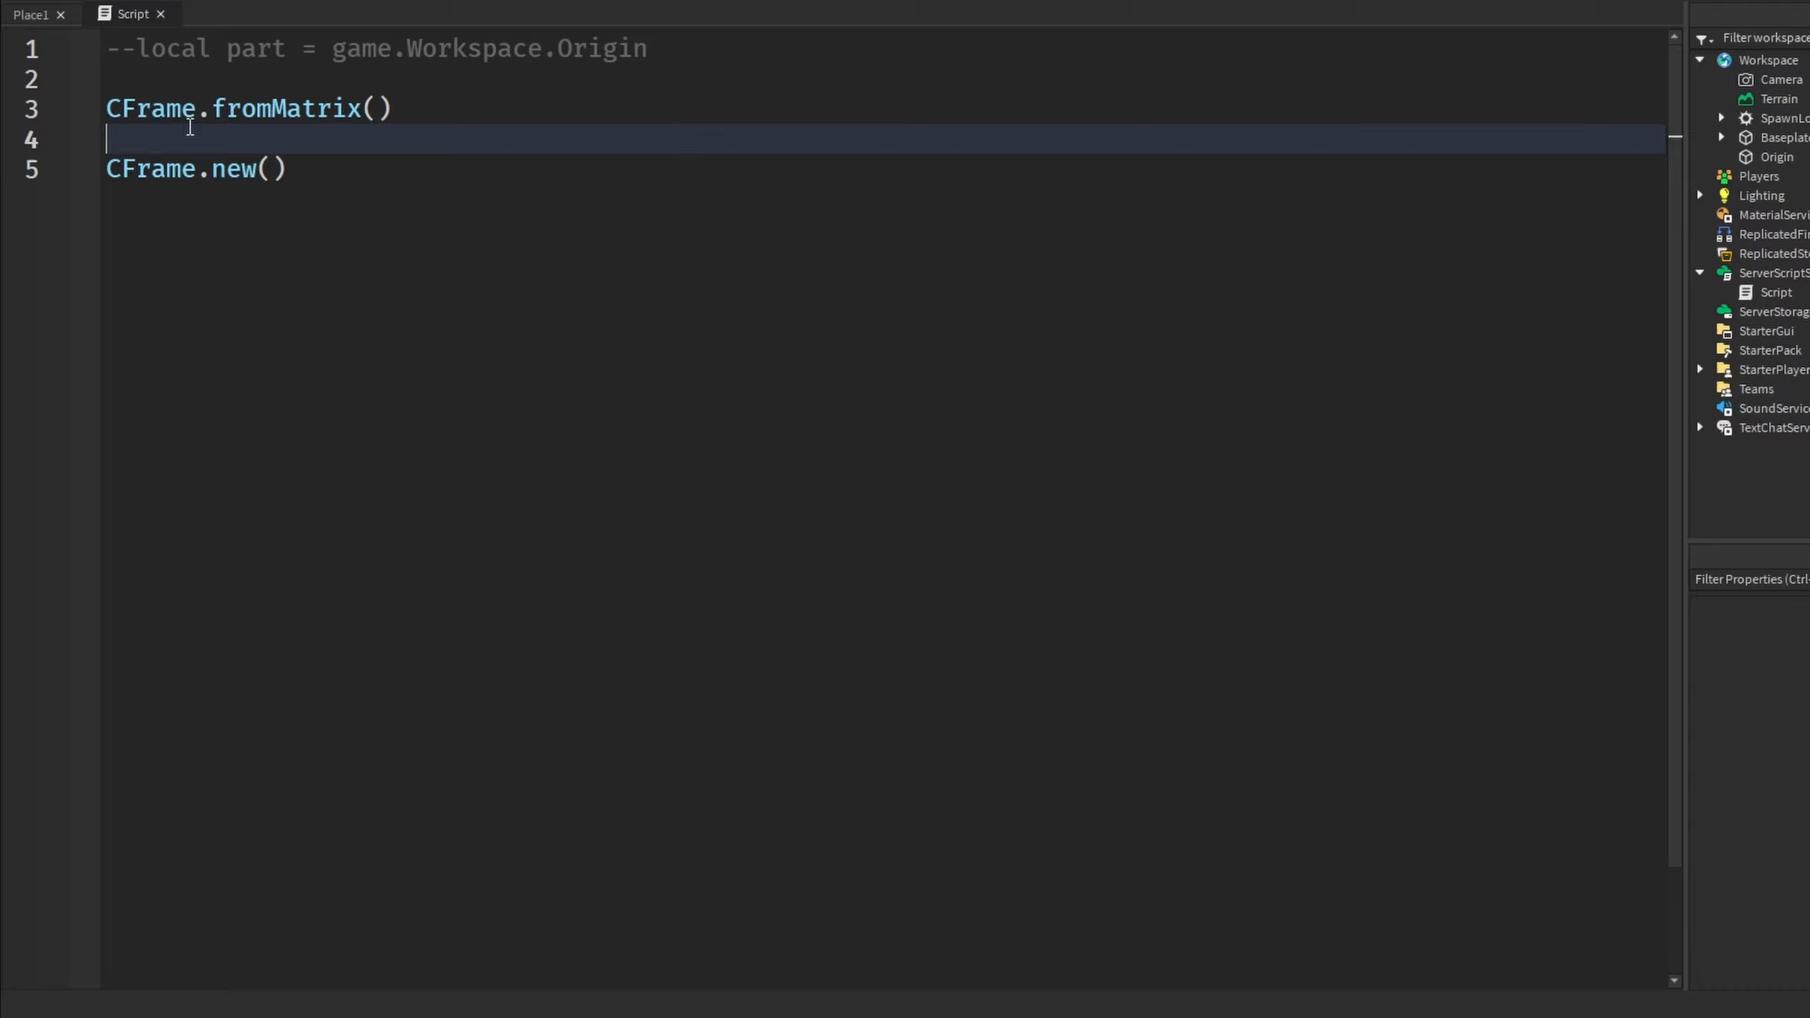
click(374, 108)
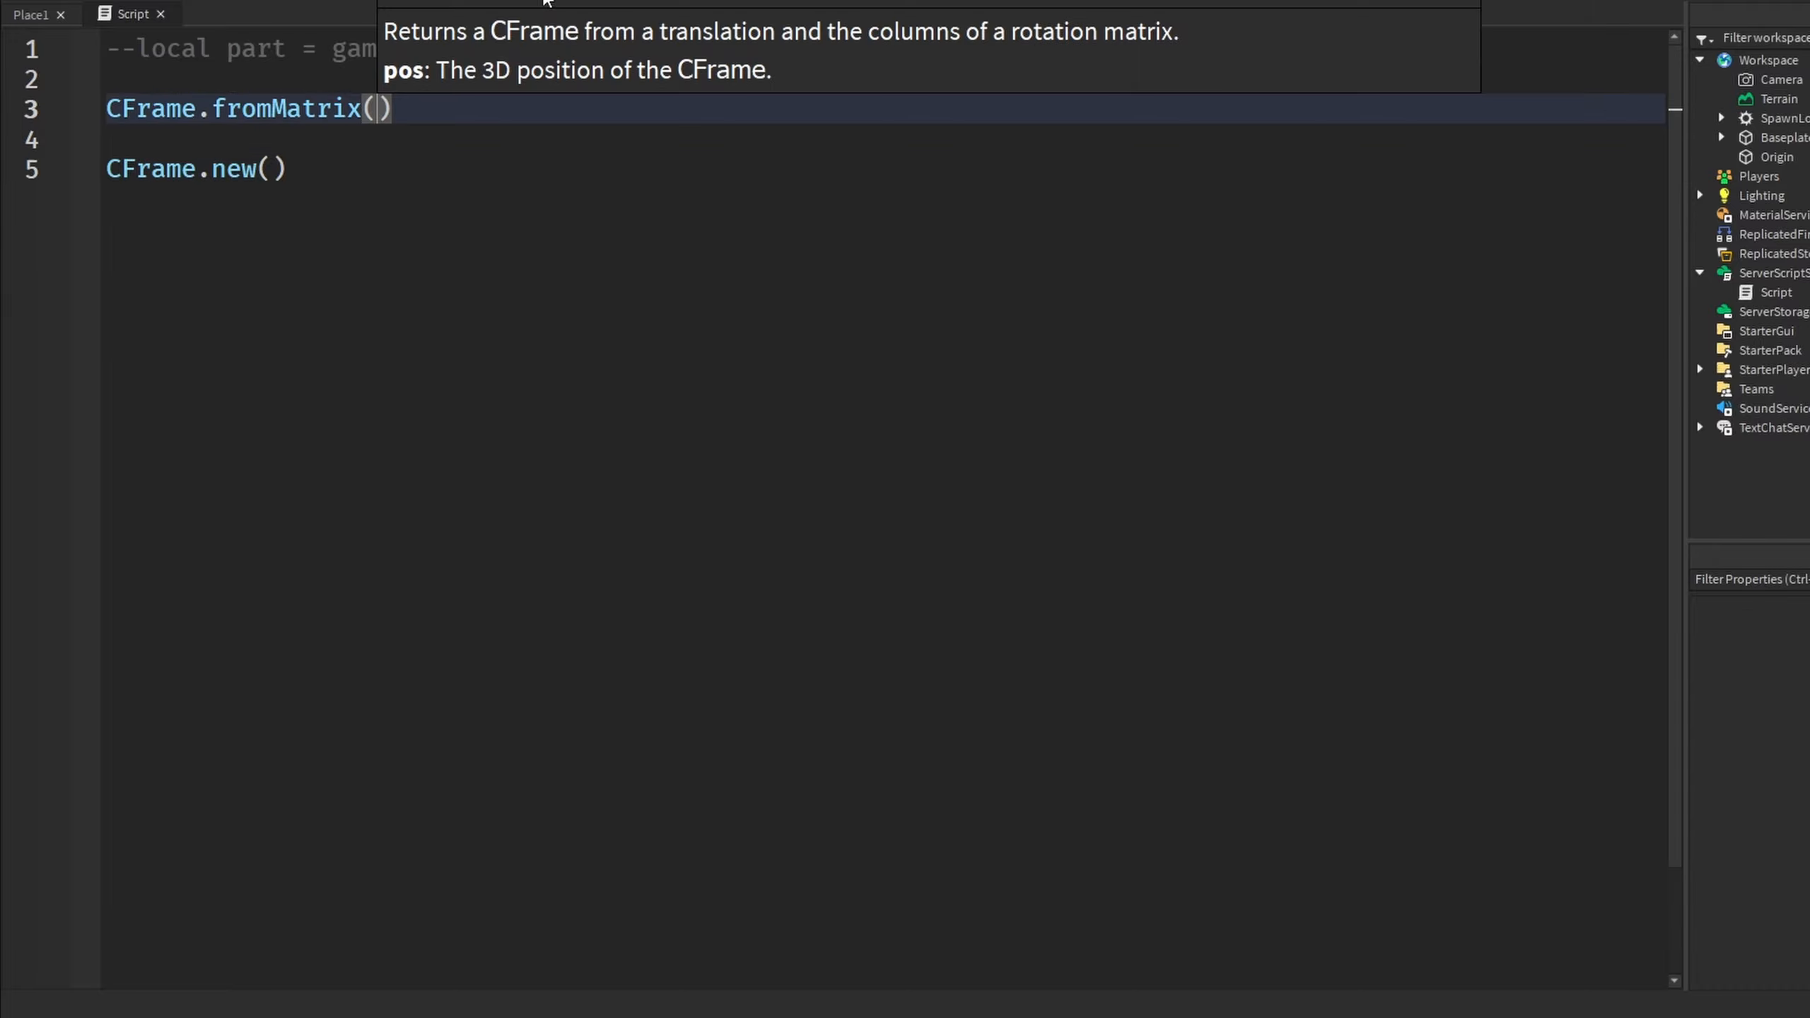
mouse_move(147, 155)
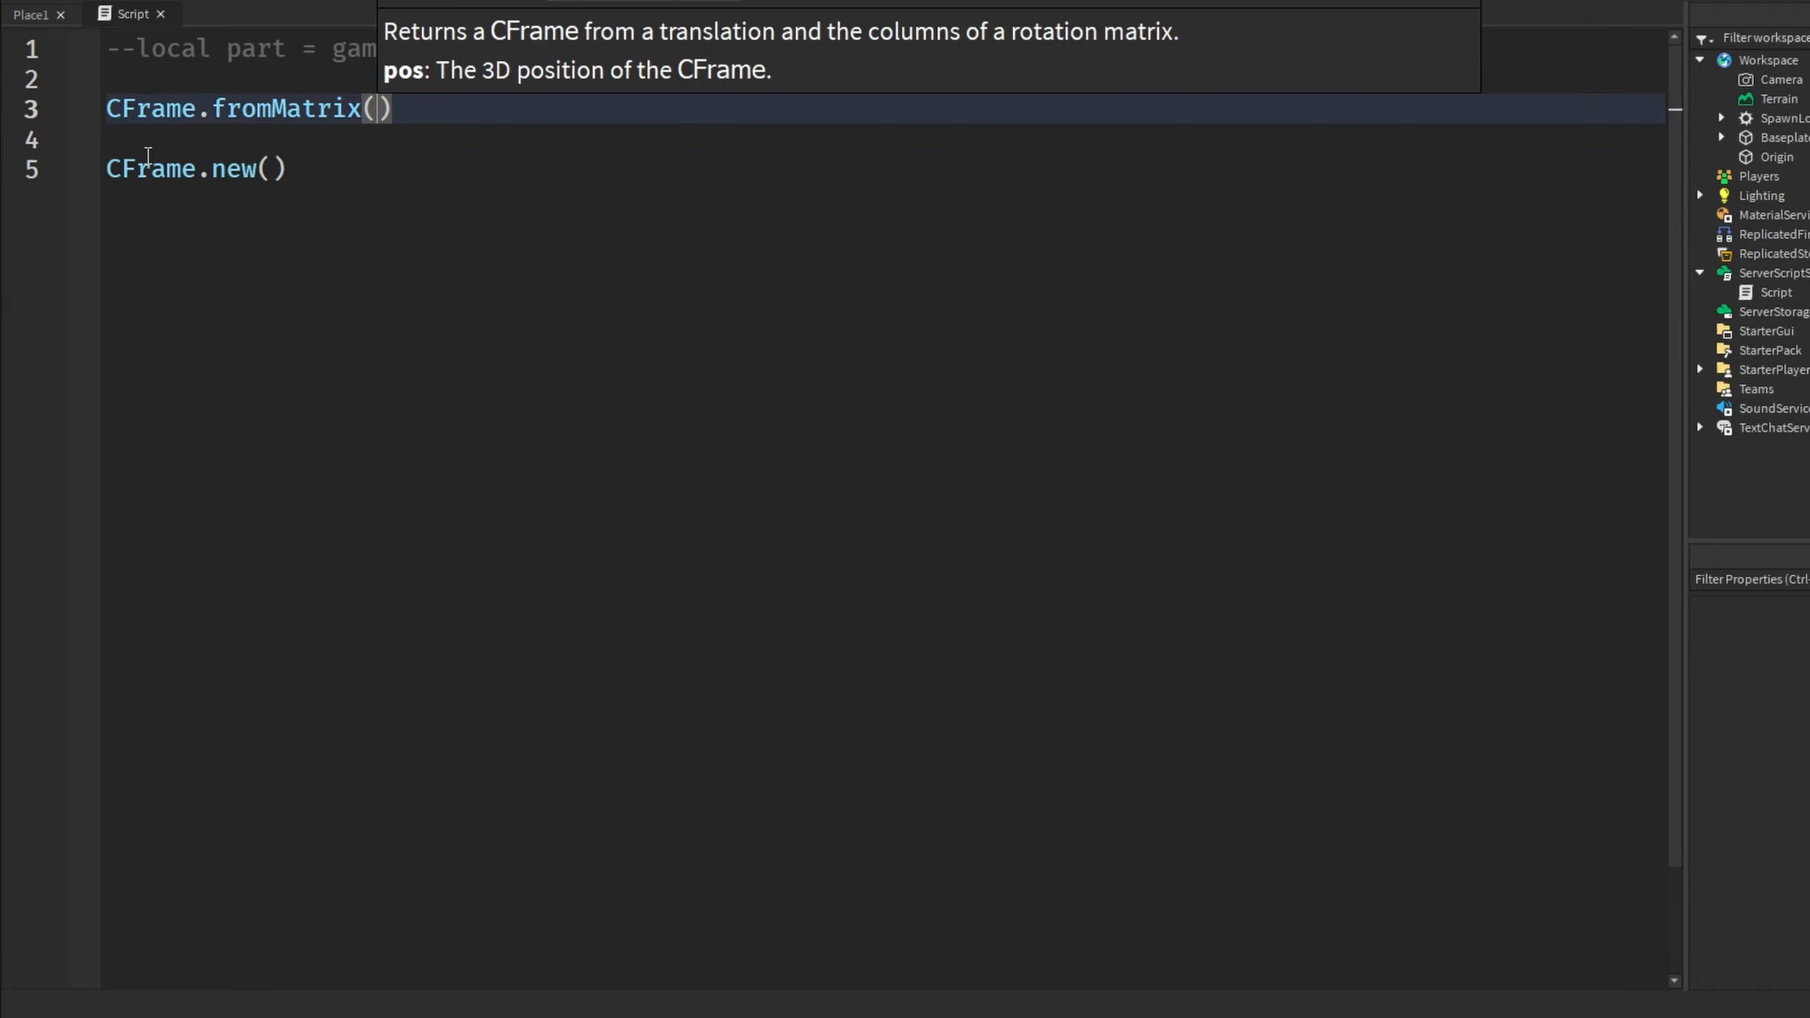
mouse_move(505, 201)
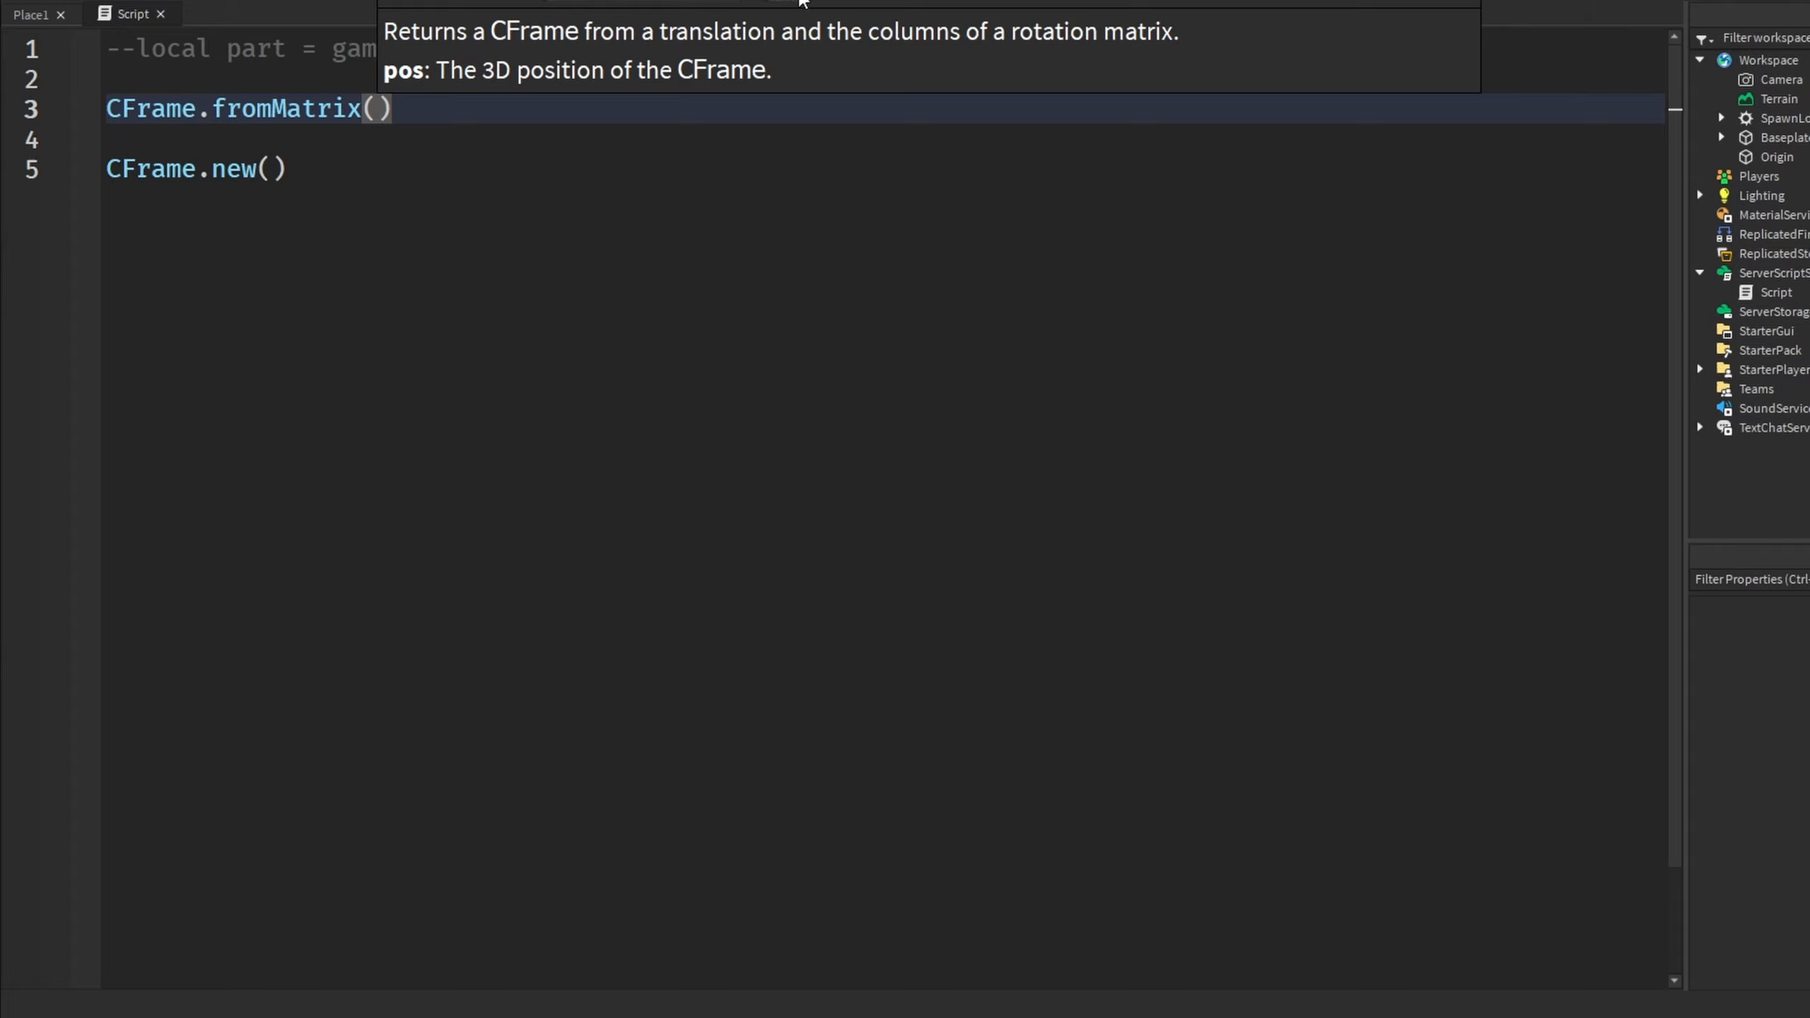
mouse_move(801, 6)
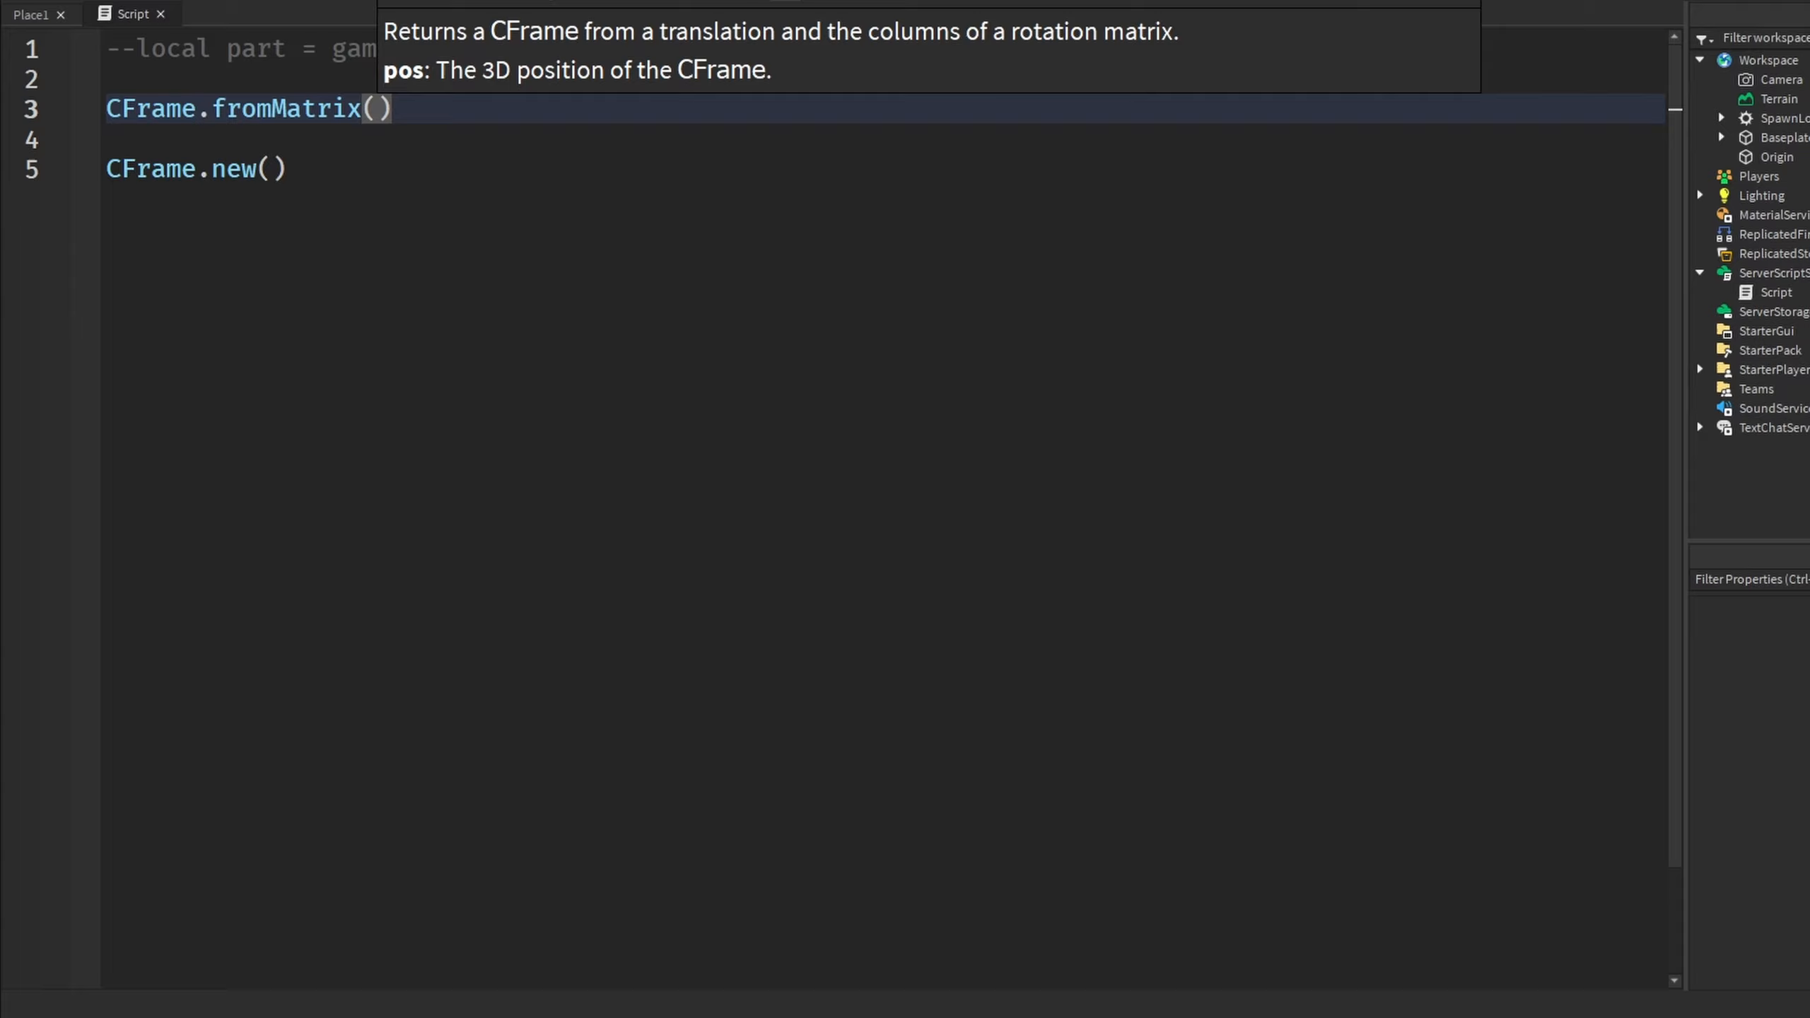
mouse_move(463, 129)
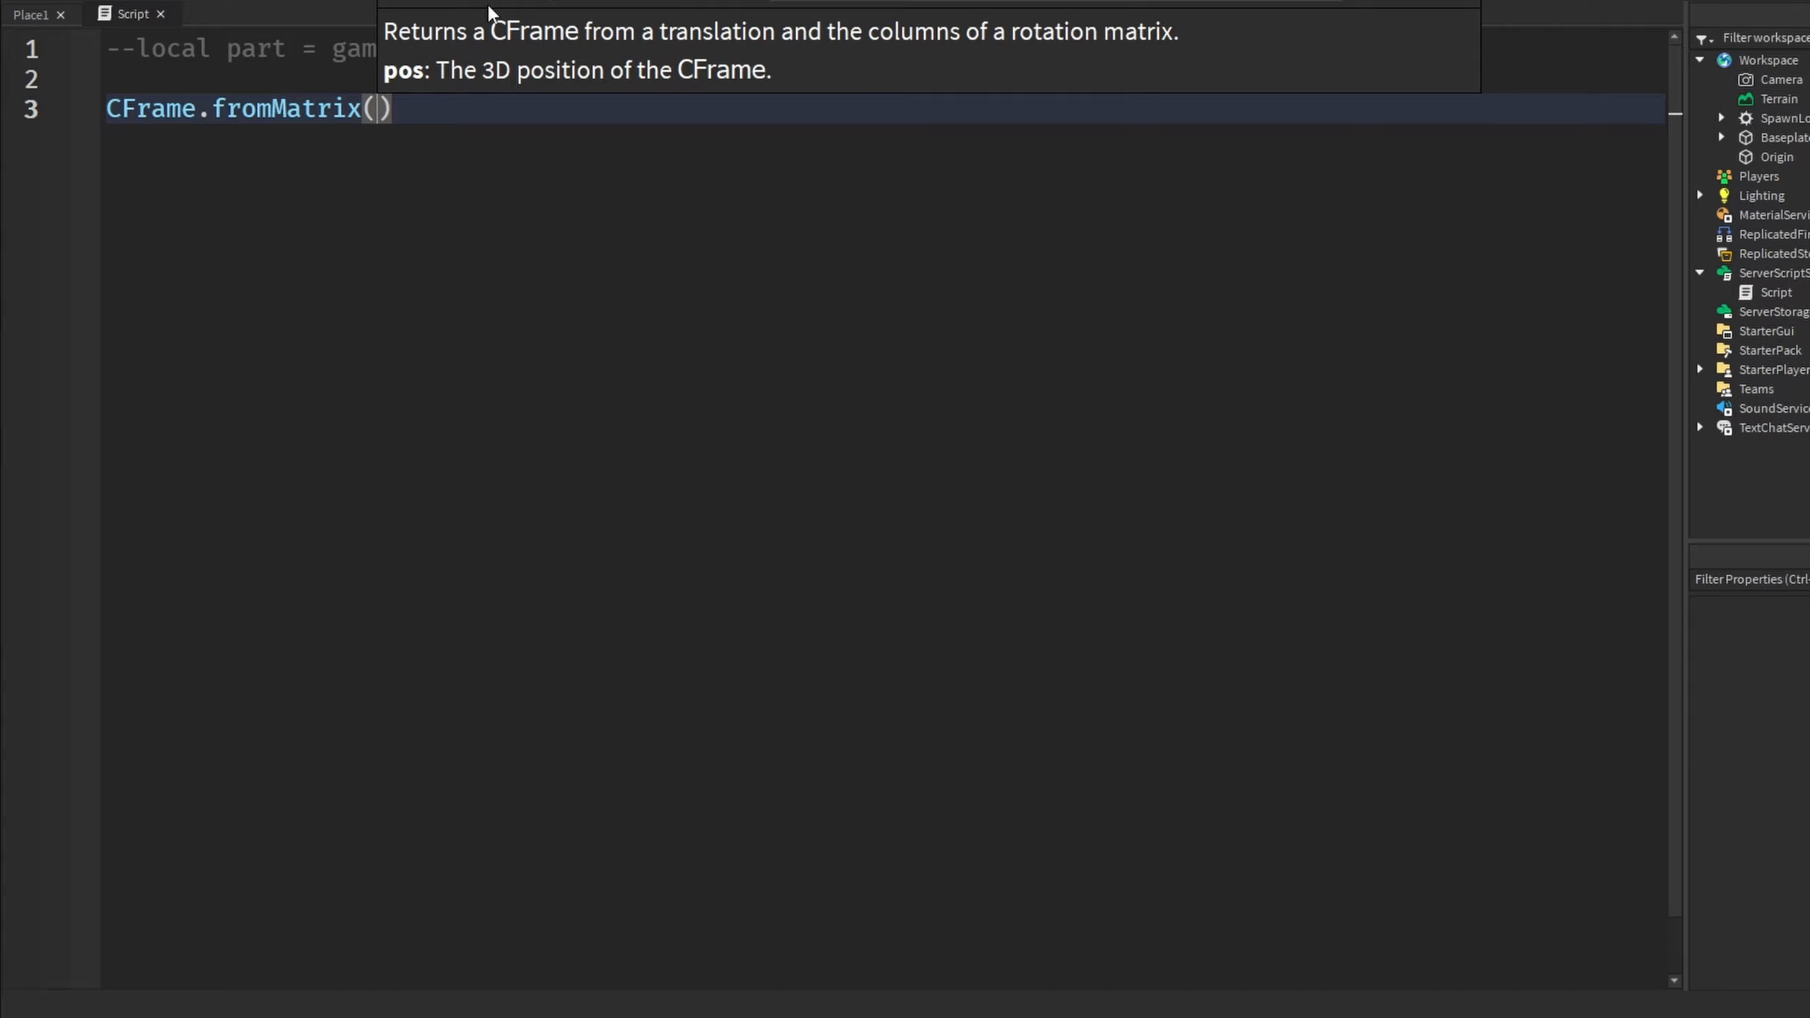
click(30, 14)
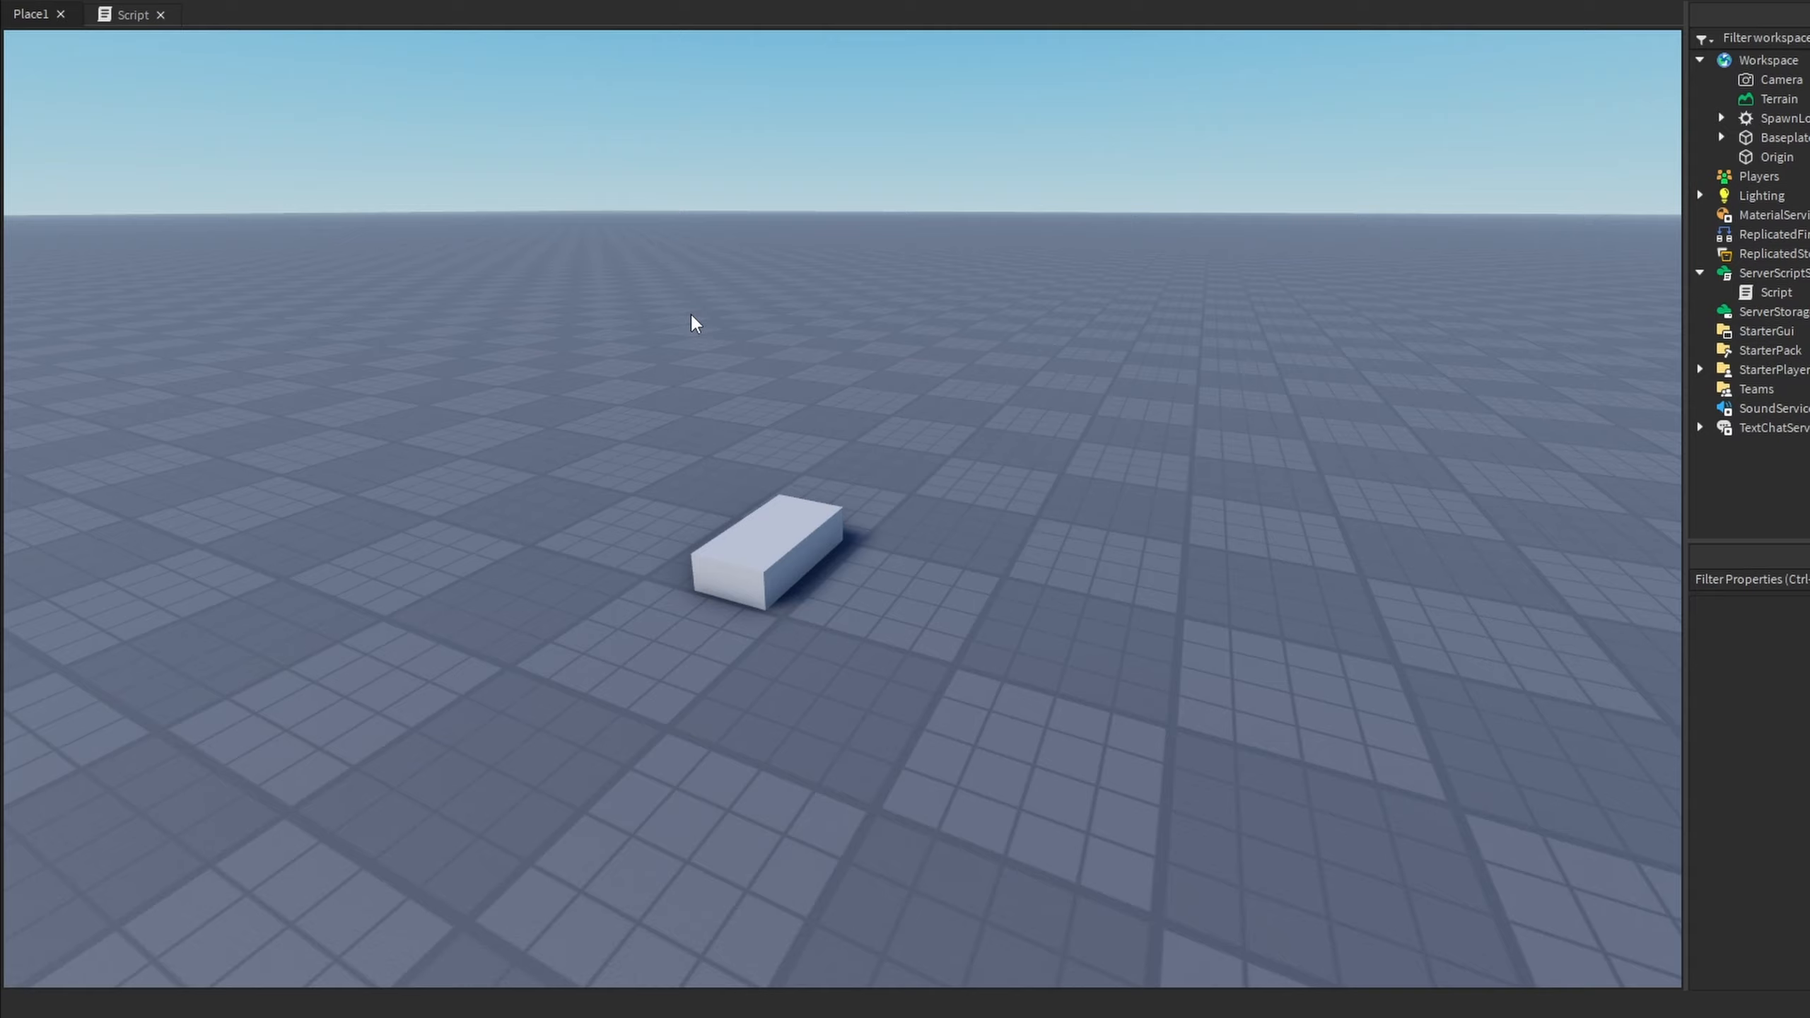
mouse_move(678, 259)
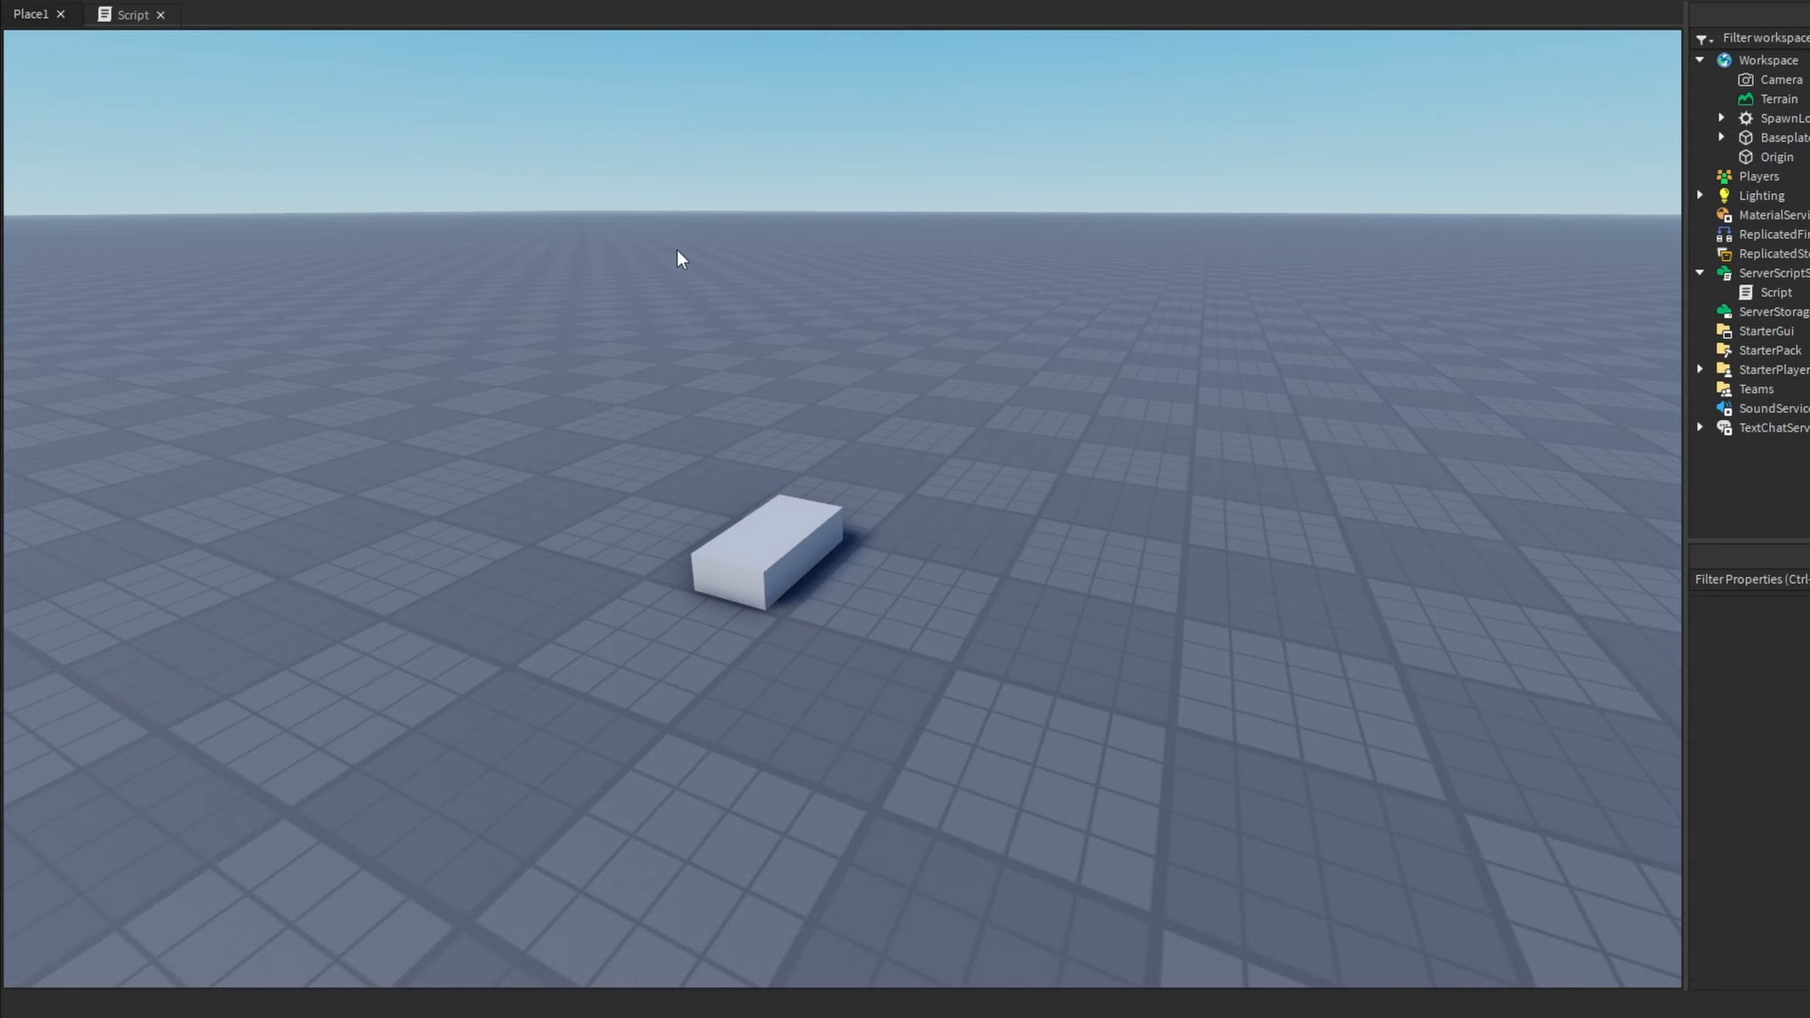
click(133, 15)
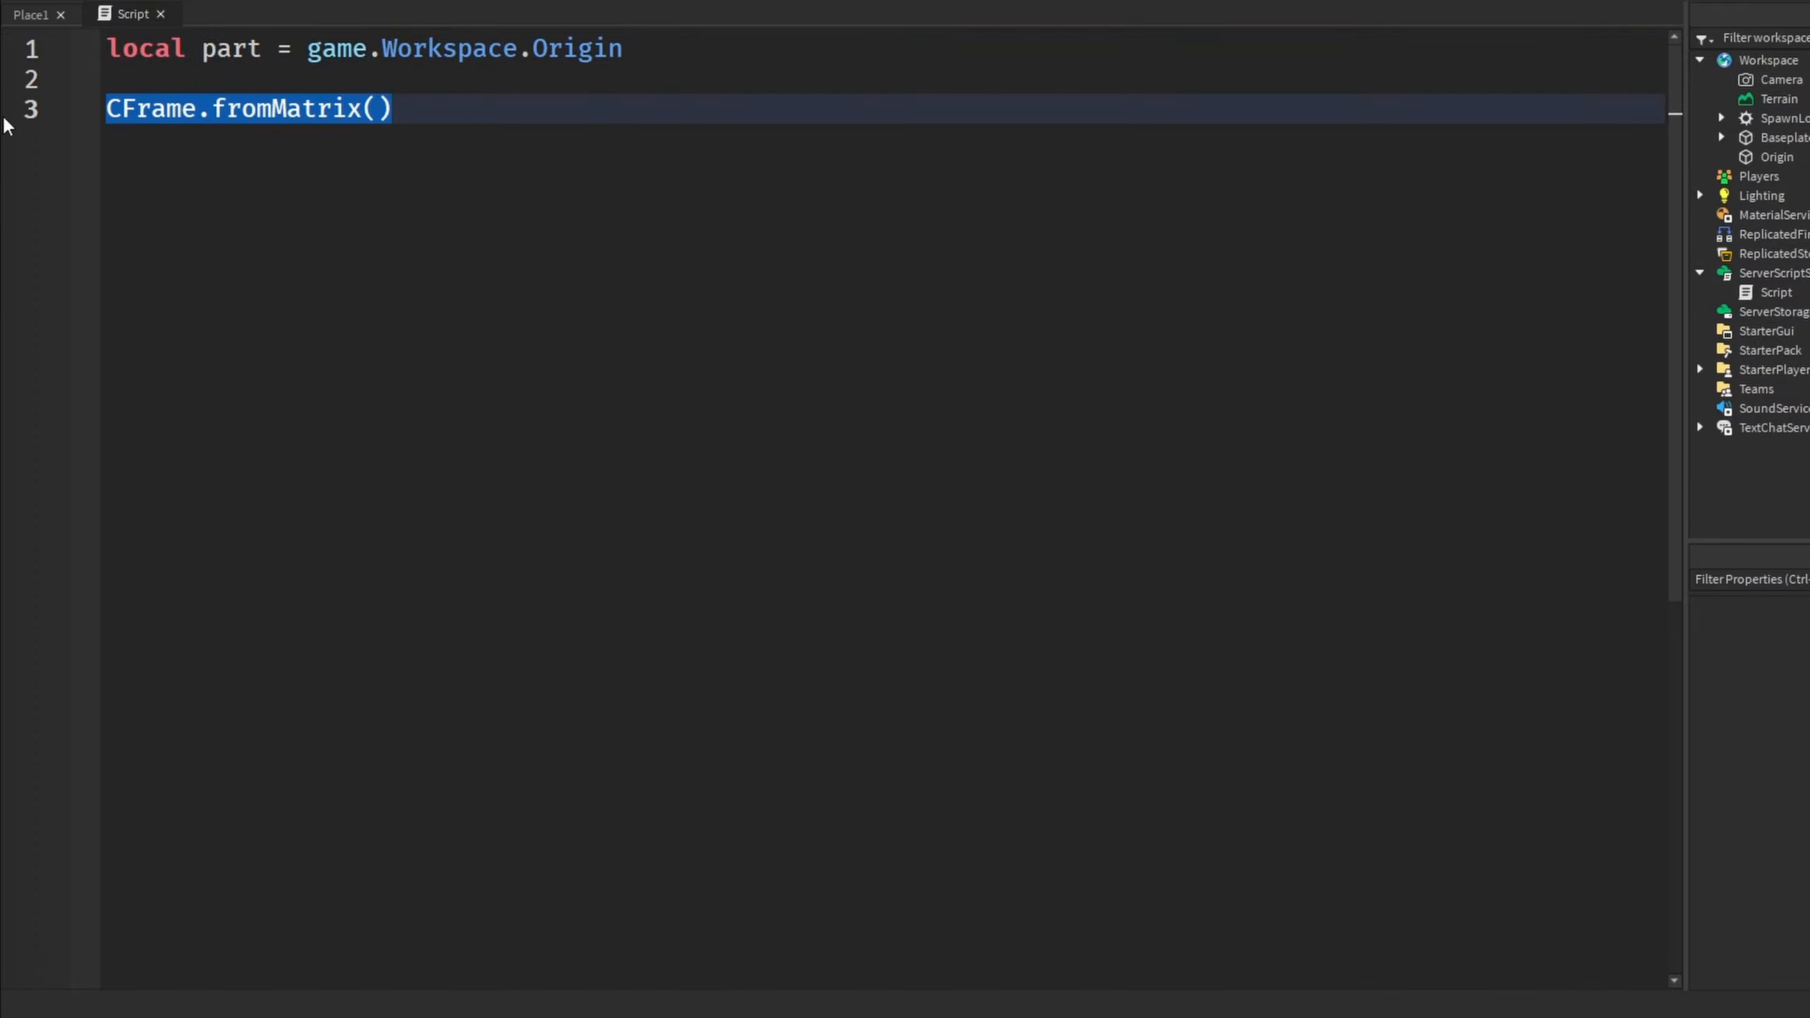
Set part.CFrame = CFrame.fromMatrix(part.Position + Vector3.new(0, 5, 0), ...)
text(part)
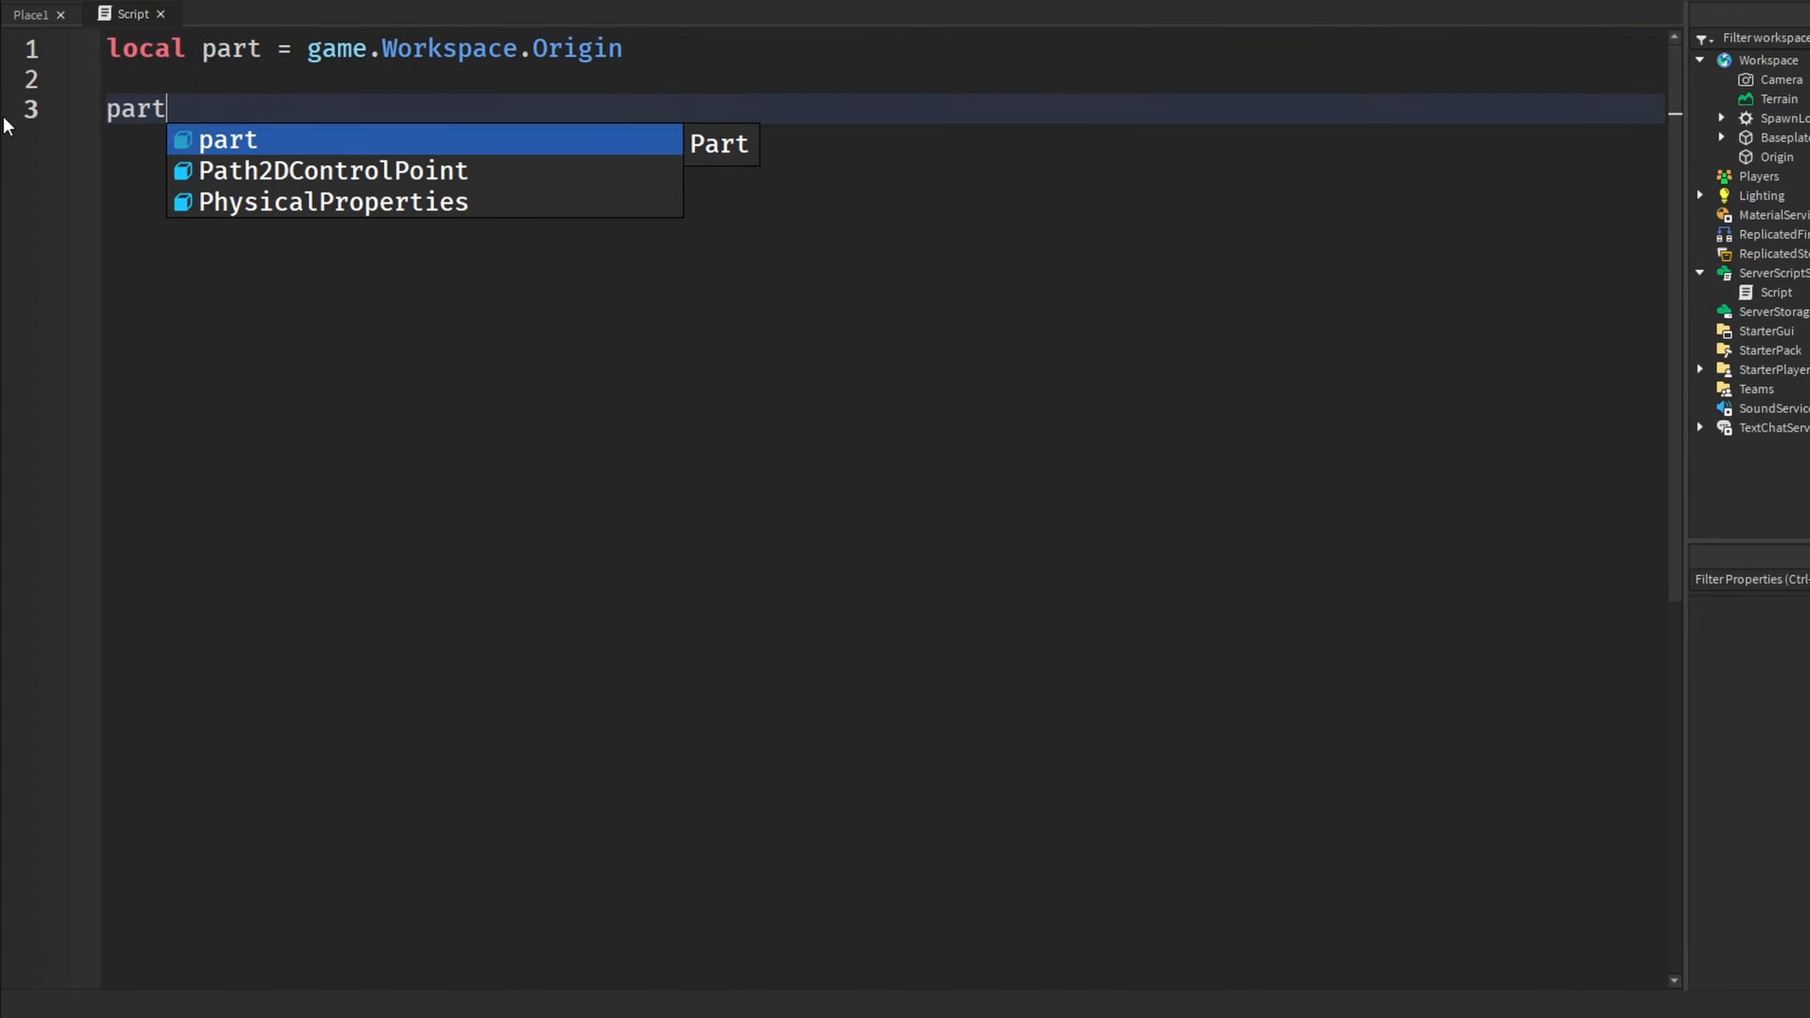
text(.CFrame = cf)
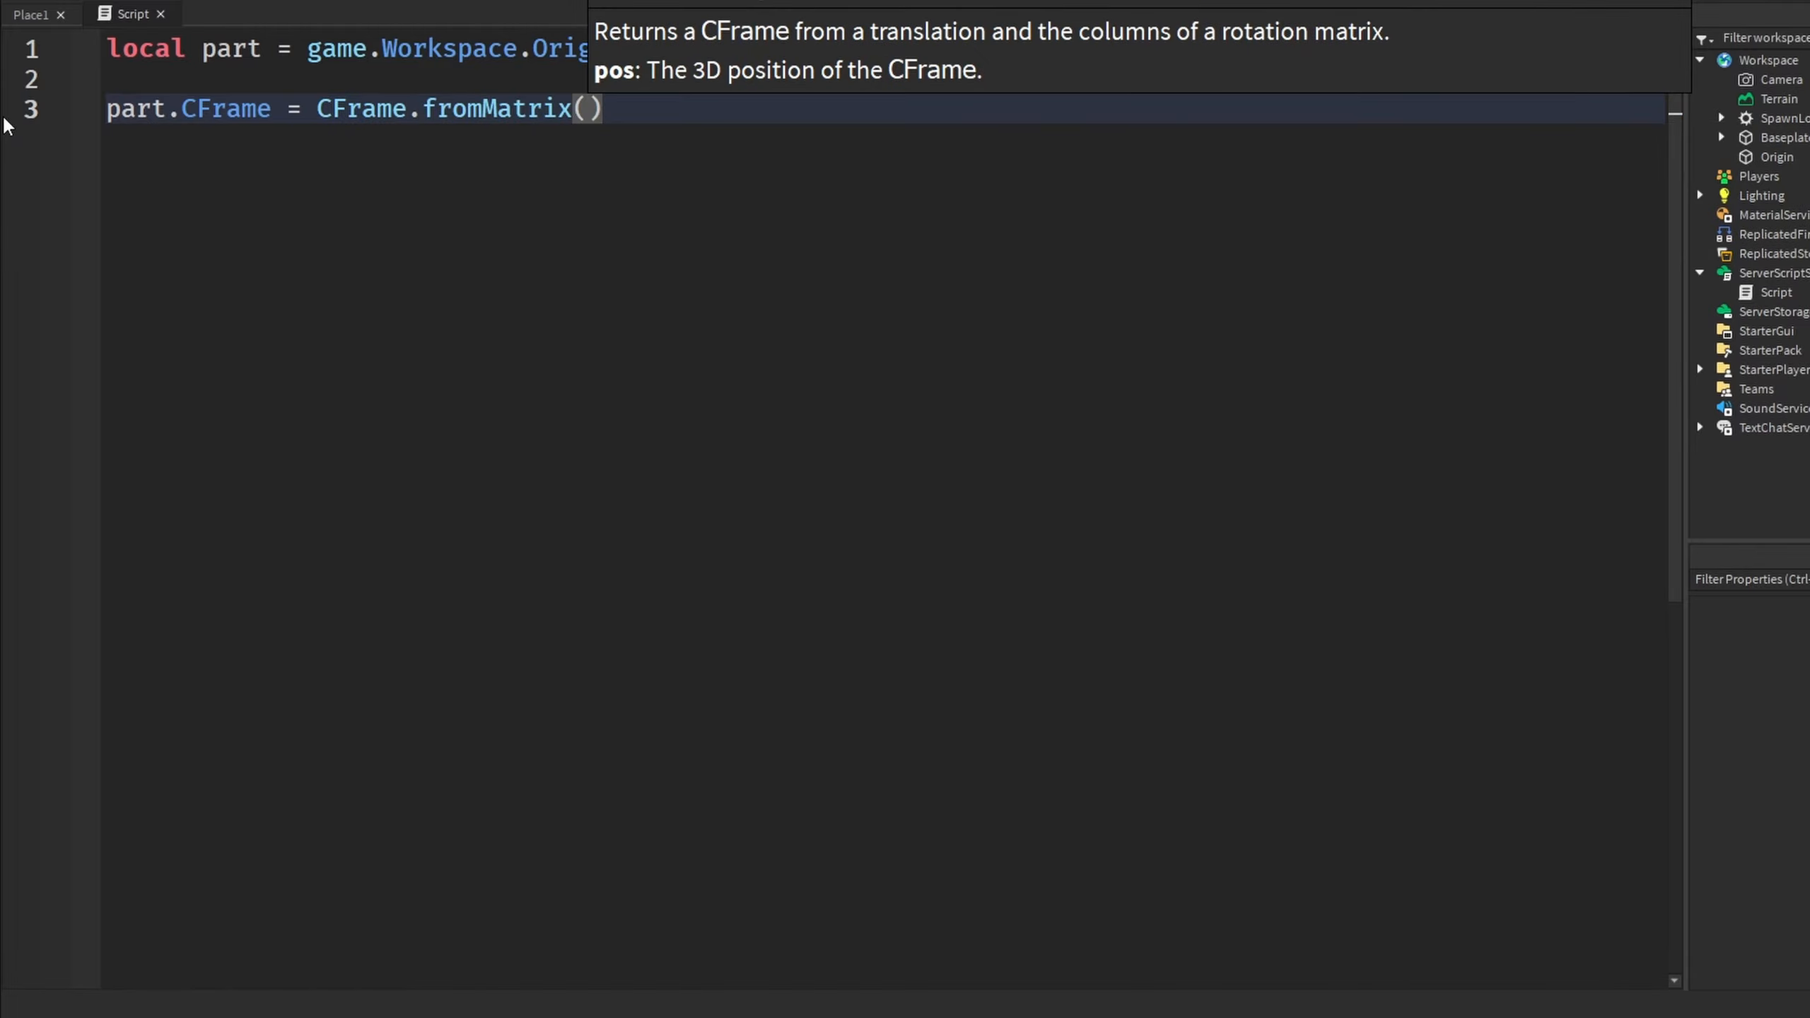
text(part.)
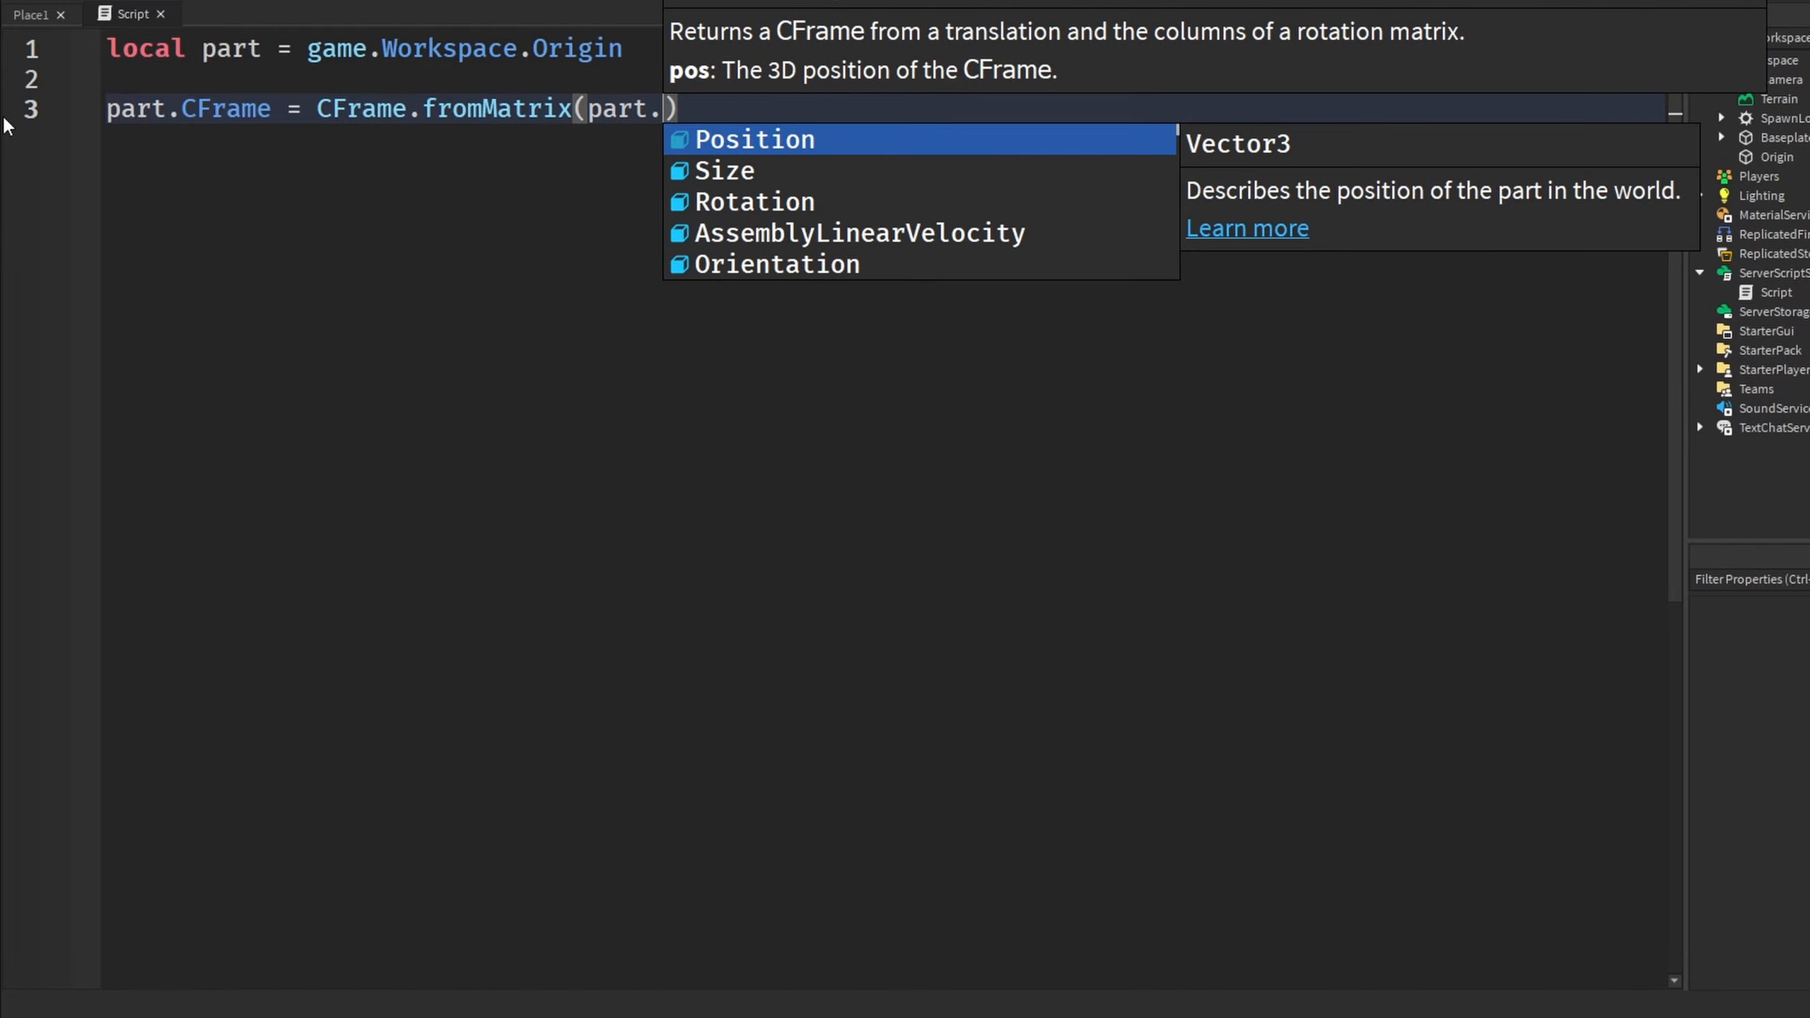
text(Position + v)
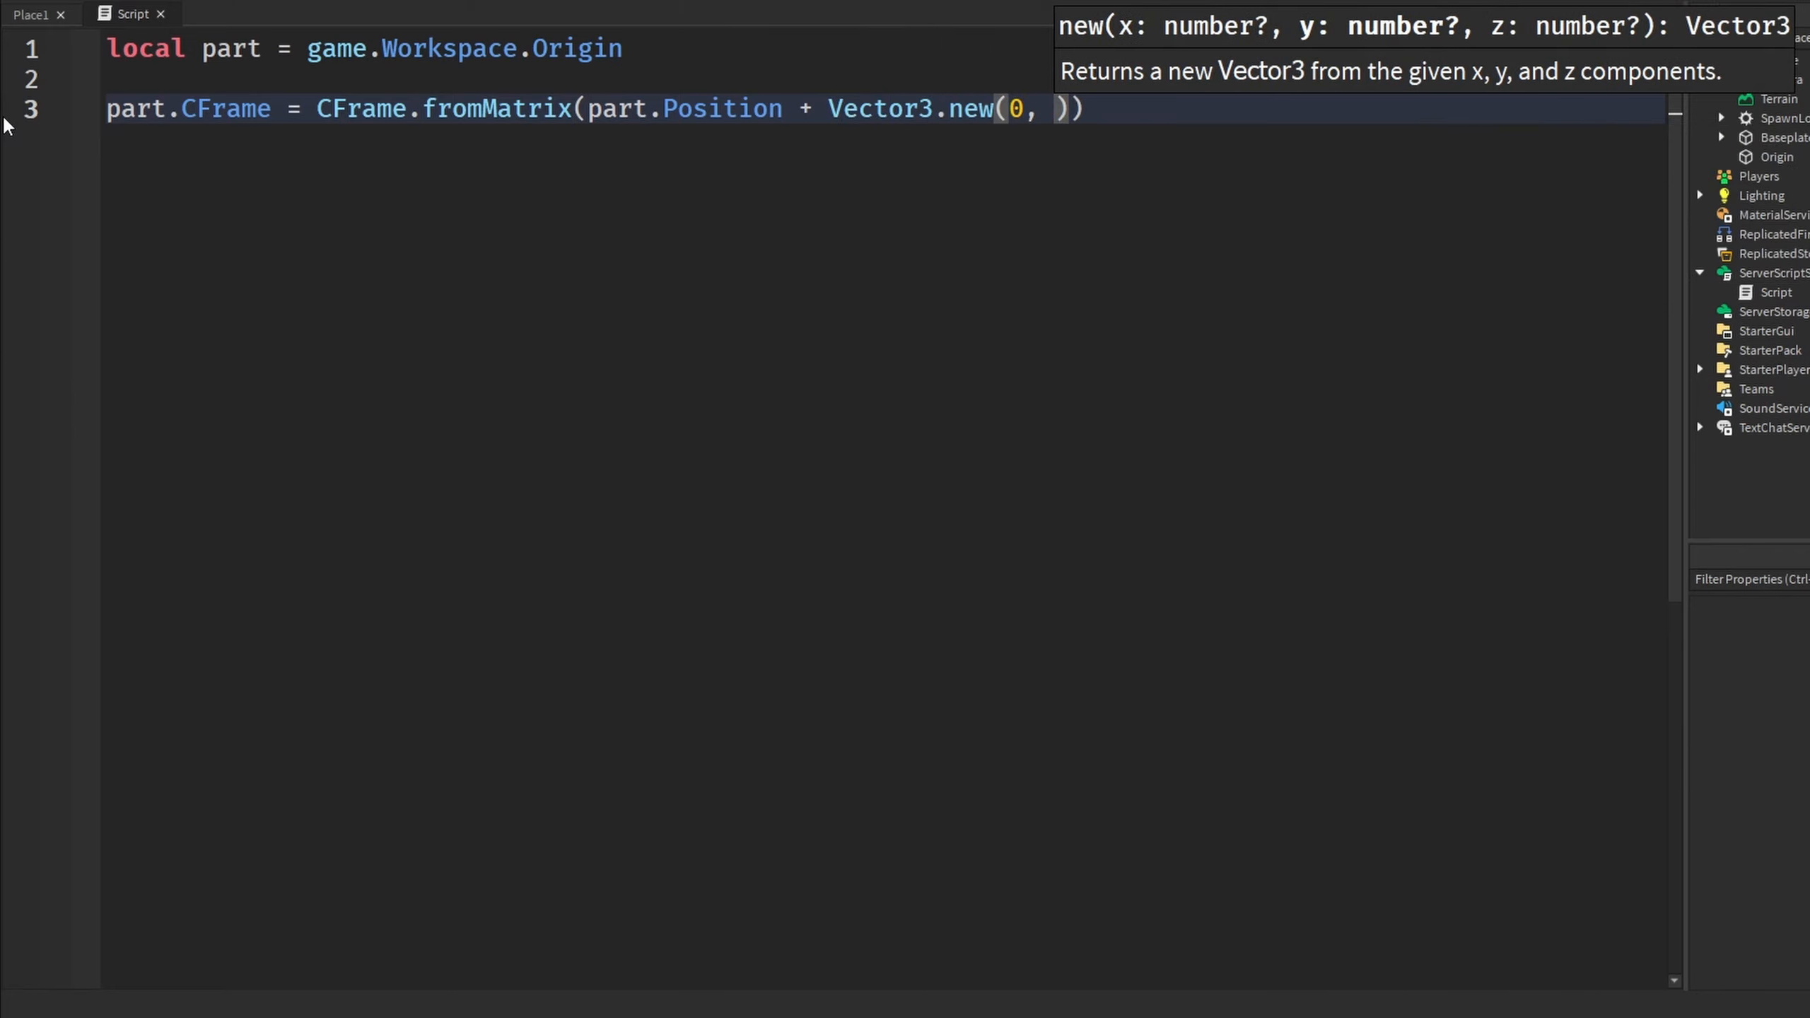
key(Backspace)
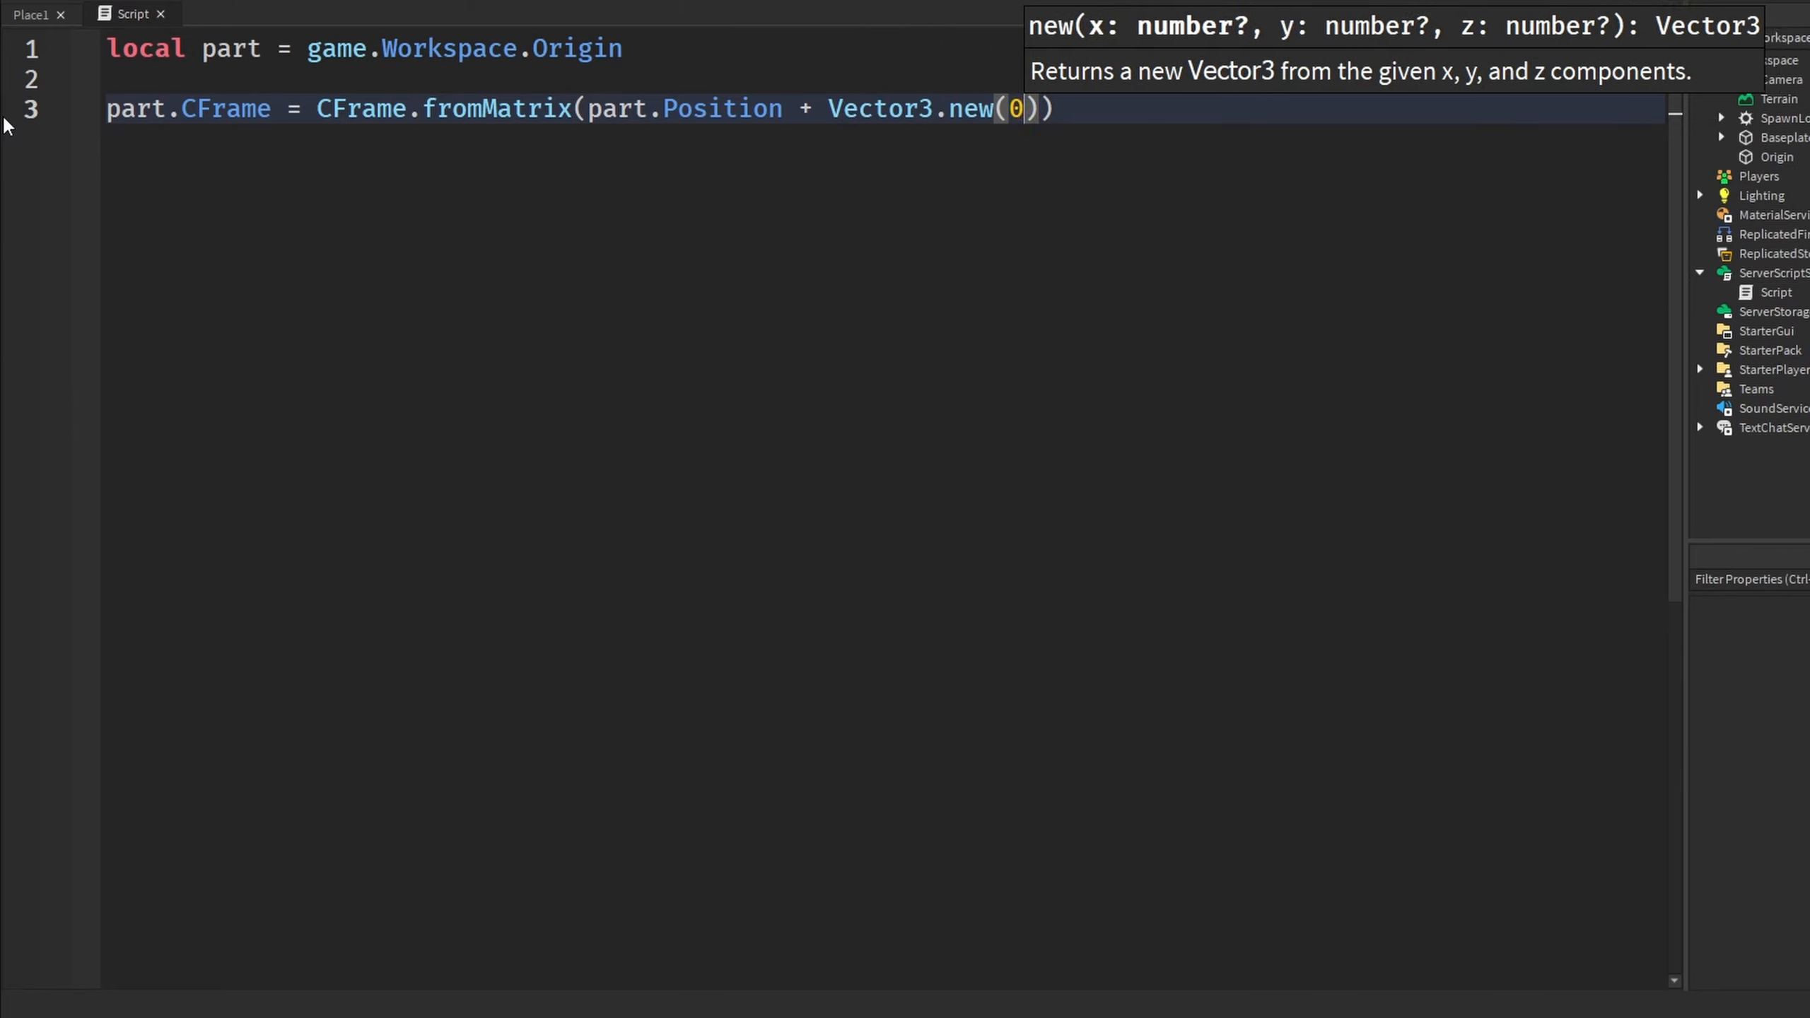
text(, 5, 0)
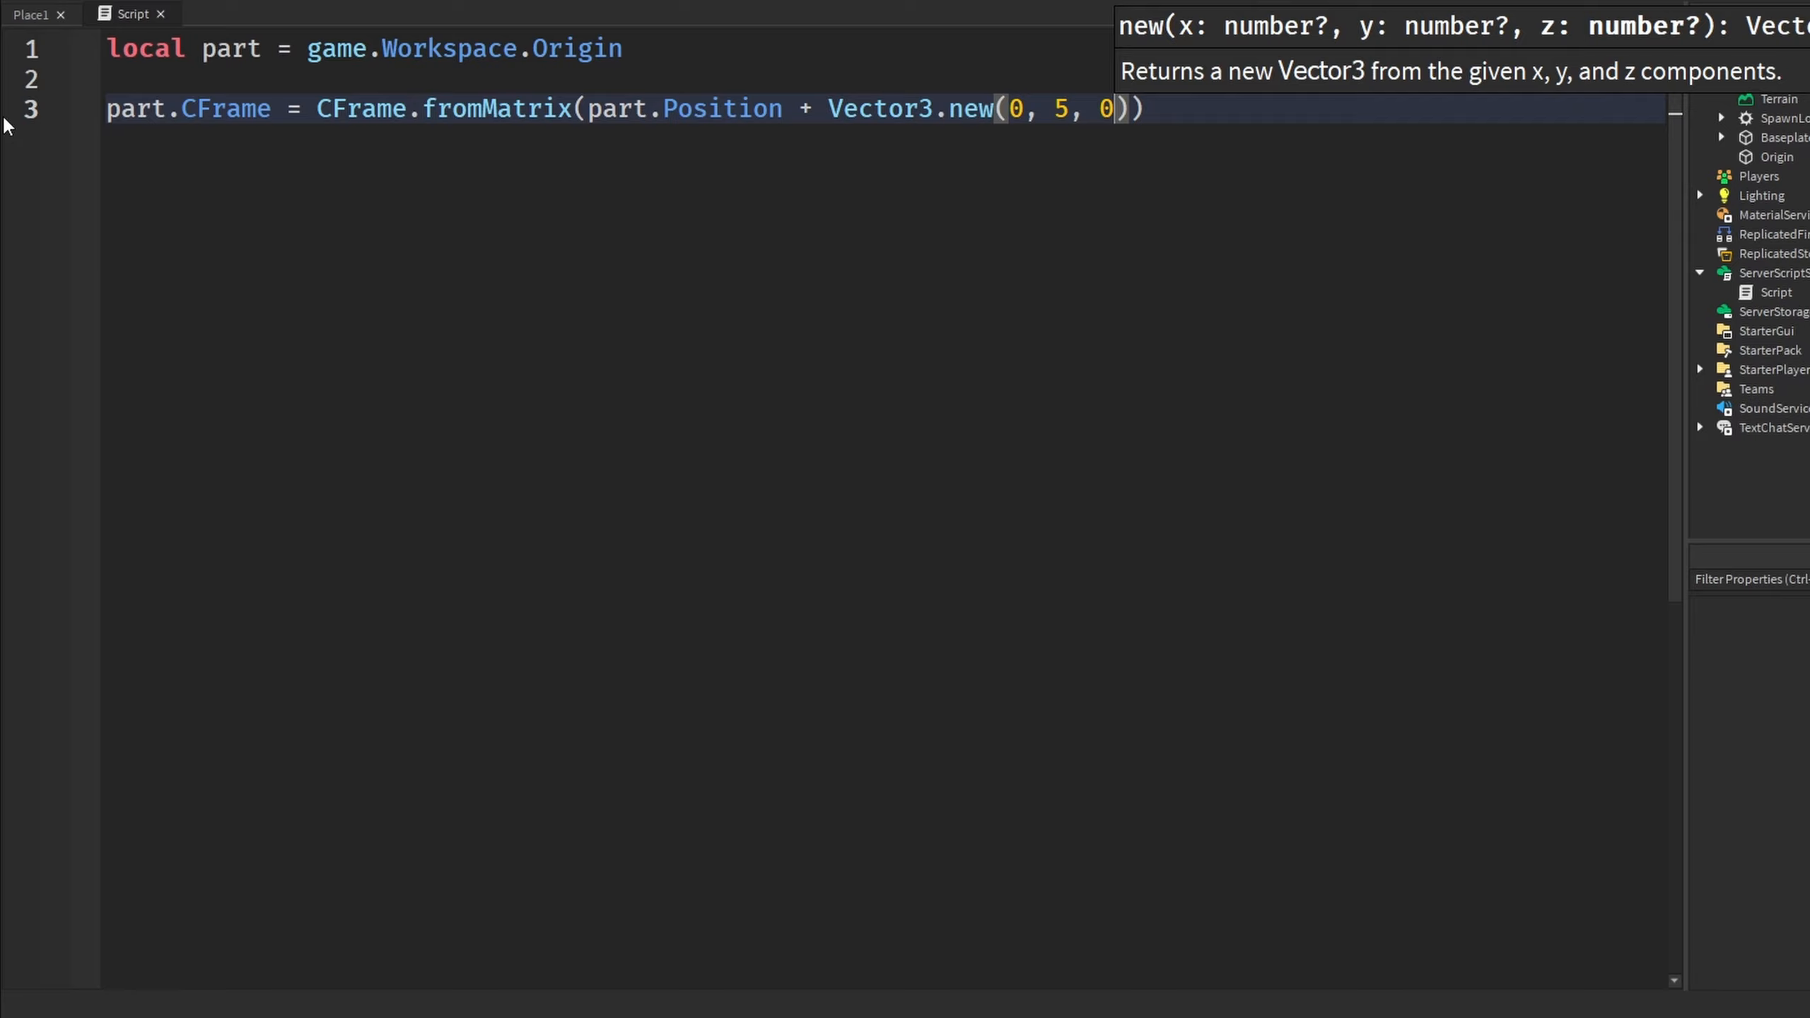
Define Vx, Vy, Vz axis vectors (e.g. Vector3.new(0.5, 1, 2)), pass them to fromMatrix, and play-test
click(211, 78)
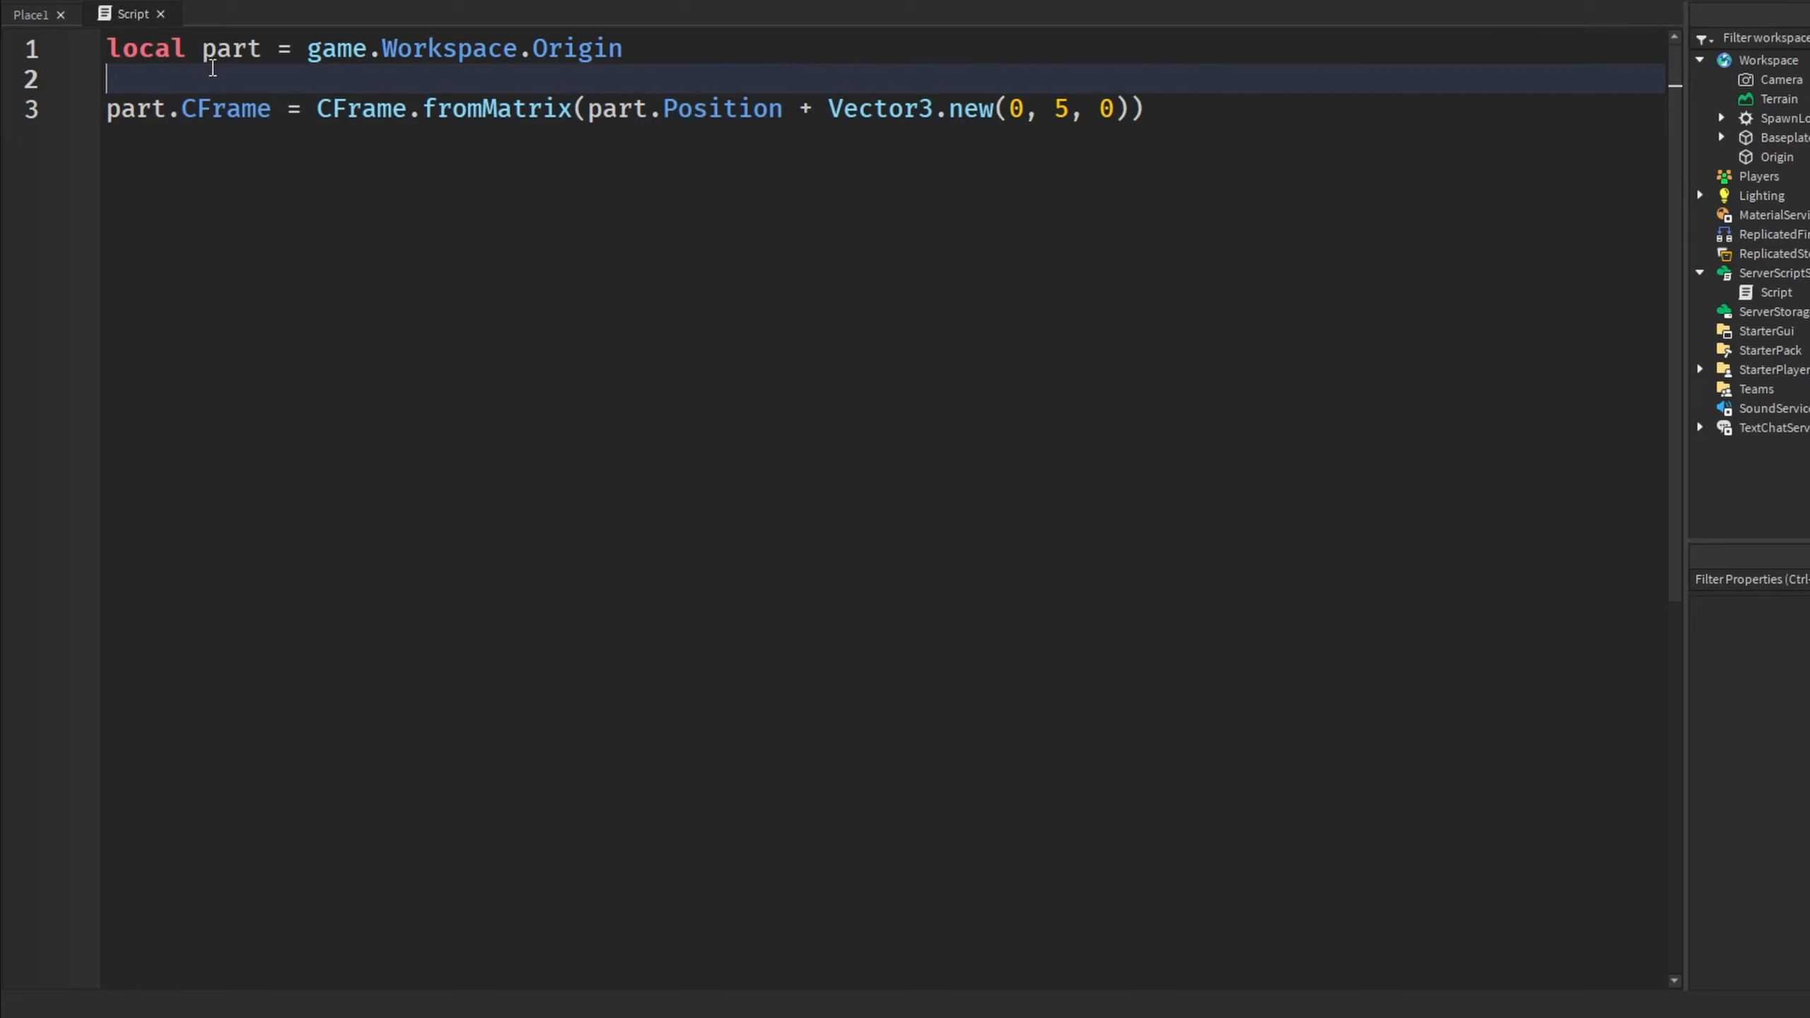
text(local)
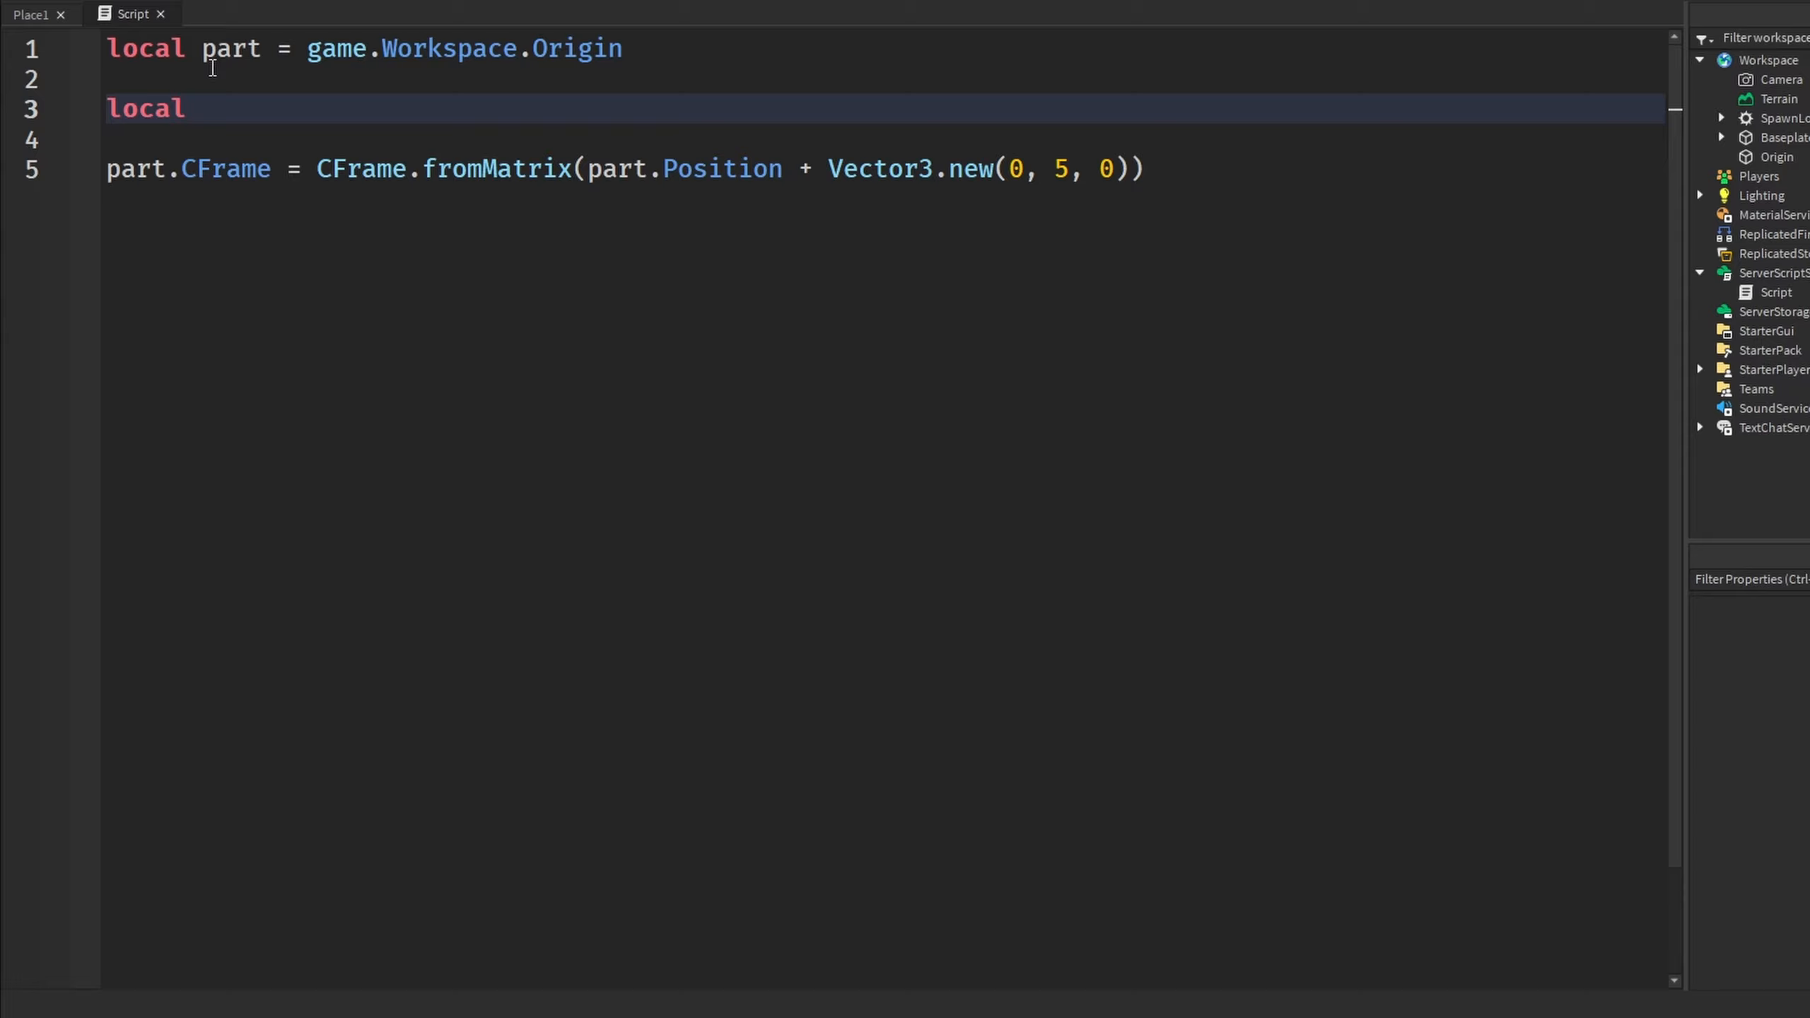
text(Vx = Vector3.new()
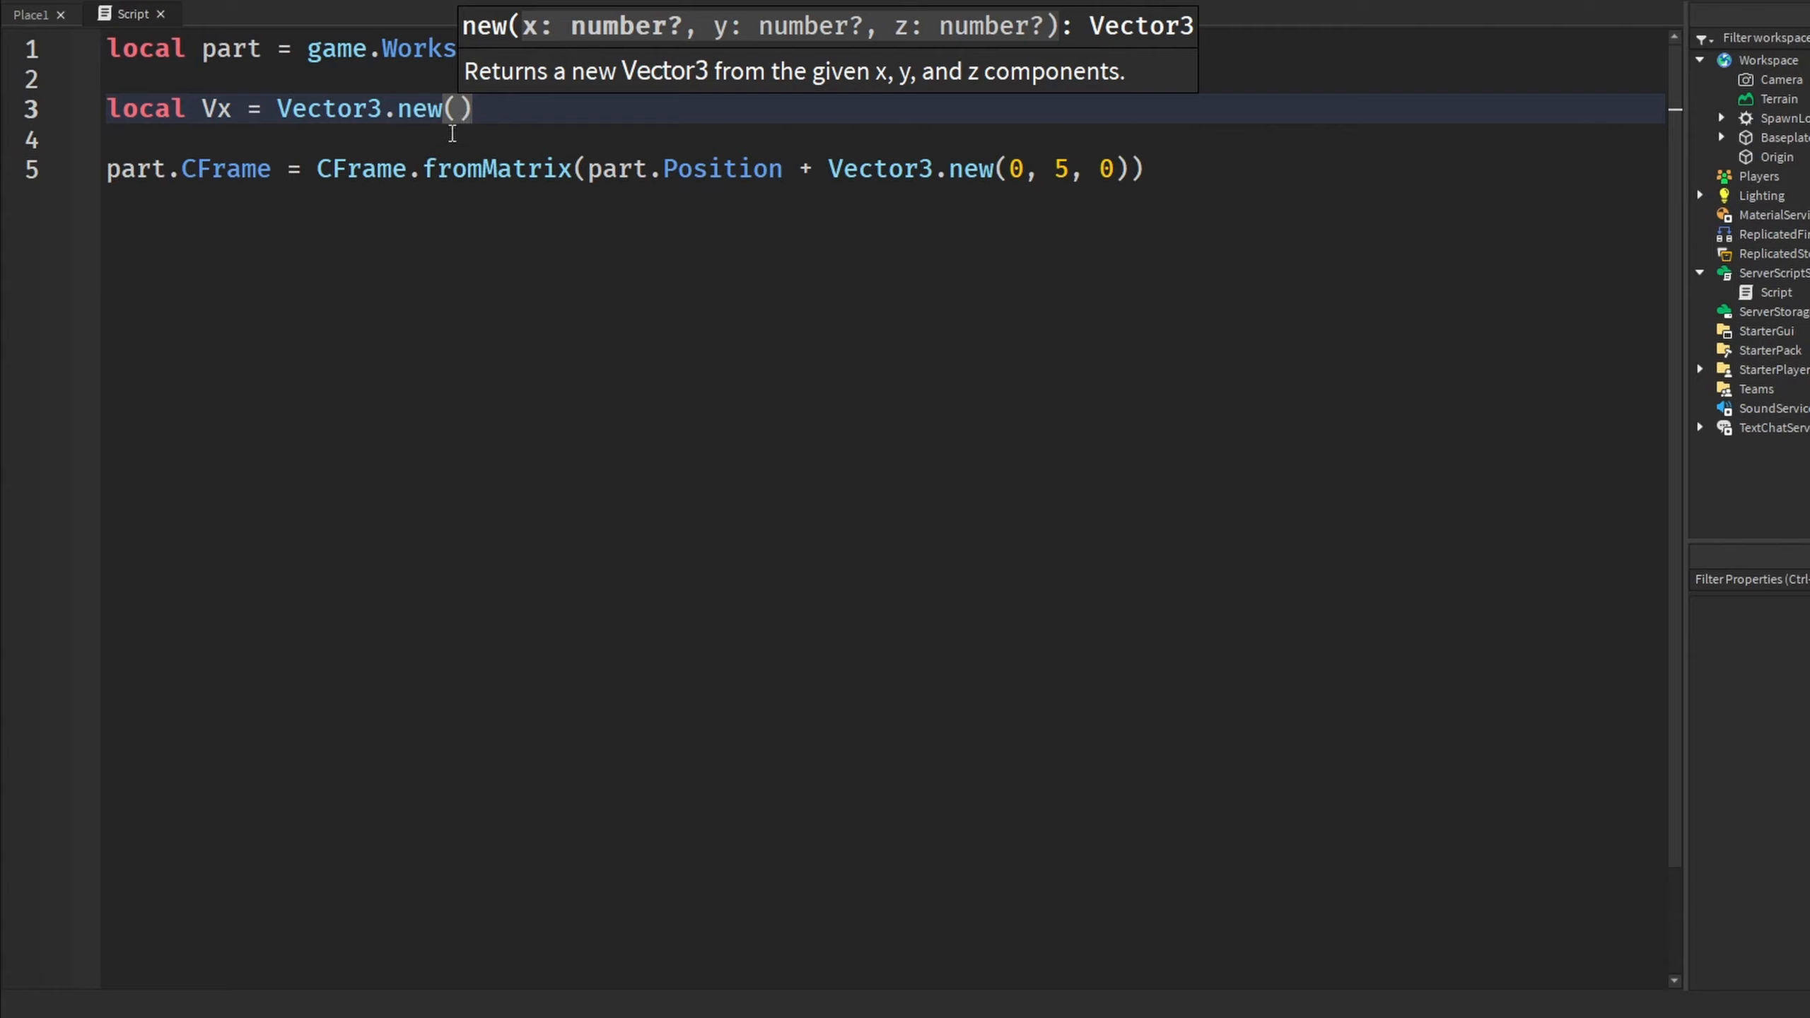
text(0.5)
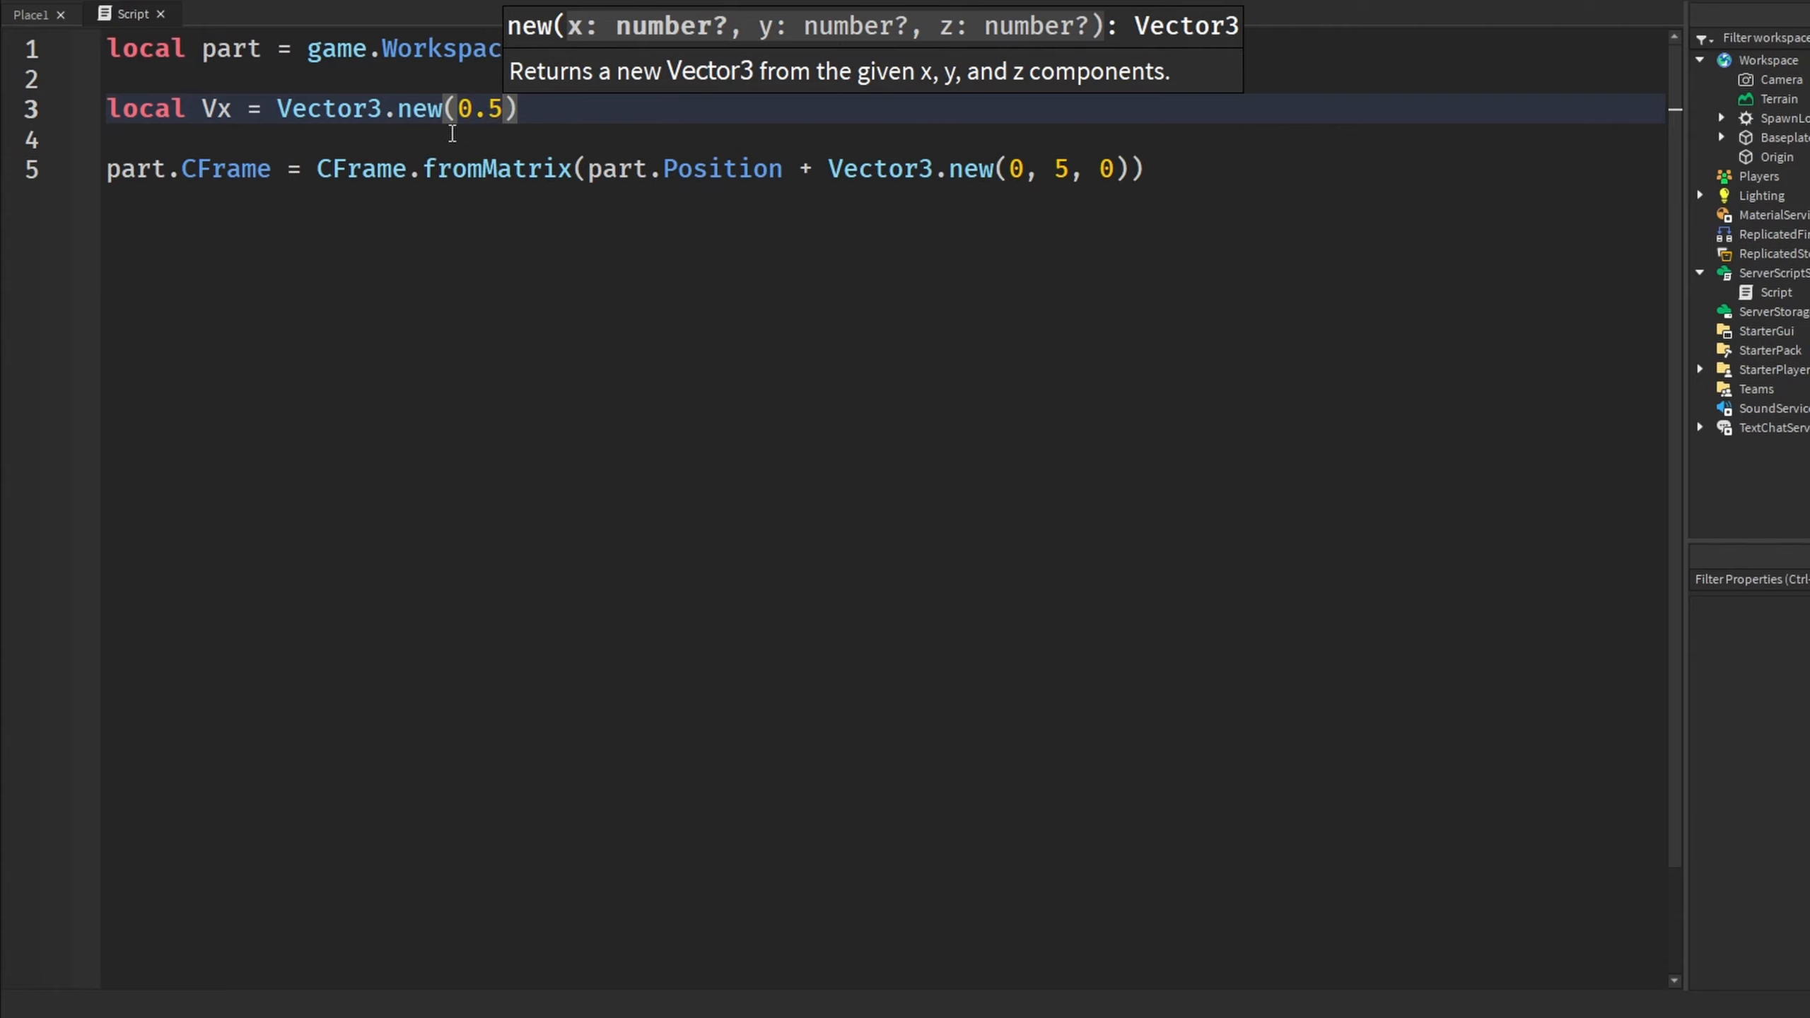
text(, 1, 2)
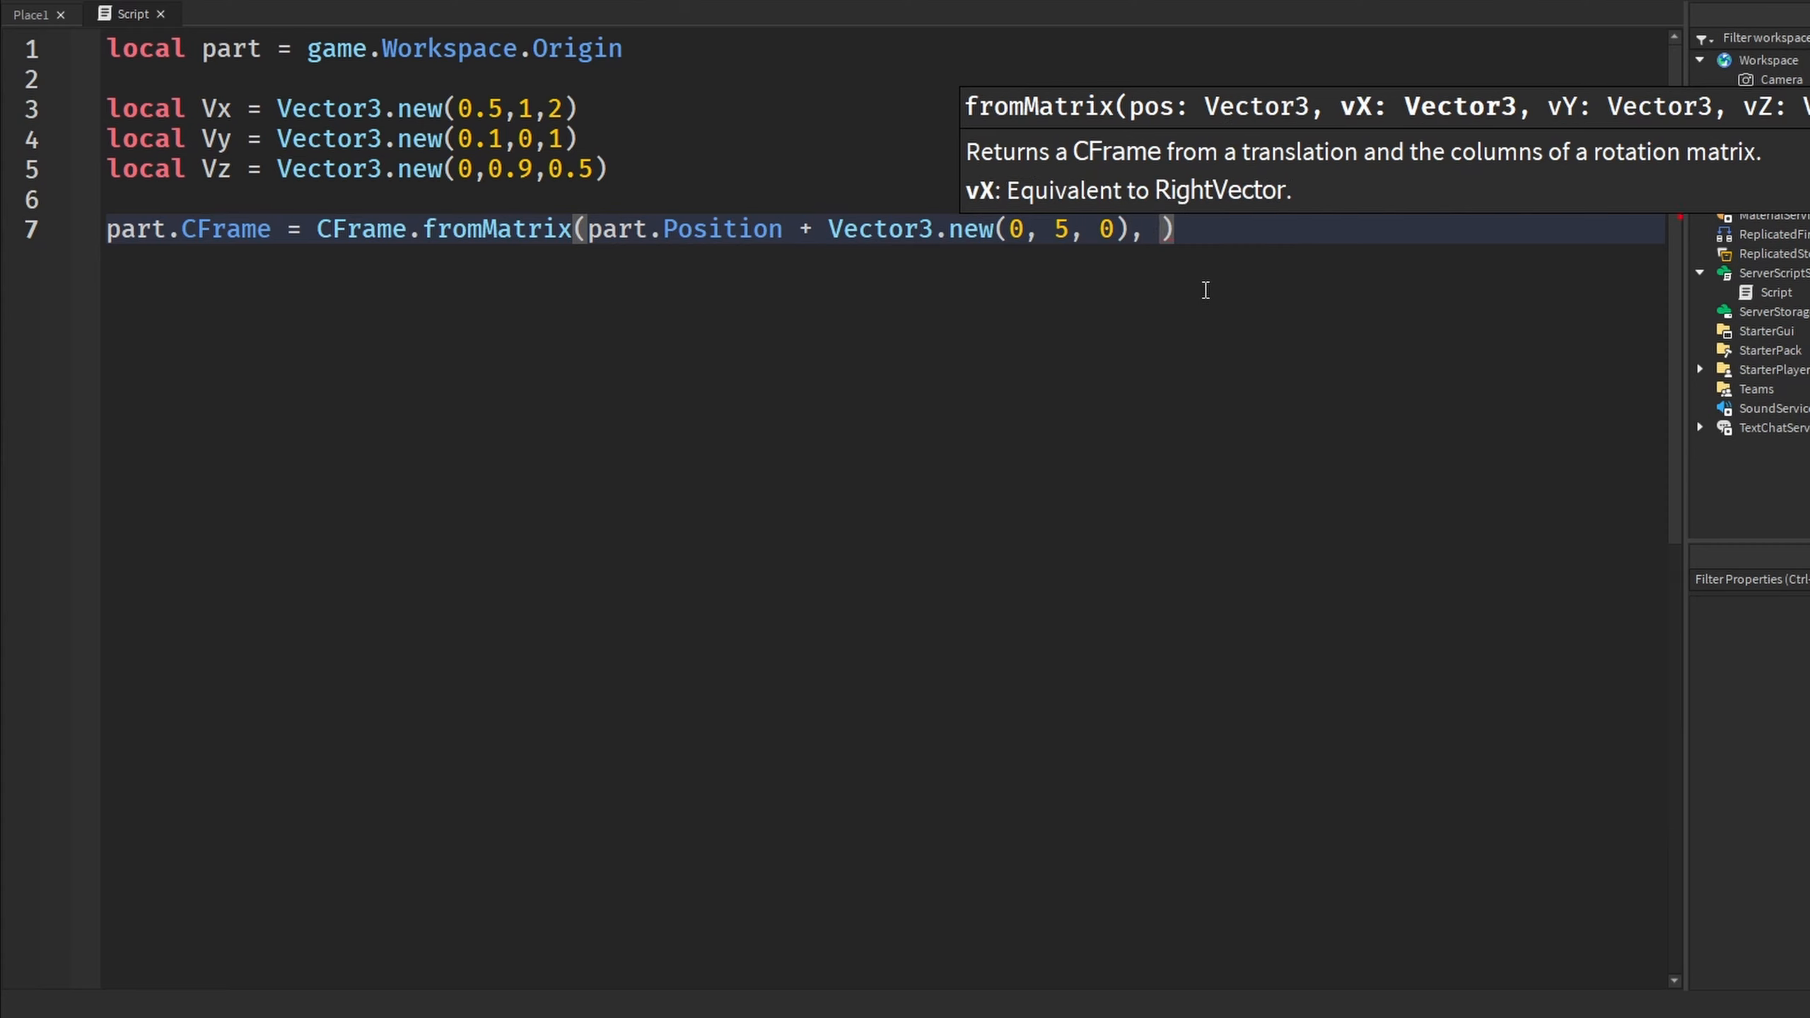
text(Vx, v)
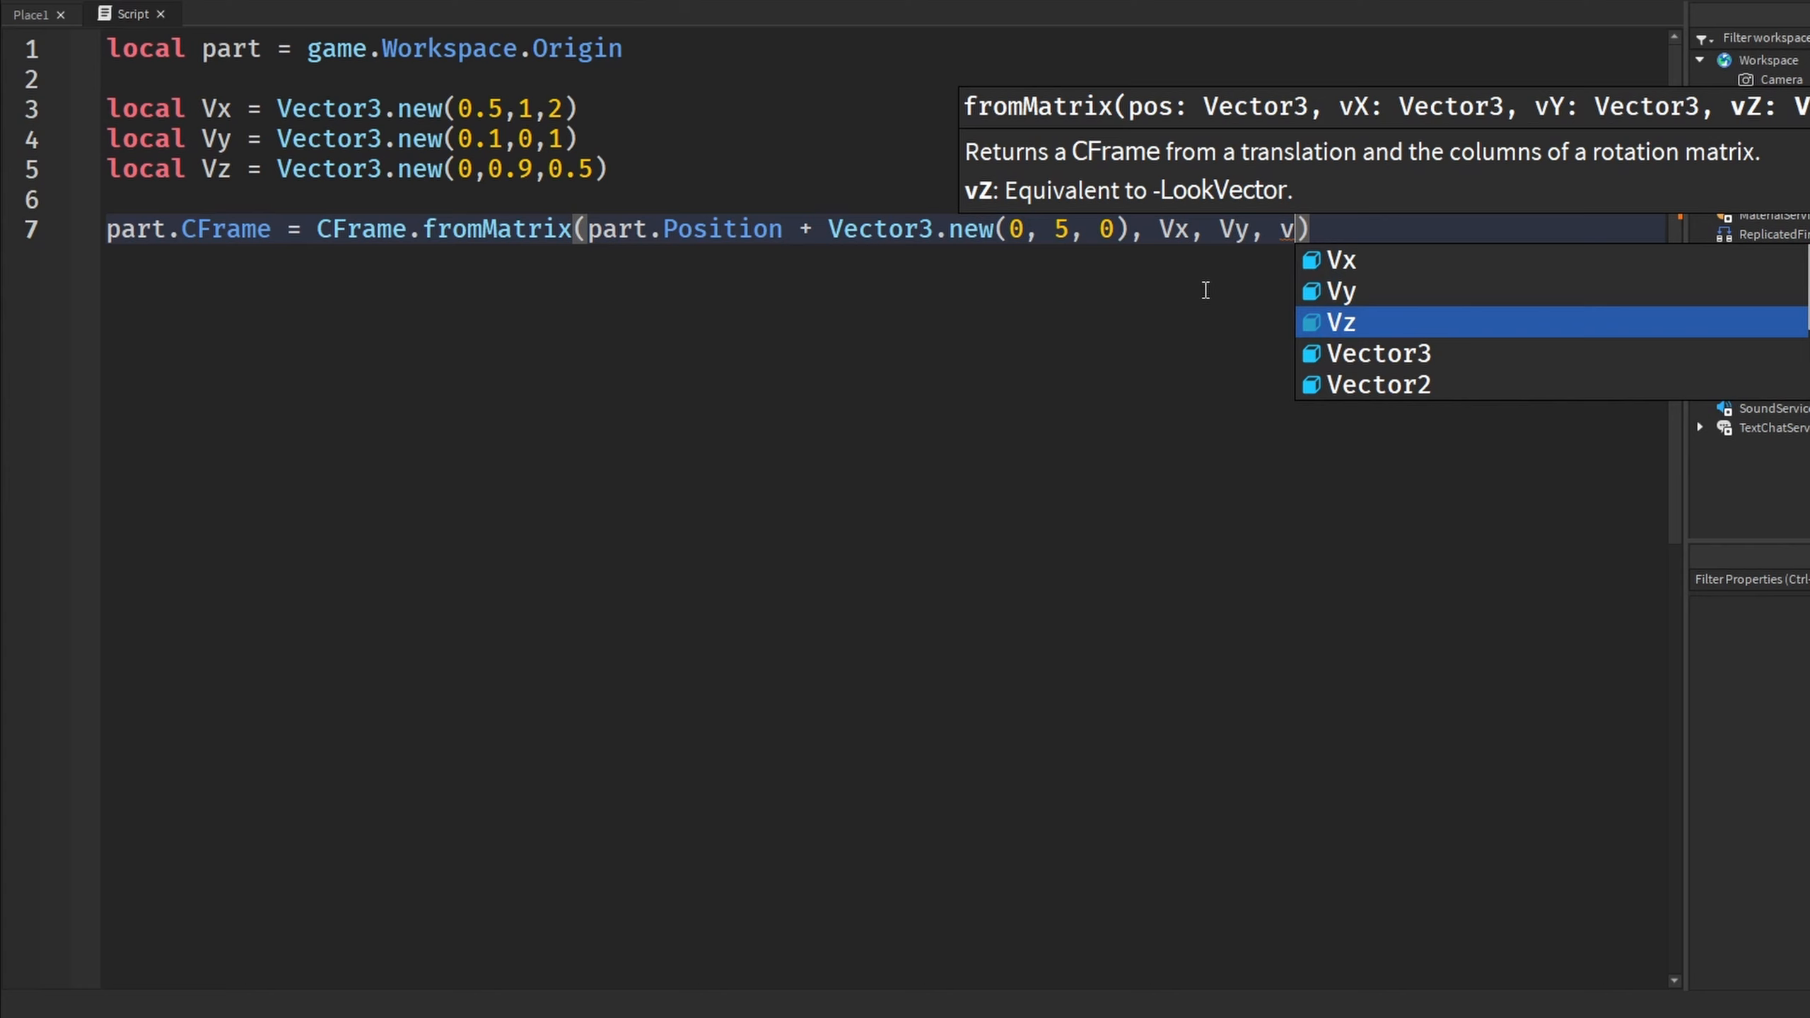
click(31, 14)
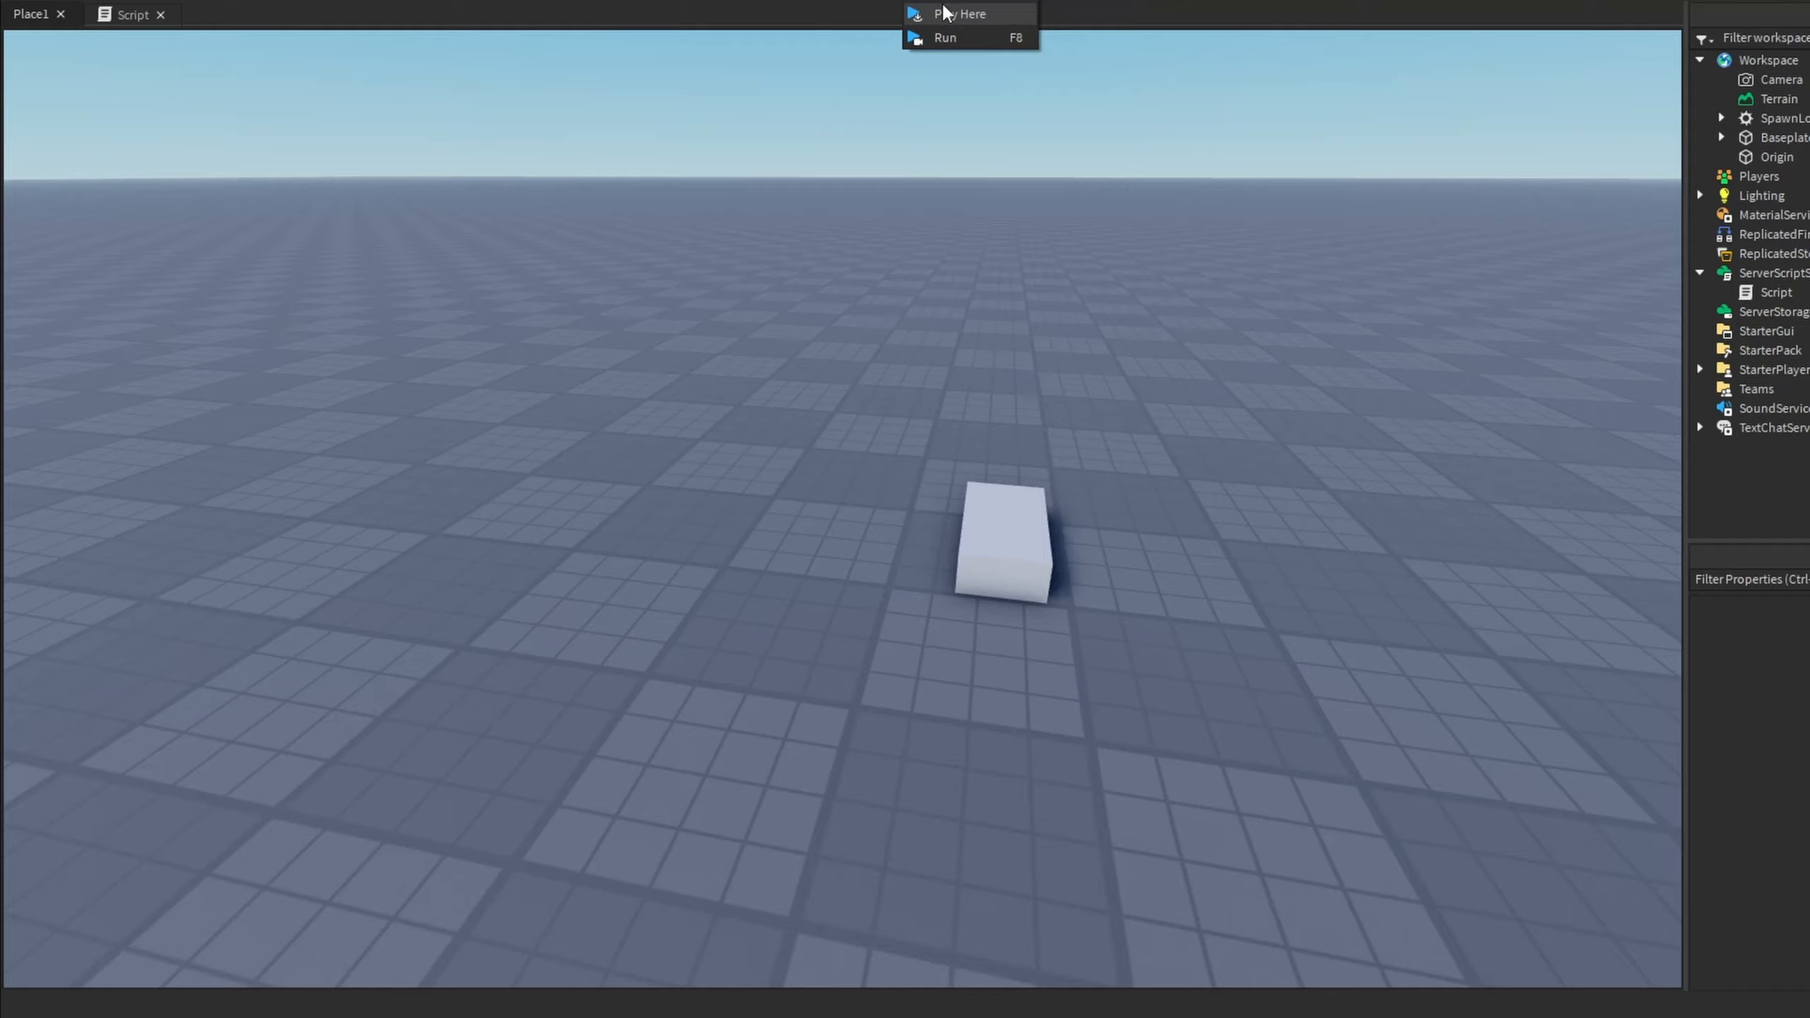
click(963, 15)
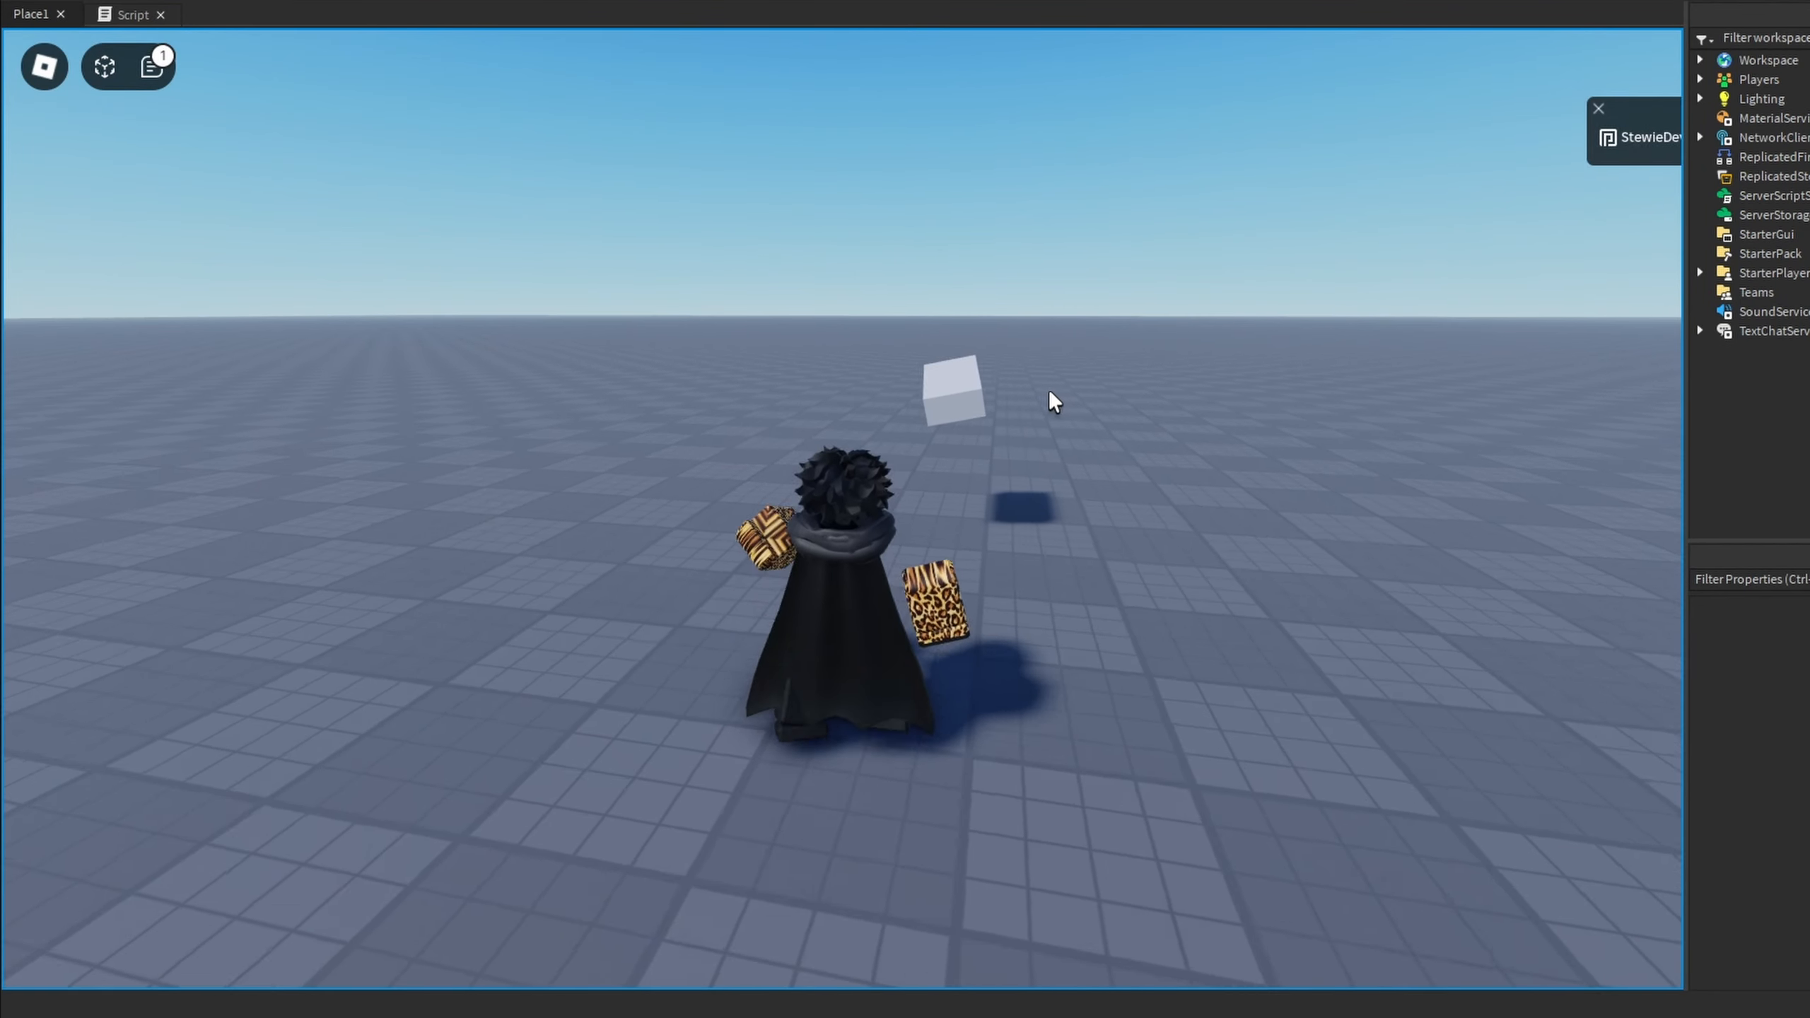